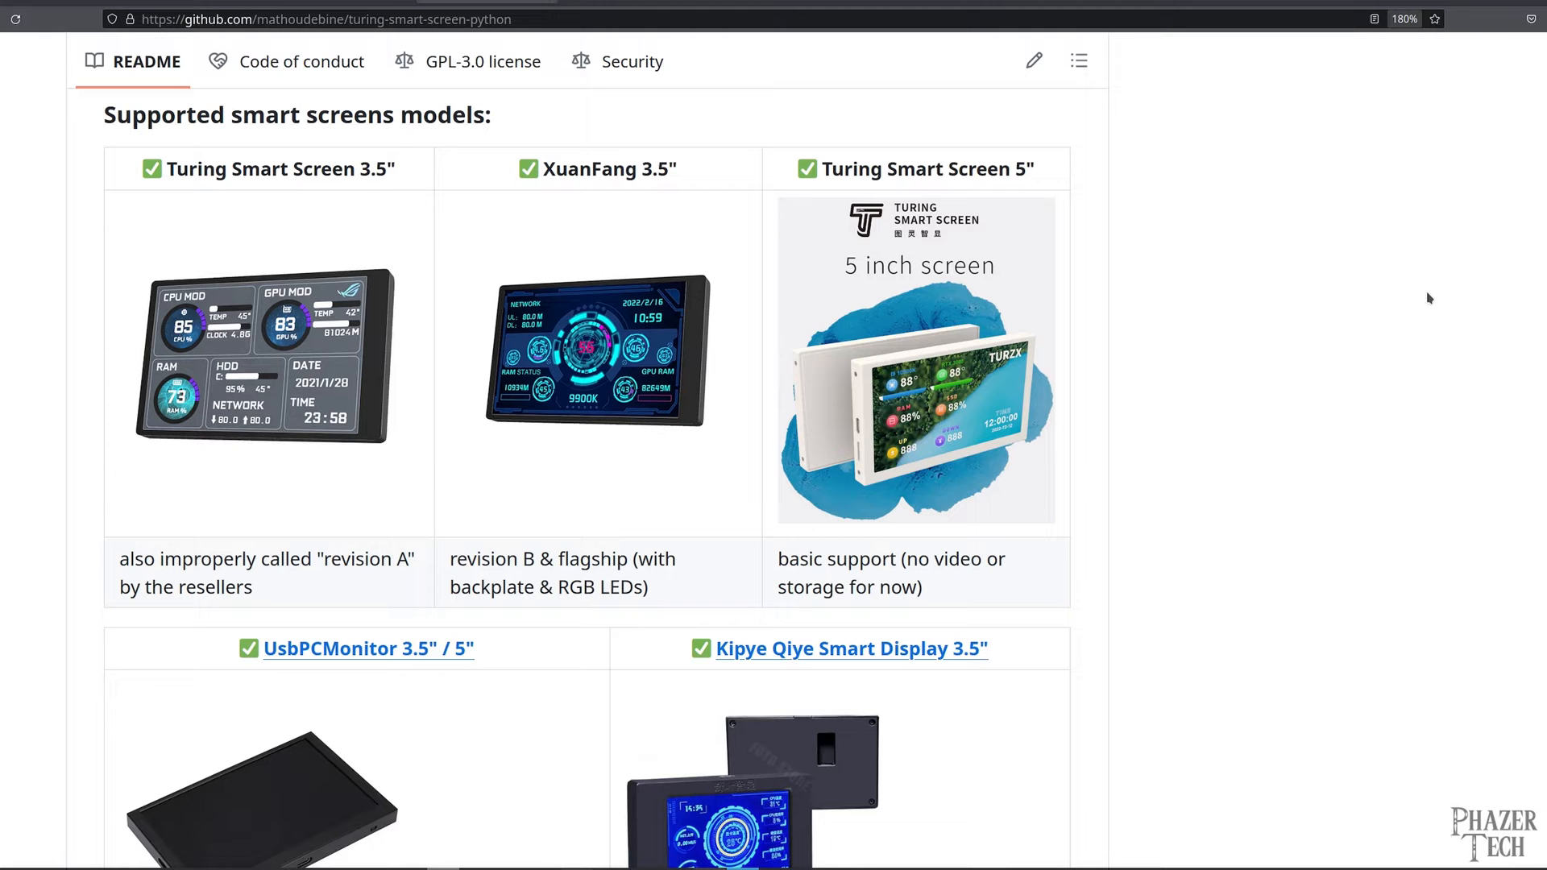
- Scroll through the wiki's 'System monitor : how to start' guide to read the setup instructions
scroll("down", 3)
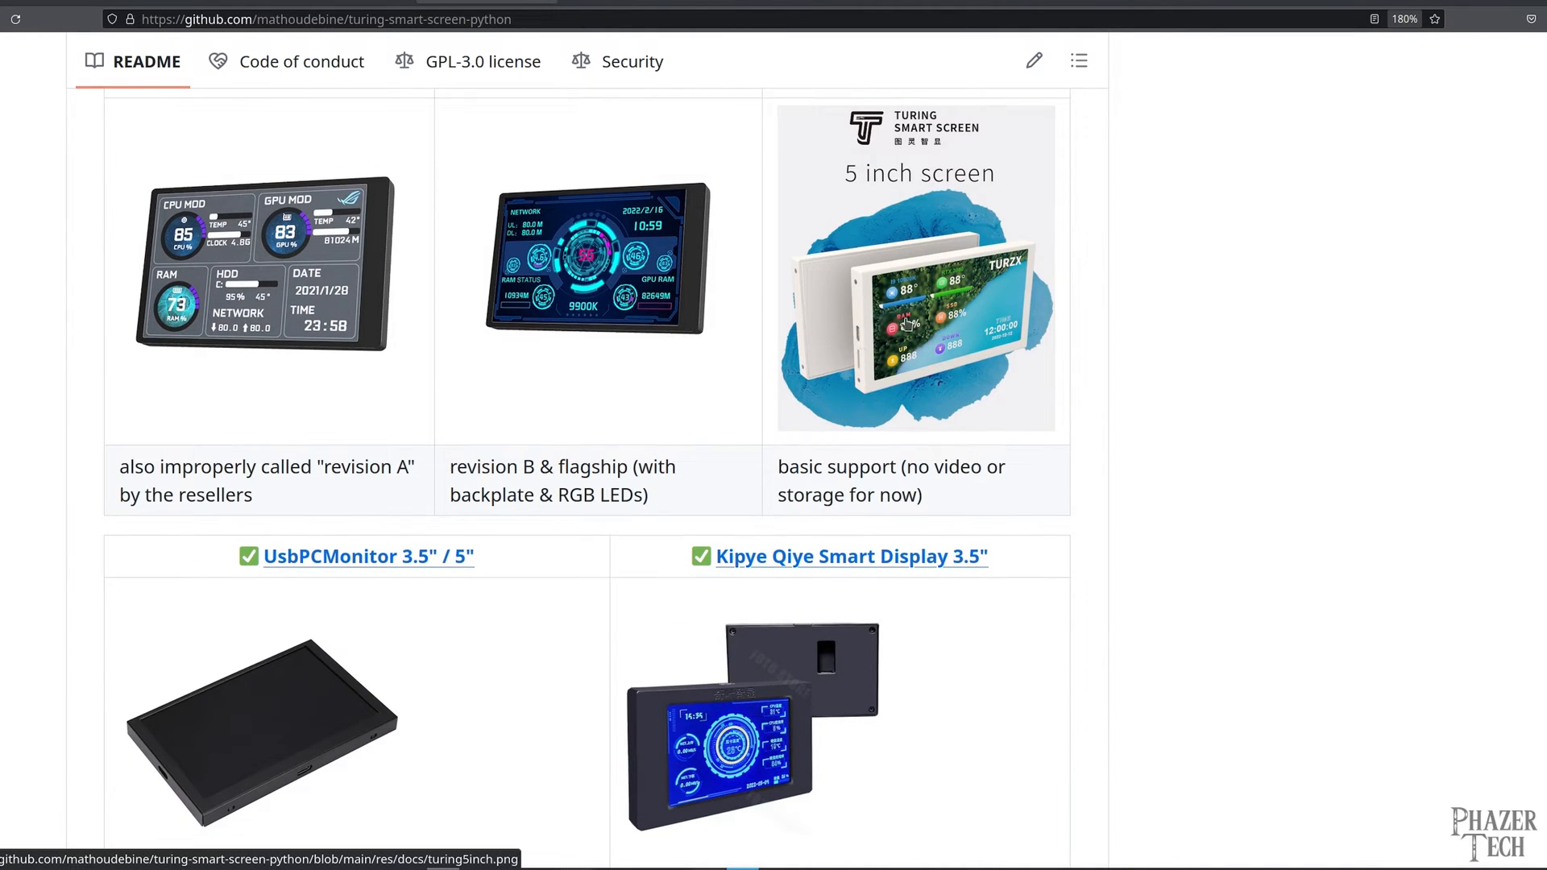
mouse_move(1200, 230)
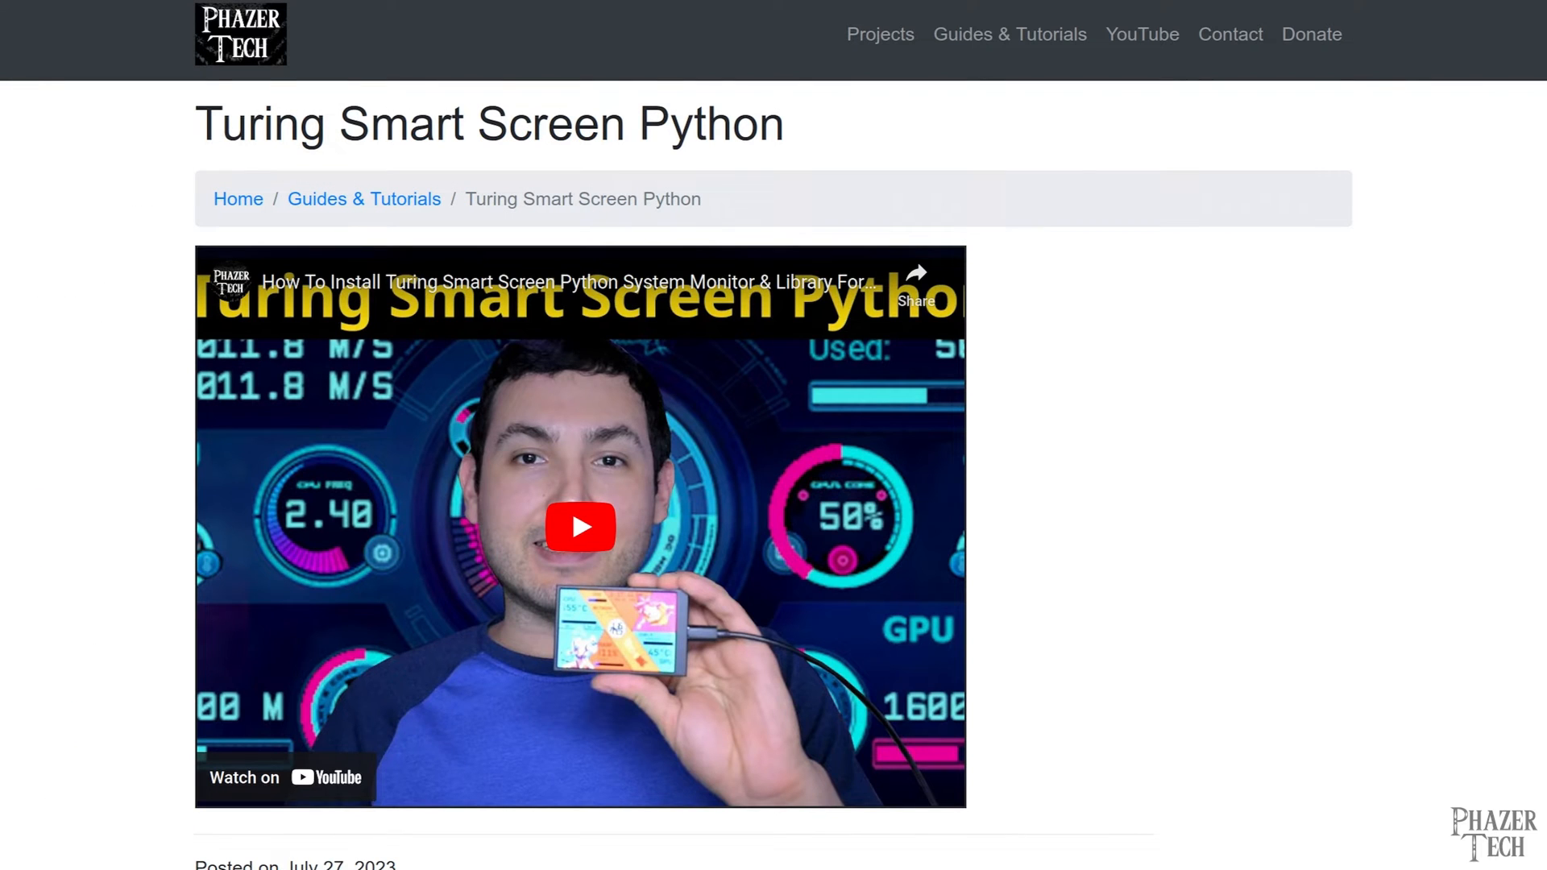
scroll("down", 3)
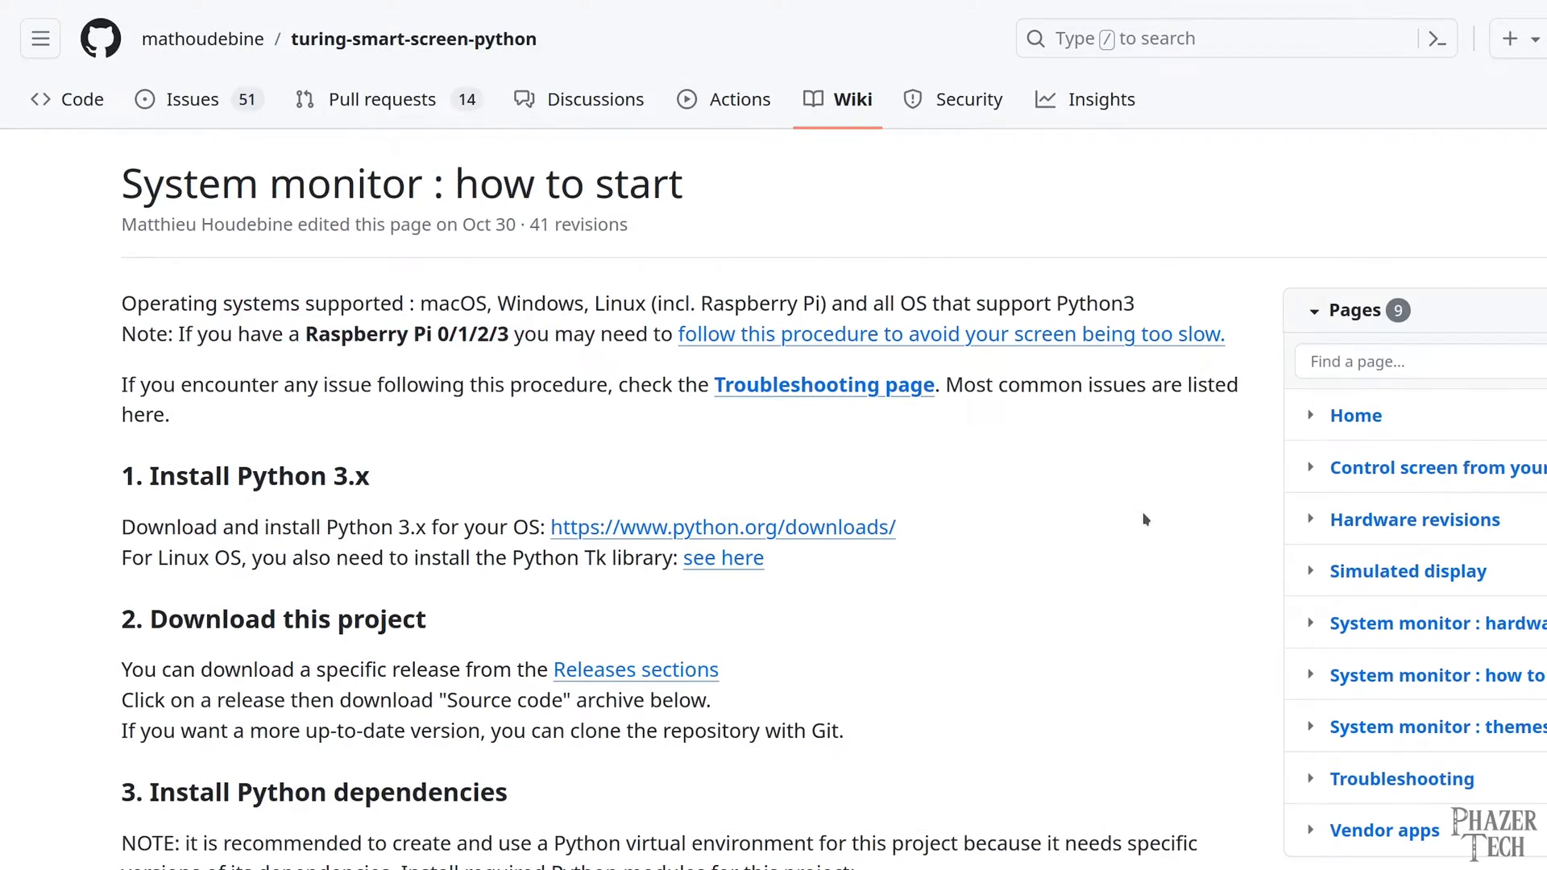
scroll("down", 3)
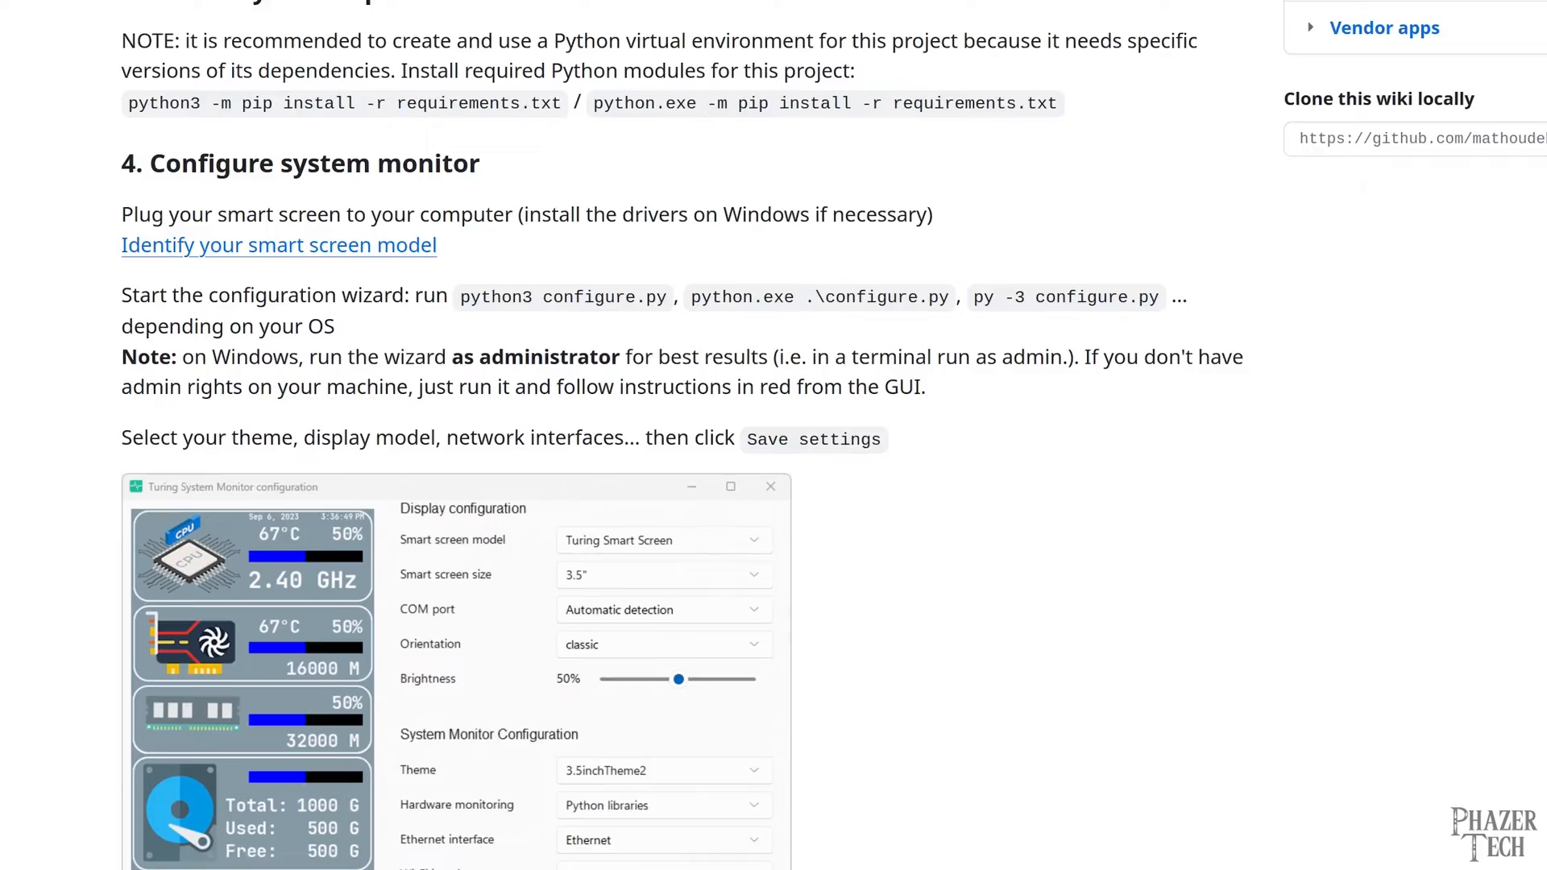
scroll("down", 3)
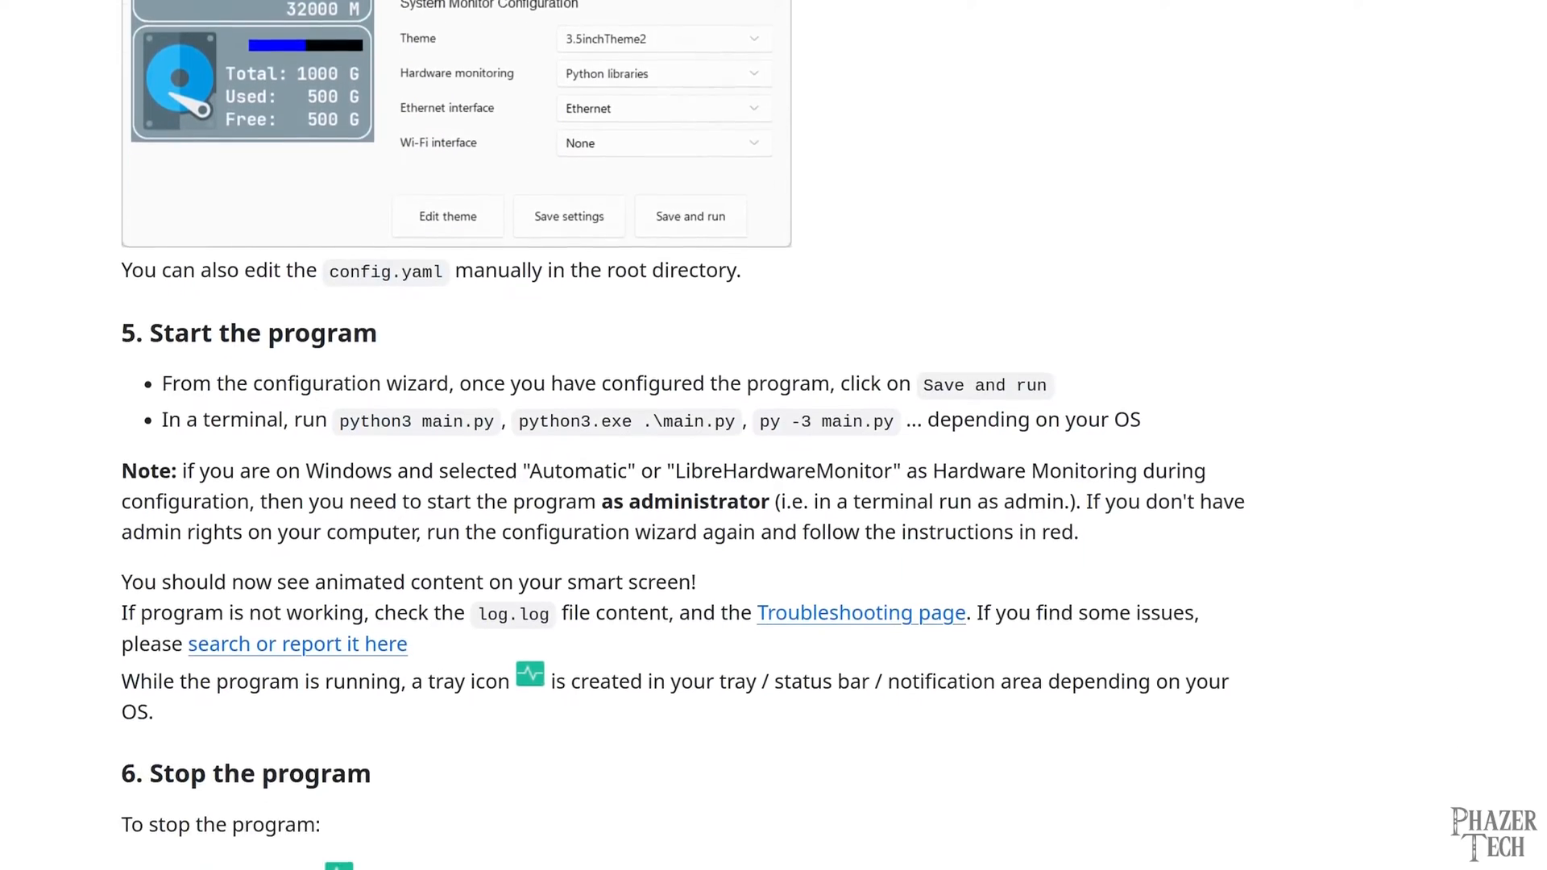
scroll("down", 3)
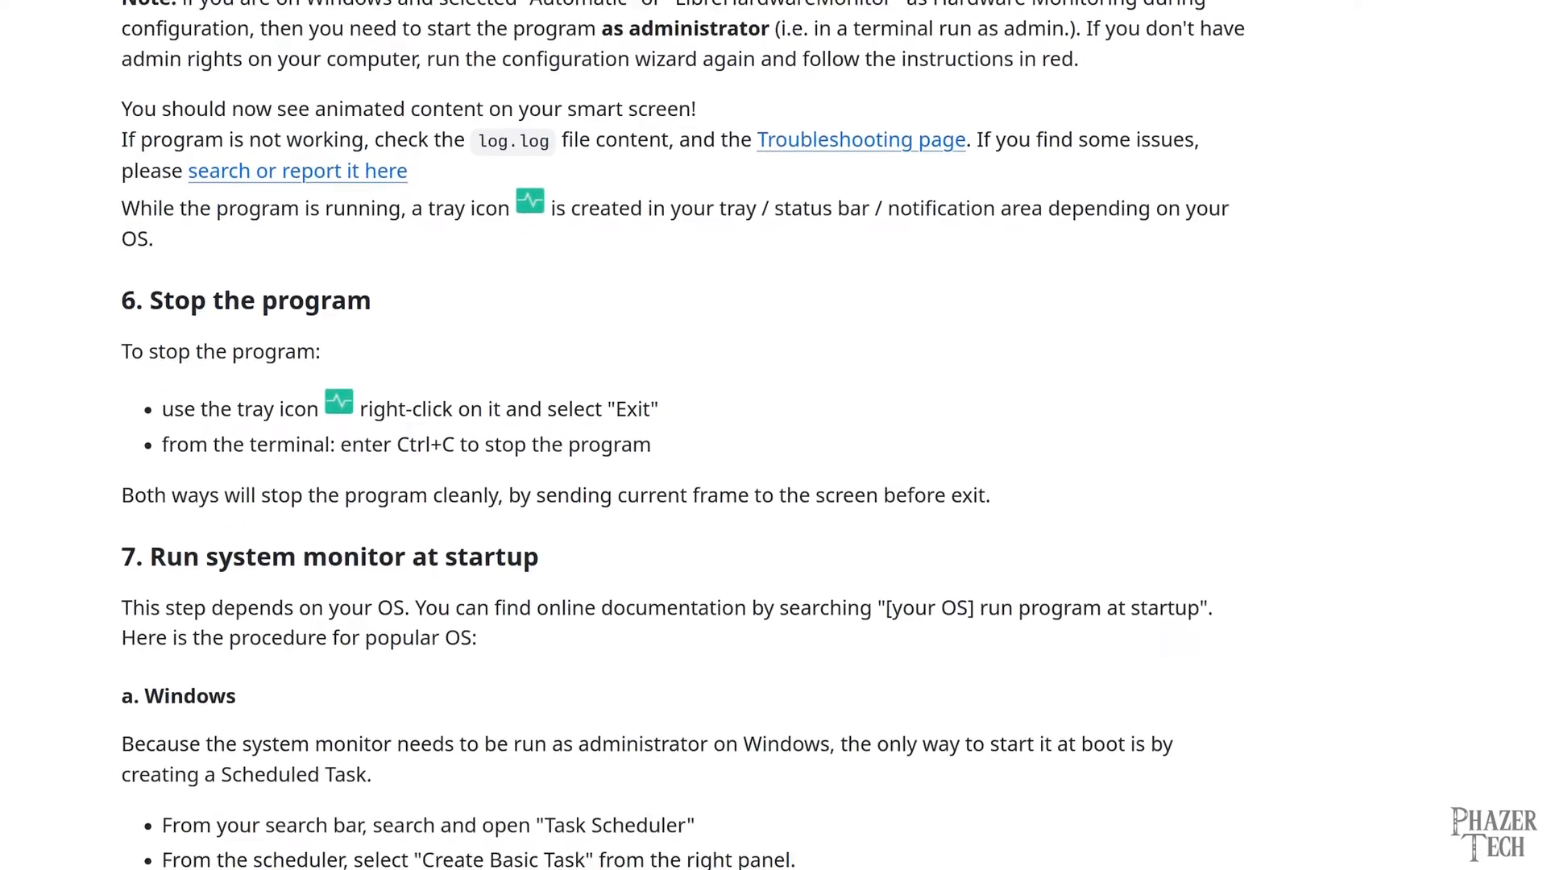
scroll("down", 3)
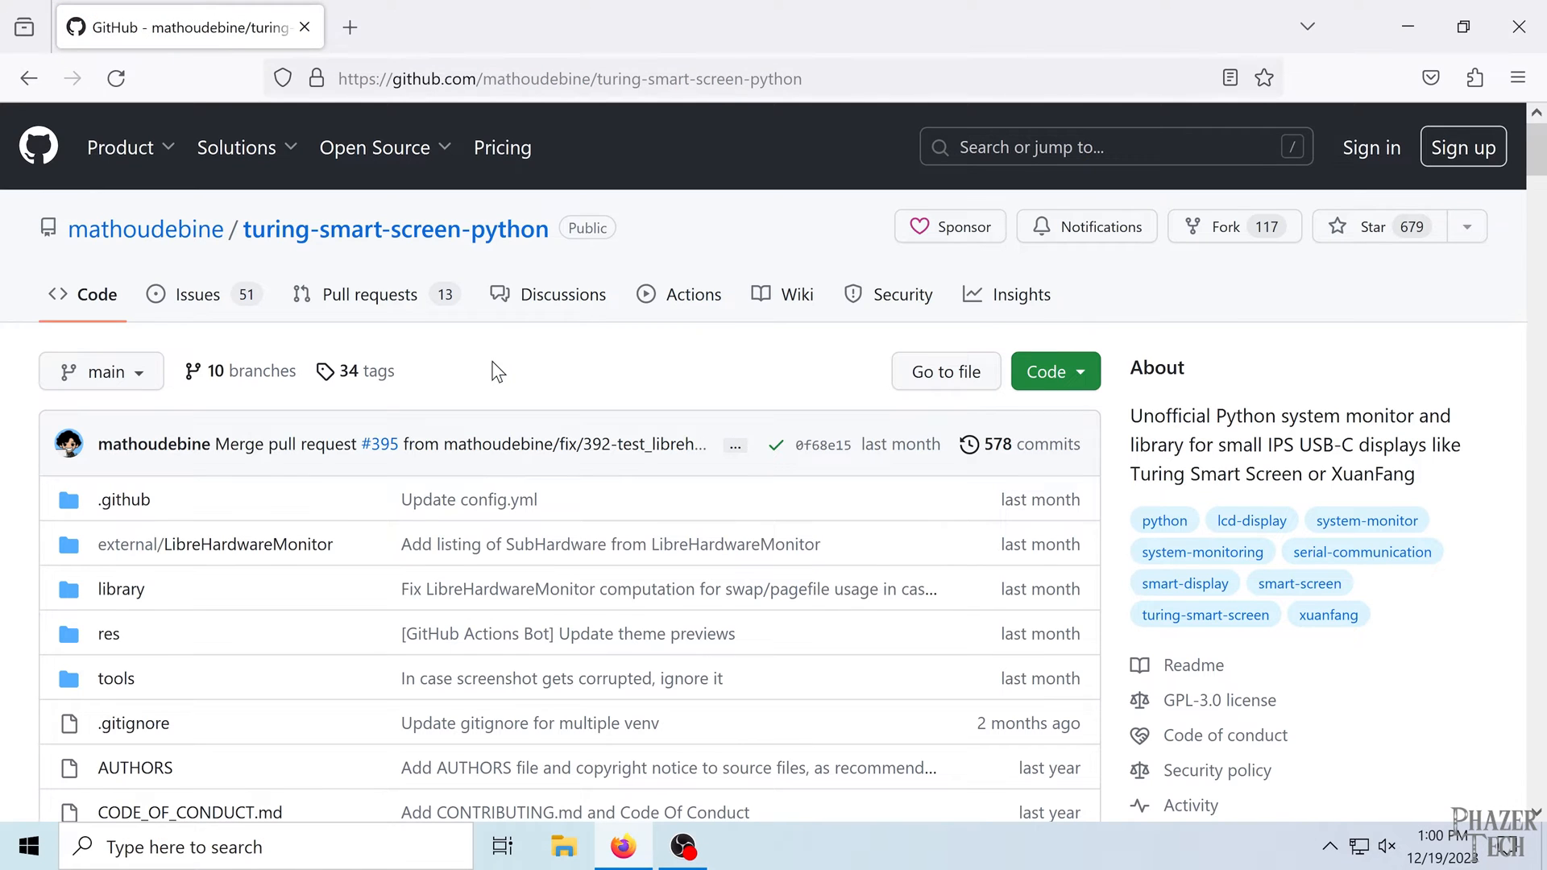
- From the README, reach the 'Configure and start system monitor' guide and its python.org downloads link
scroll("down", 3)
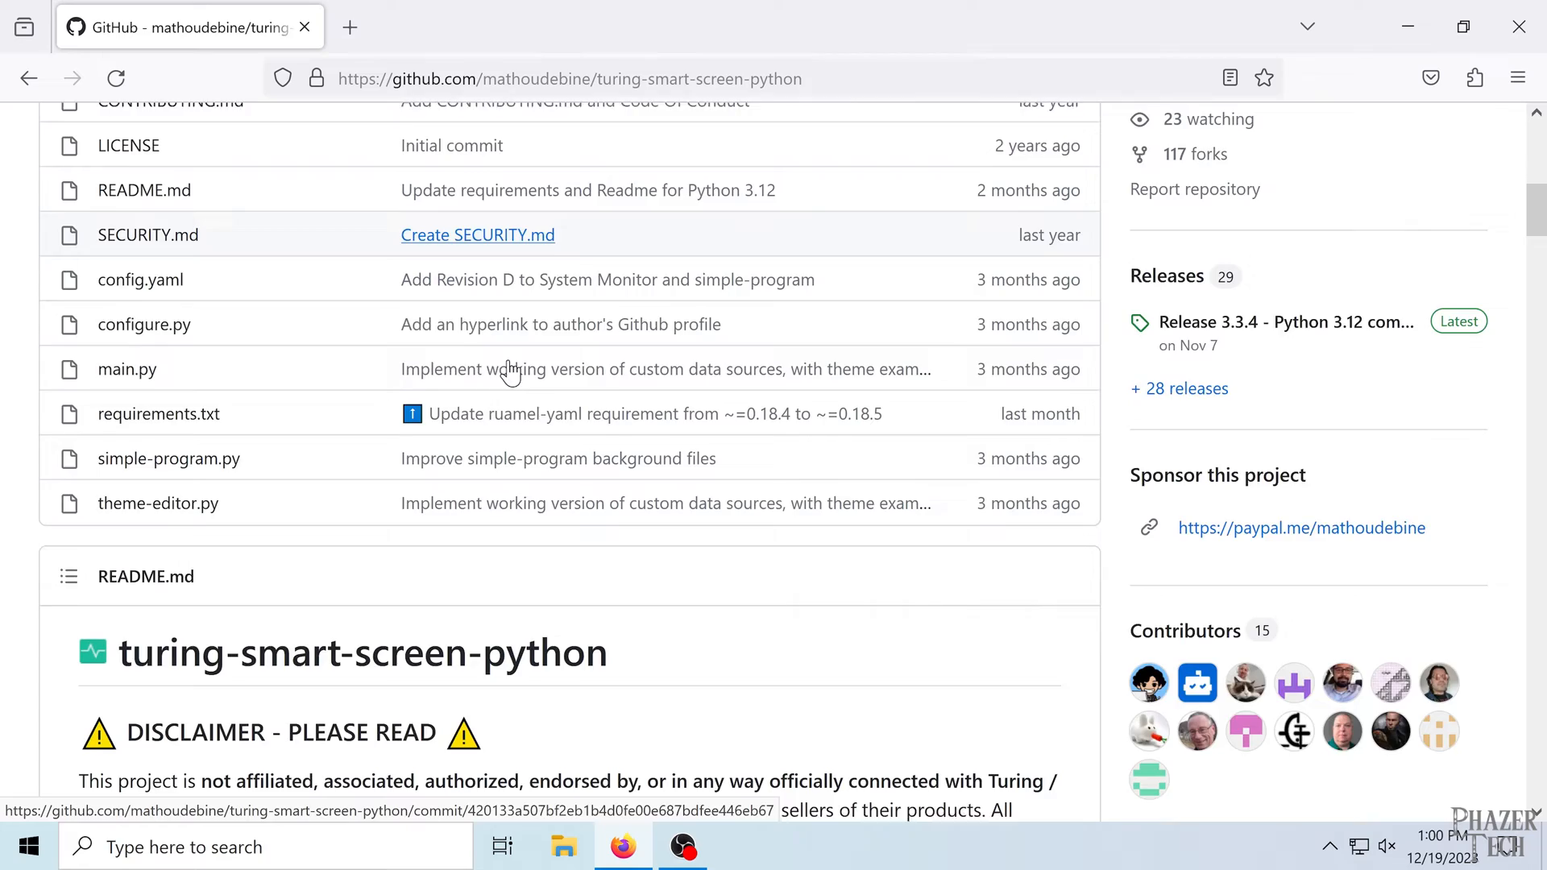
scroll("down", 3)
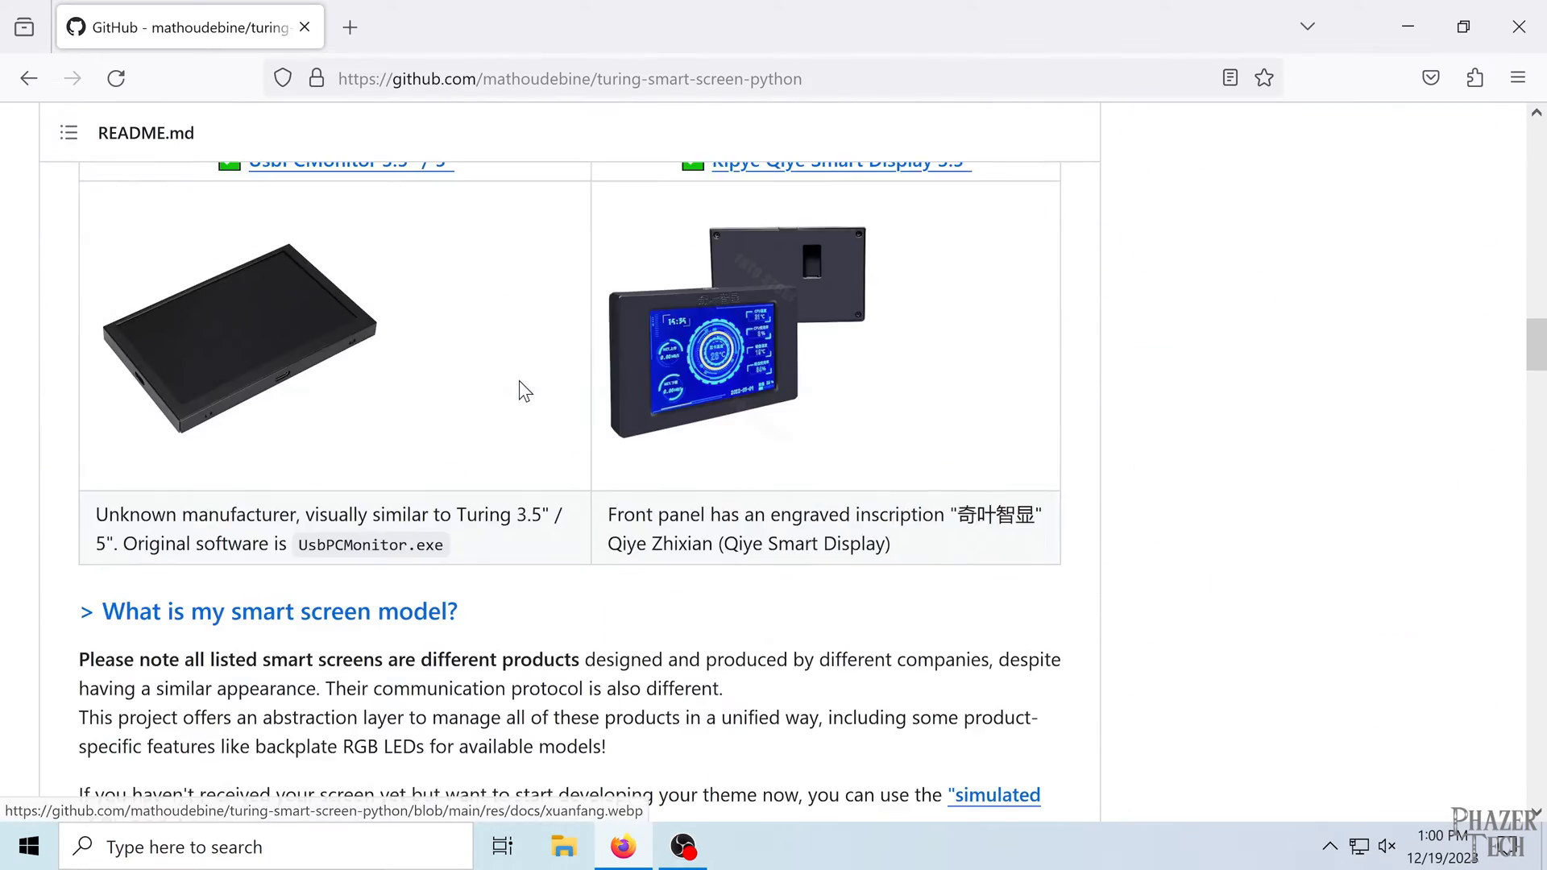
scroll("down", 3)
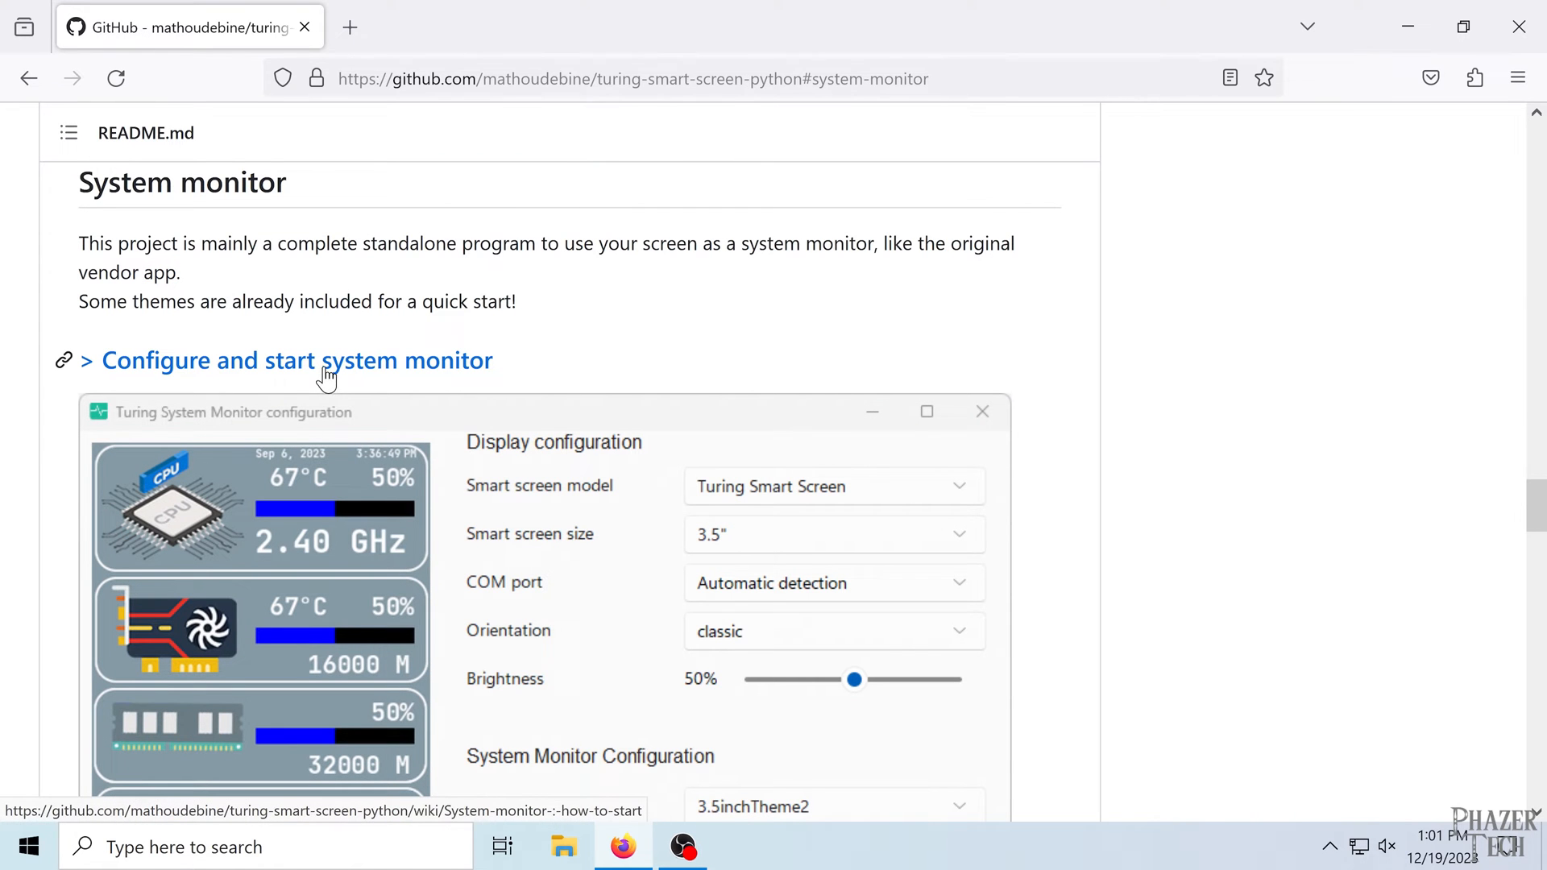
left_click(296, 360)
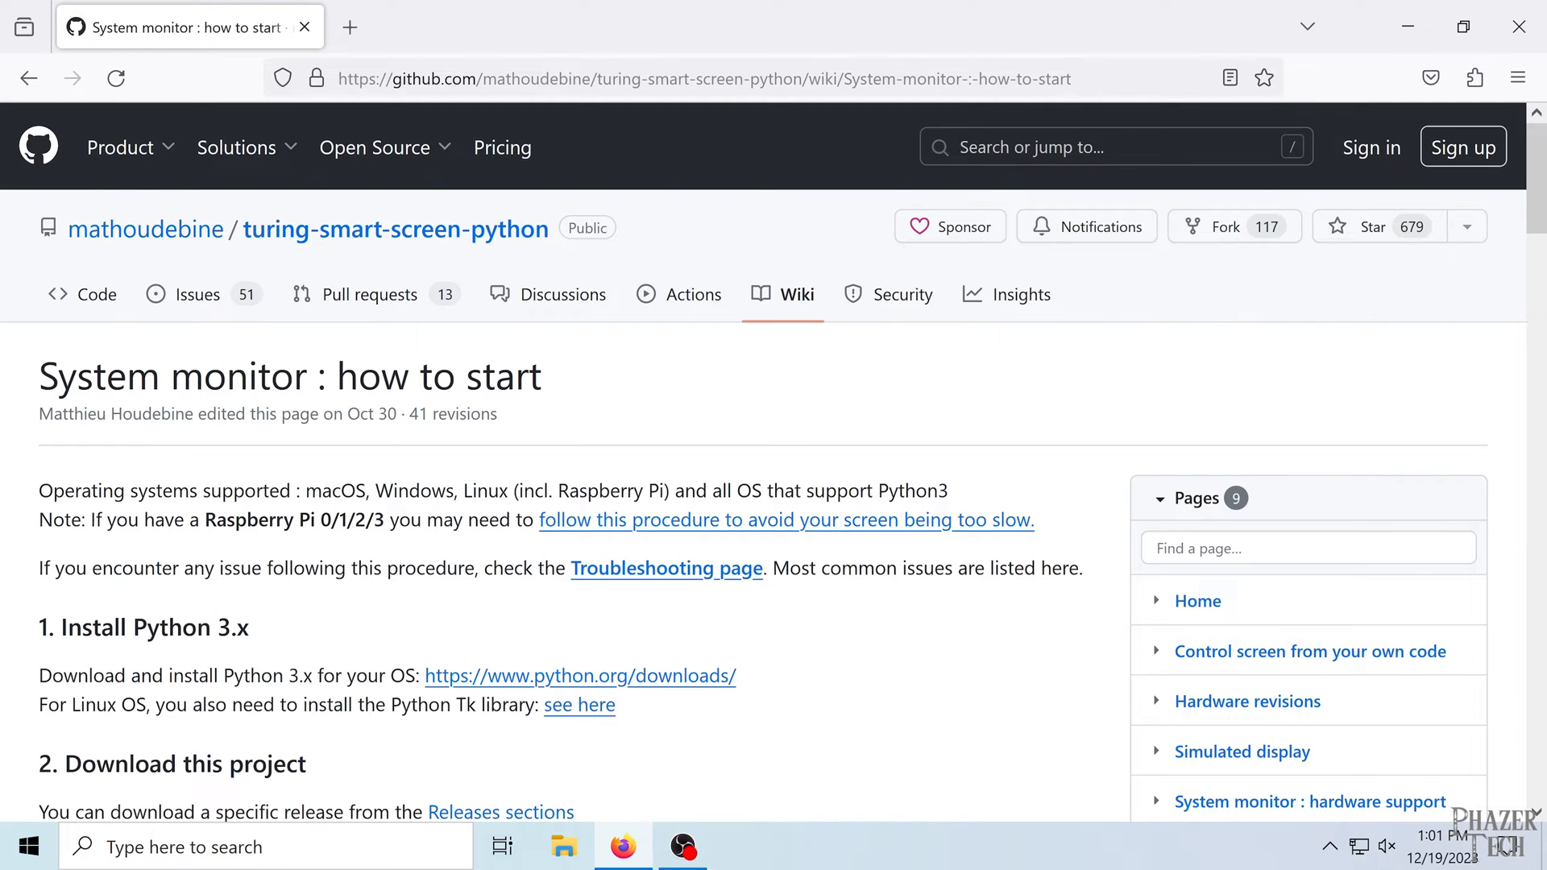
scroll("down", 3)
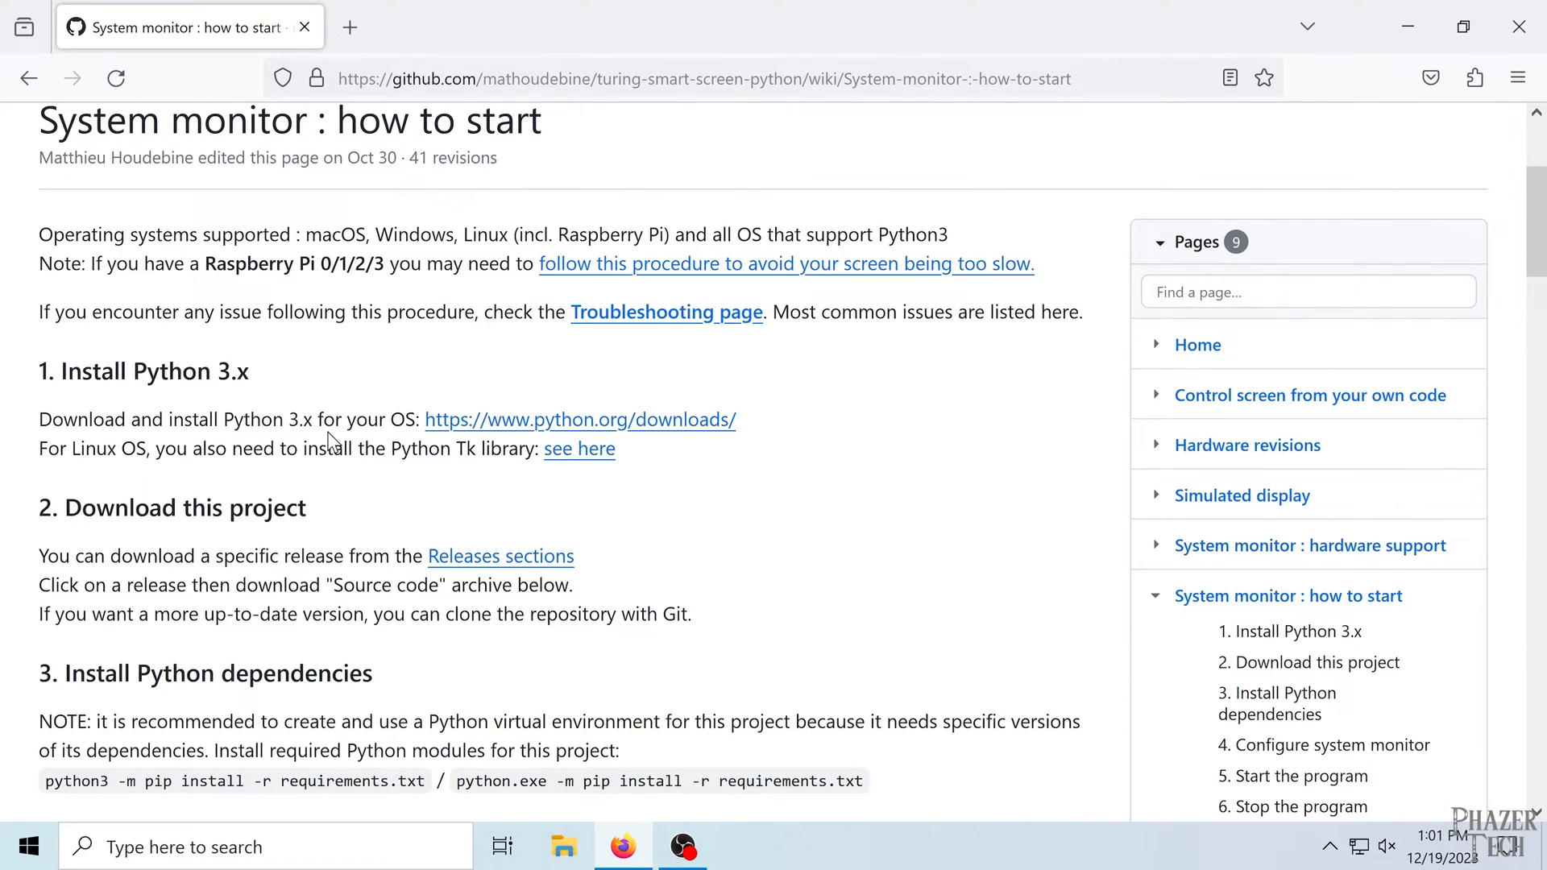
right_click(495, 419)
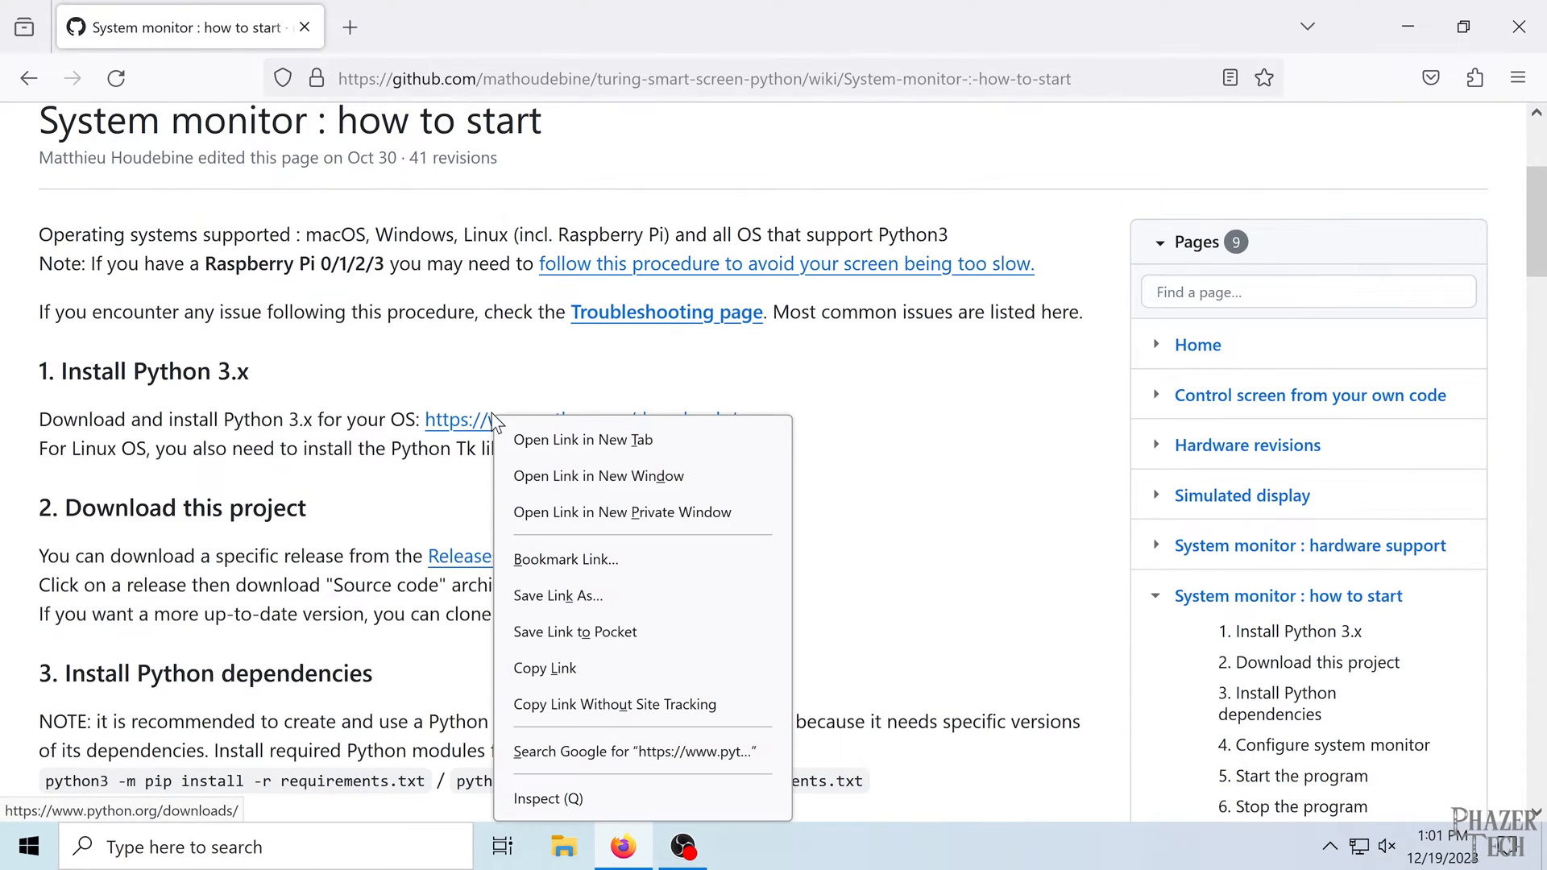
- Download the Python 3.12.1 Windows installer from python.org and launch it
left_click(583, 440)
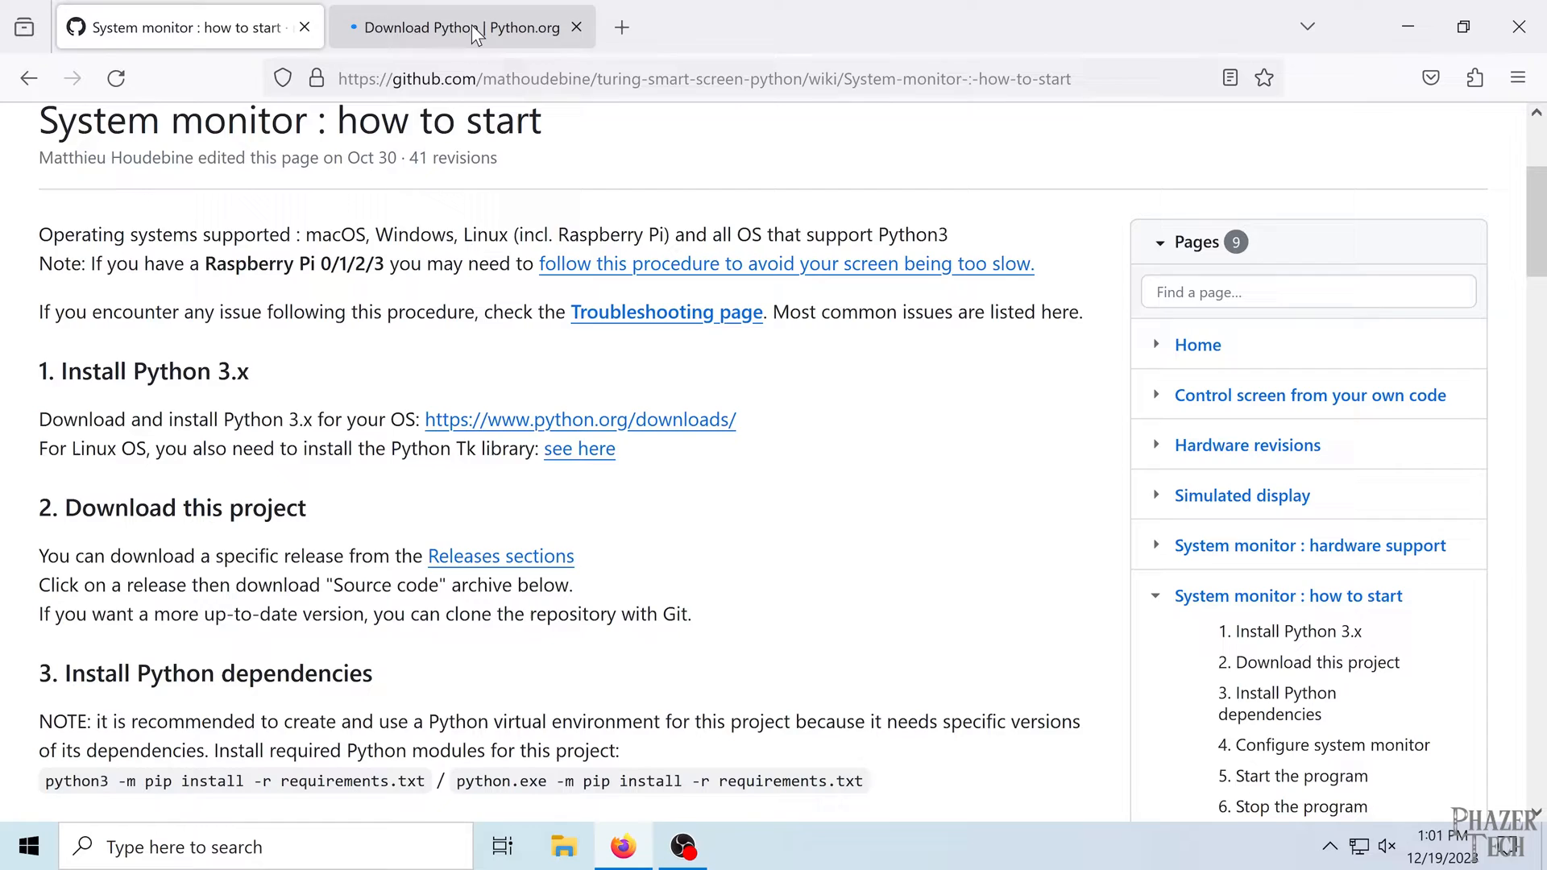
left_click(462, 27)
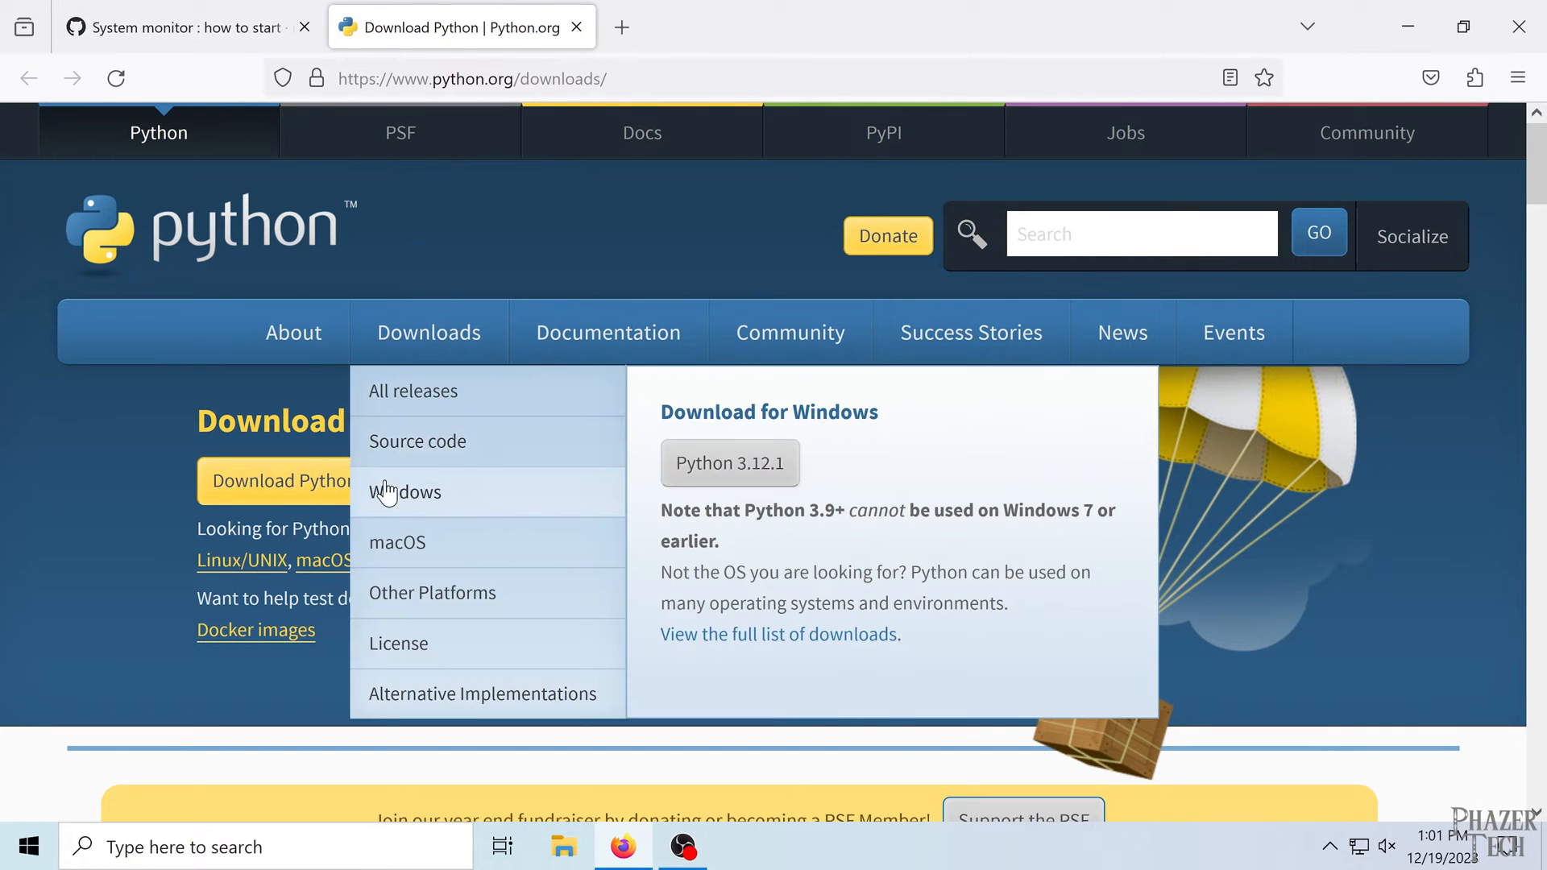
left_click(730, 463)
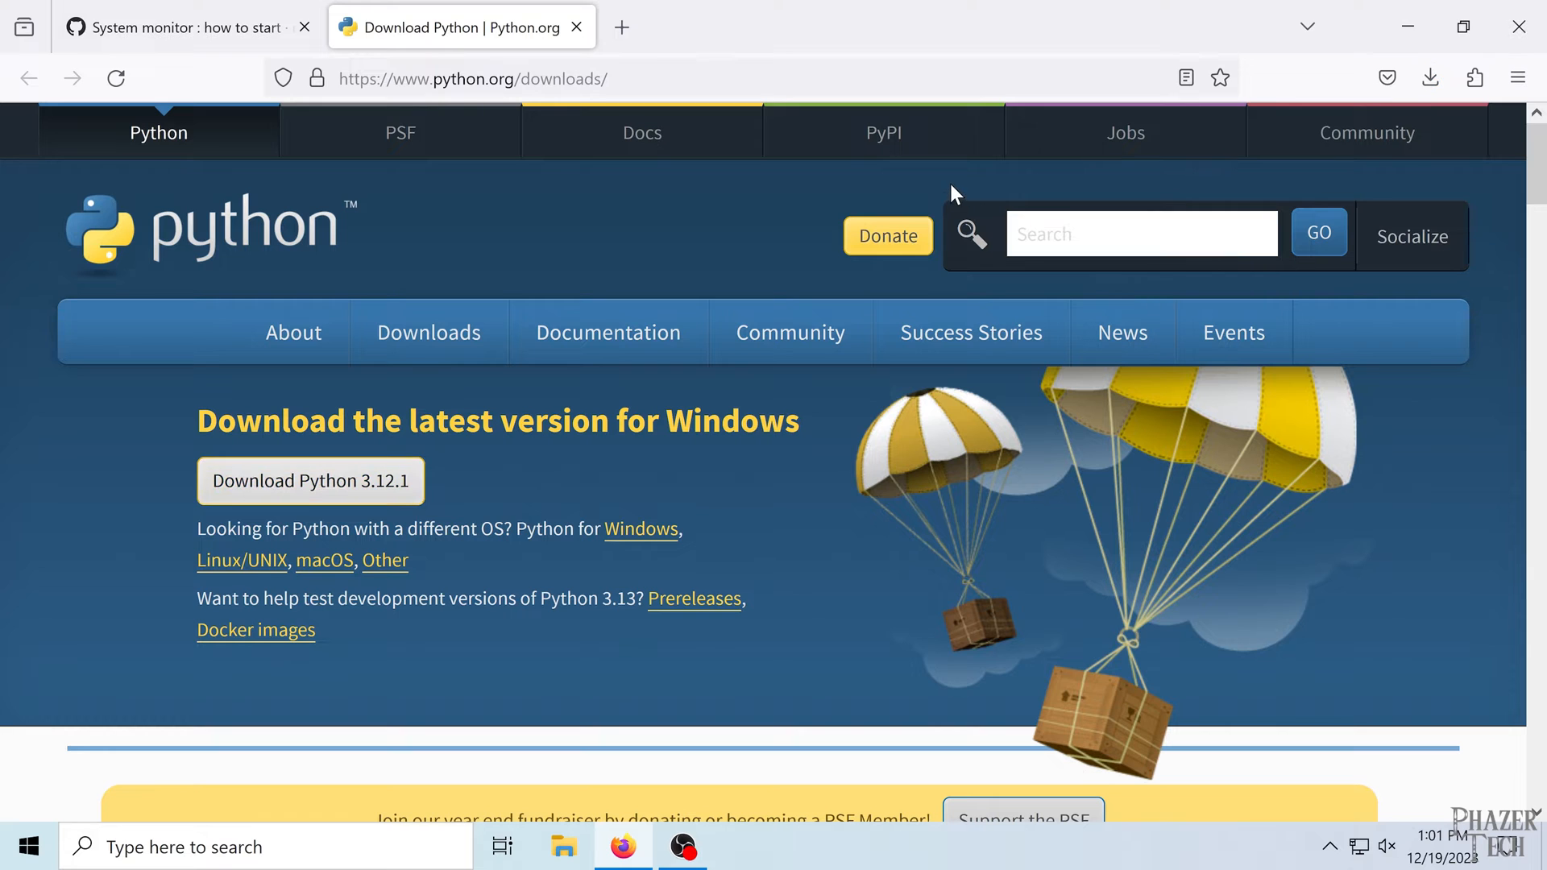
left_click(312, 481)
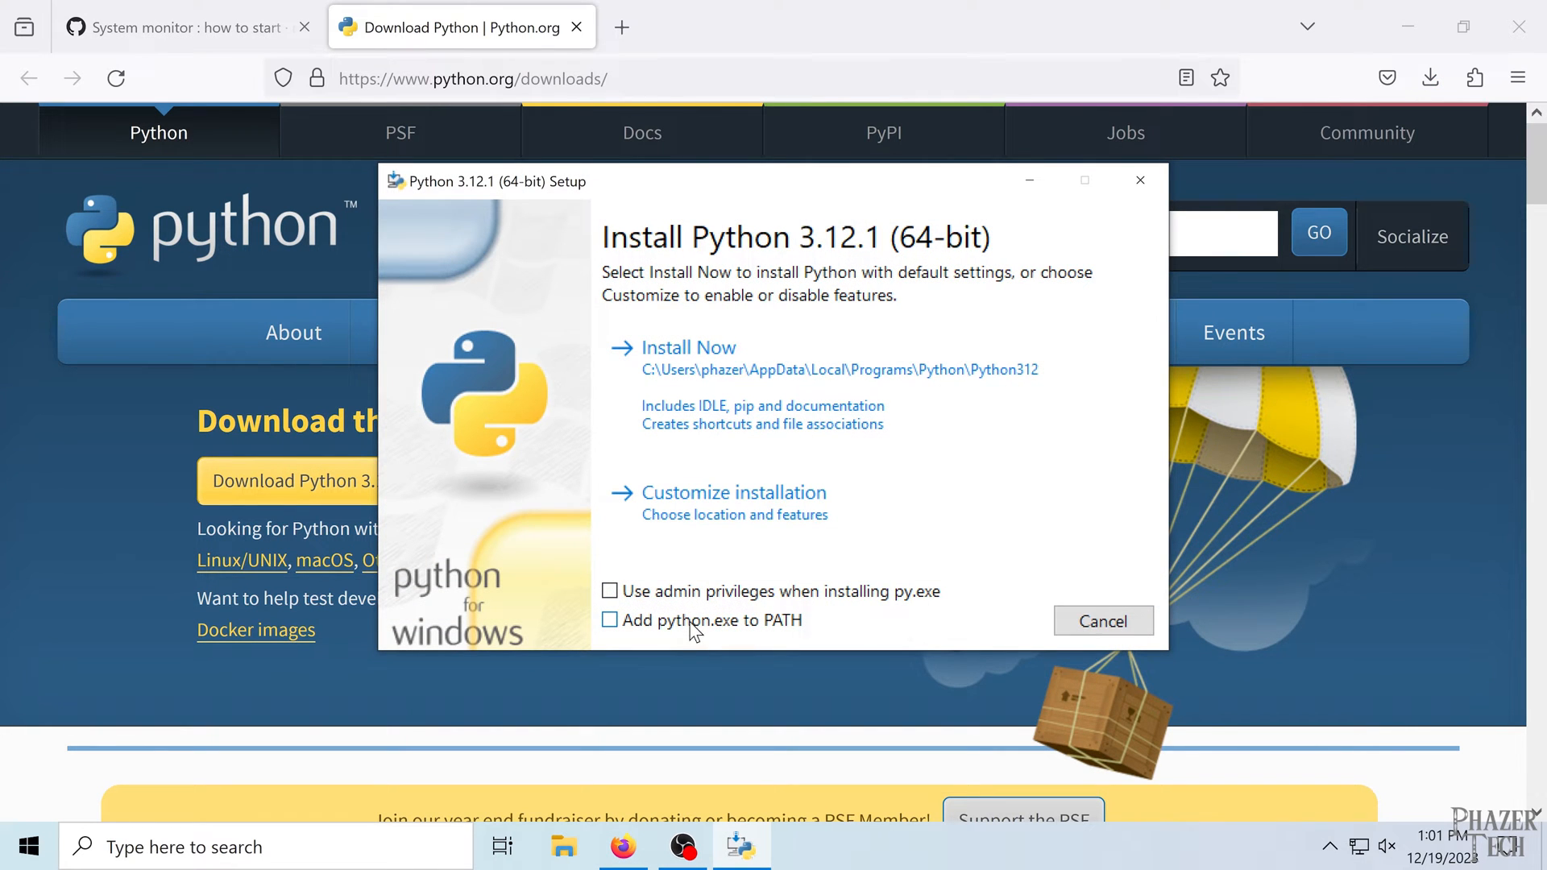
- Install Python 3.12.1 with python.exe on PATH, admin privileges, customized install, and the path length limit disabled
left_click(609, 619)
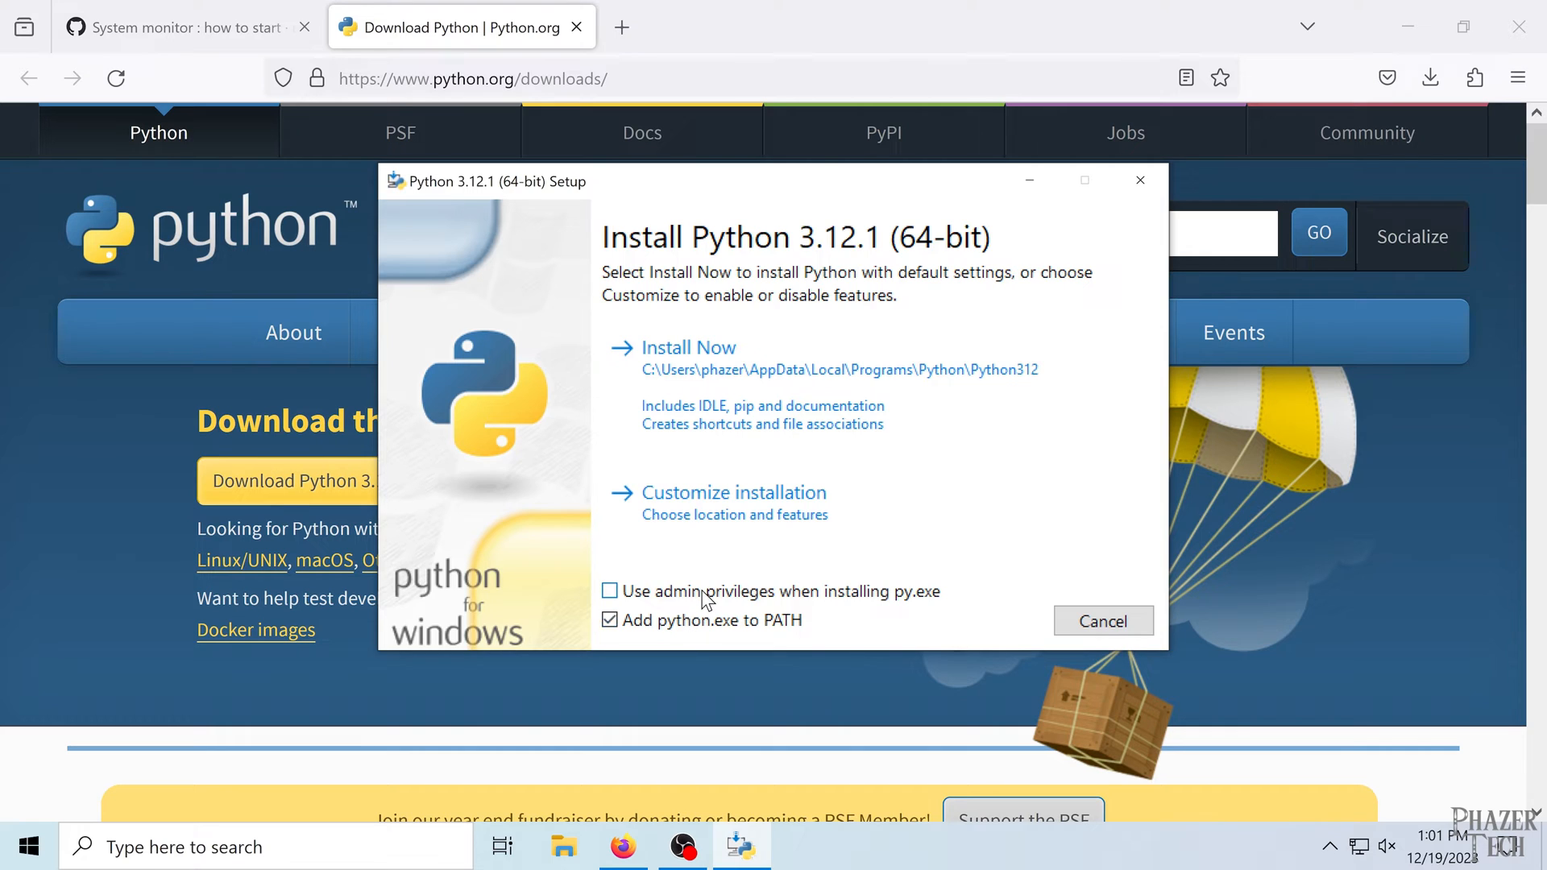
left_click(610, 592)
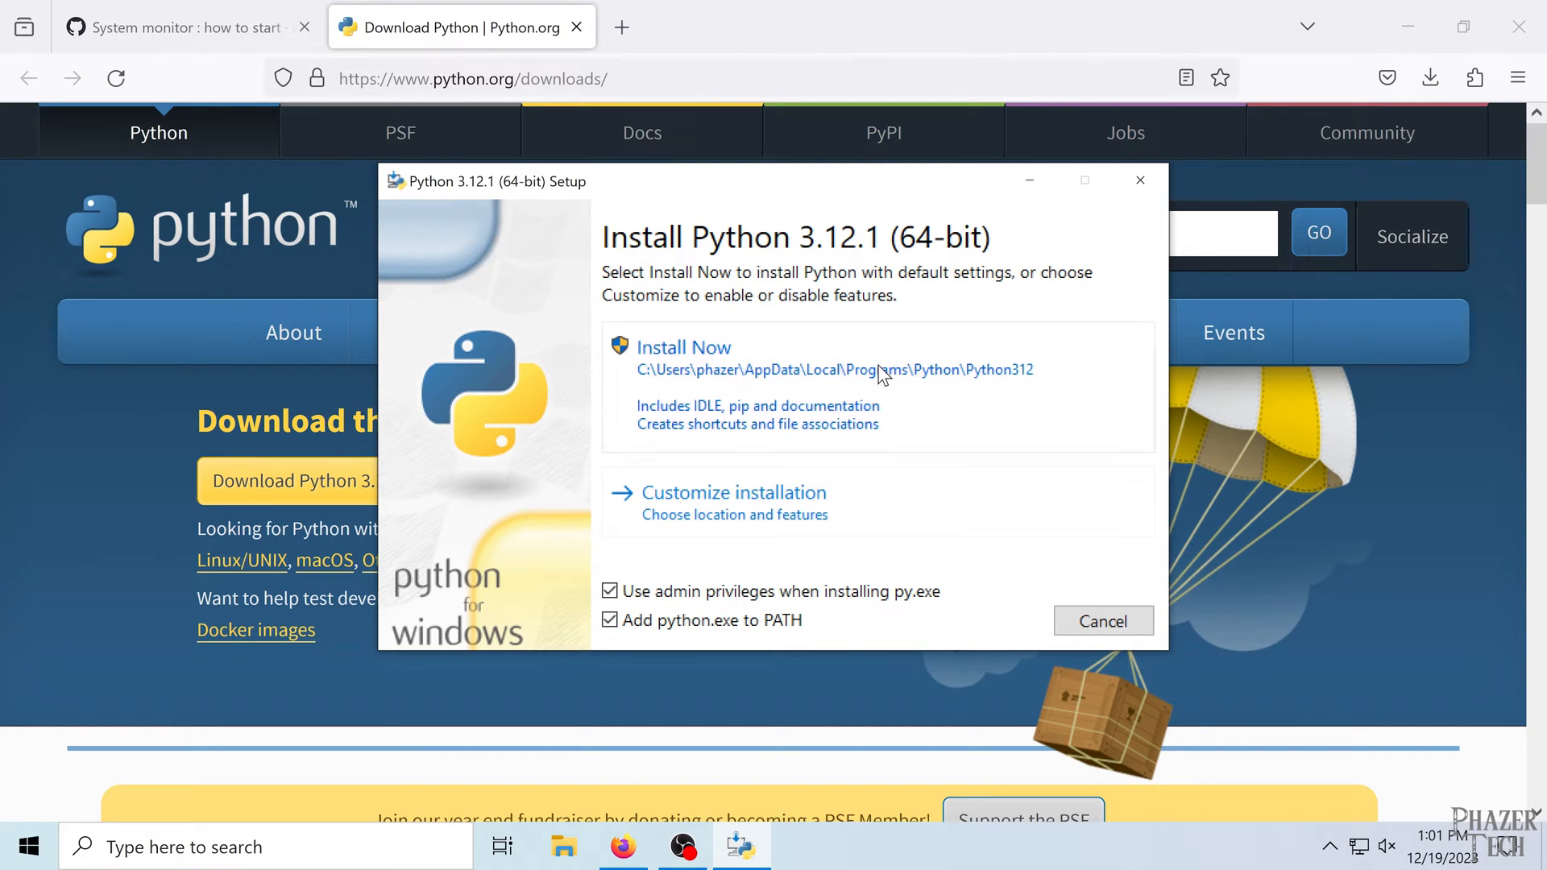
mouse_move(847, 510)
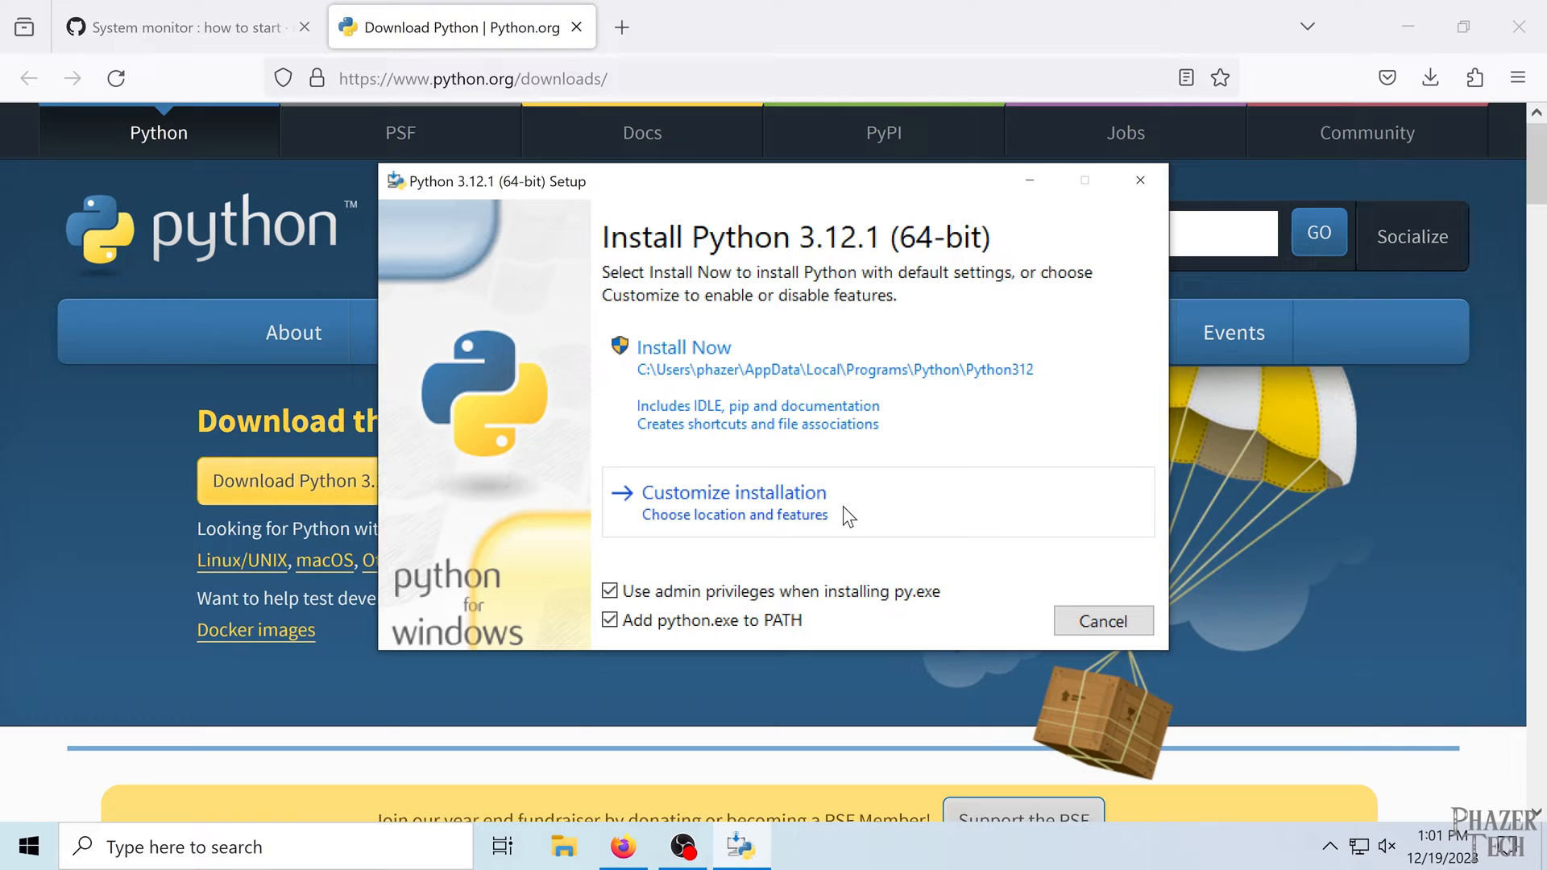
left_click(728, 492)
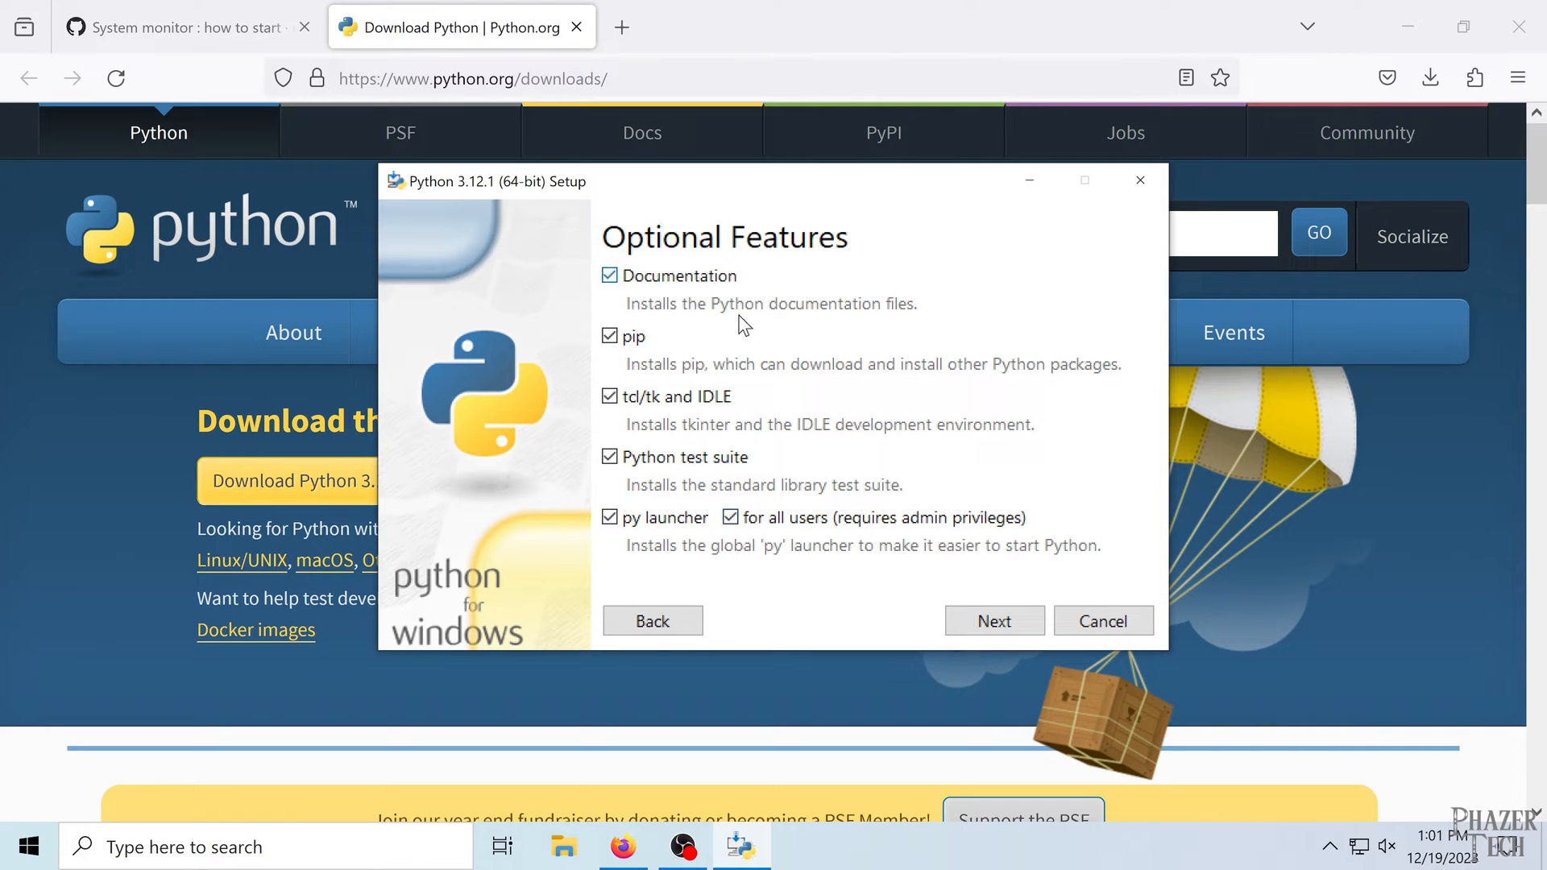
mouse_move(1016, 593)
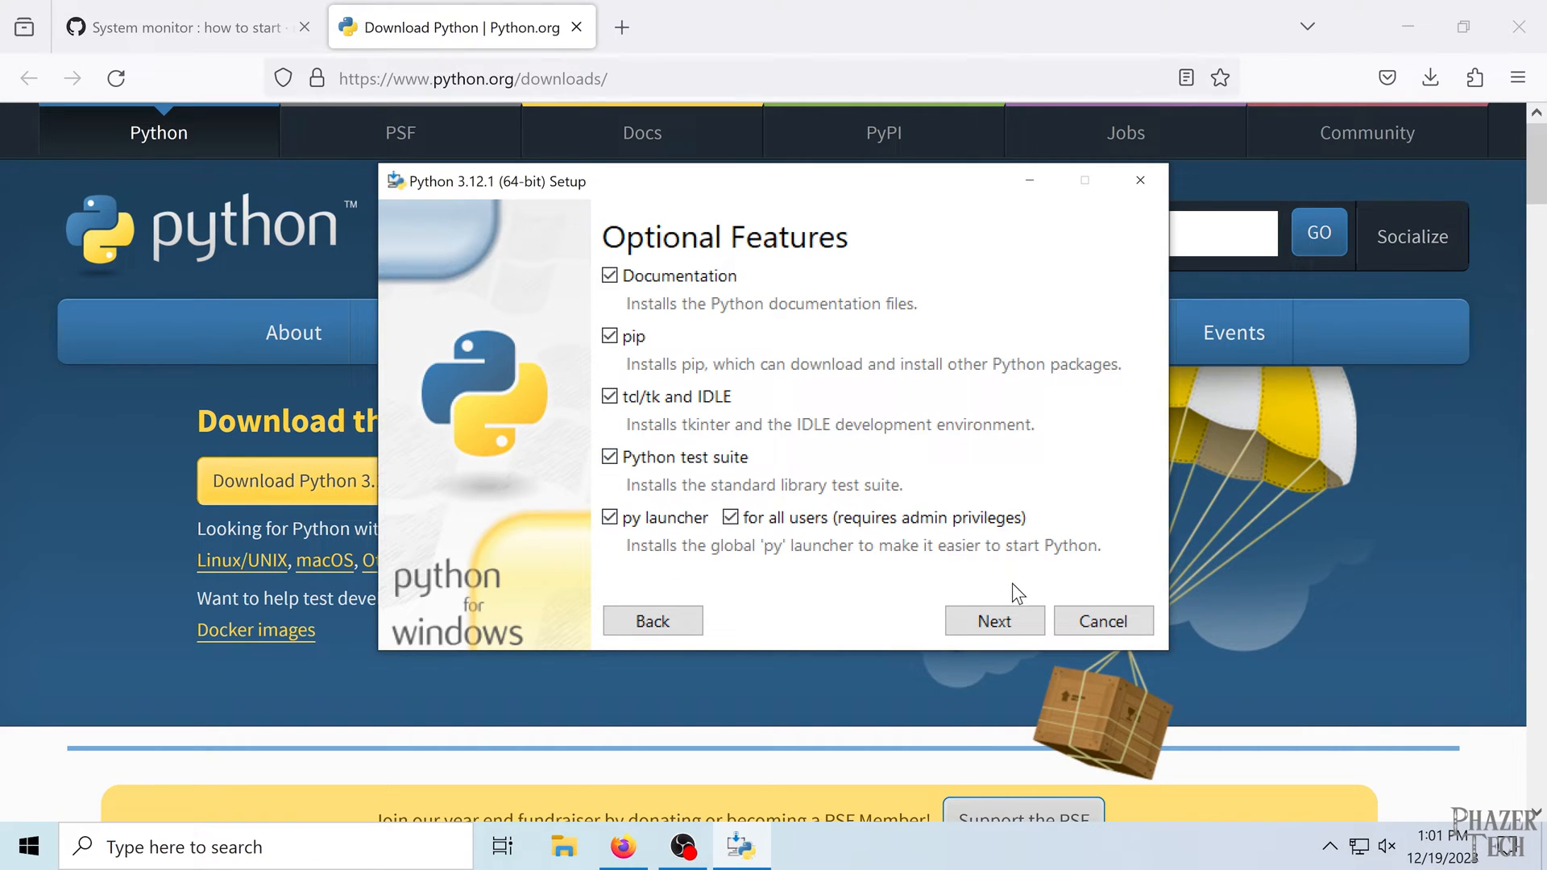
left_click(995, 620)
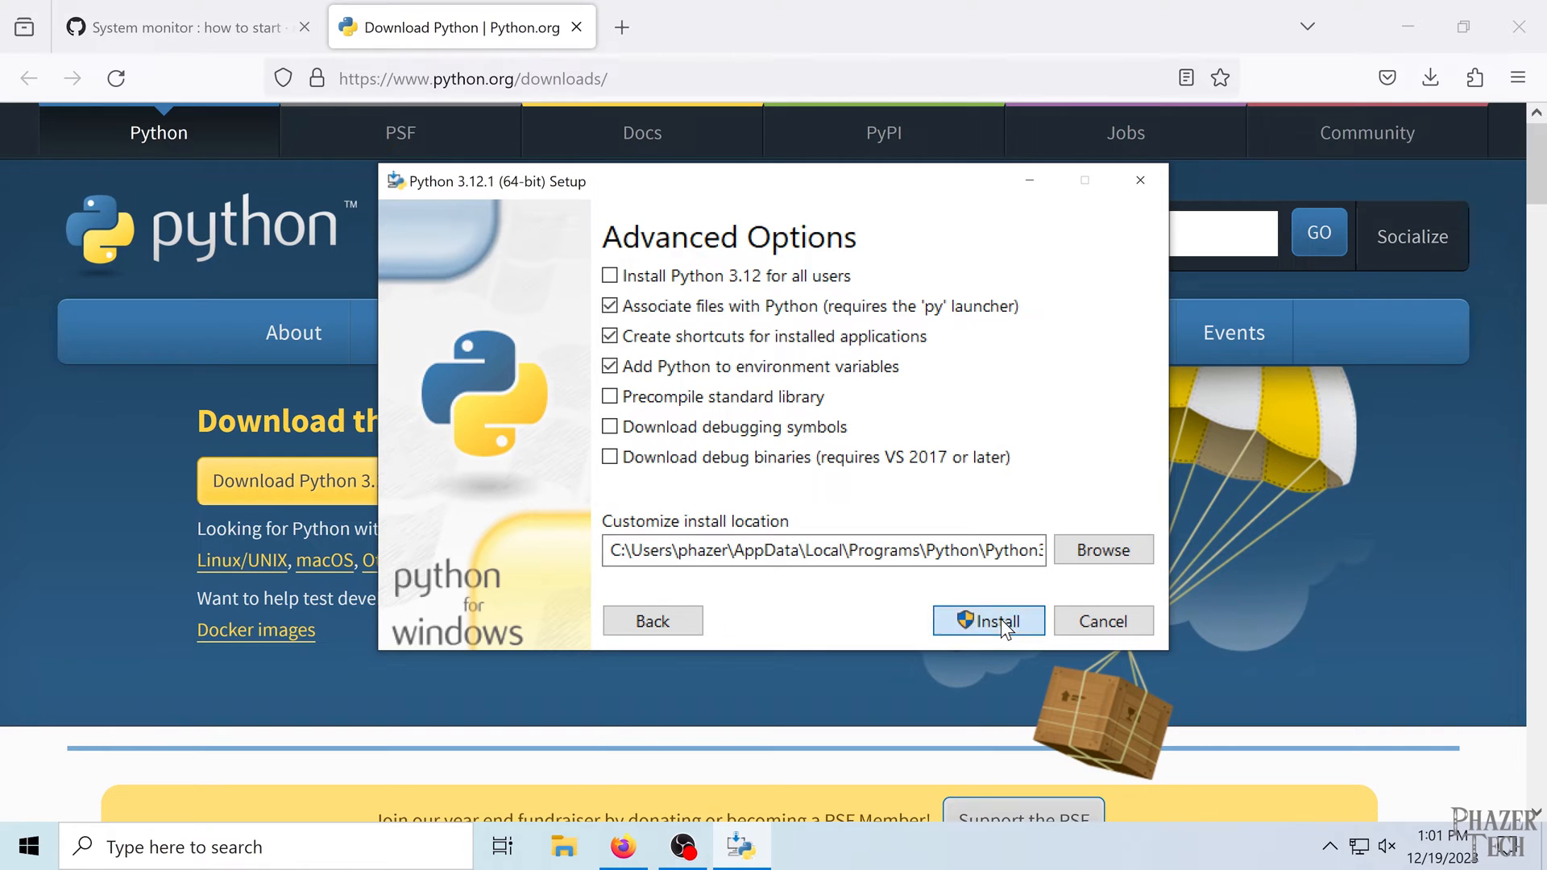
left_click(989, 621)
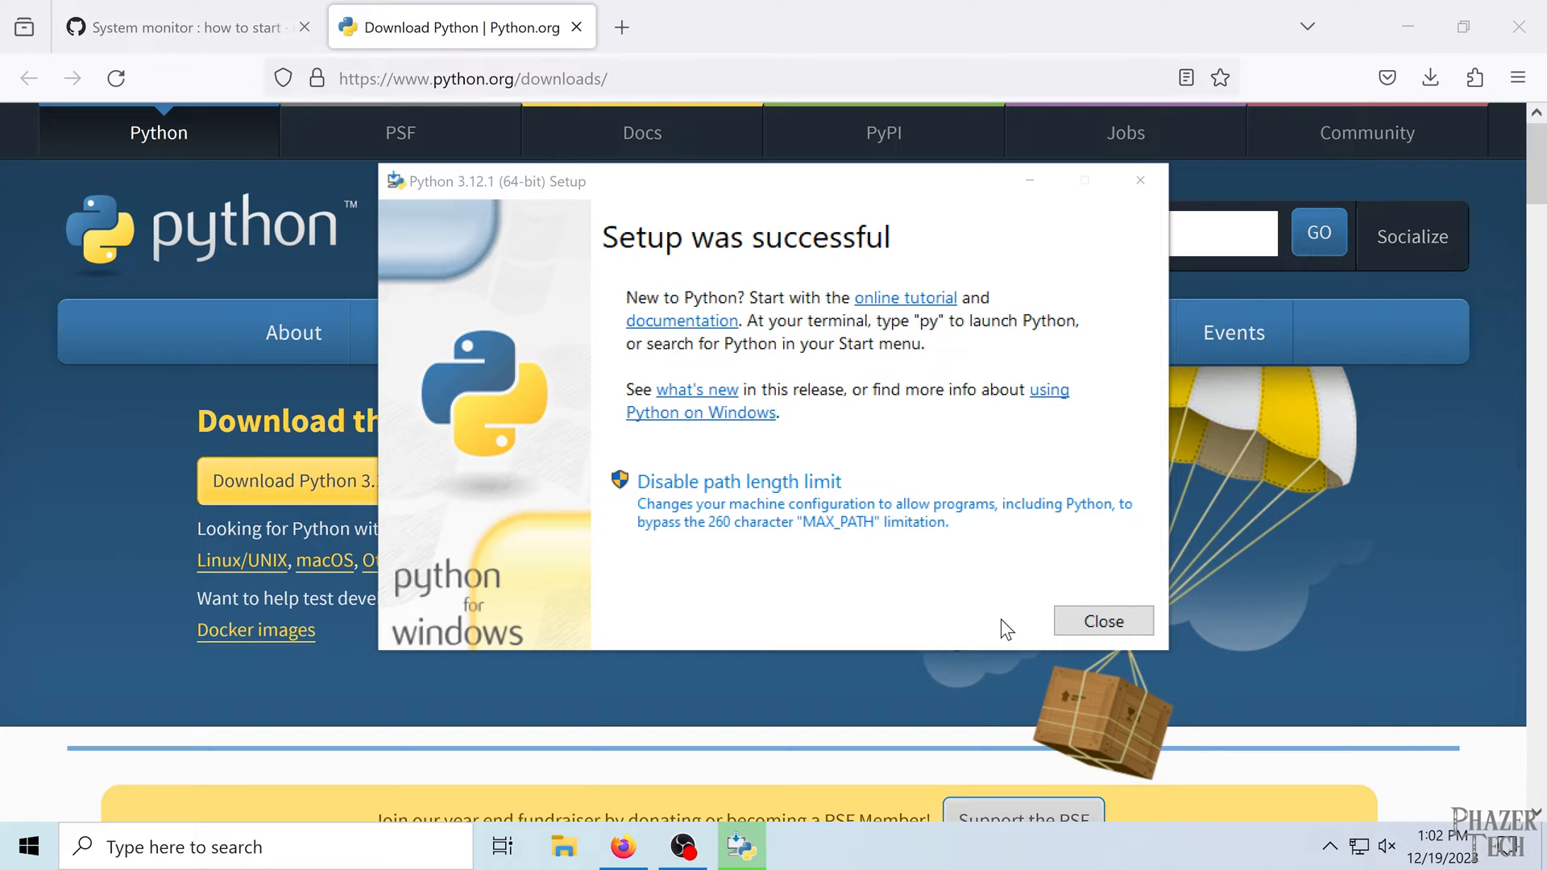
mouse_move(942, 621)
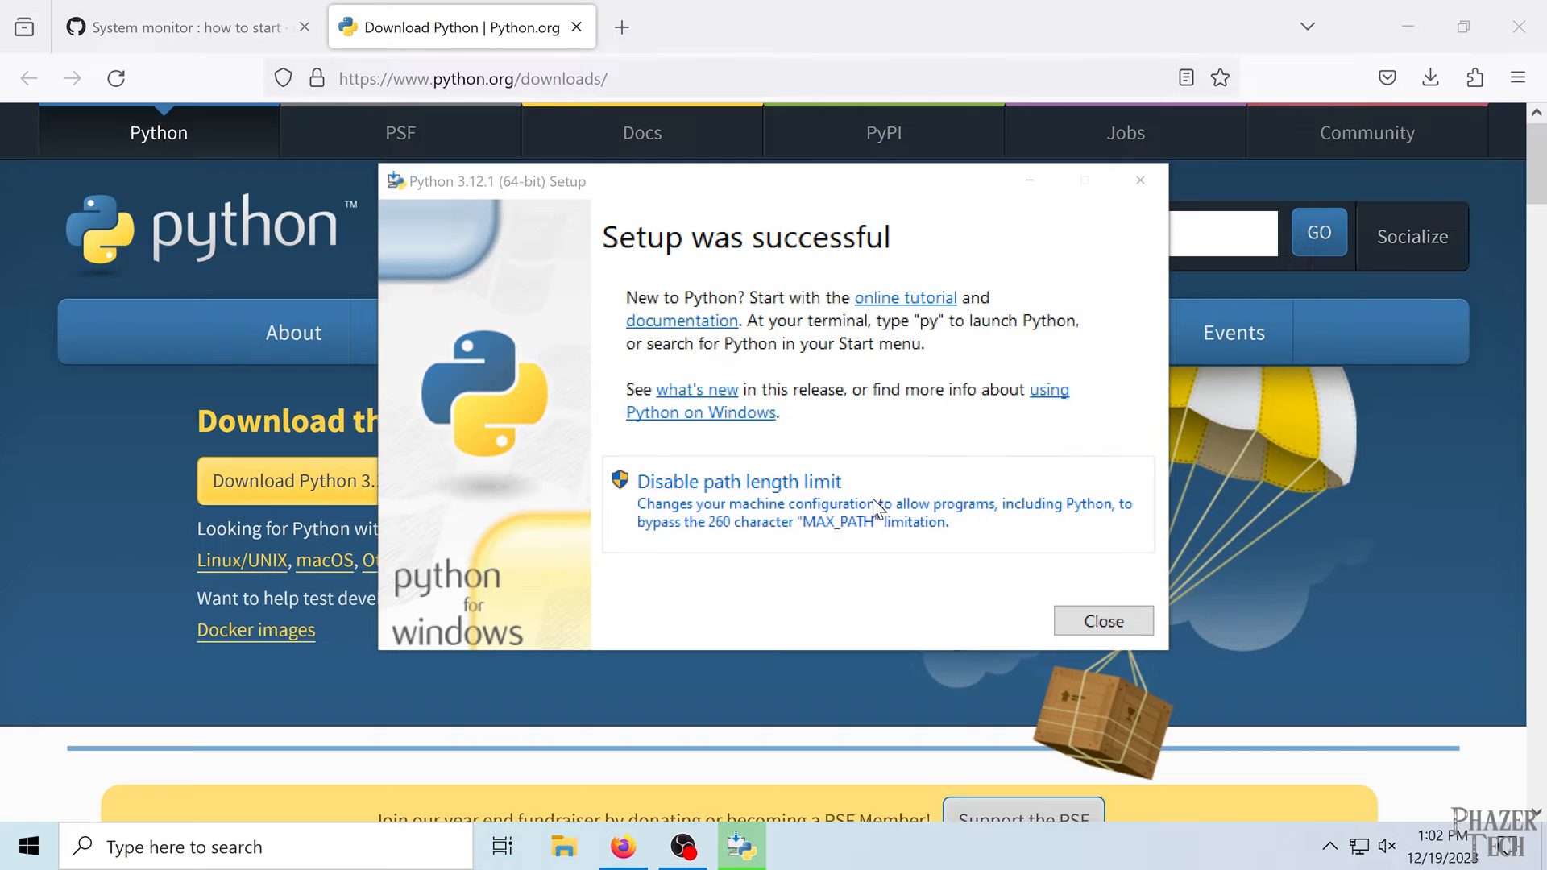
left_click(739, 482)
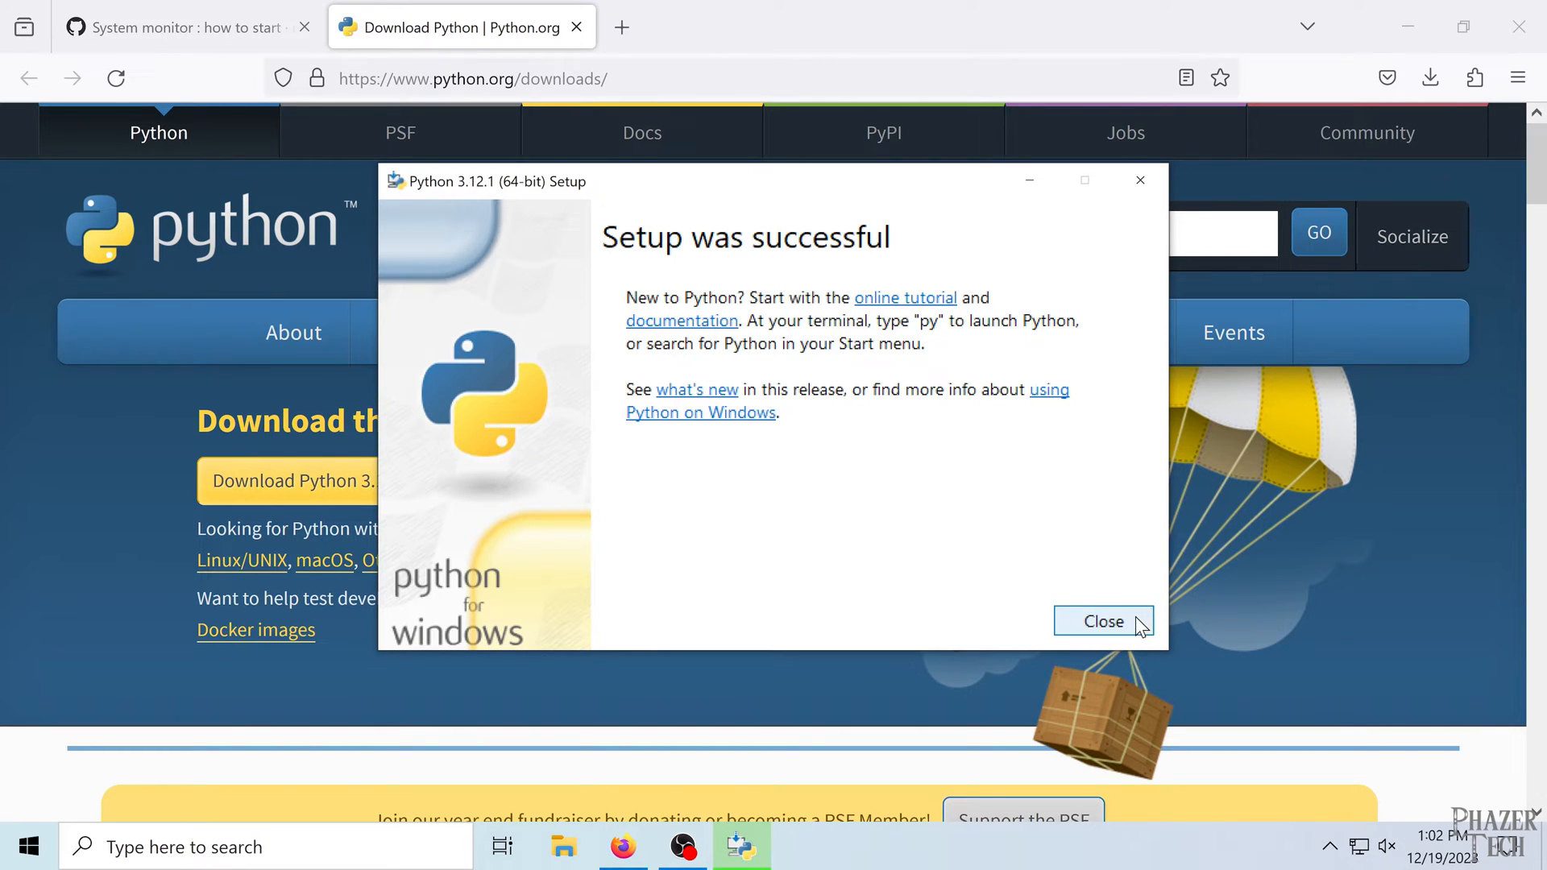
left_click(1104, 622)
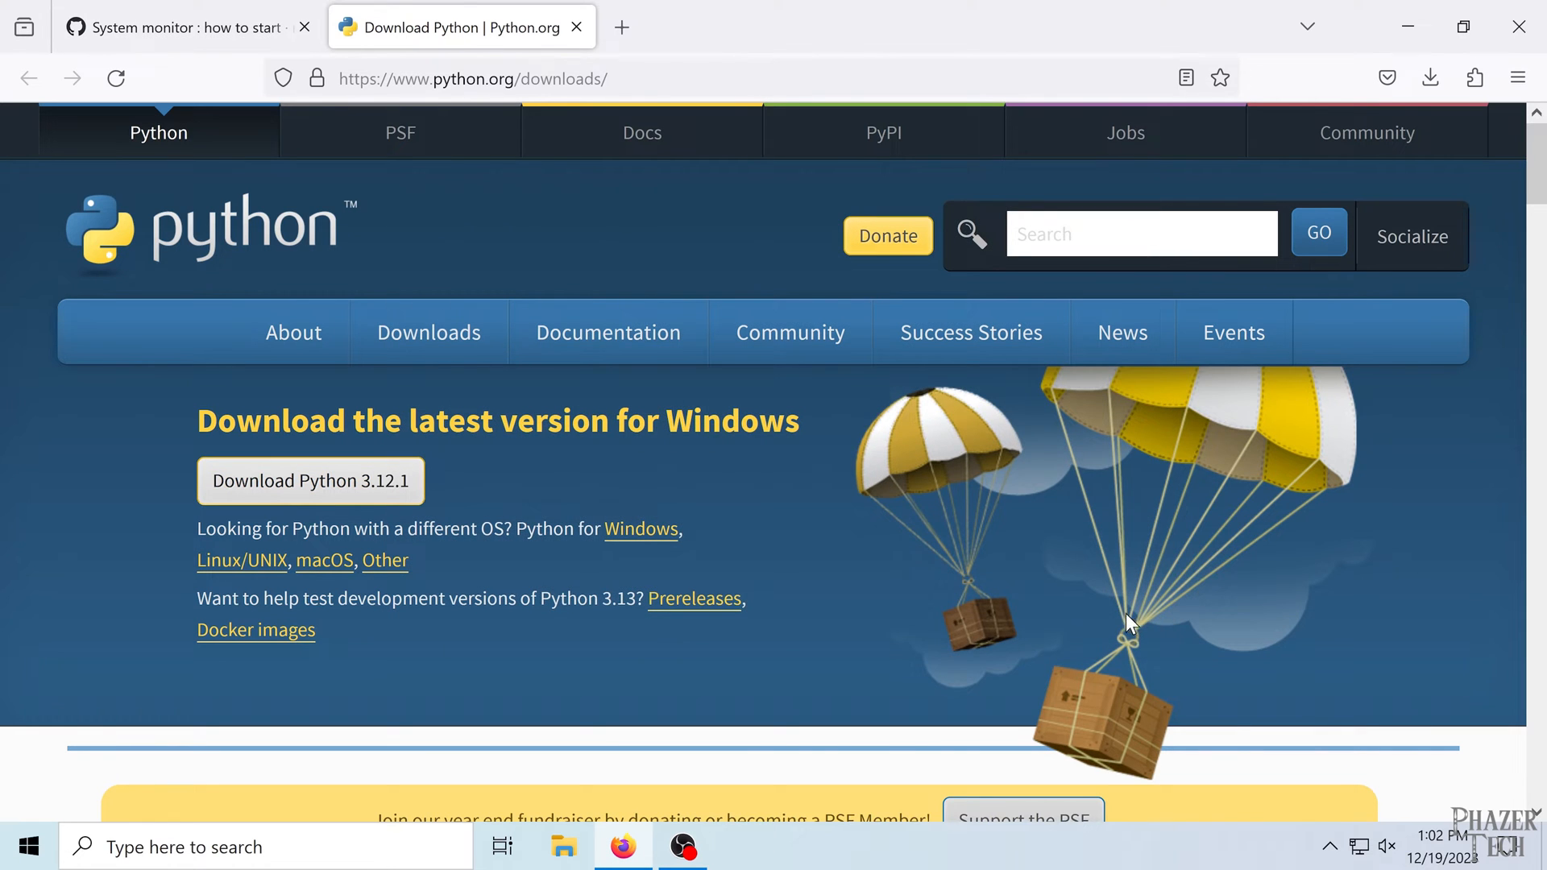
- Download the turing-smart-screen-python 3.3.4 source code zip from the project's Releases page
left_click(184, 27)
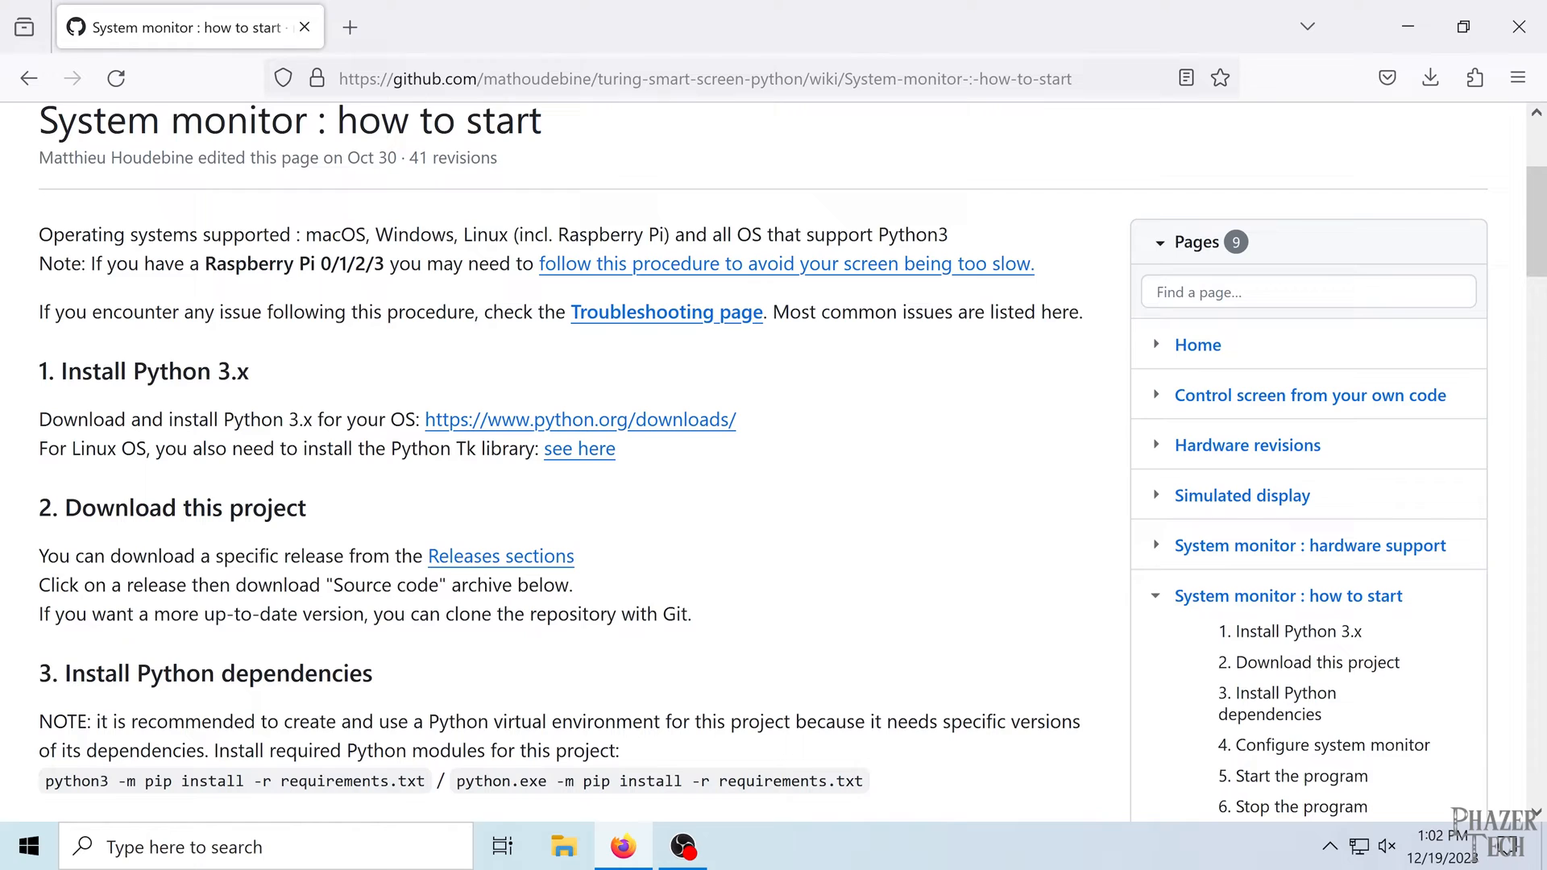
scroll("down", 3)
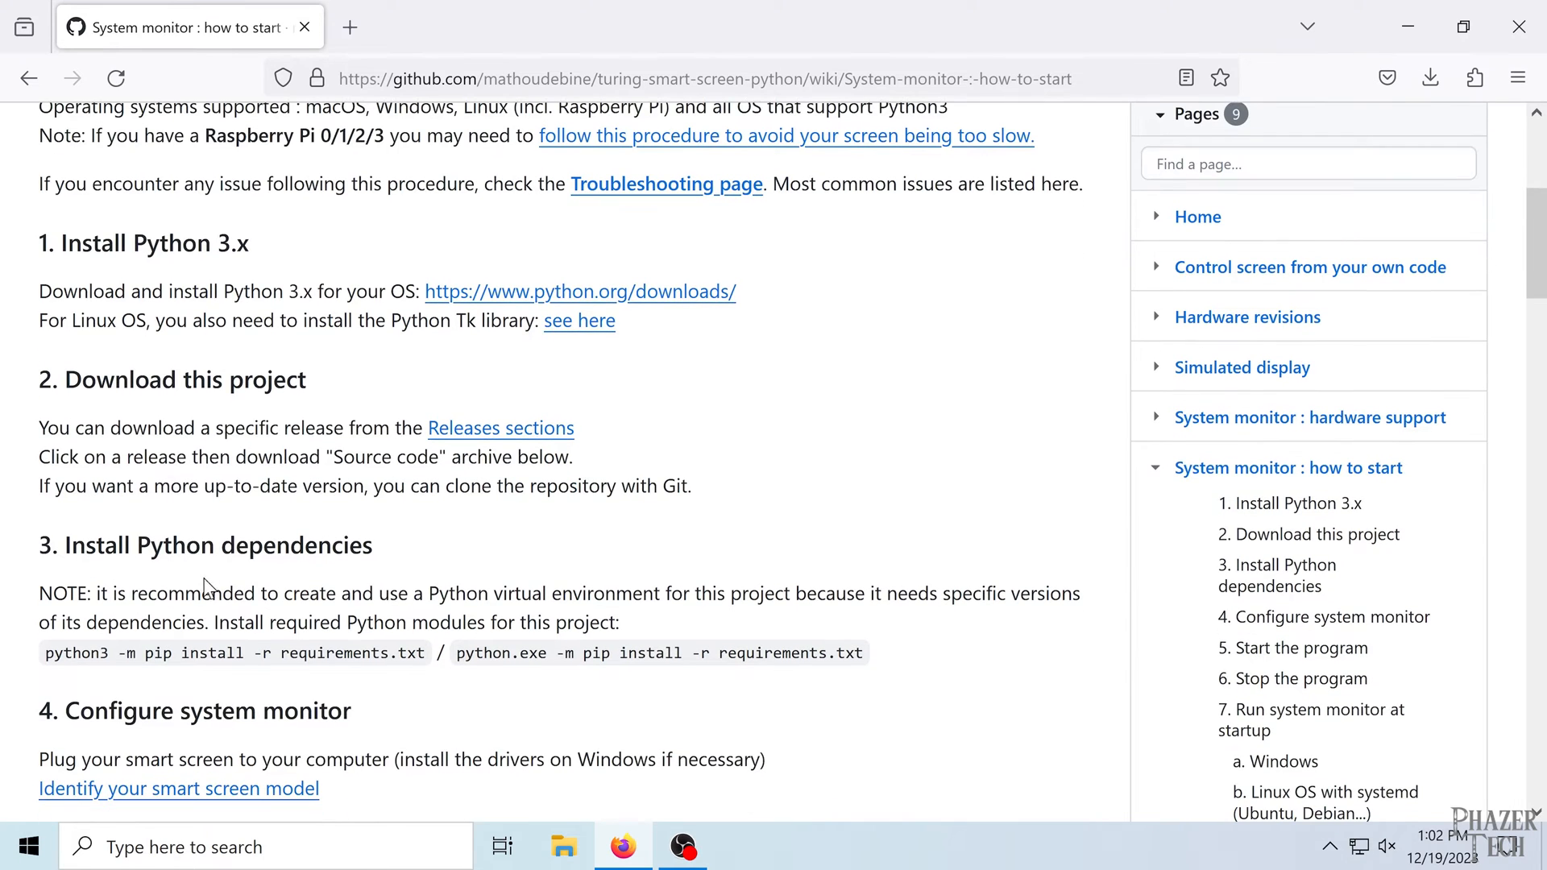
mouse_move(758, 468)
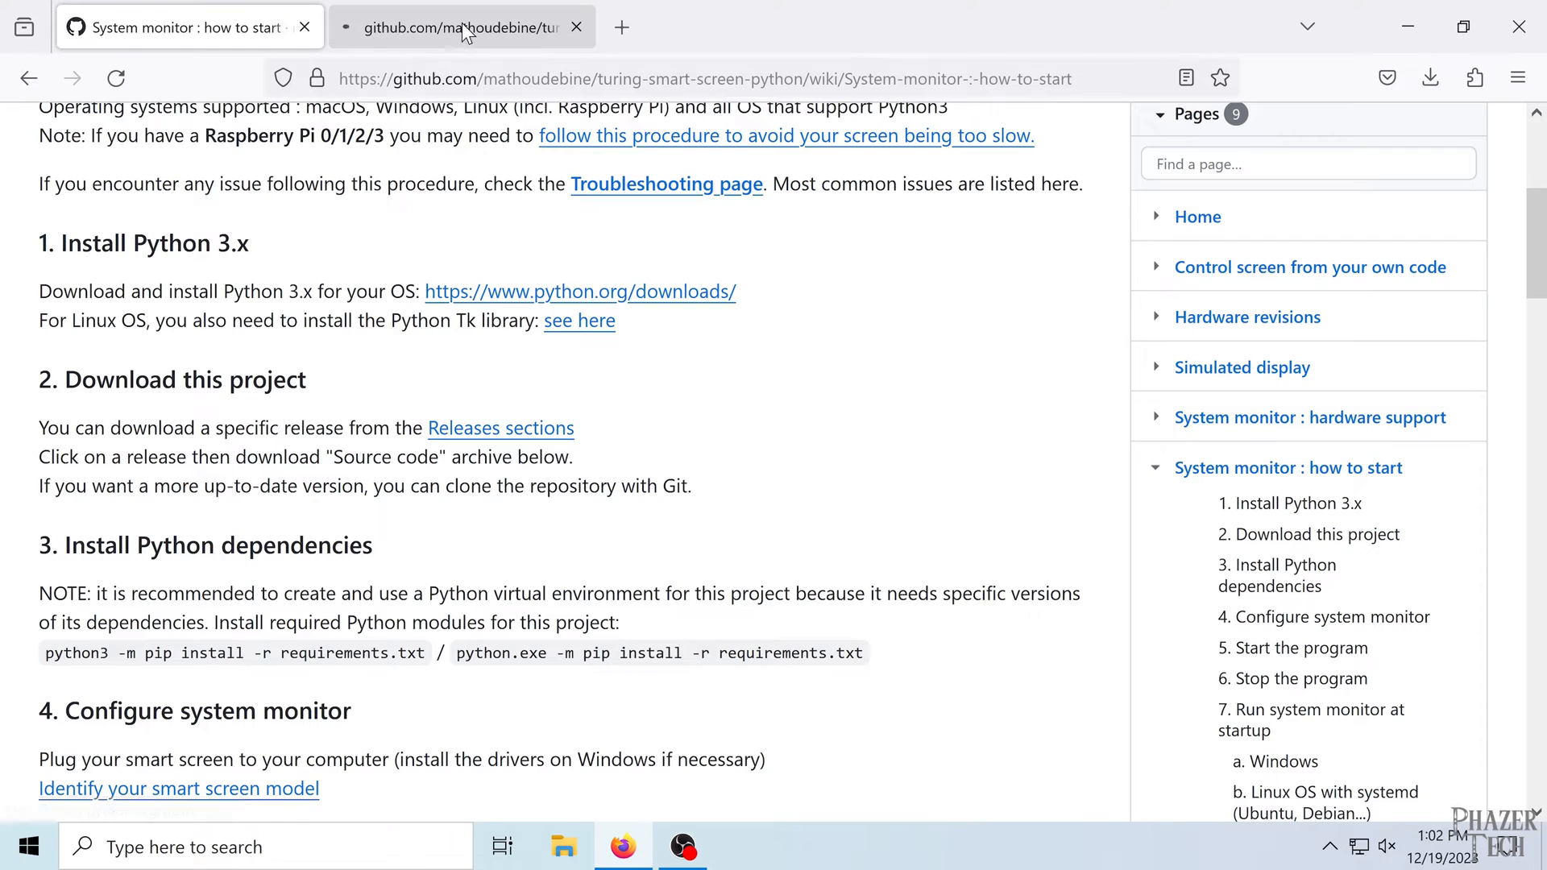
left_click(502, 428)
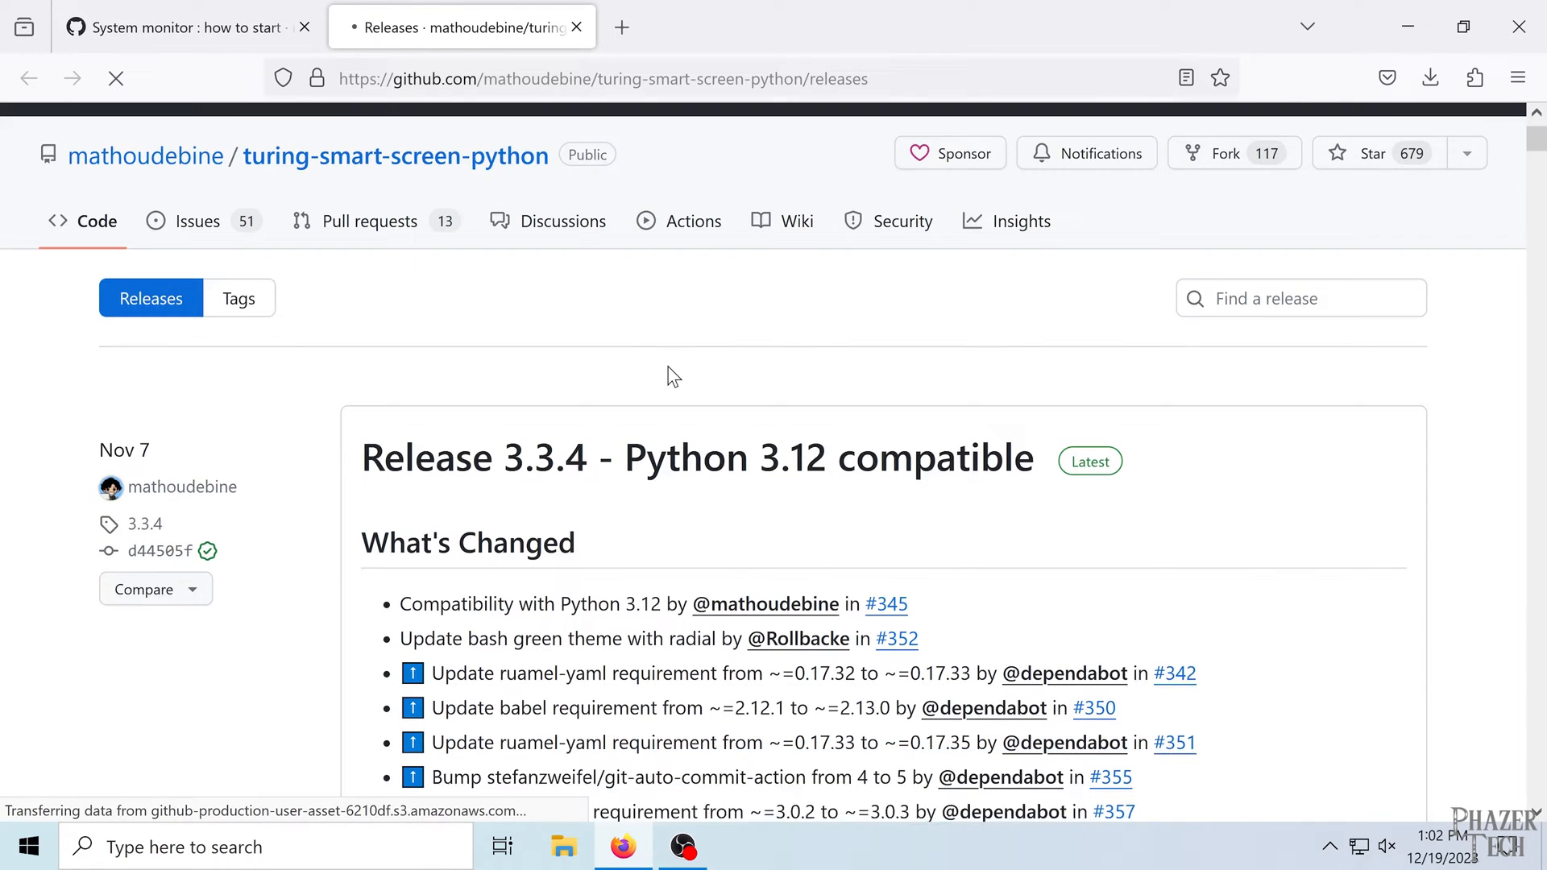
scroll("down", 3)
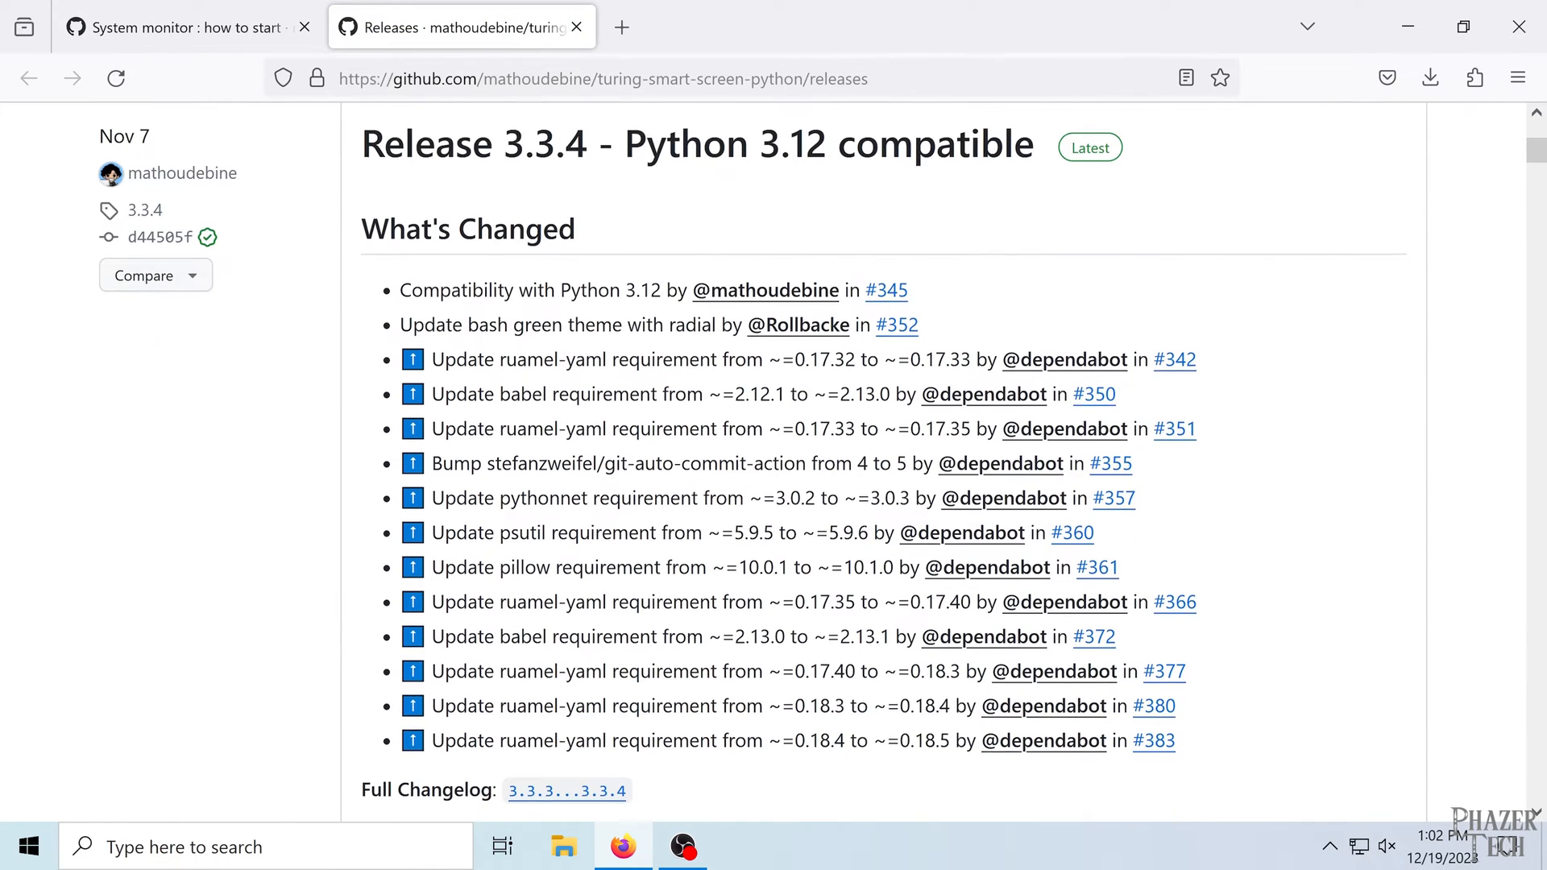
scroll("down", 3)
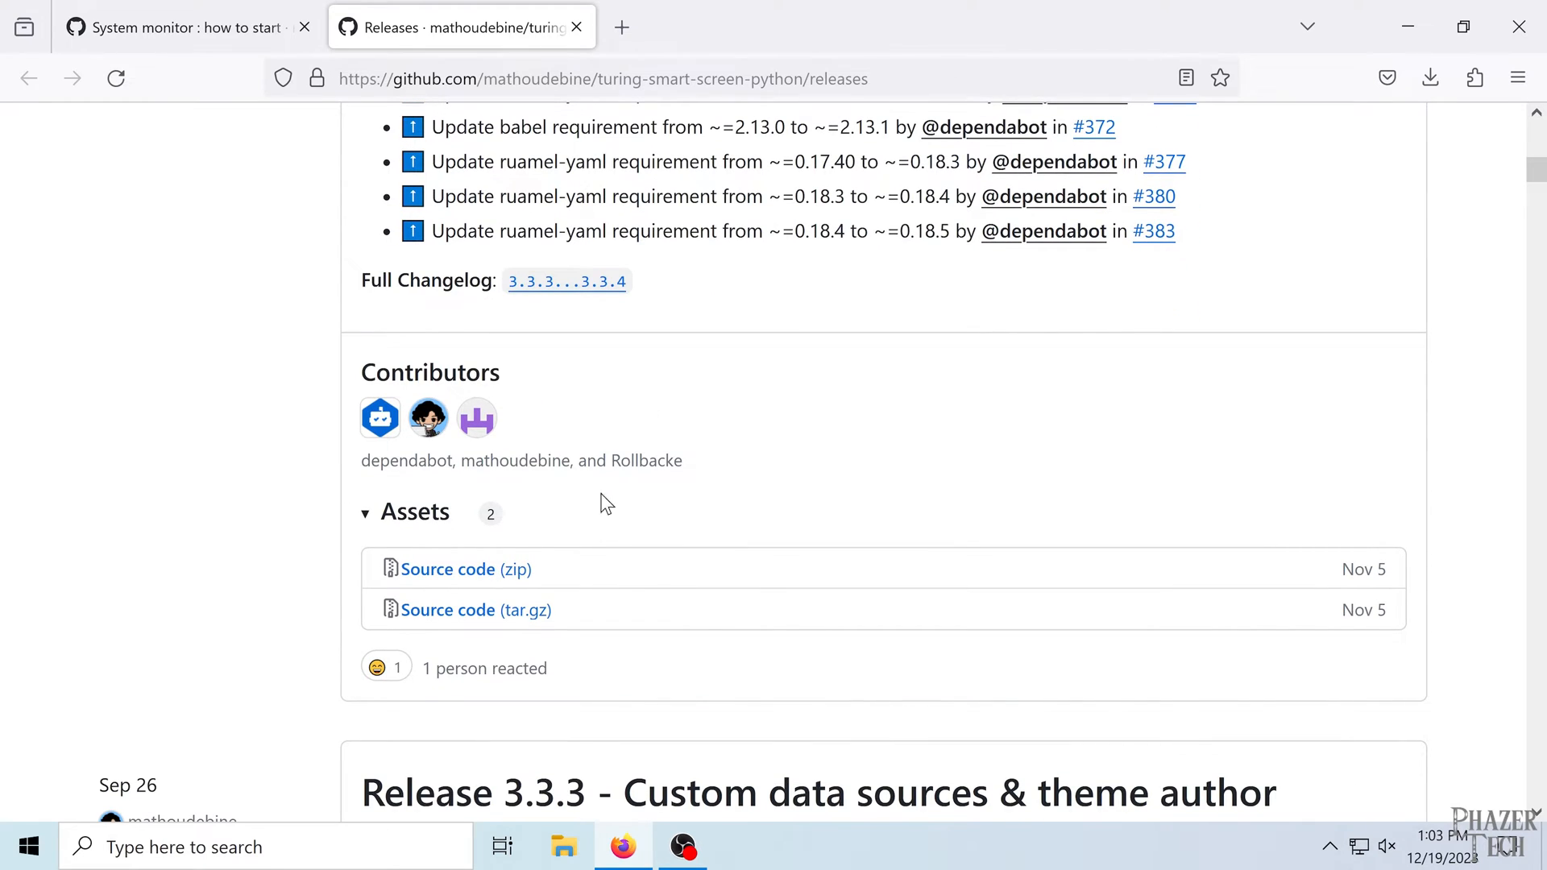
left_click(463, 569)
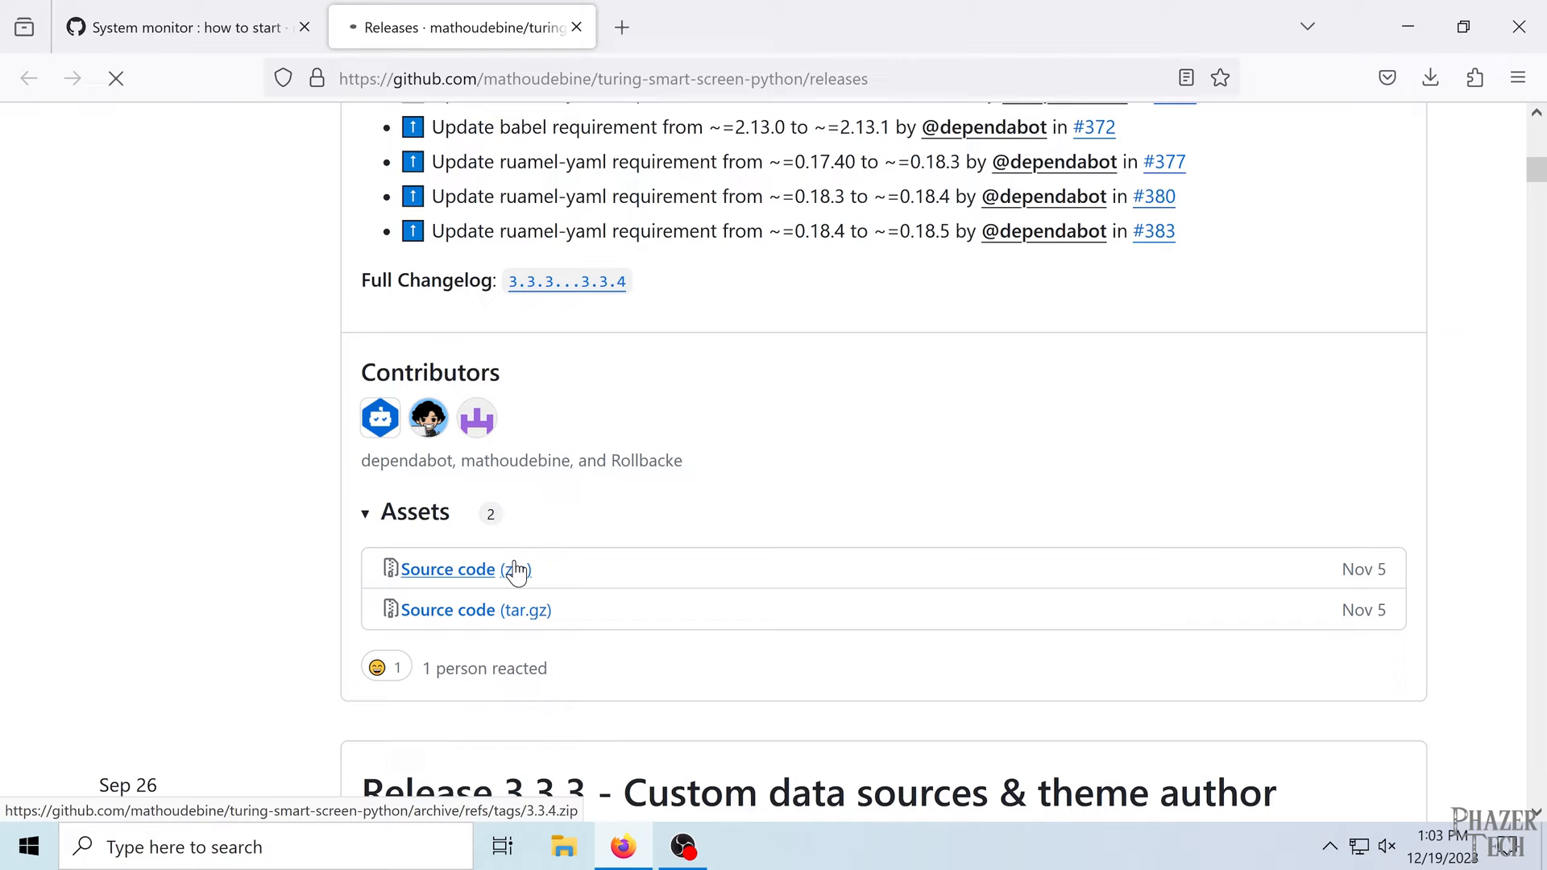
left_click(448, 569)
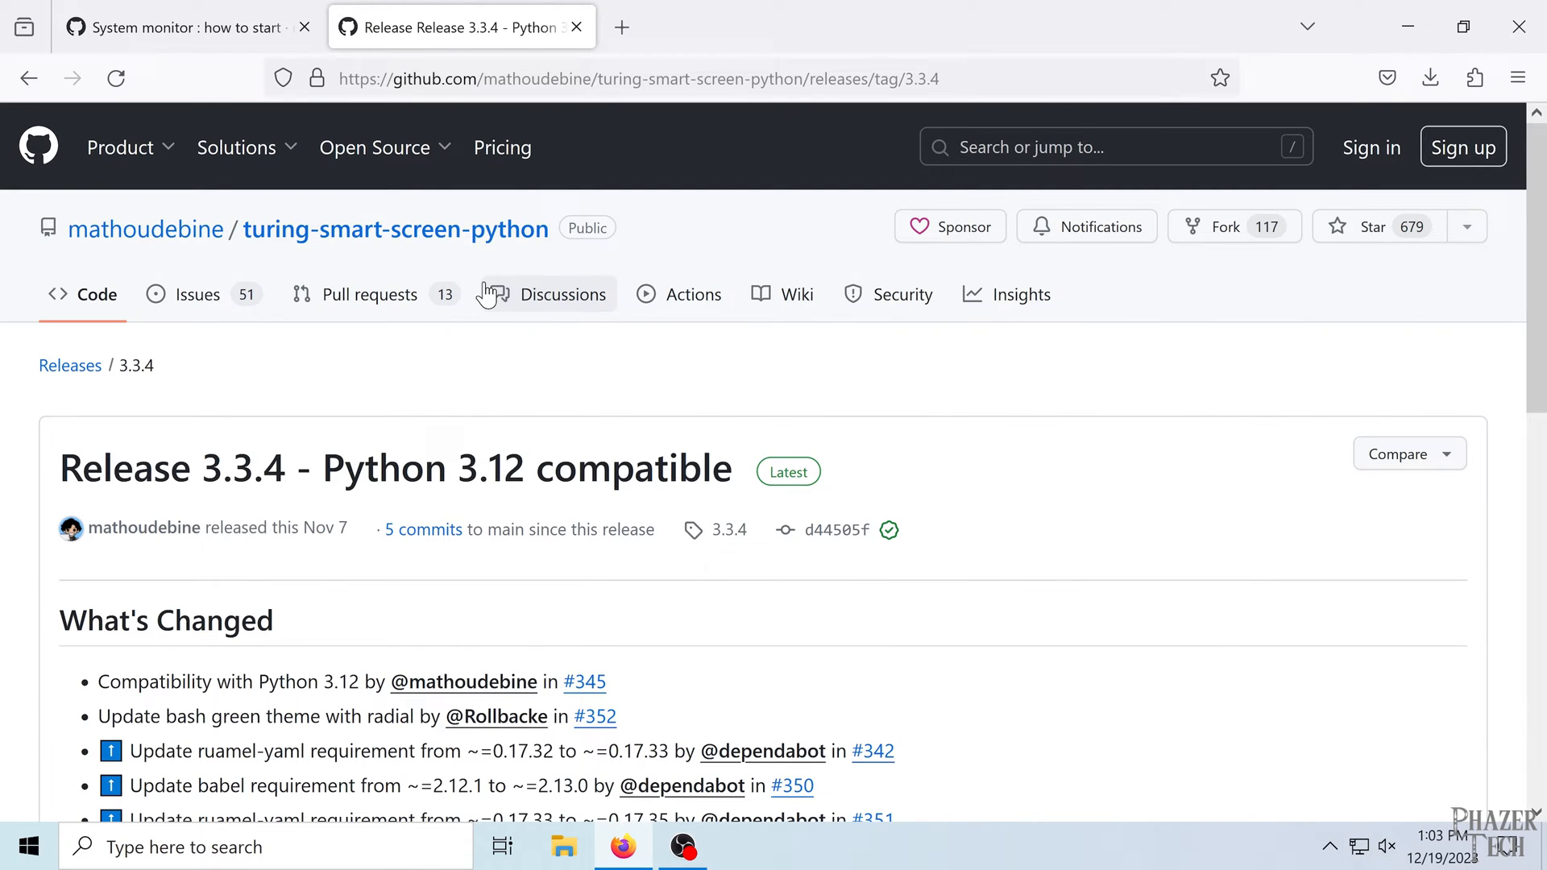
scroll("down", 3)
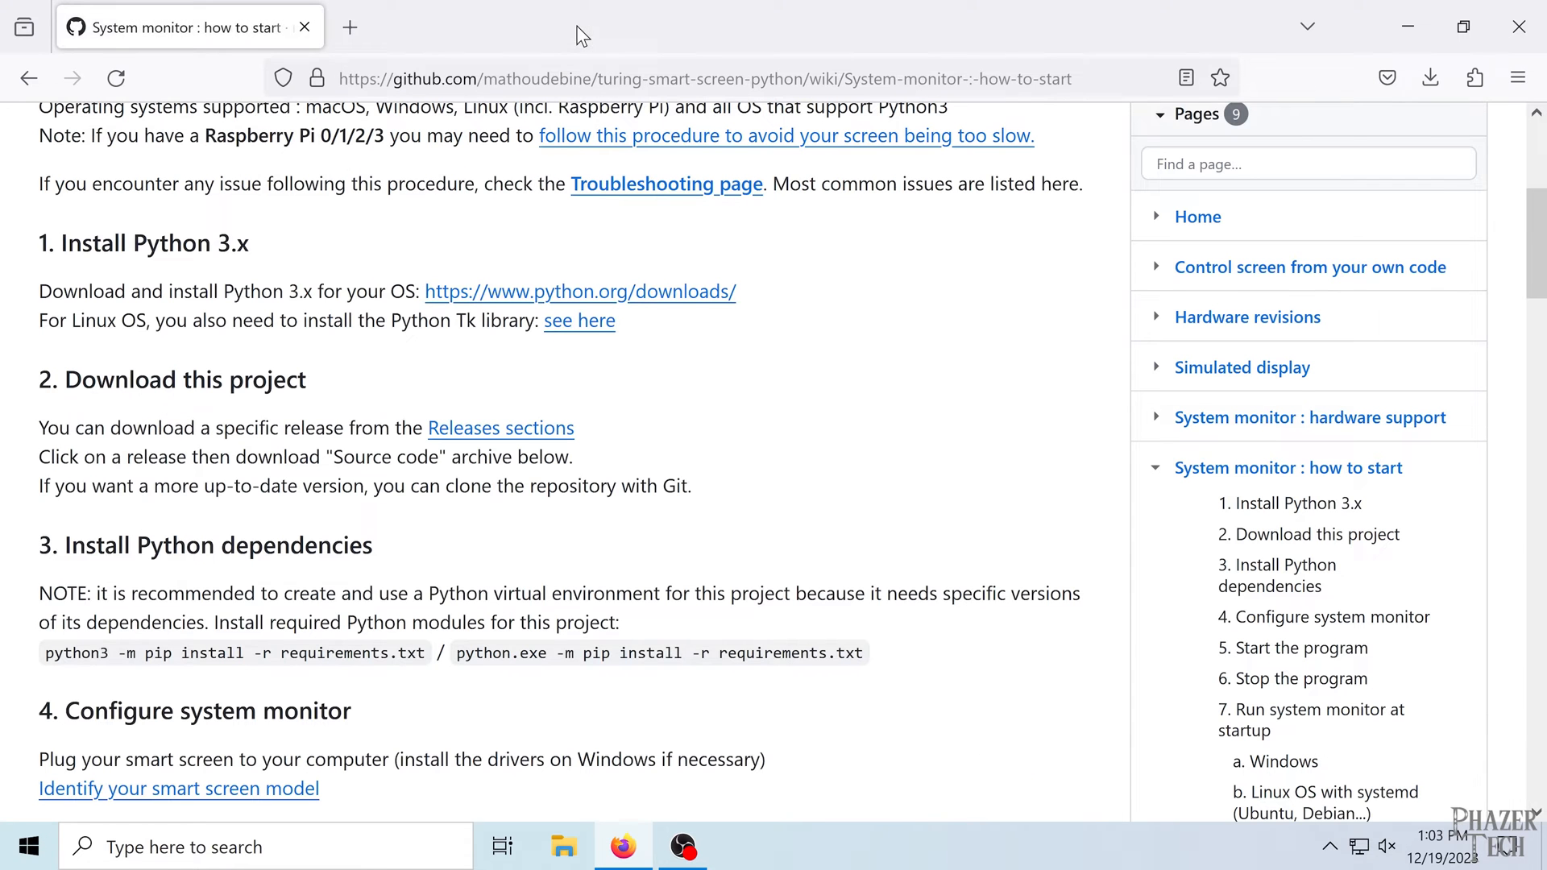
mouse_move(543, 387)
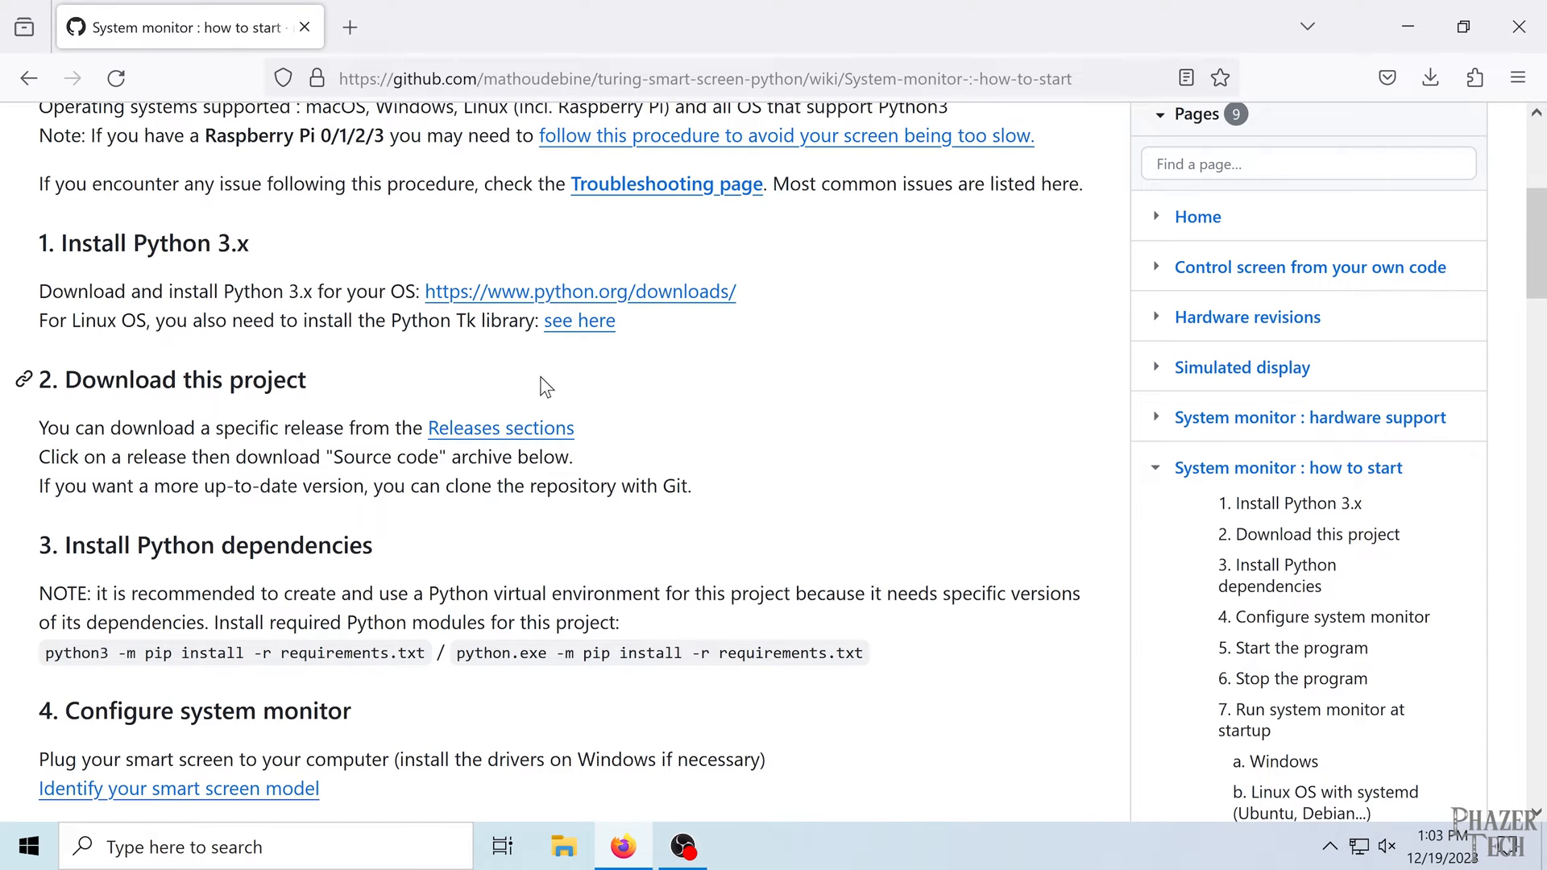
scroll("down", 3)
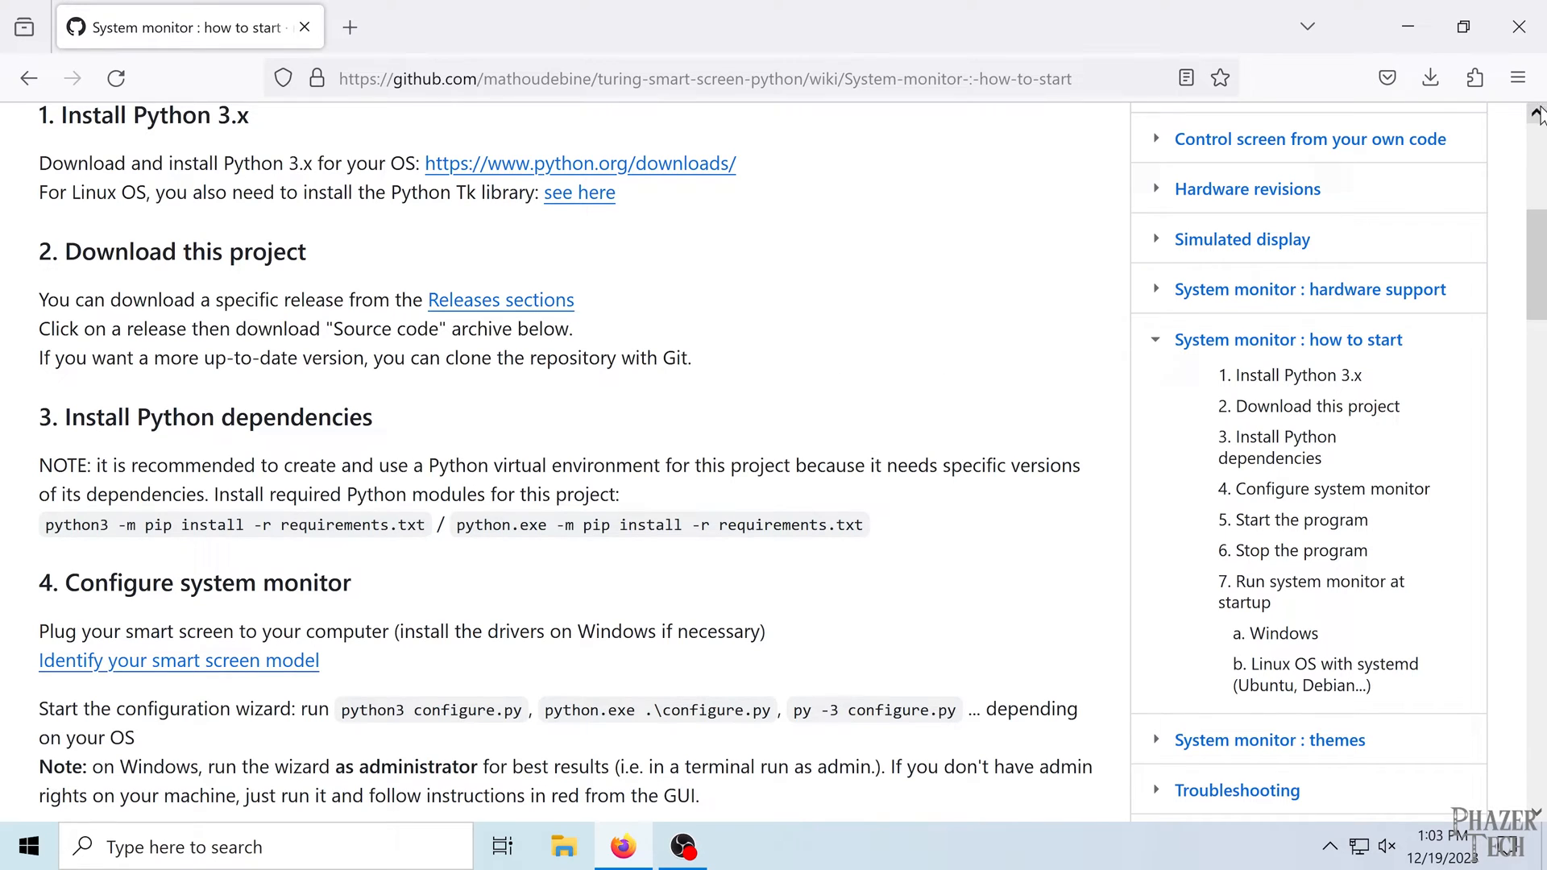
- Show the downloaded zip in its Downloads folder and start Extract All on it
left_click(1431, 78)
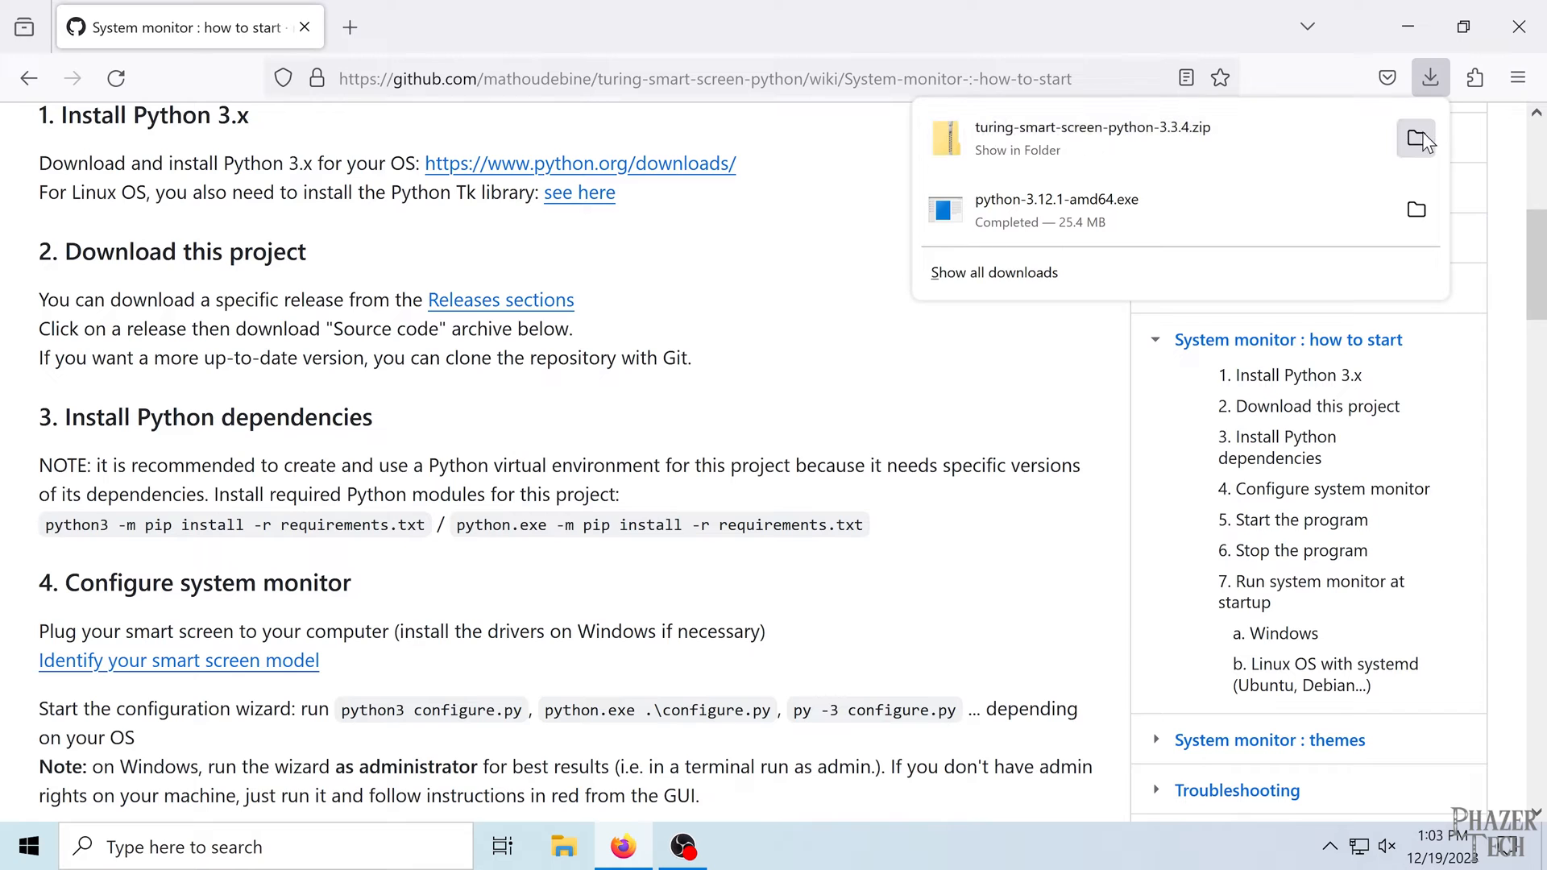
left_click(1415, 137)
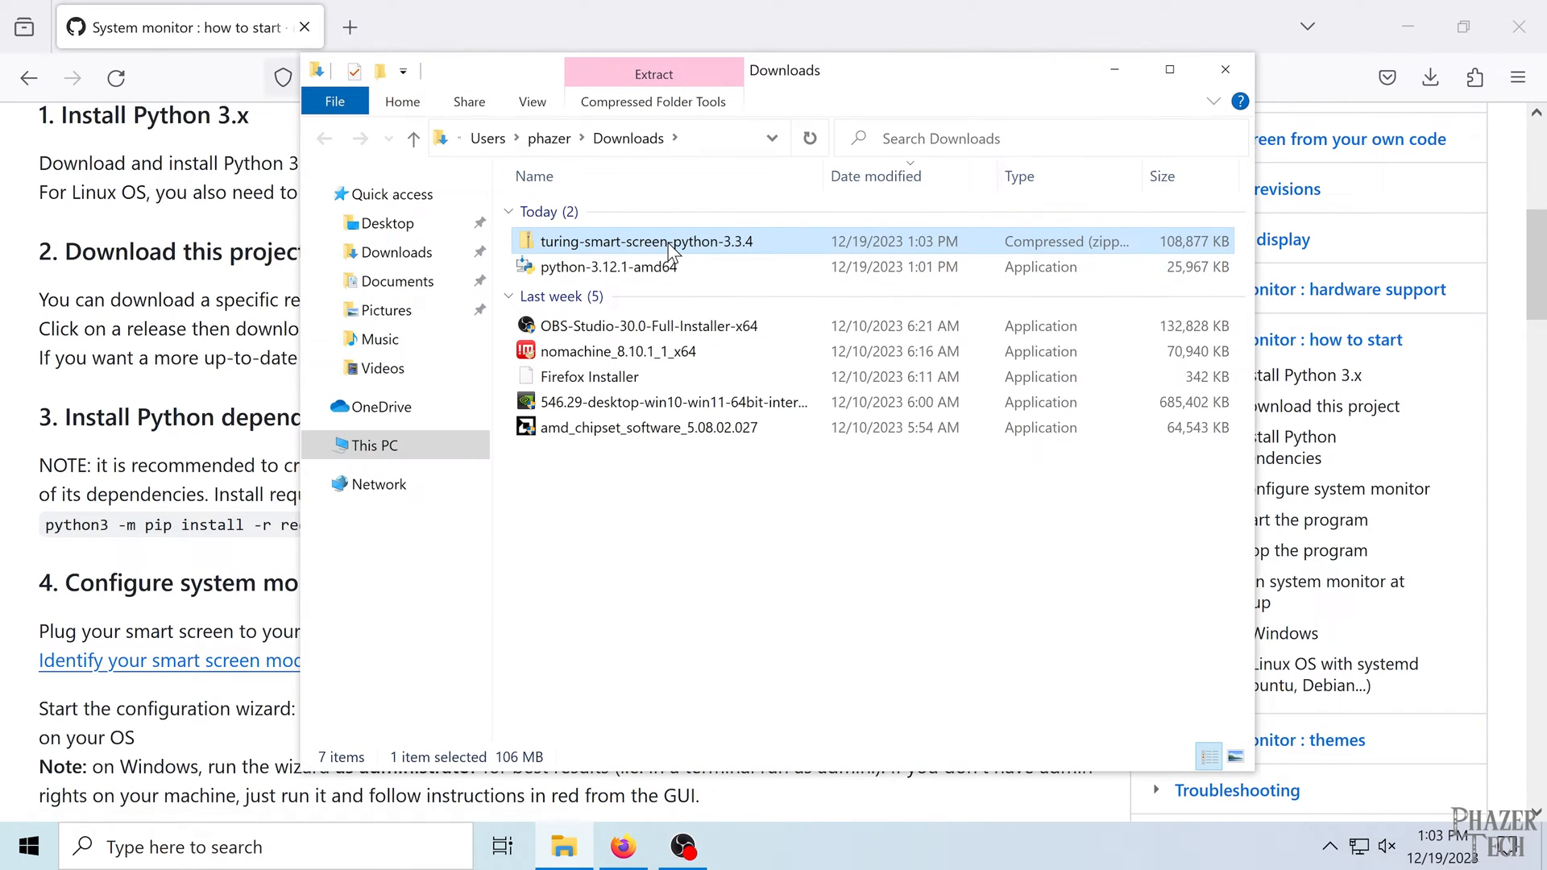
right_click(666, 241)
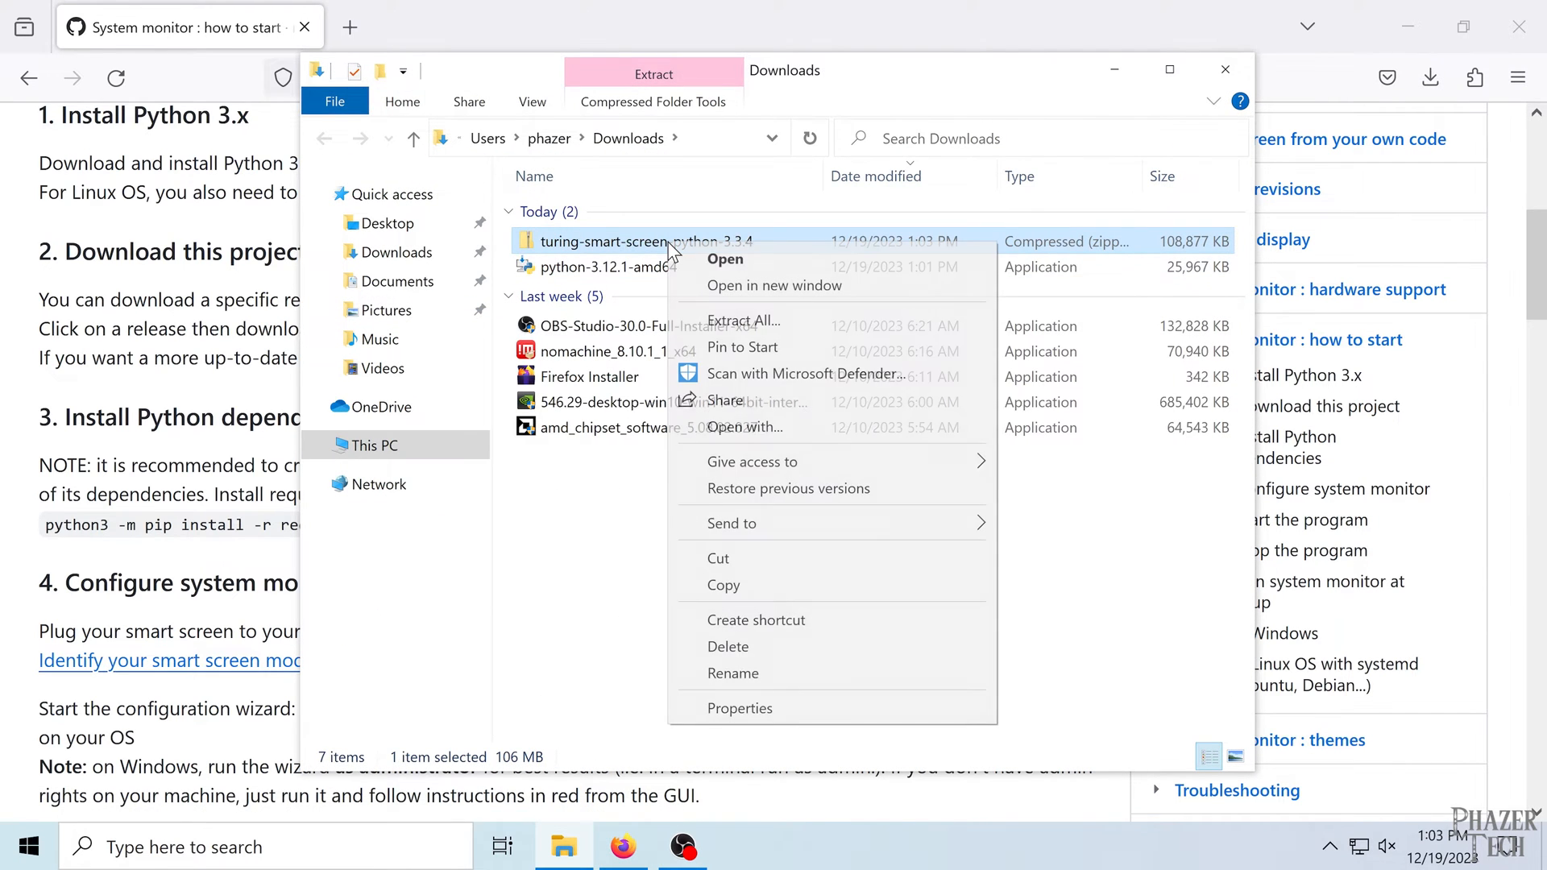
left_click(743, 321)
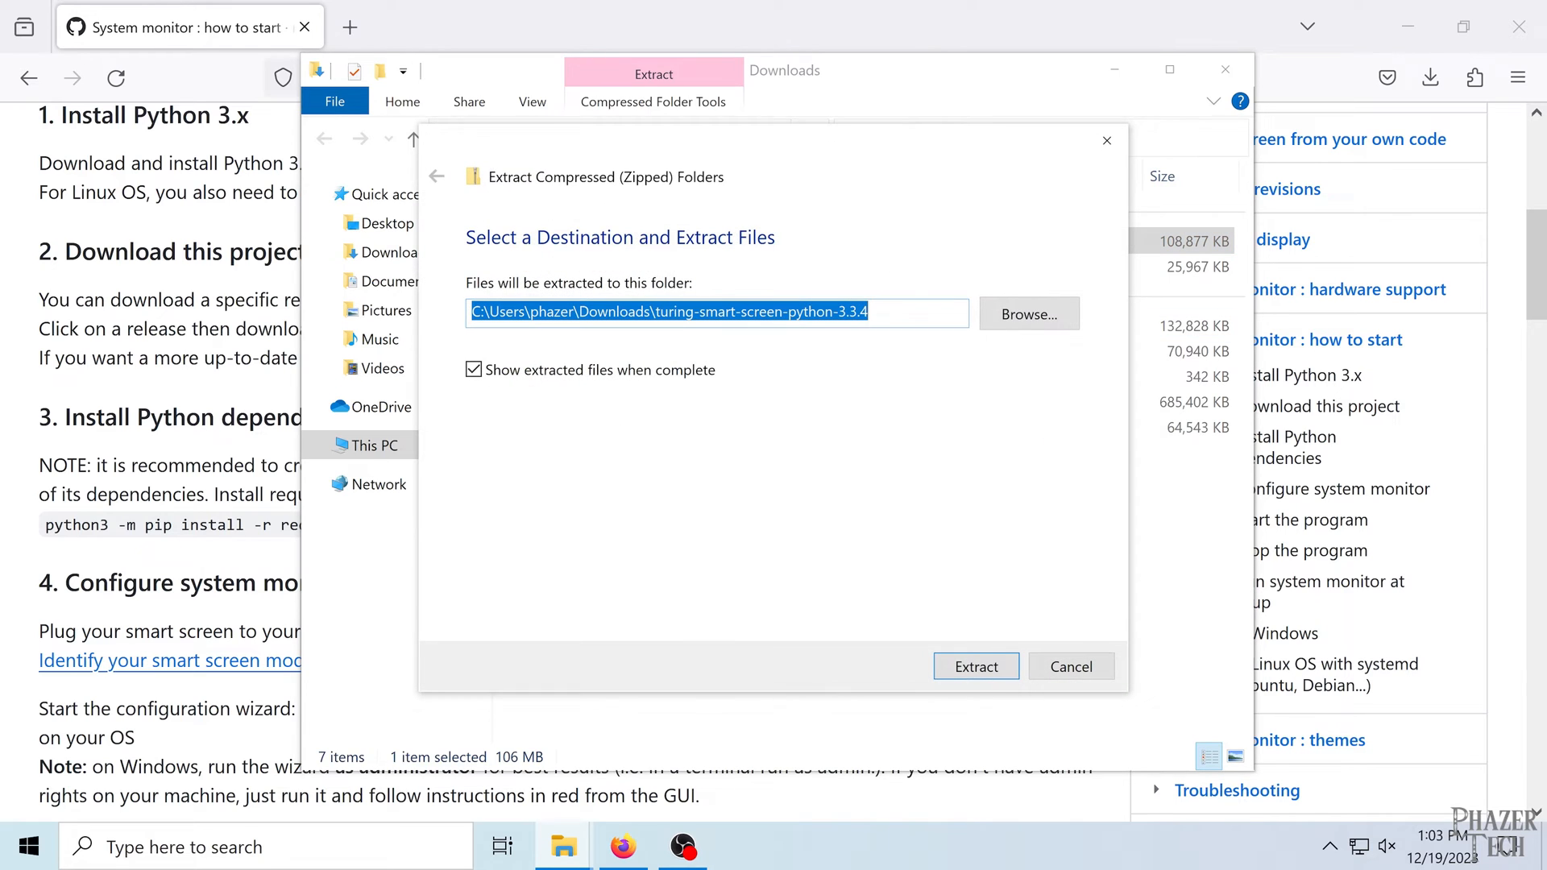
- Extract the zip to the suggested folder and enter the turing-smart-screen-python-3.3.4 folder
left_click(976, 667)
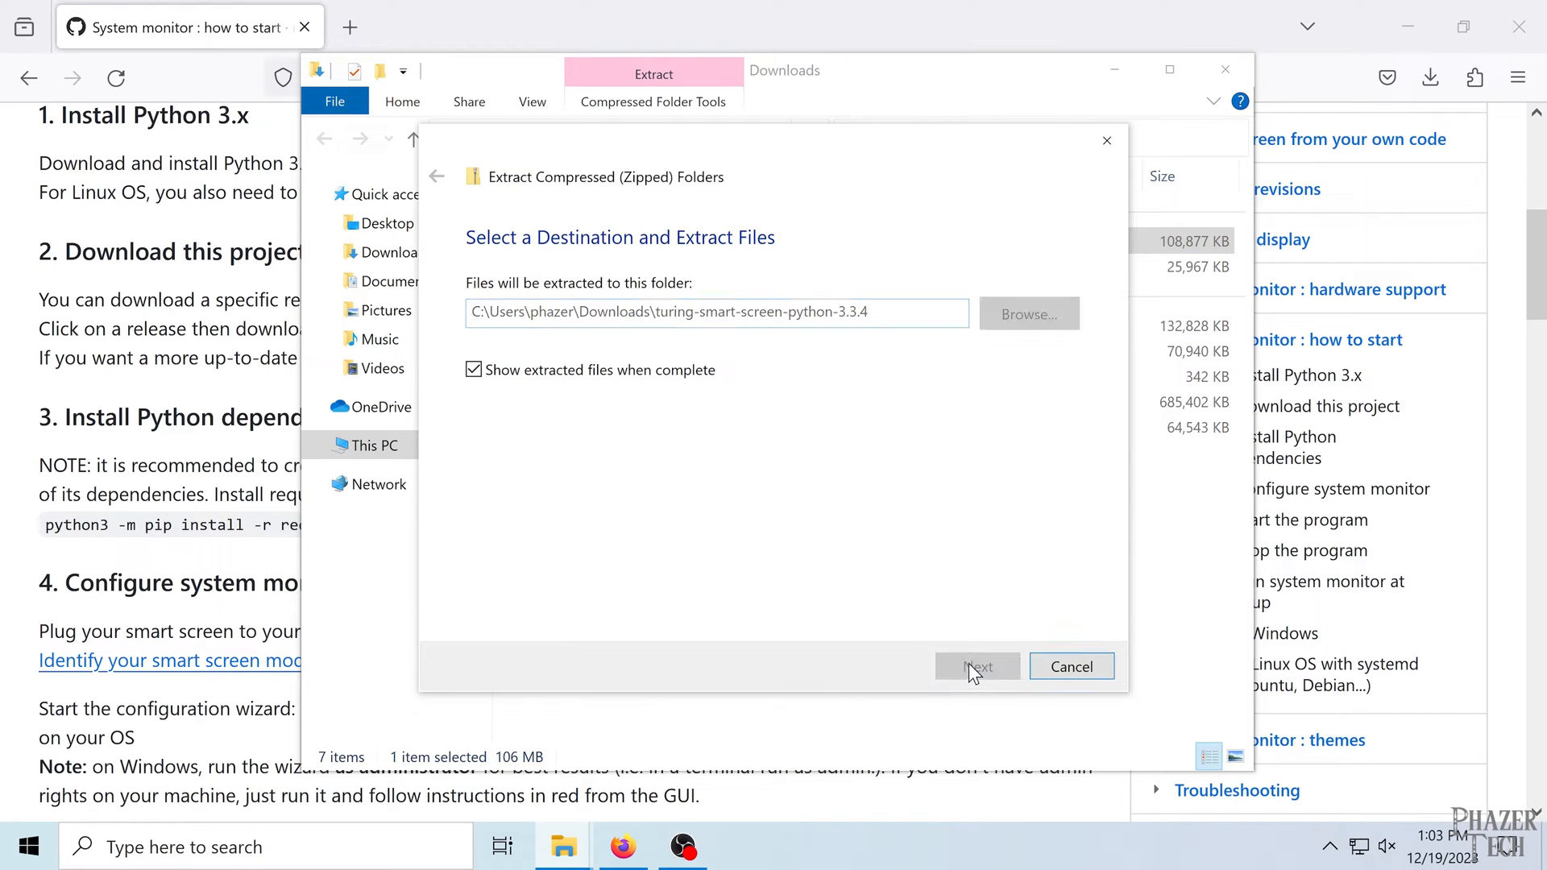
left_click(978, 667)
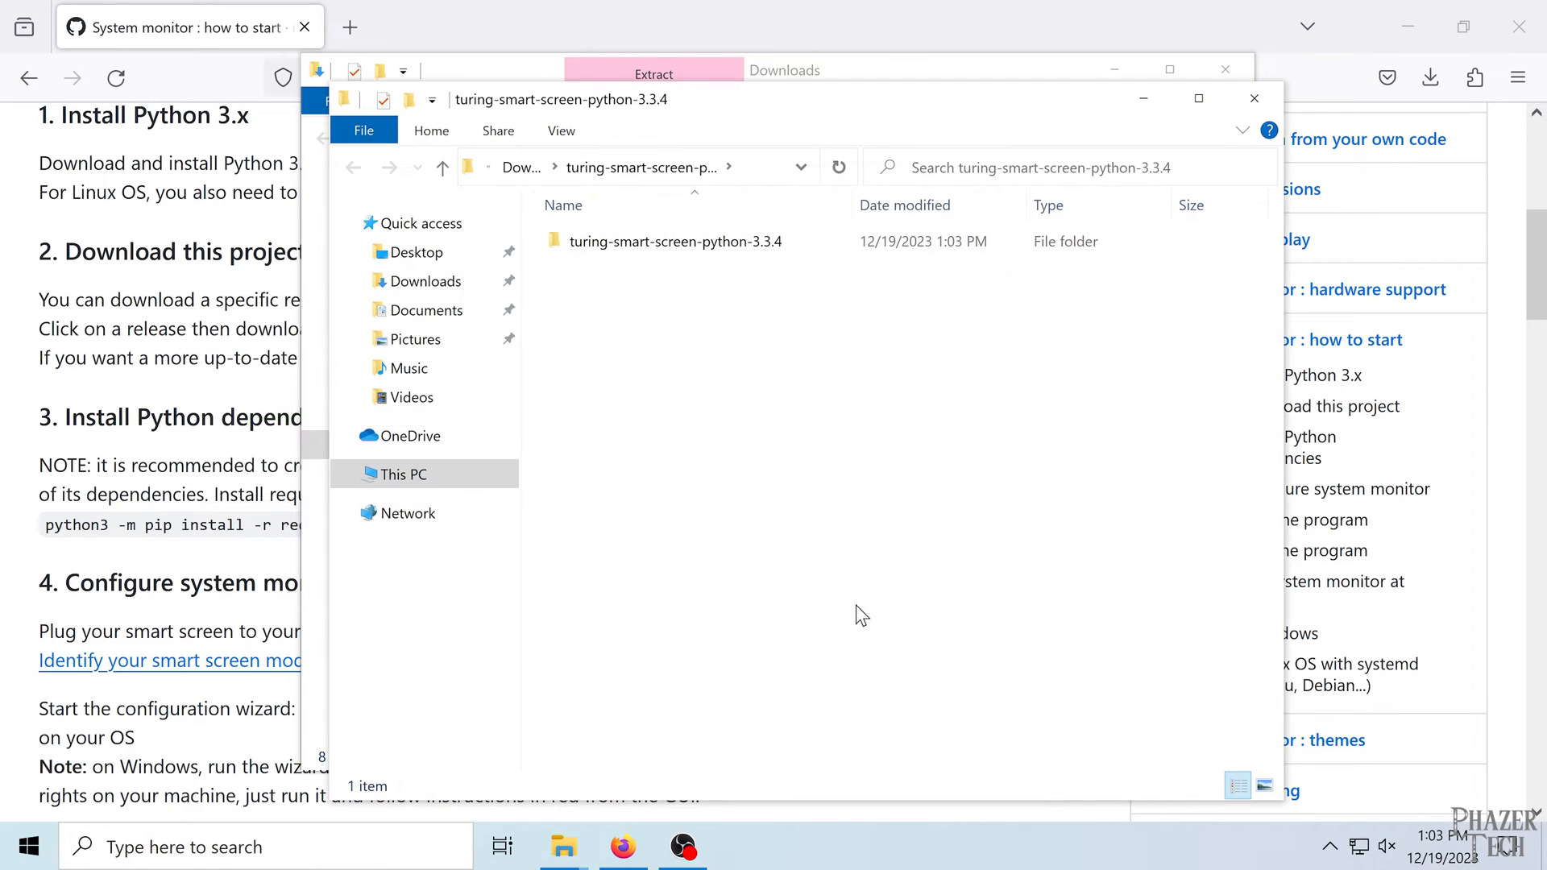
mouse_move(651, 248)
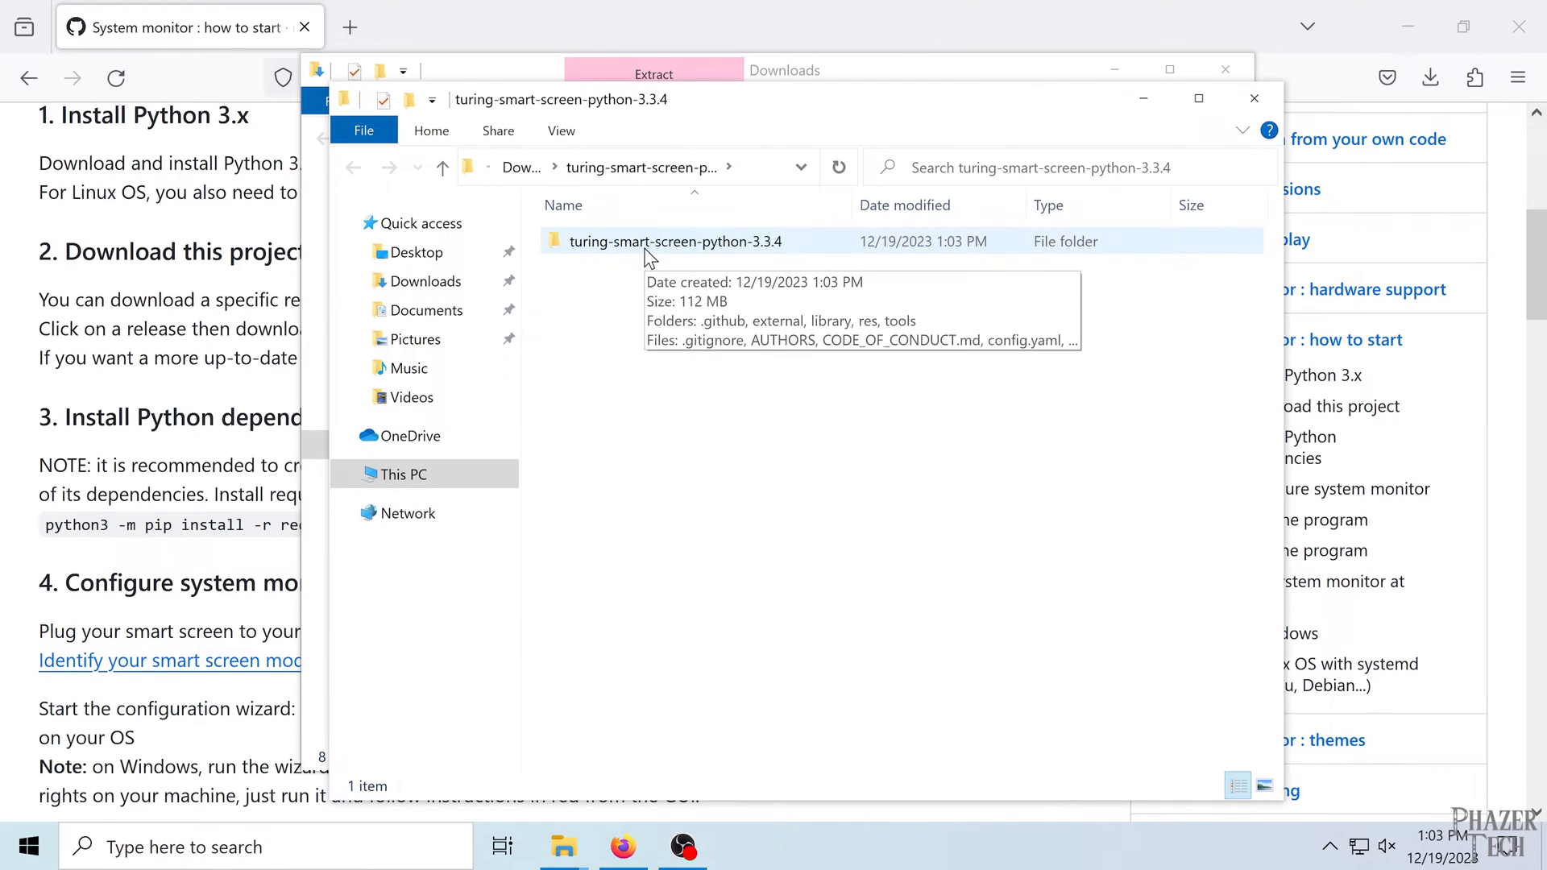
double_click(676, 241)
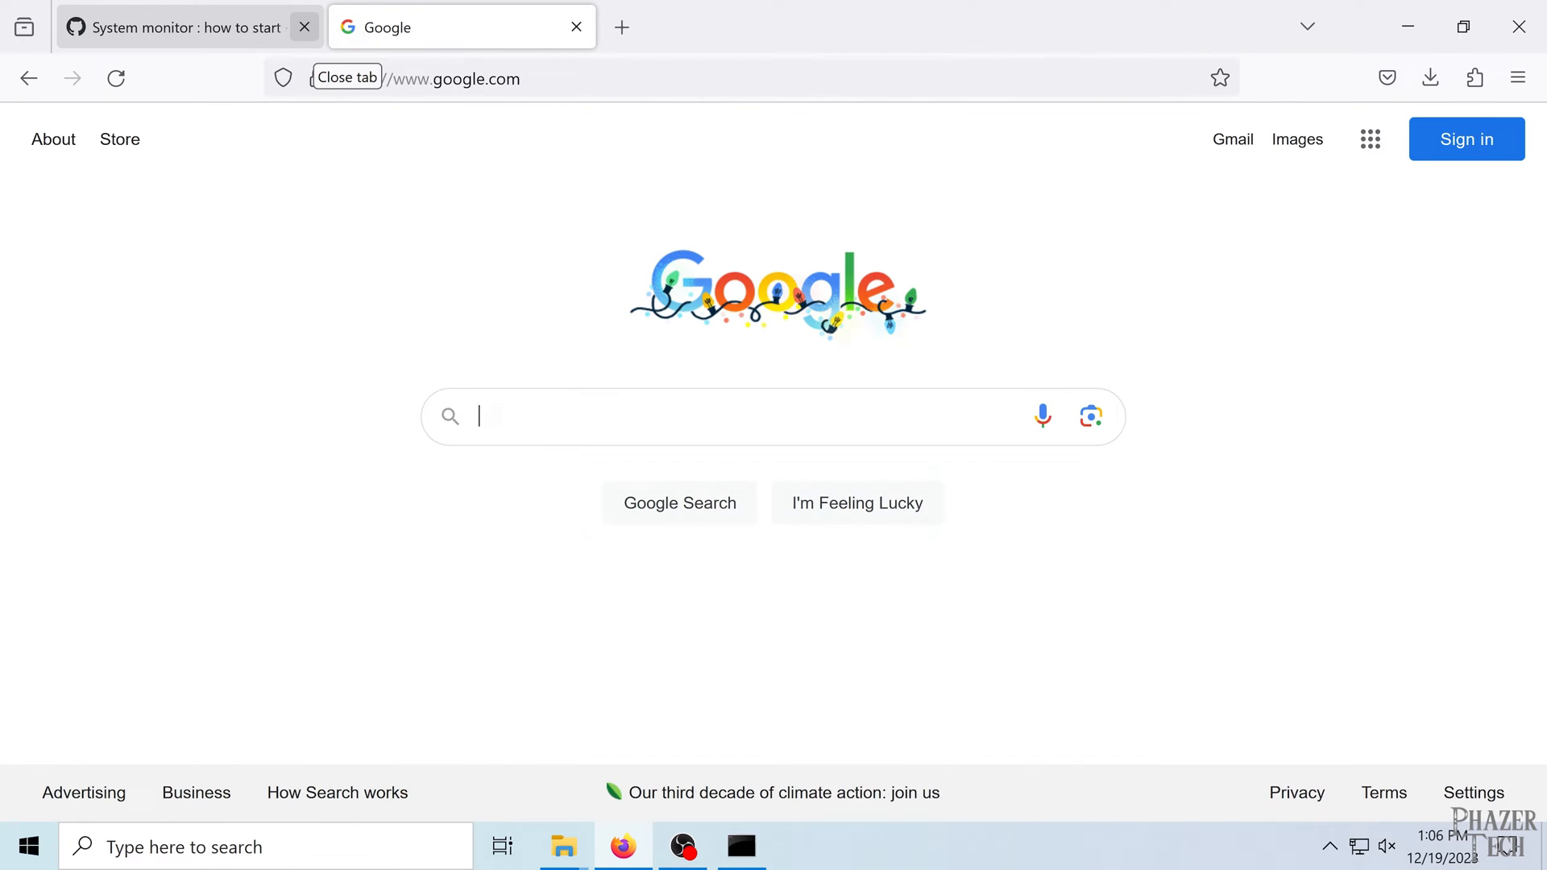
- Search Google for 'download git windows' to reach the git-scm.com download page
type("download git windows")
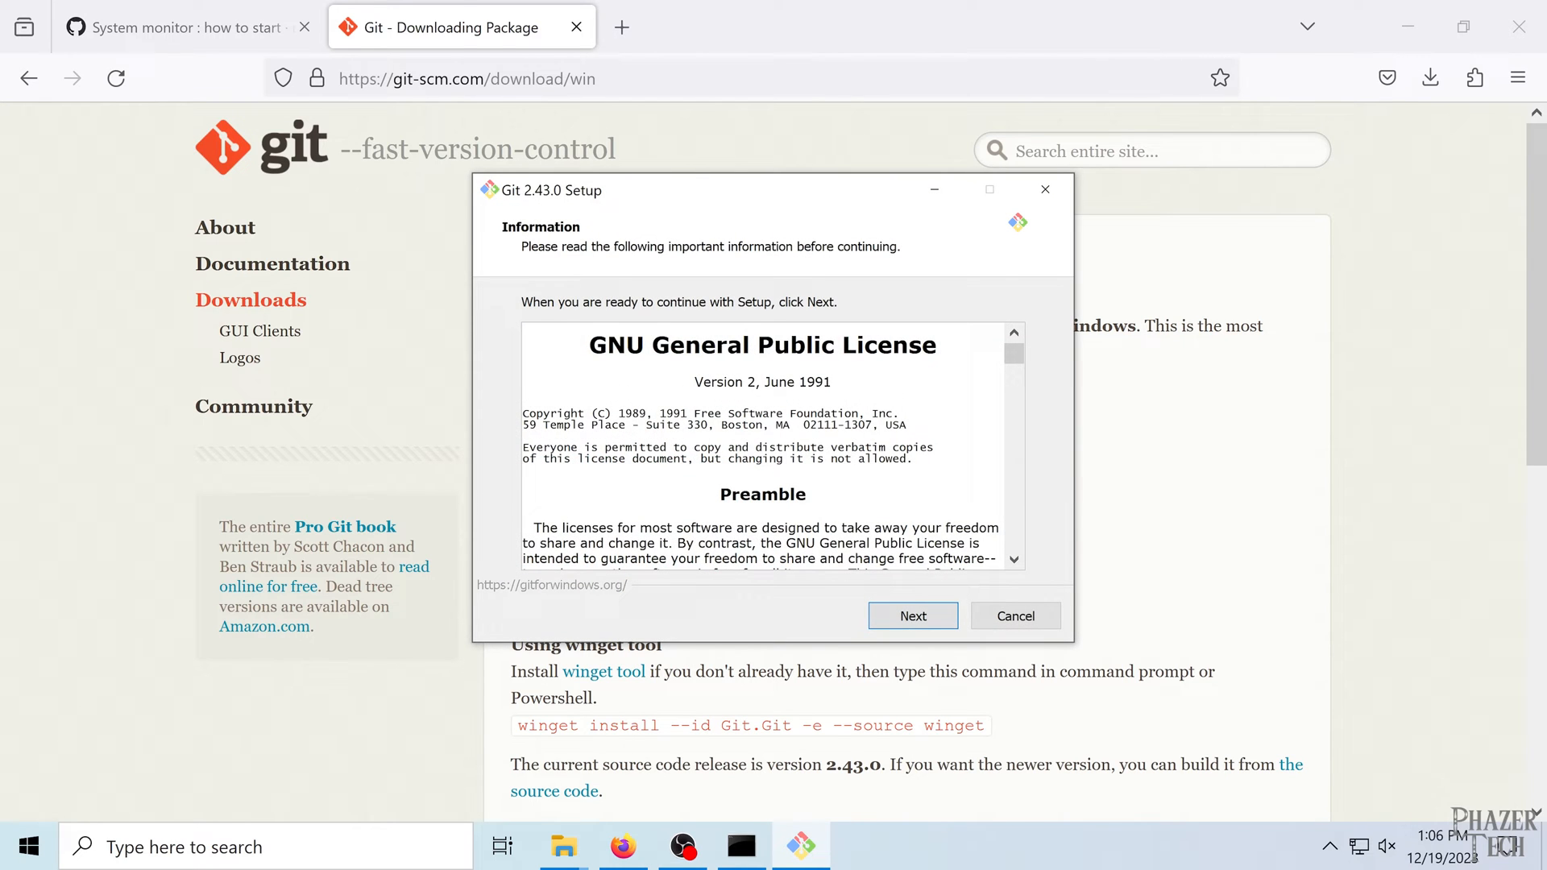
- Install Git 2.43.0 keeping every default option through the wizard, then finish setup
left_click(913, 616)
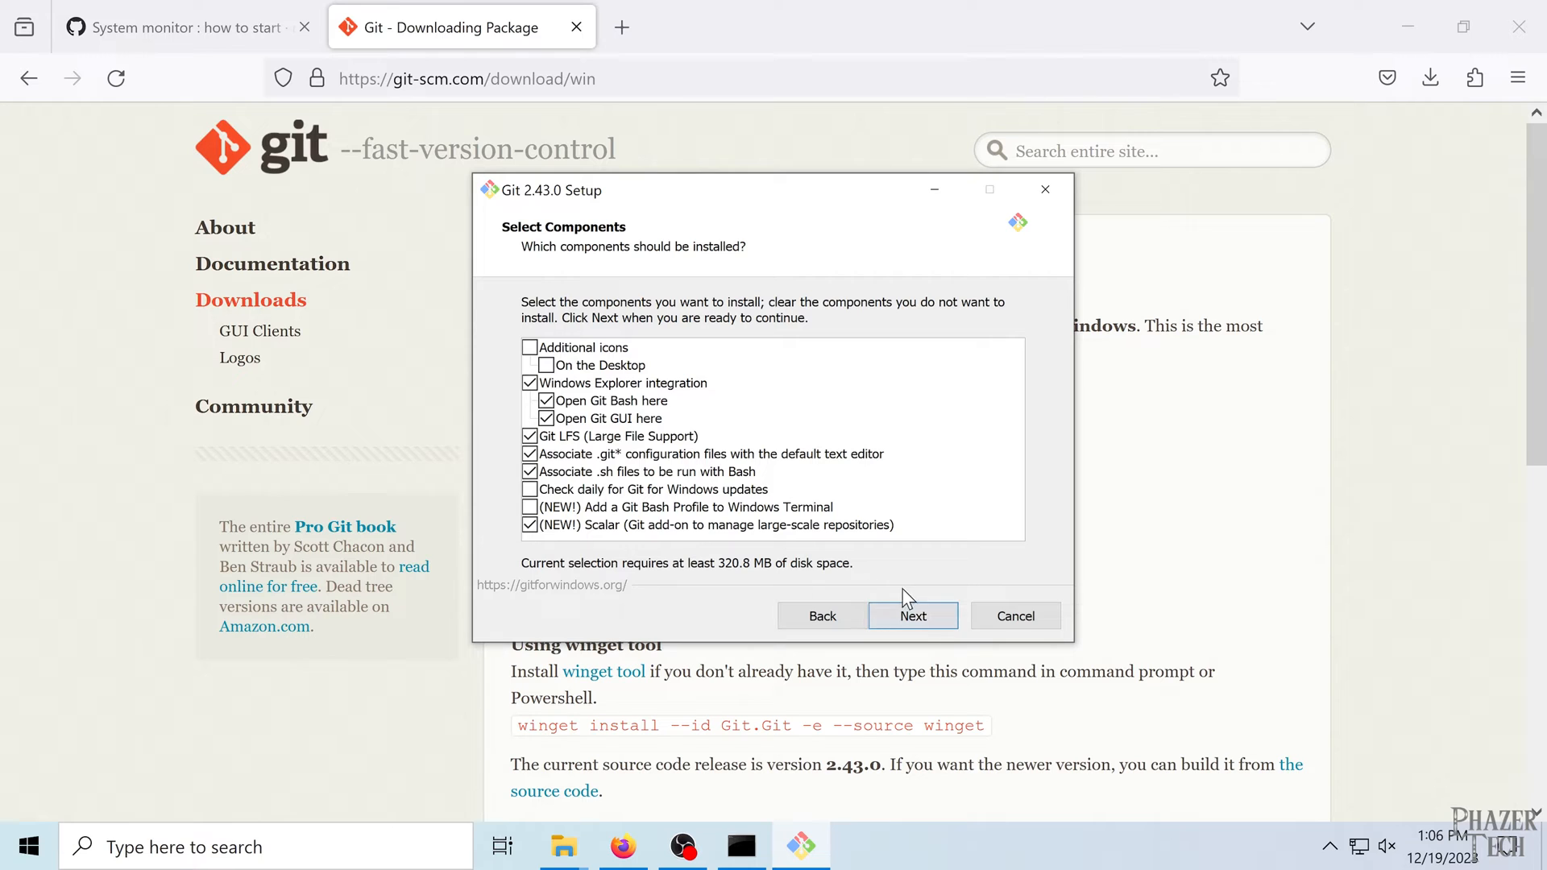
left_click(913, 615)
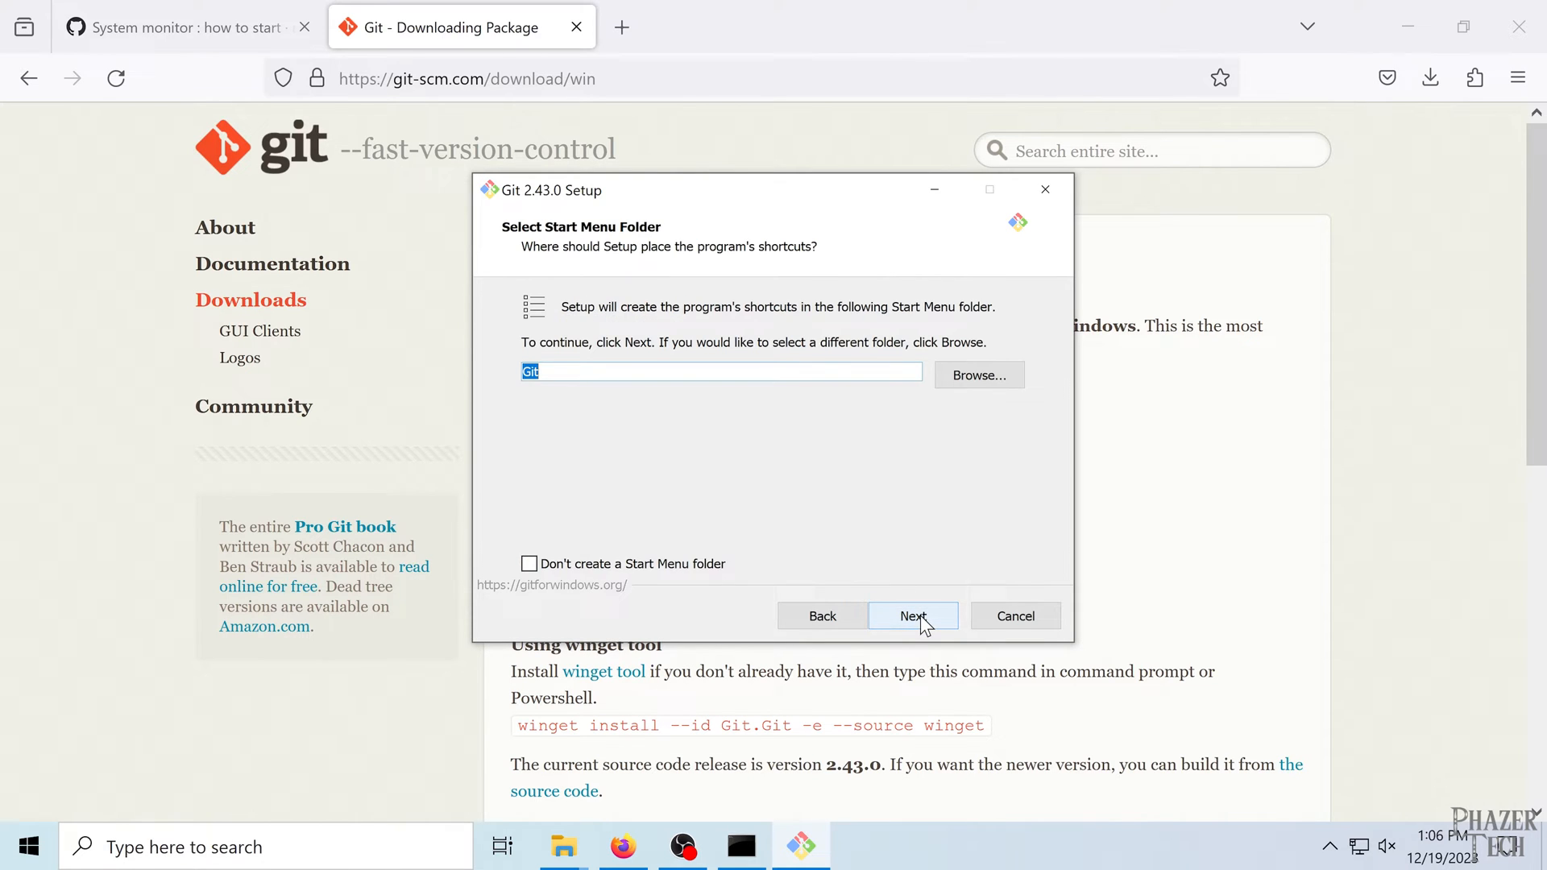
left_click(913, 617)
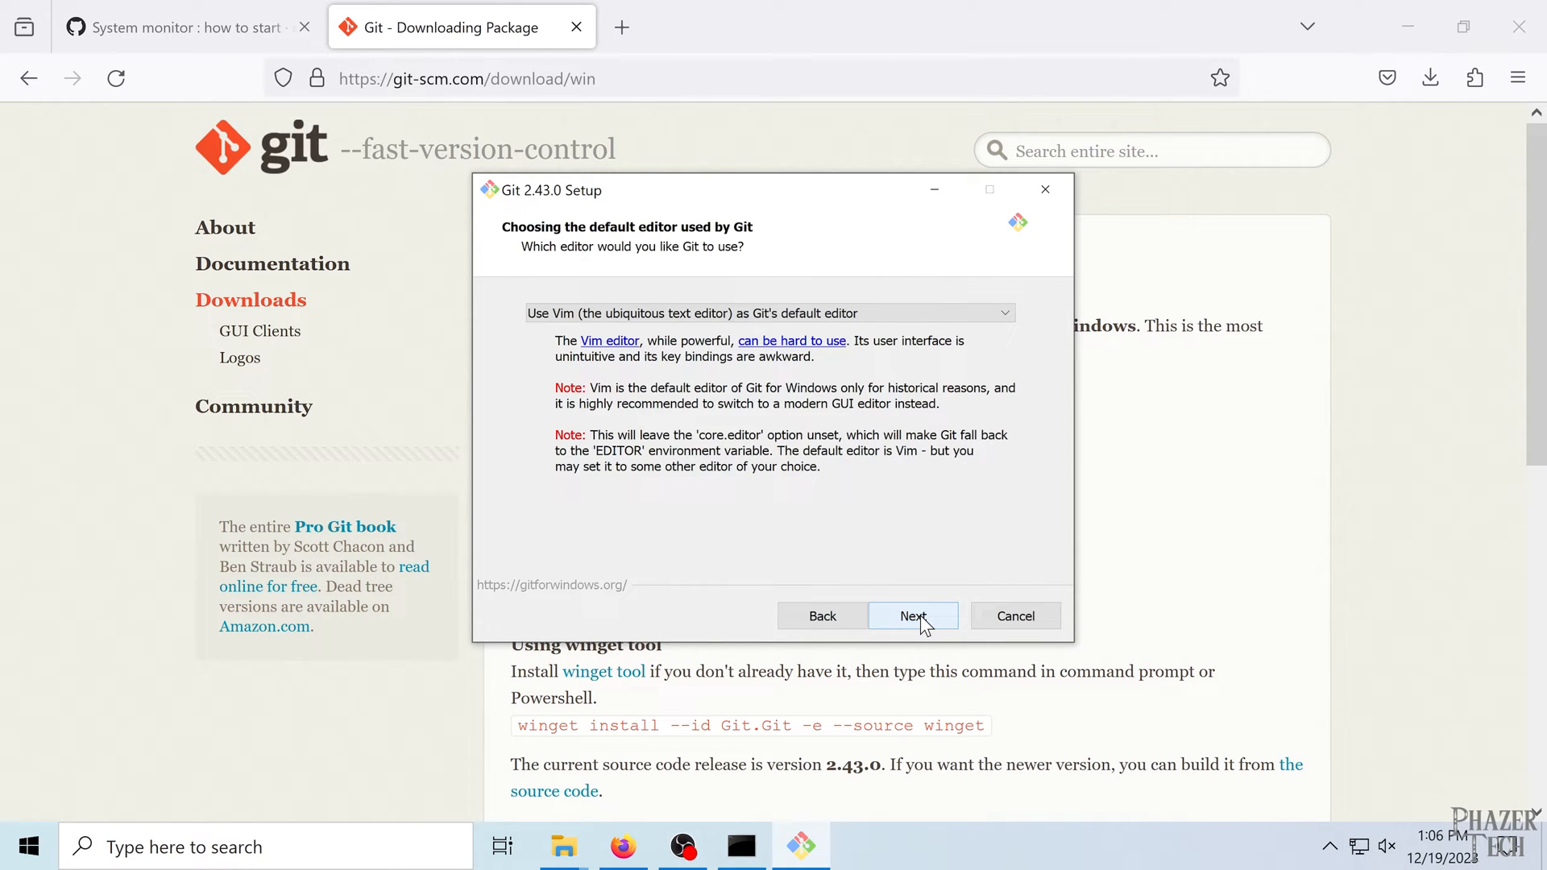
left_click(913, 616)
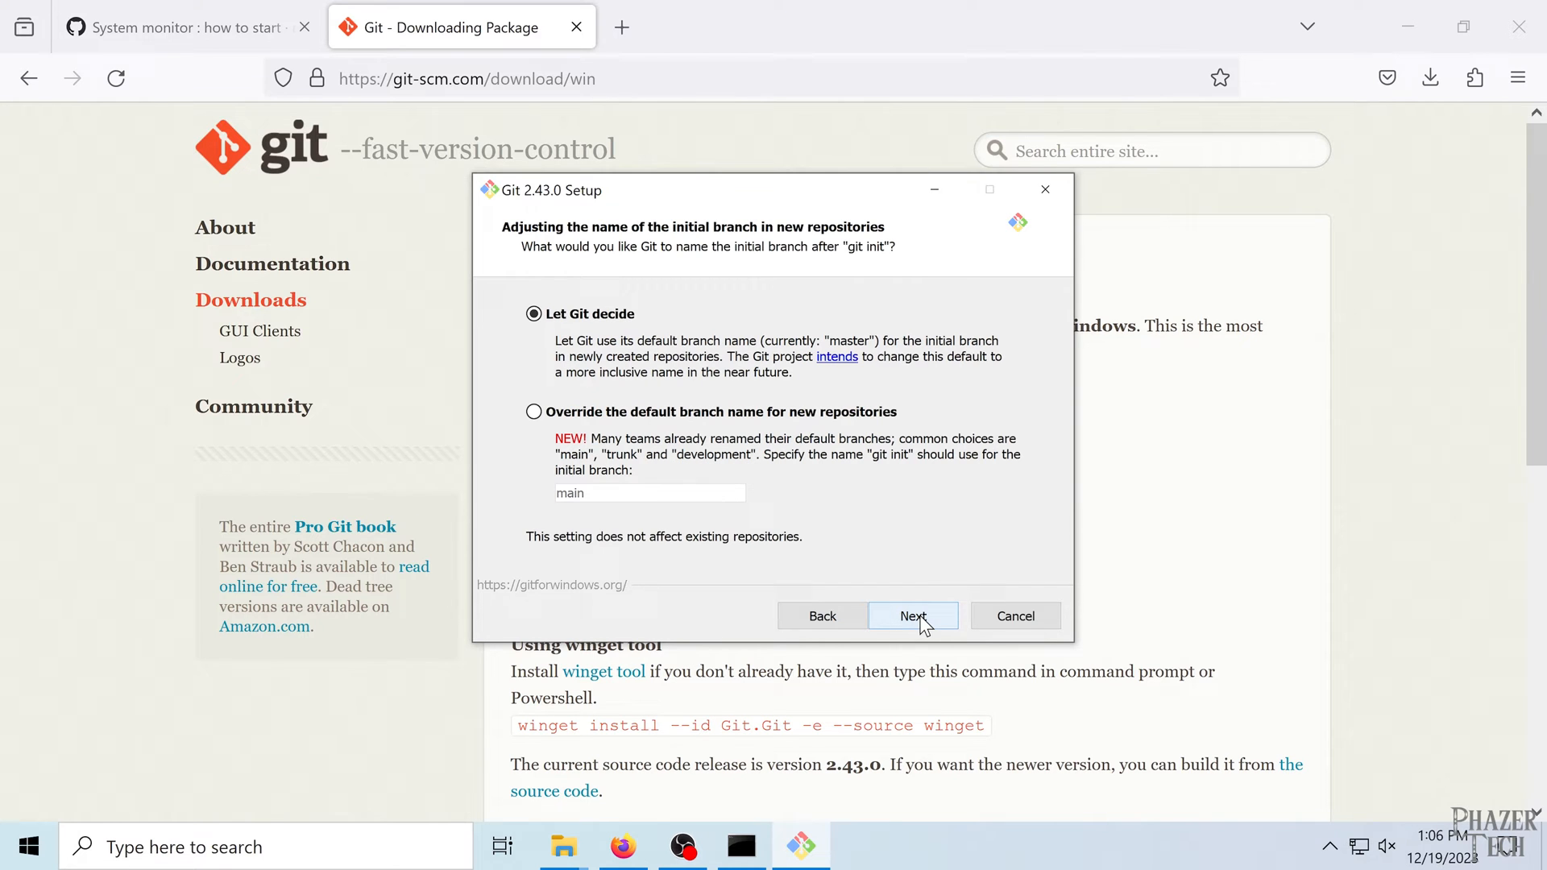
left_click(913, 617)
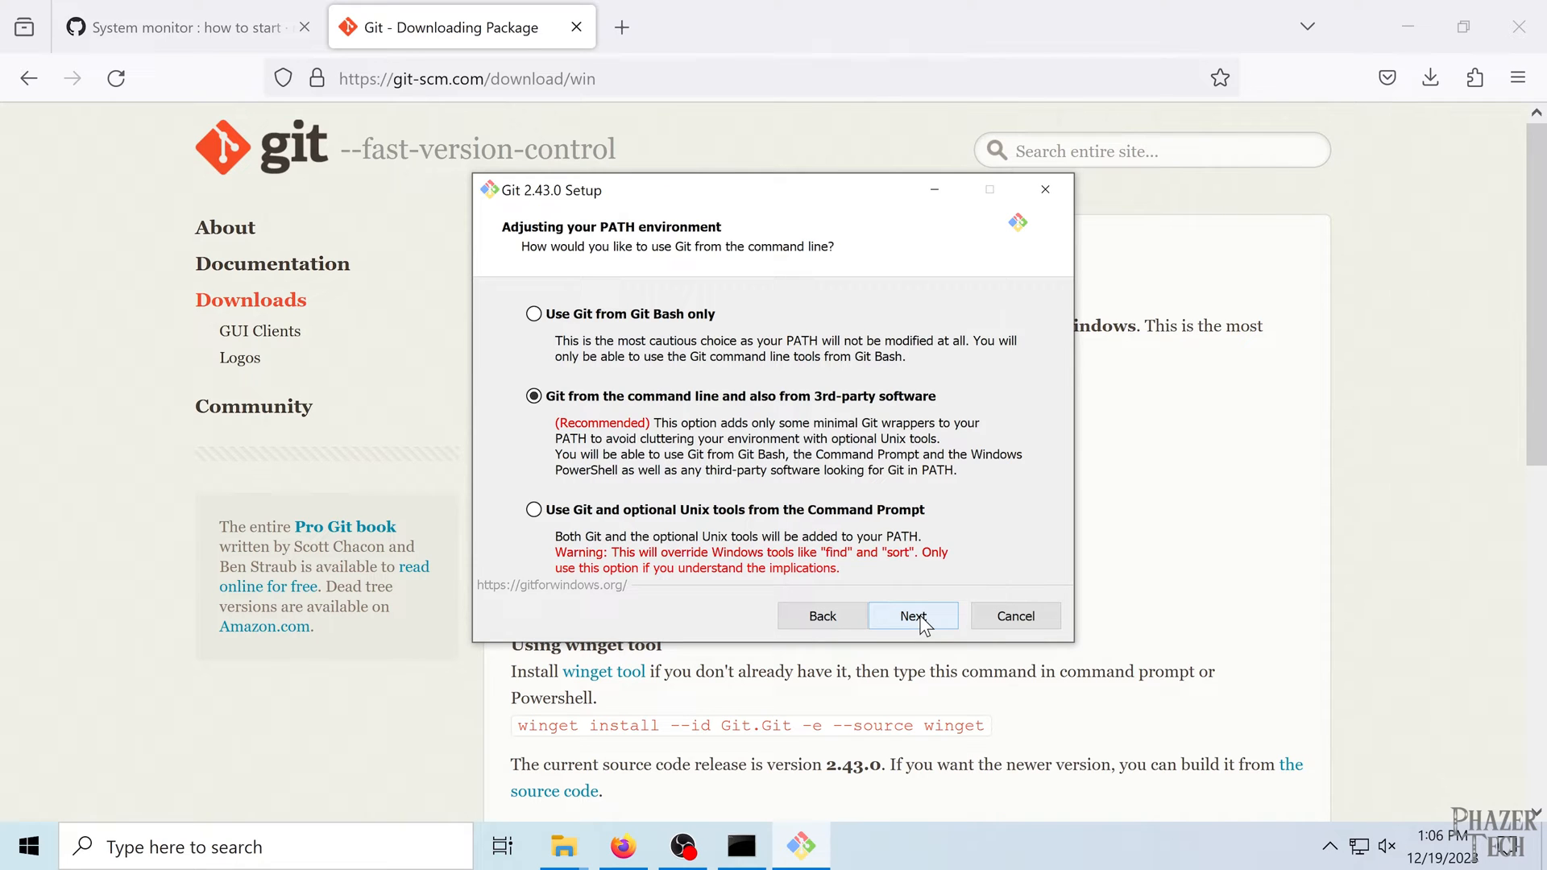
left_click(914, 616)
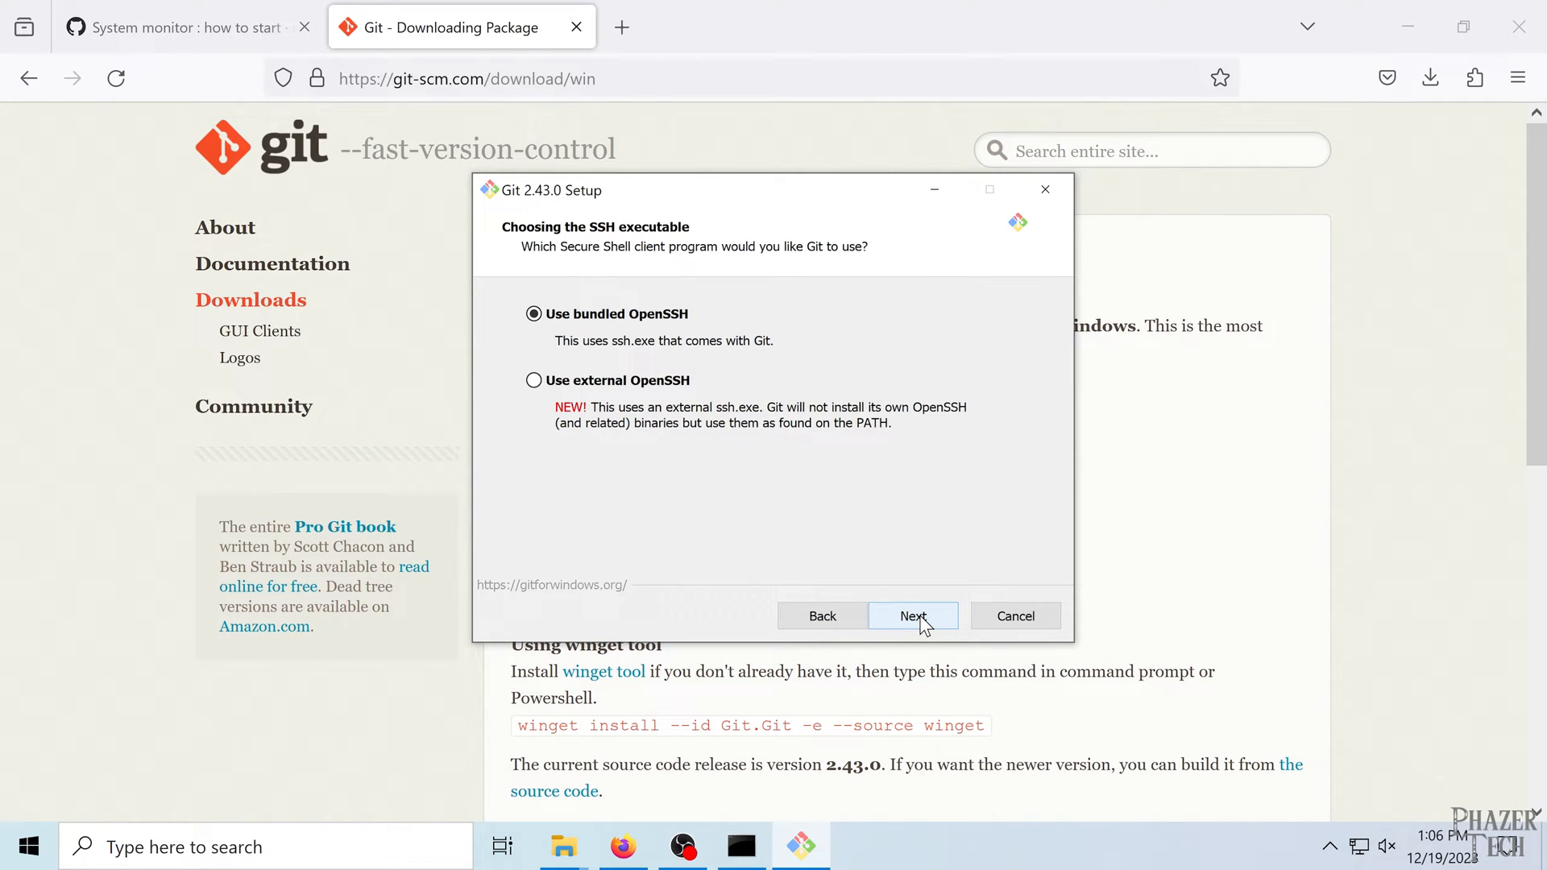
left_click(913, 616)
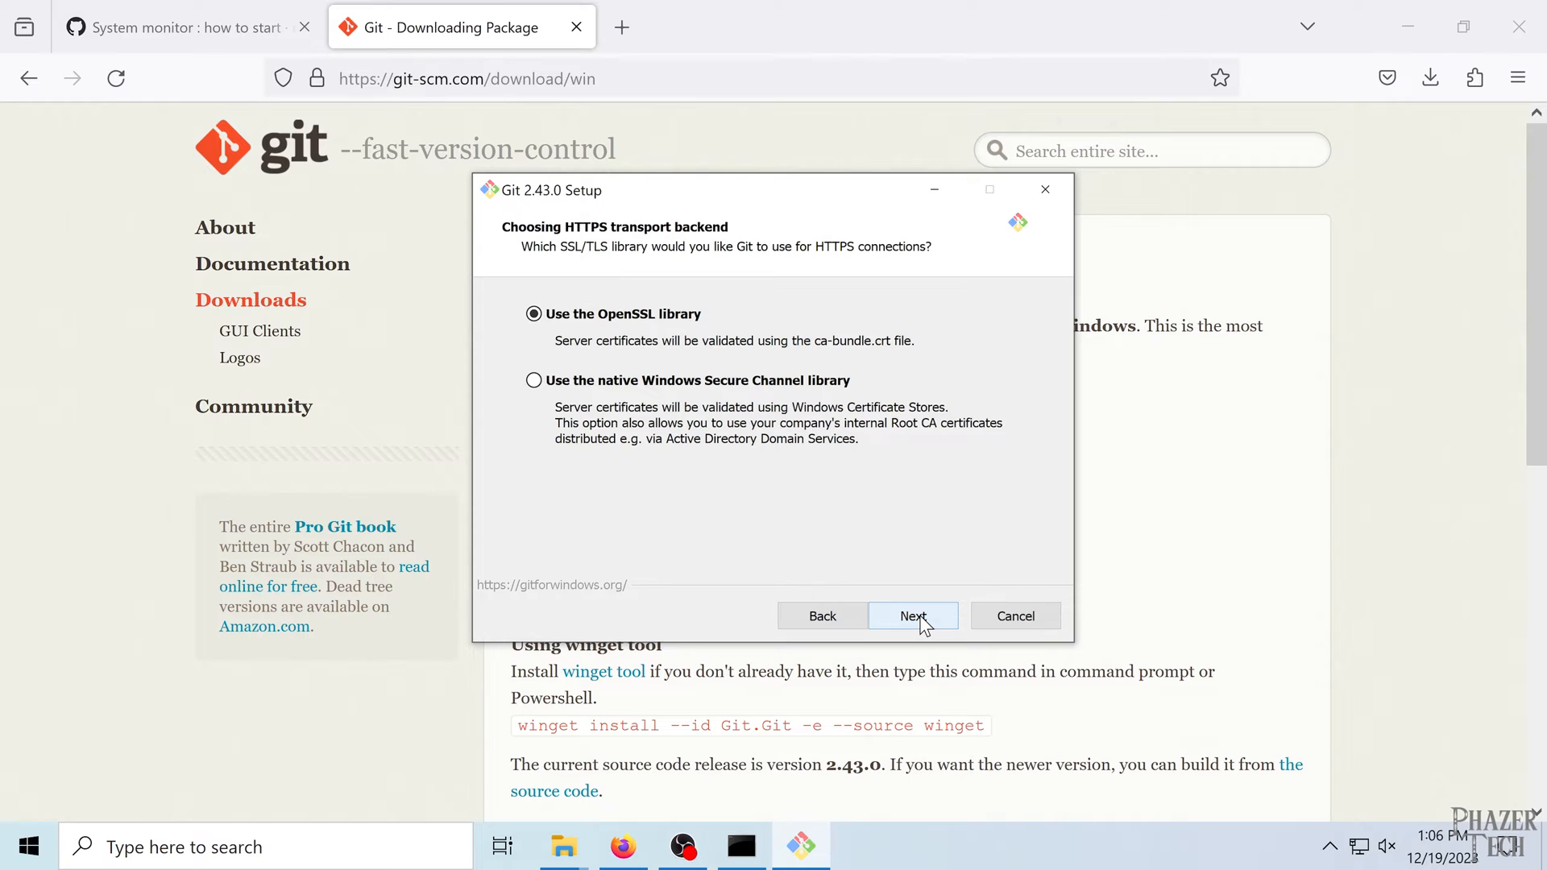
left_click(913, 616)
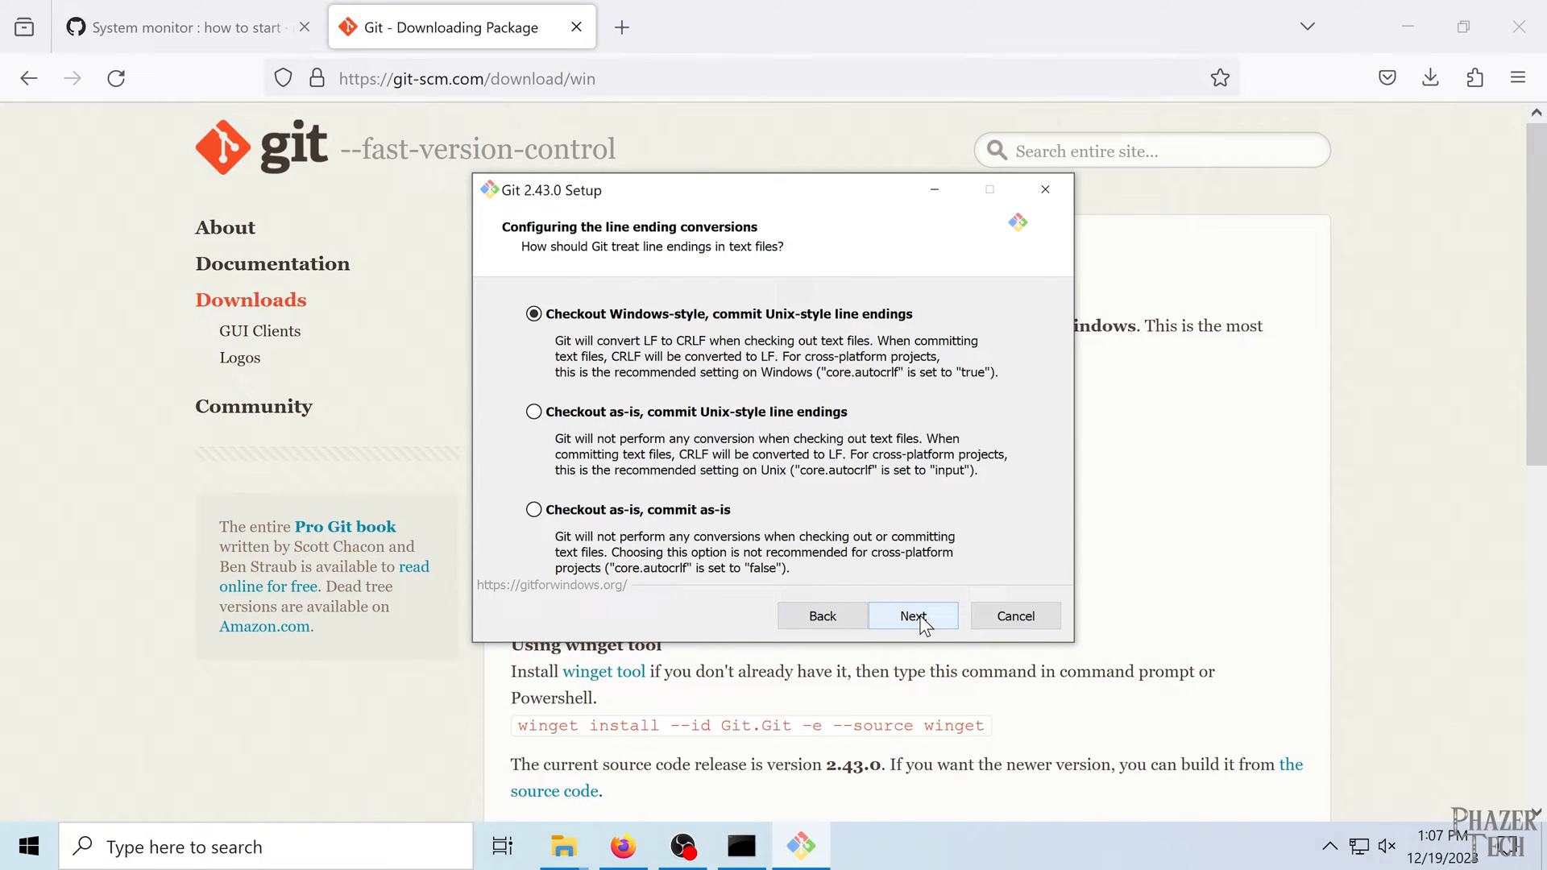
left_click(913, 615)
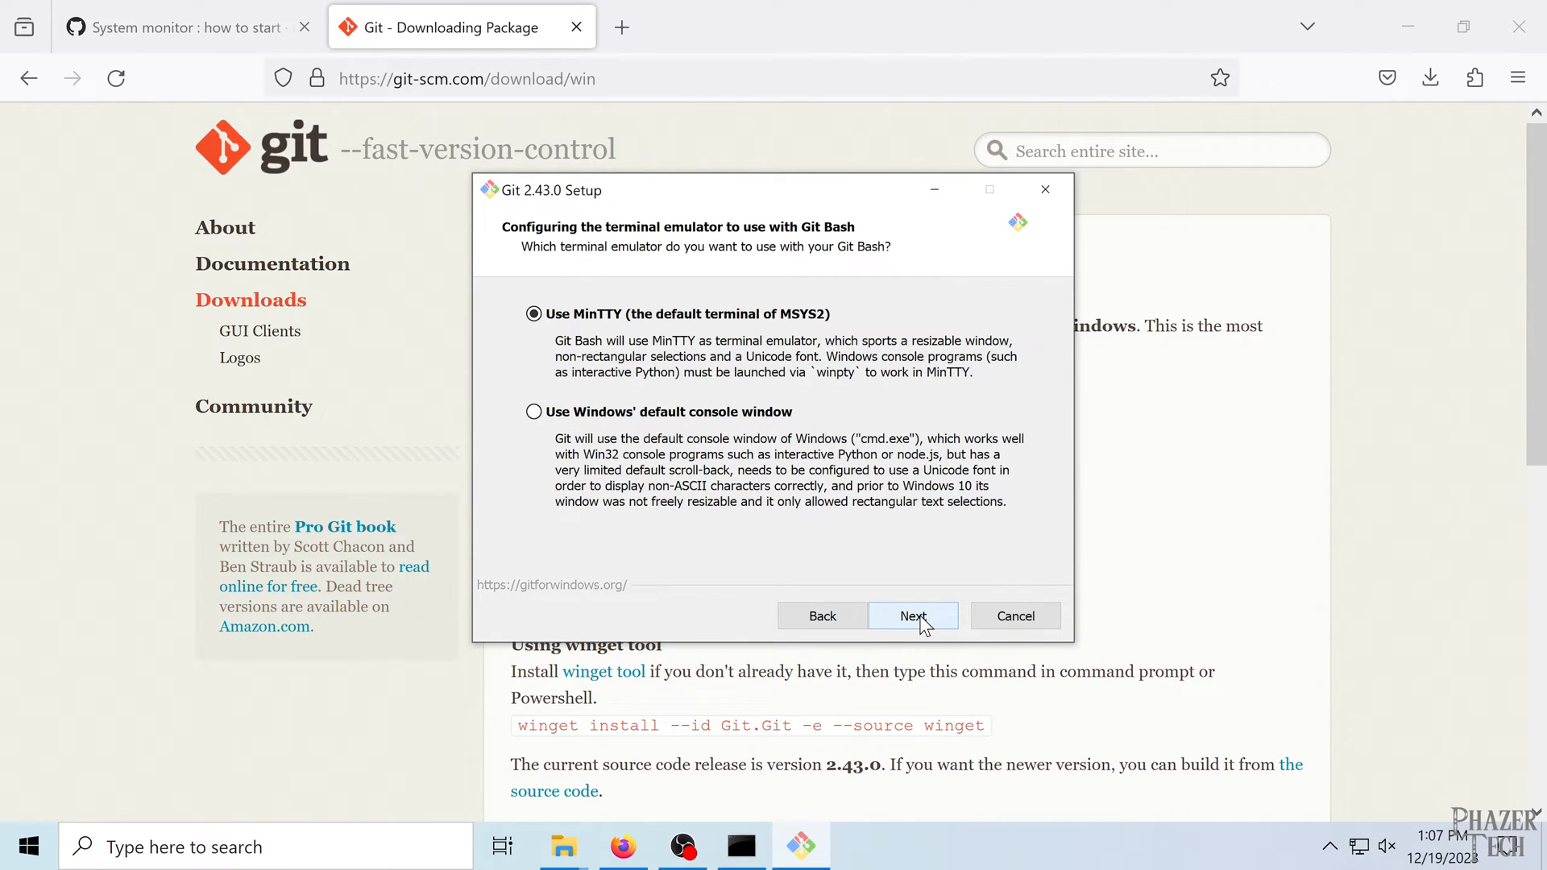
left_click(913, 615)
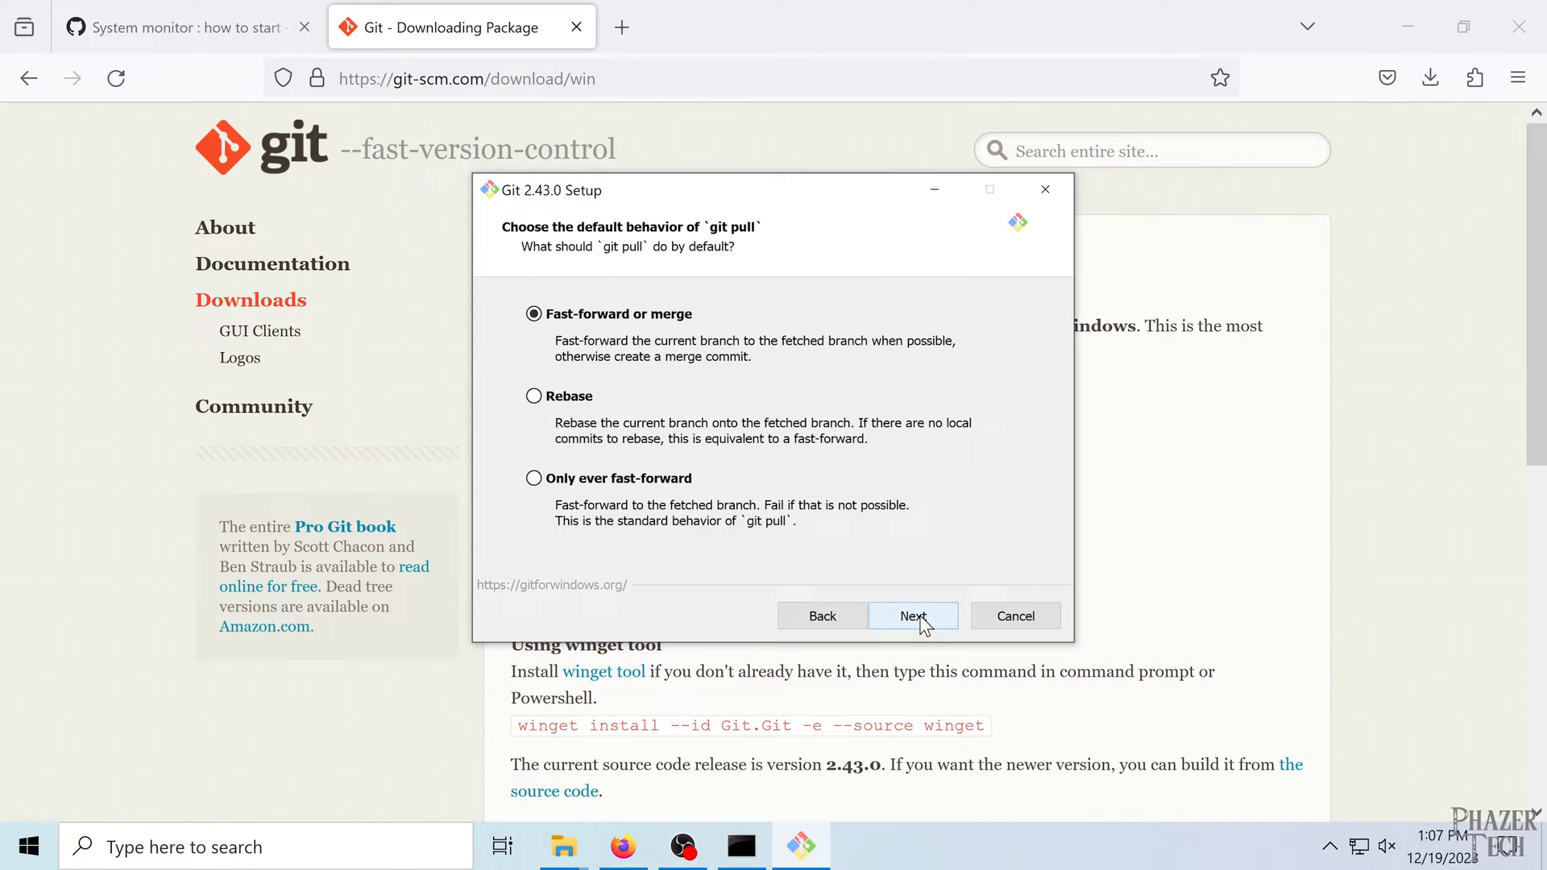
left_click(913, 616)
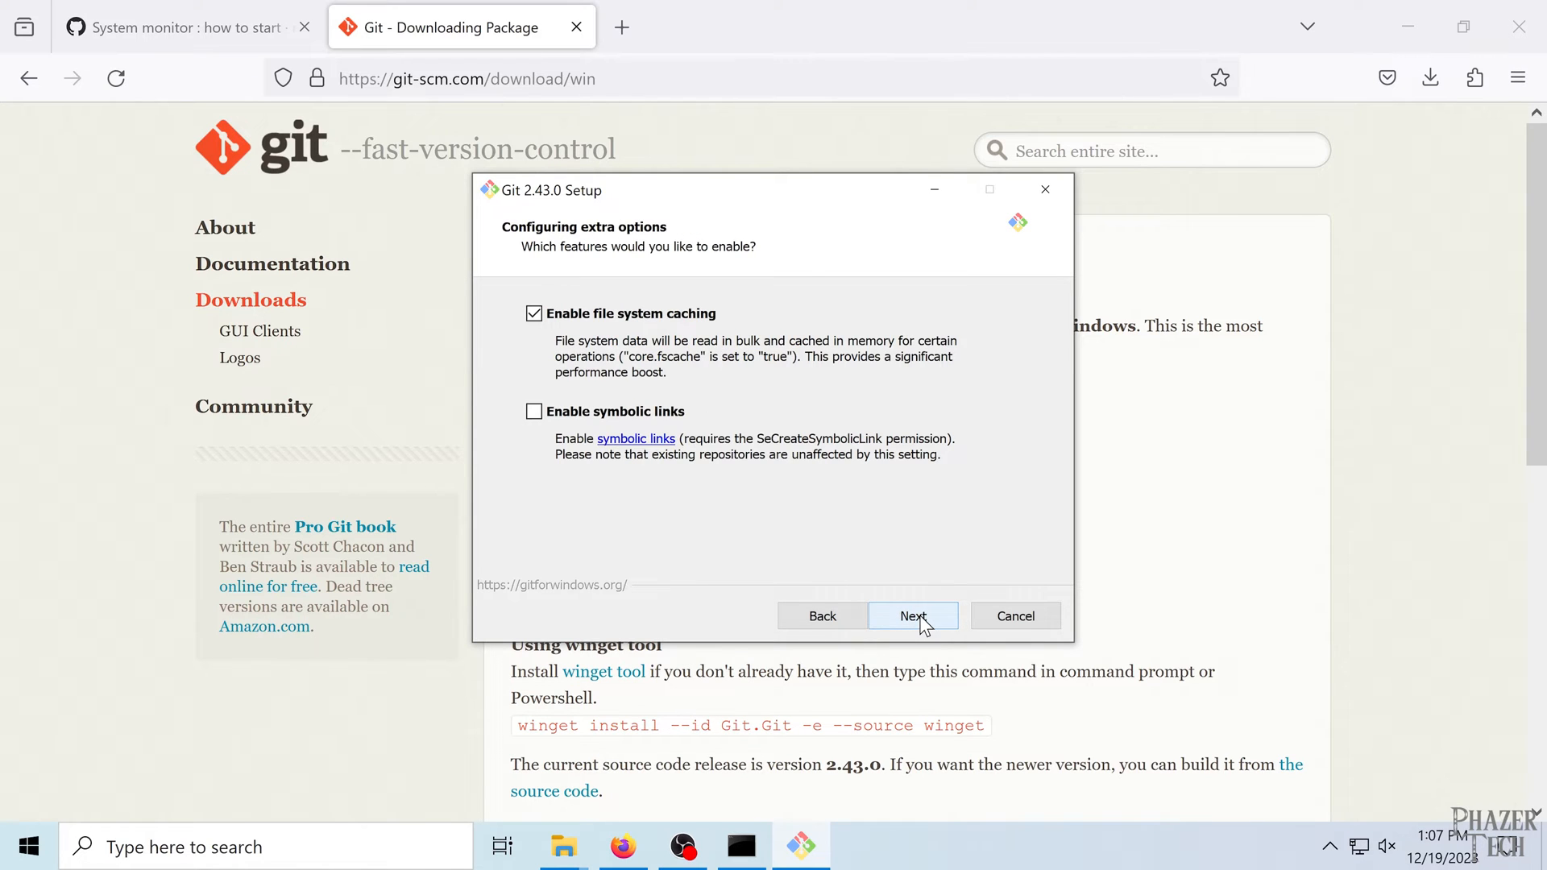
left_click(914, 616)
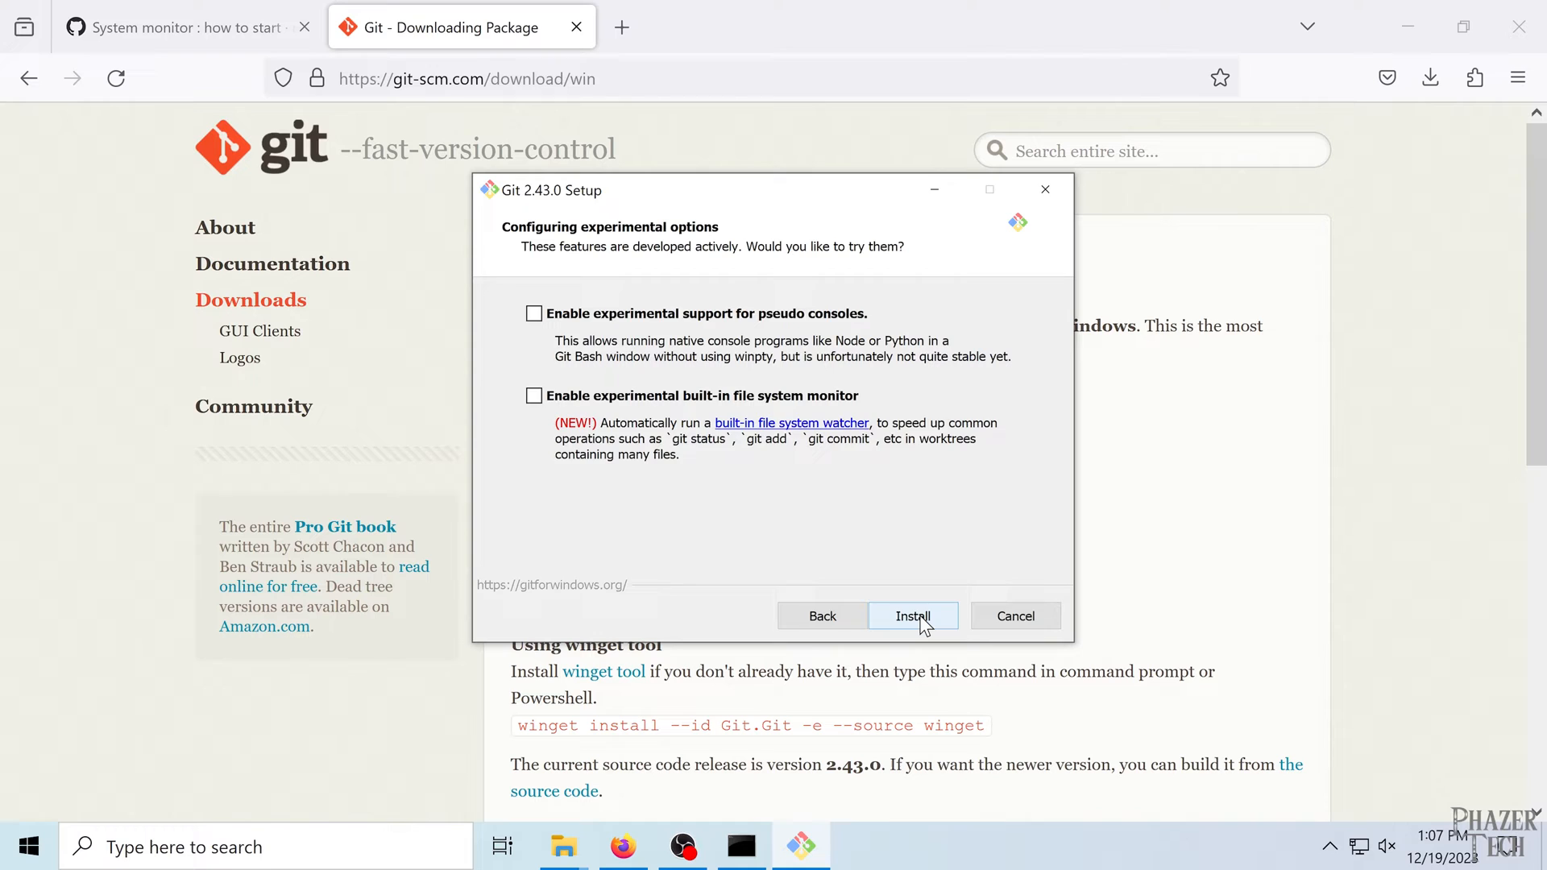
left_click(914, 617)
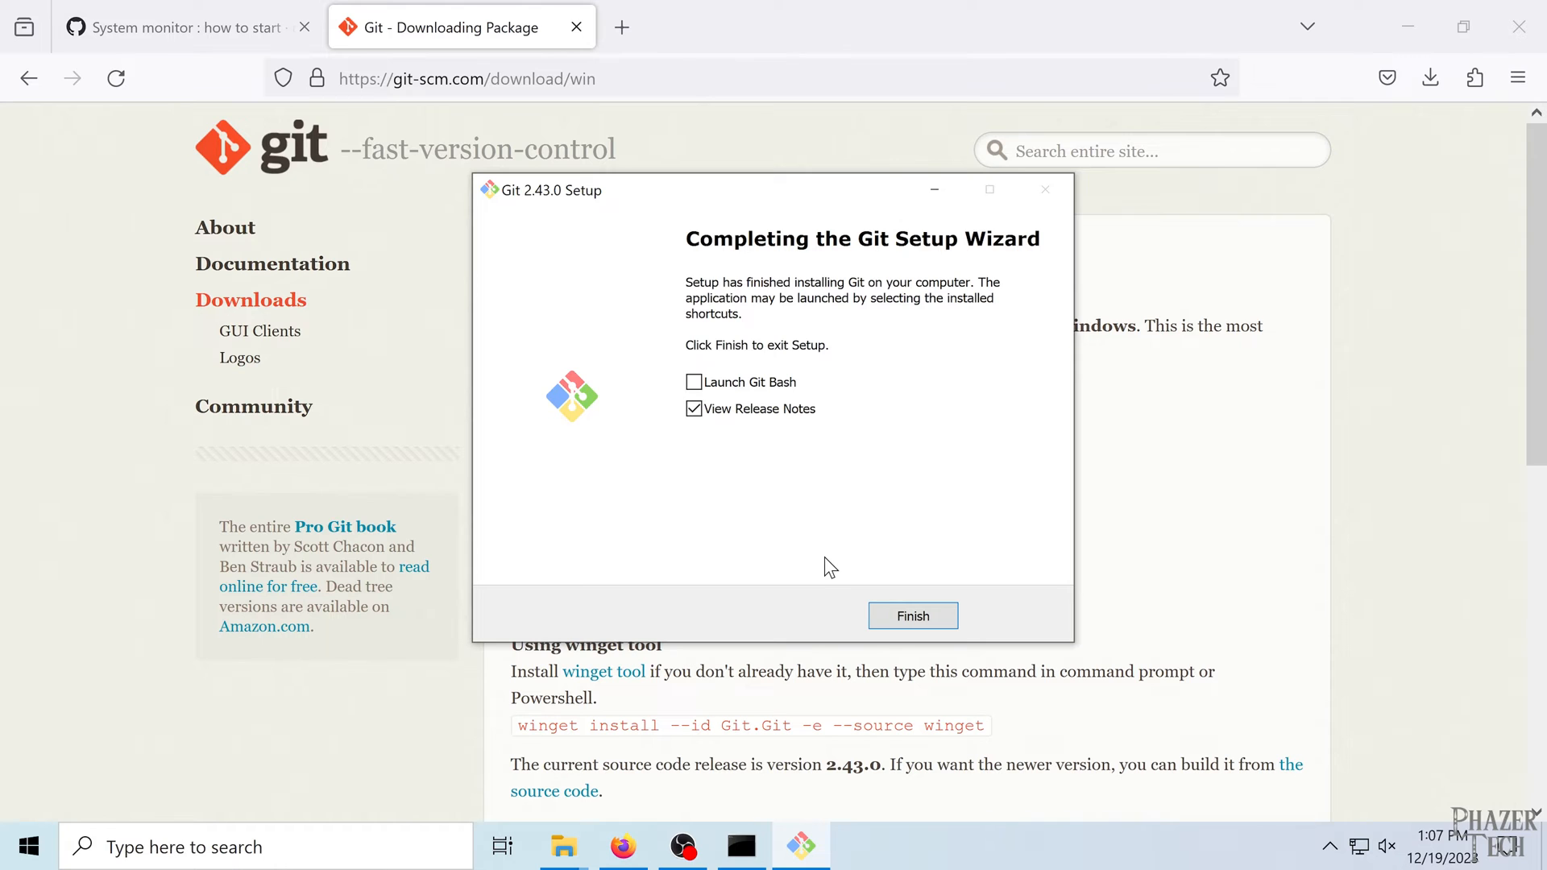
left_click(913, 615)
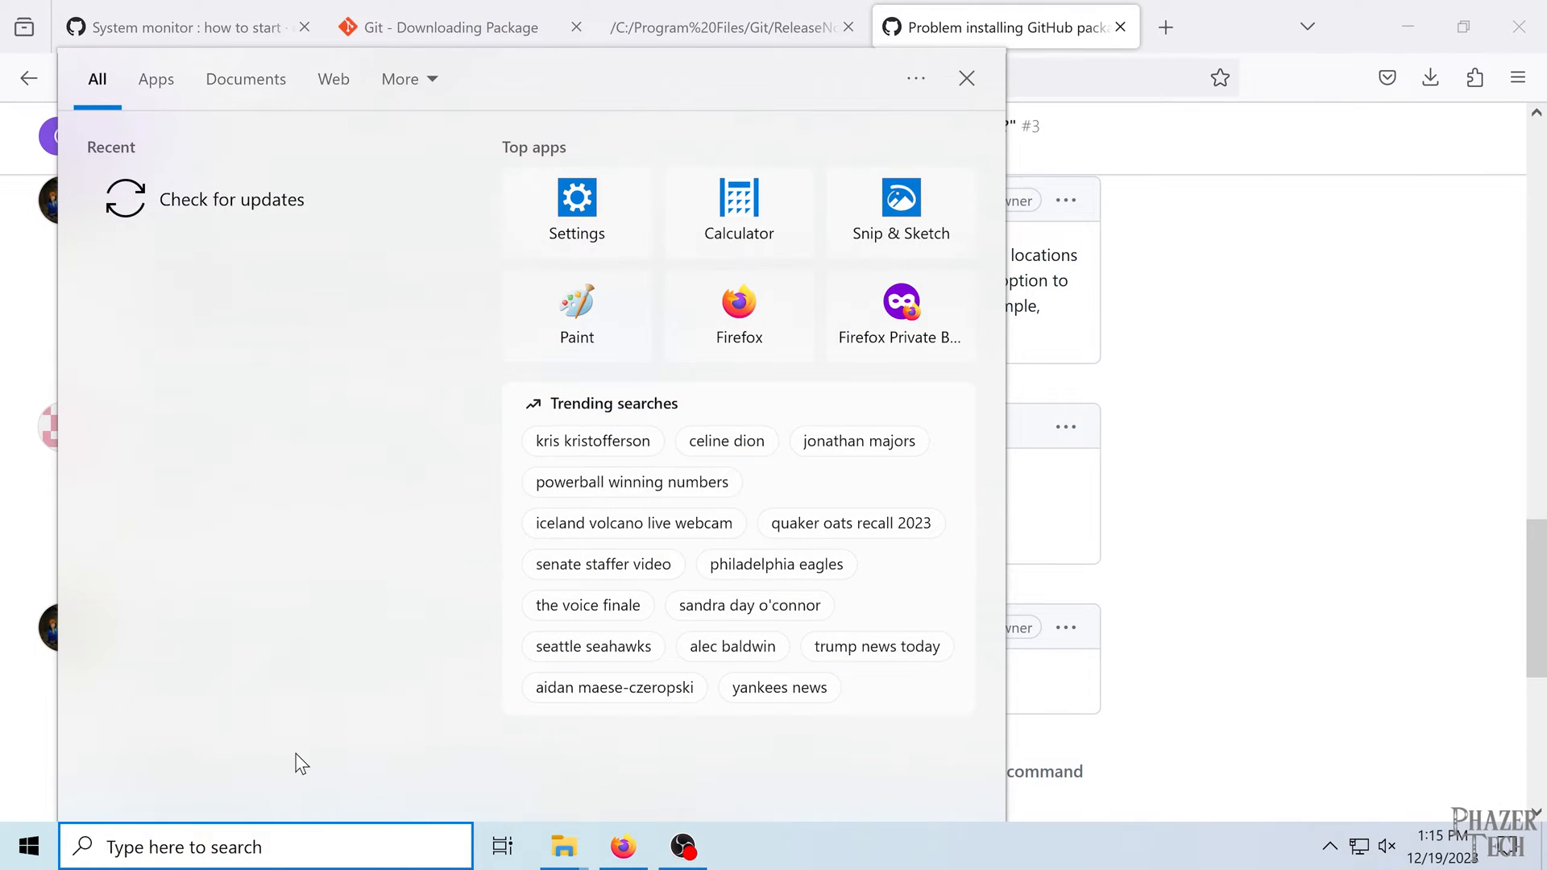
- Start an administrator Command Prompt and enter a cd command to the turing-smart-screen-python-3.3.4 folder path
type("cmd")
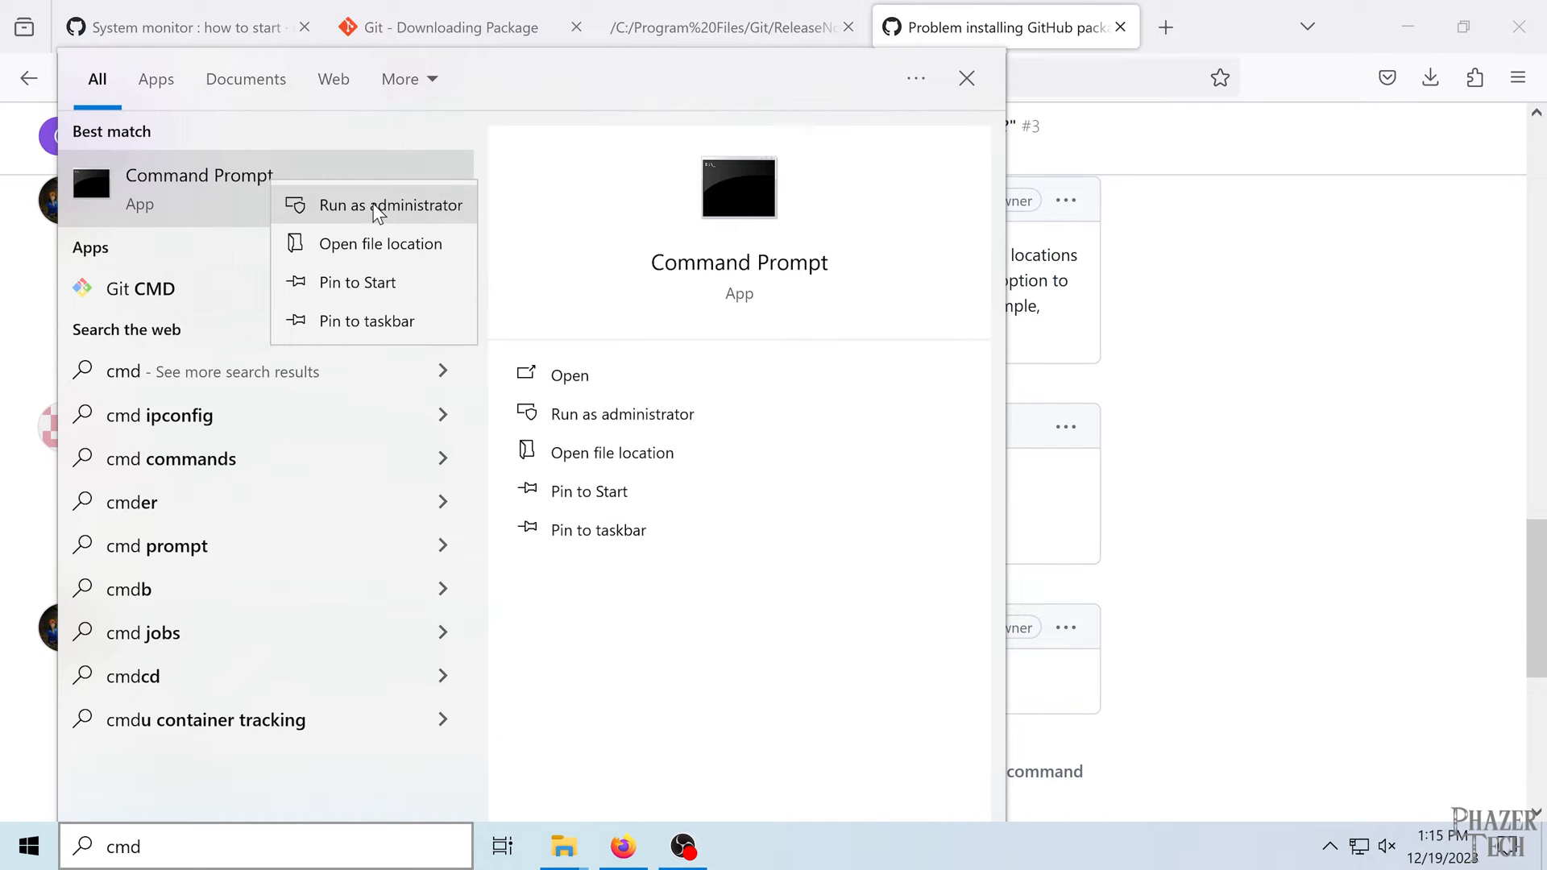
left_click(391, 205)
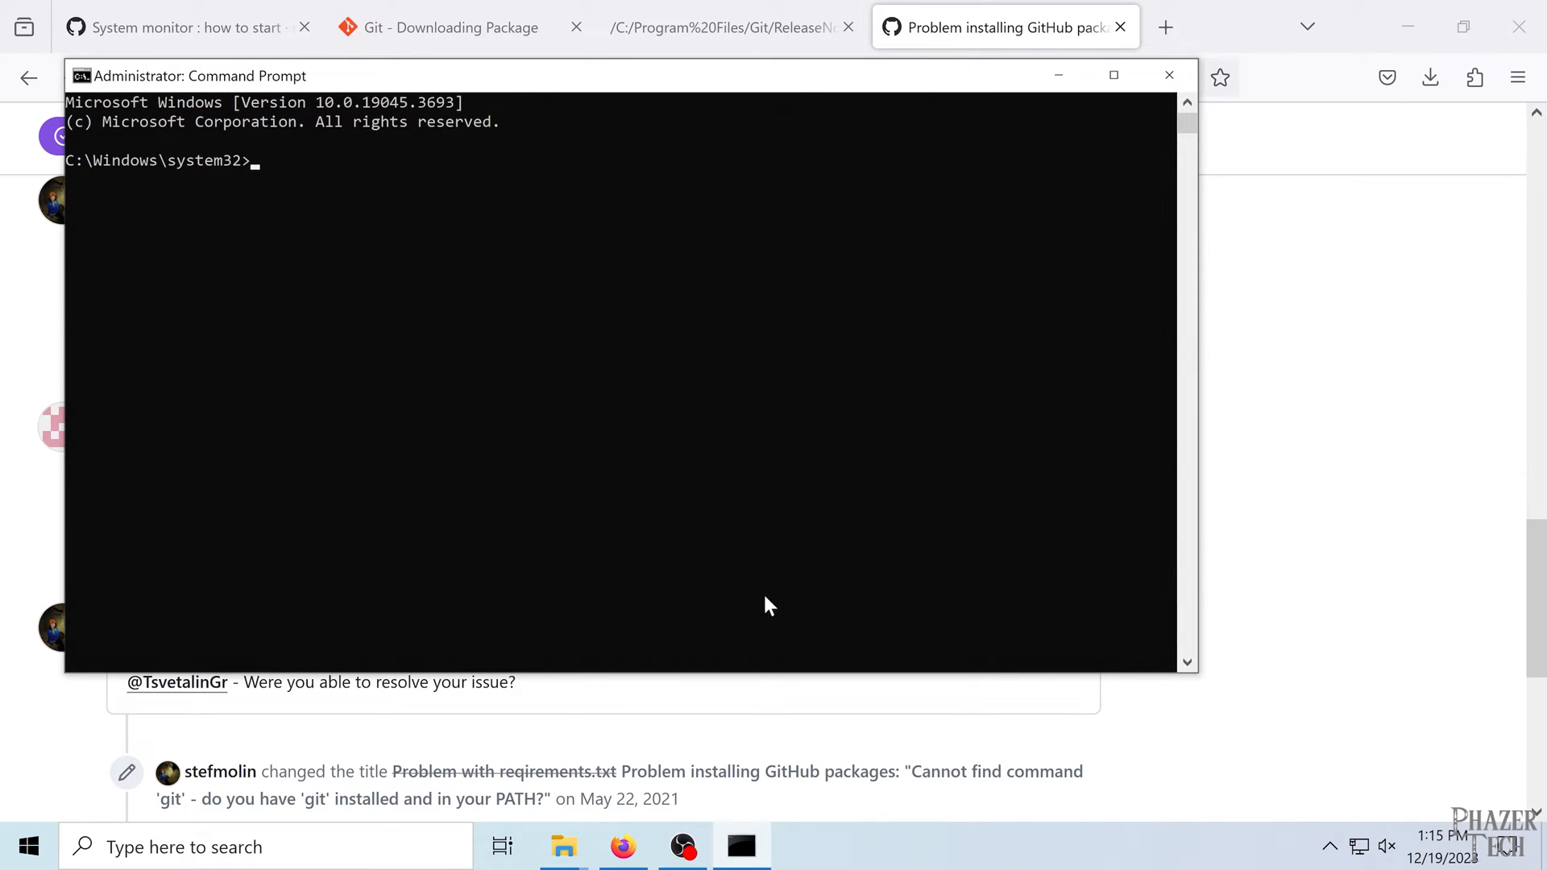
mouse_move(563, 846)
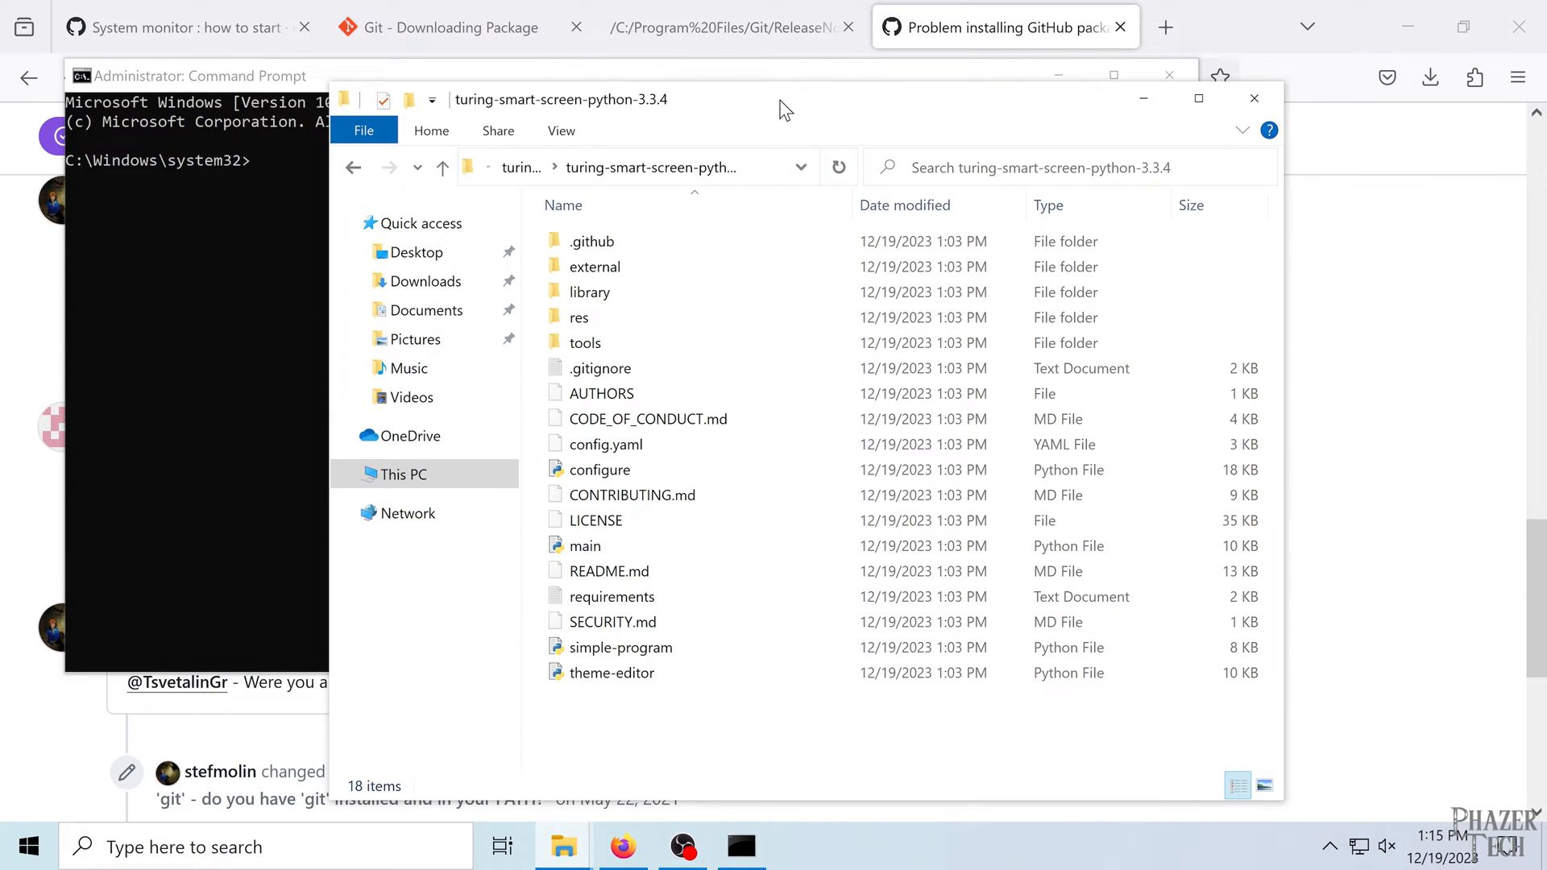
left_click(667, 167)
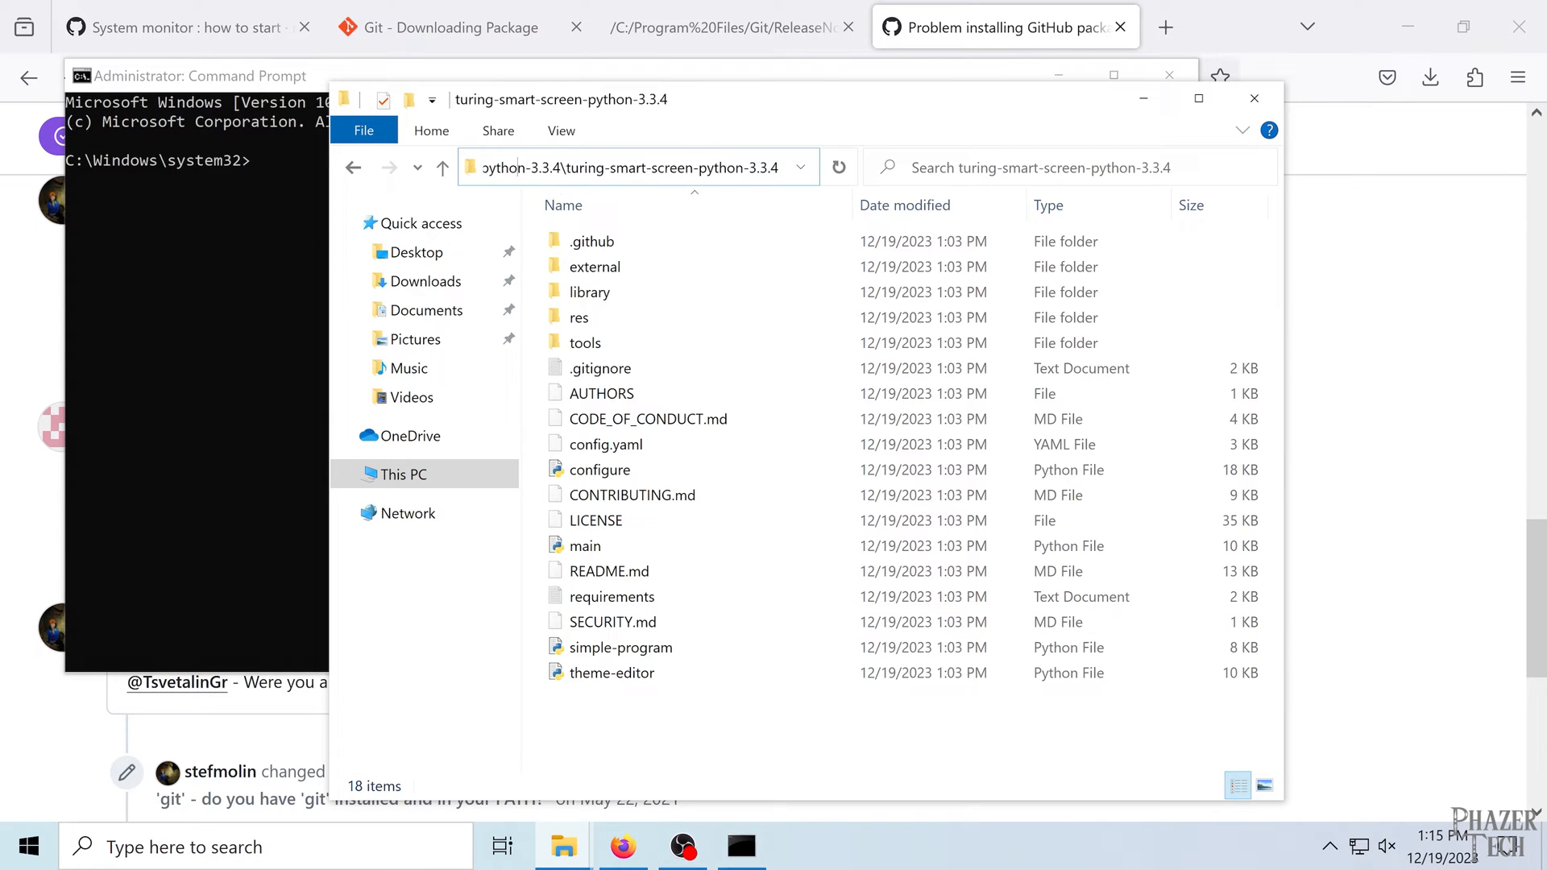
left_click(644, 168)
type("cd")
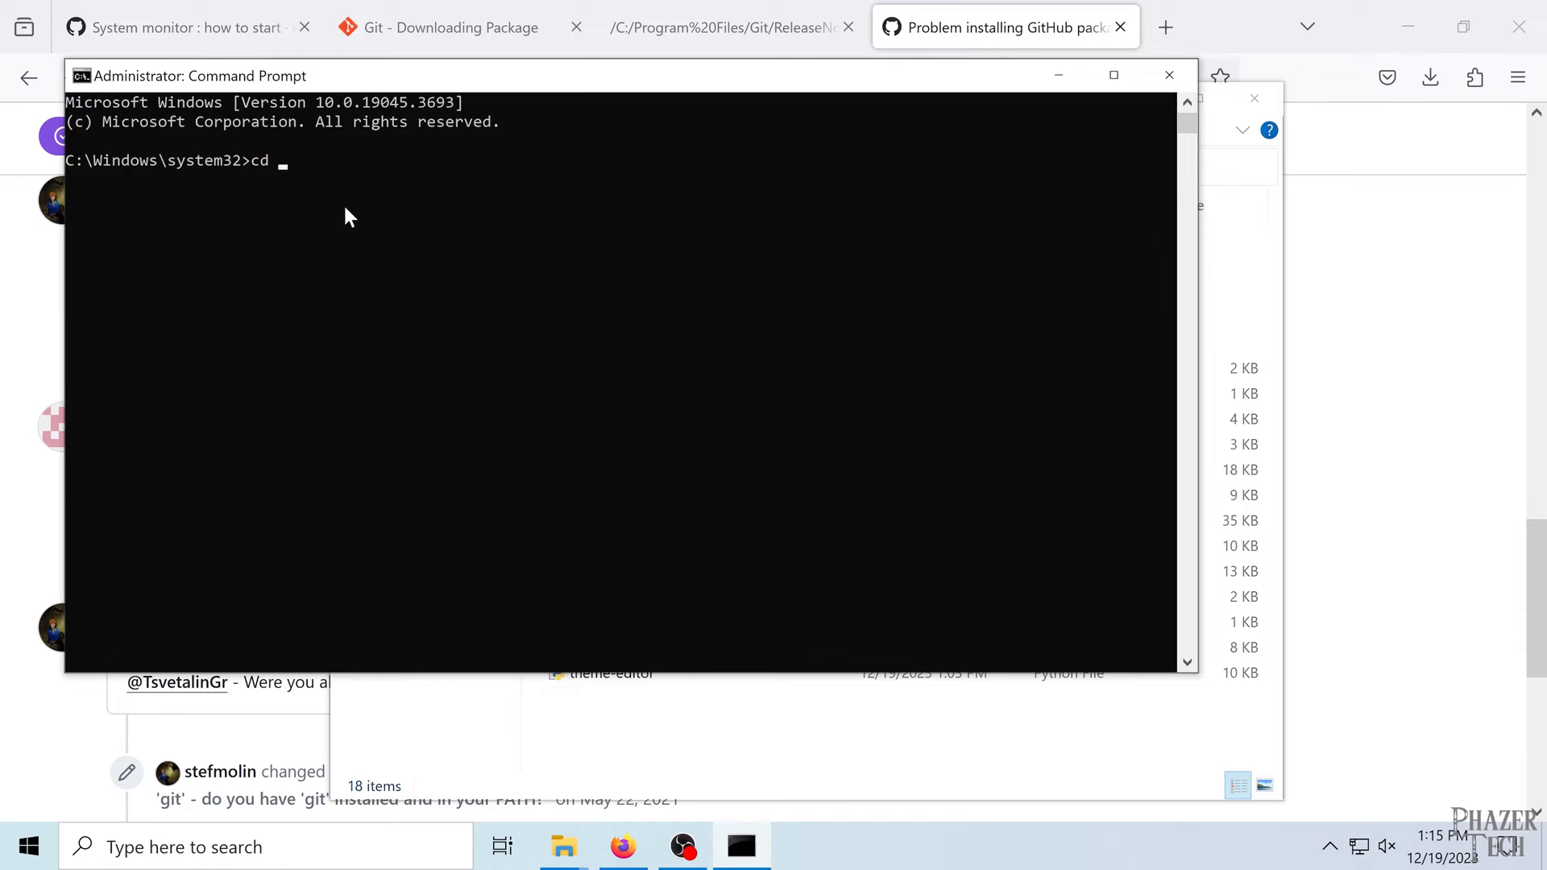
type("\\Users\\phazer\\Downloads\\turing-smart-screen-python-3.3.4\\turing-smart-screen-python-3.3.4")
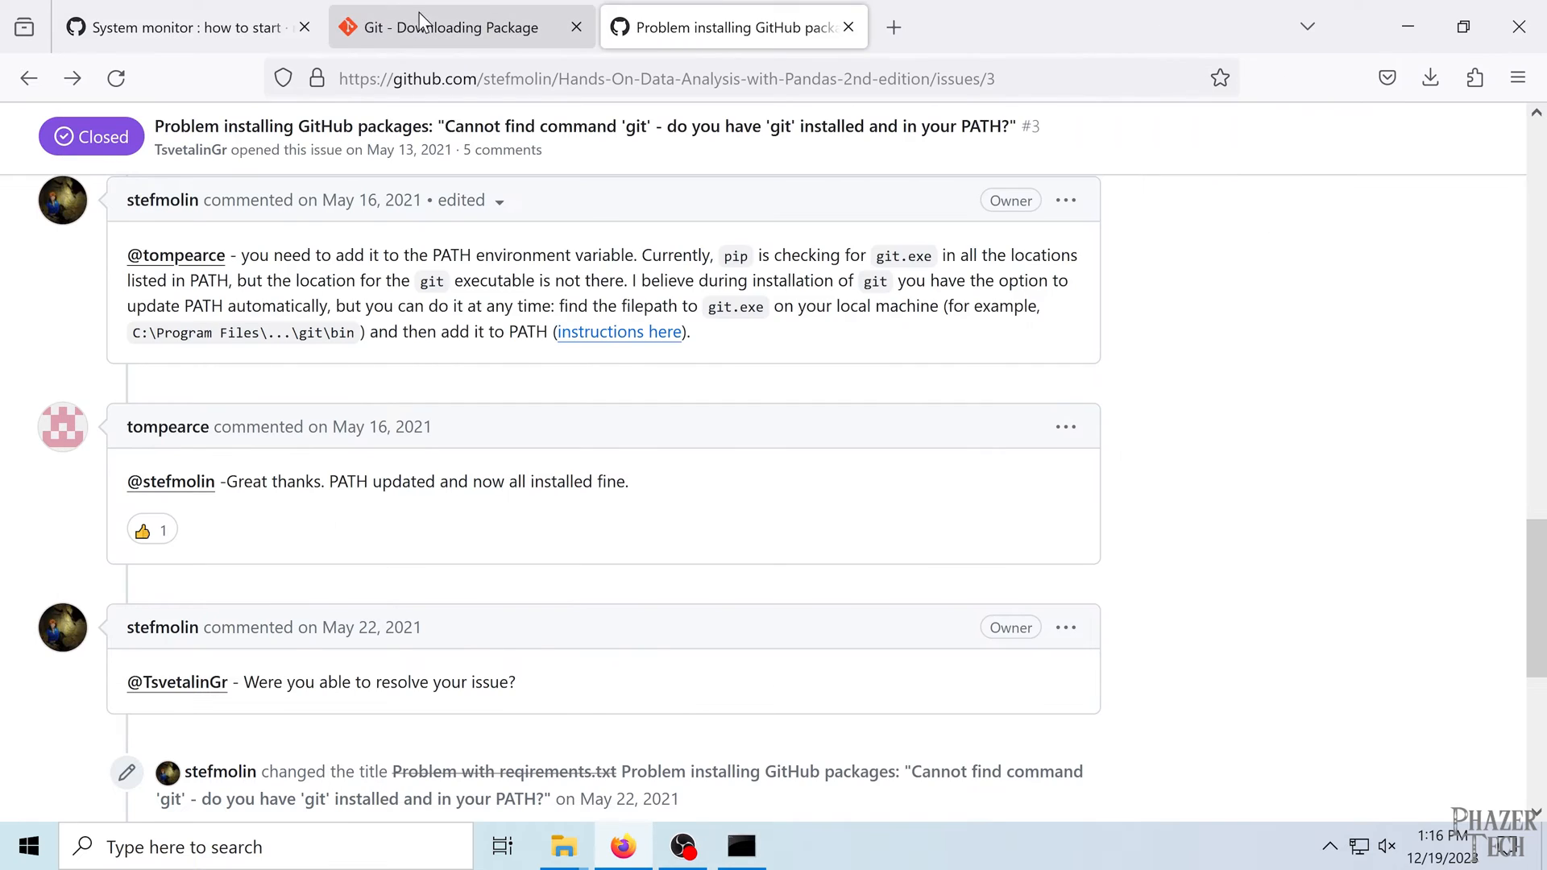
- Run the cd command so the project folder becomes the working directory
left_click(185, 27)
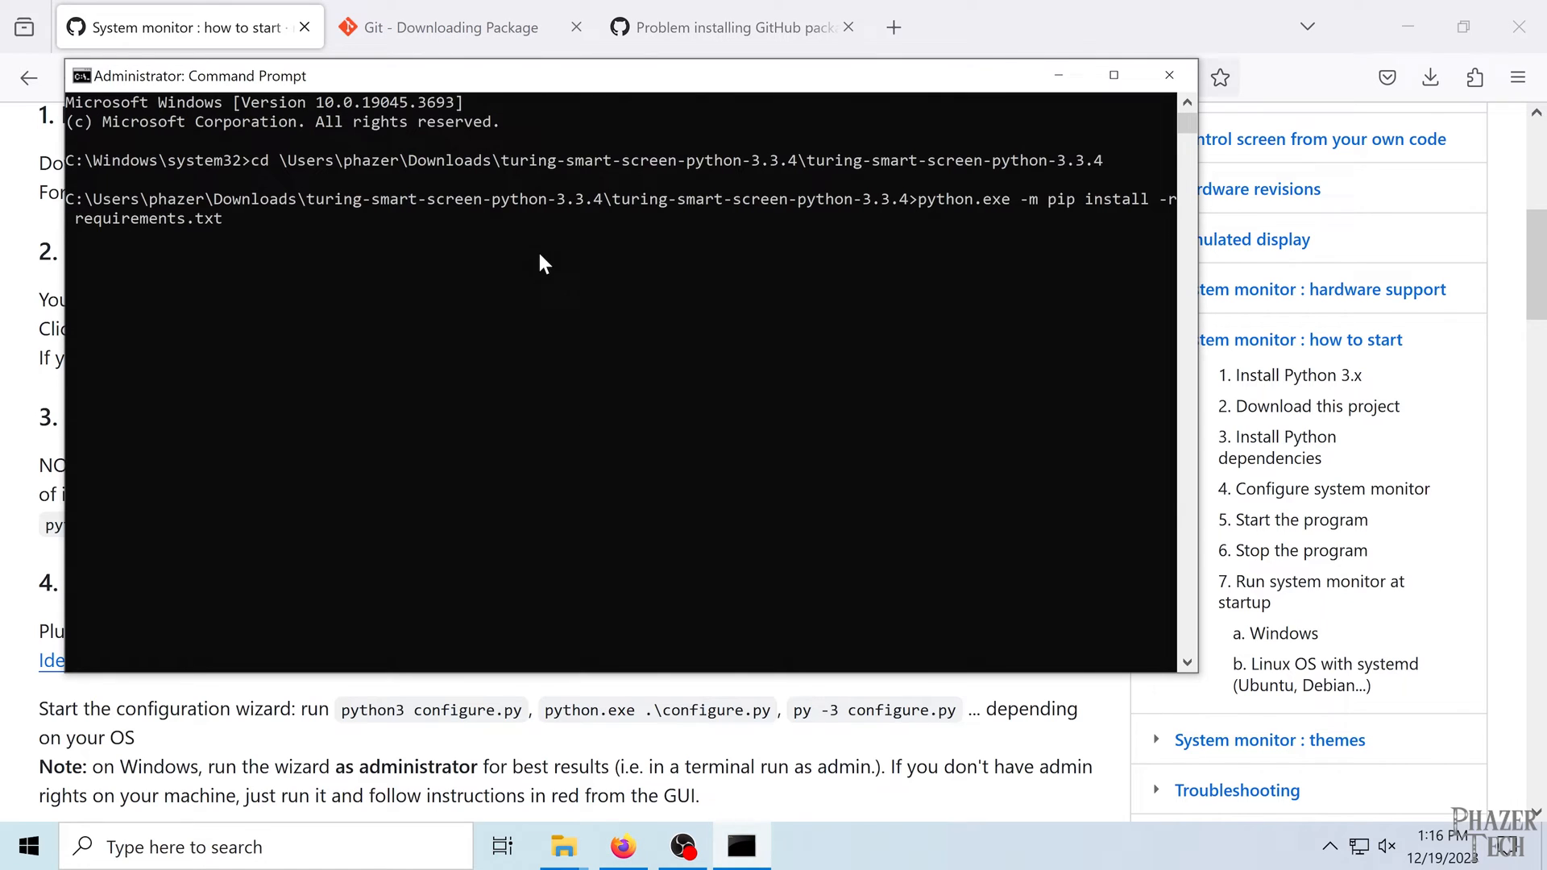
key("Enter")
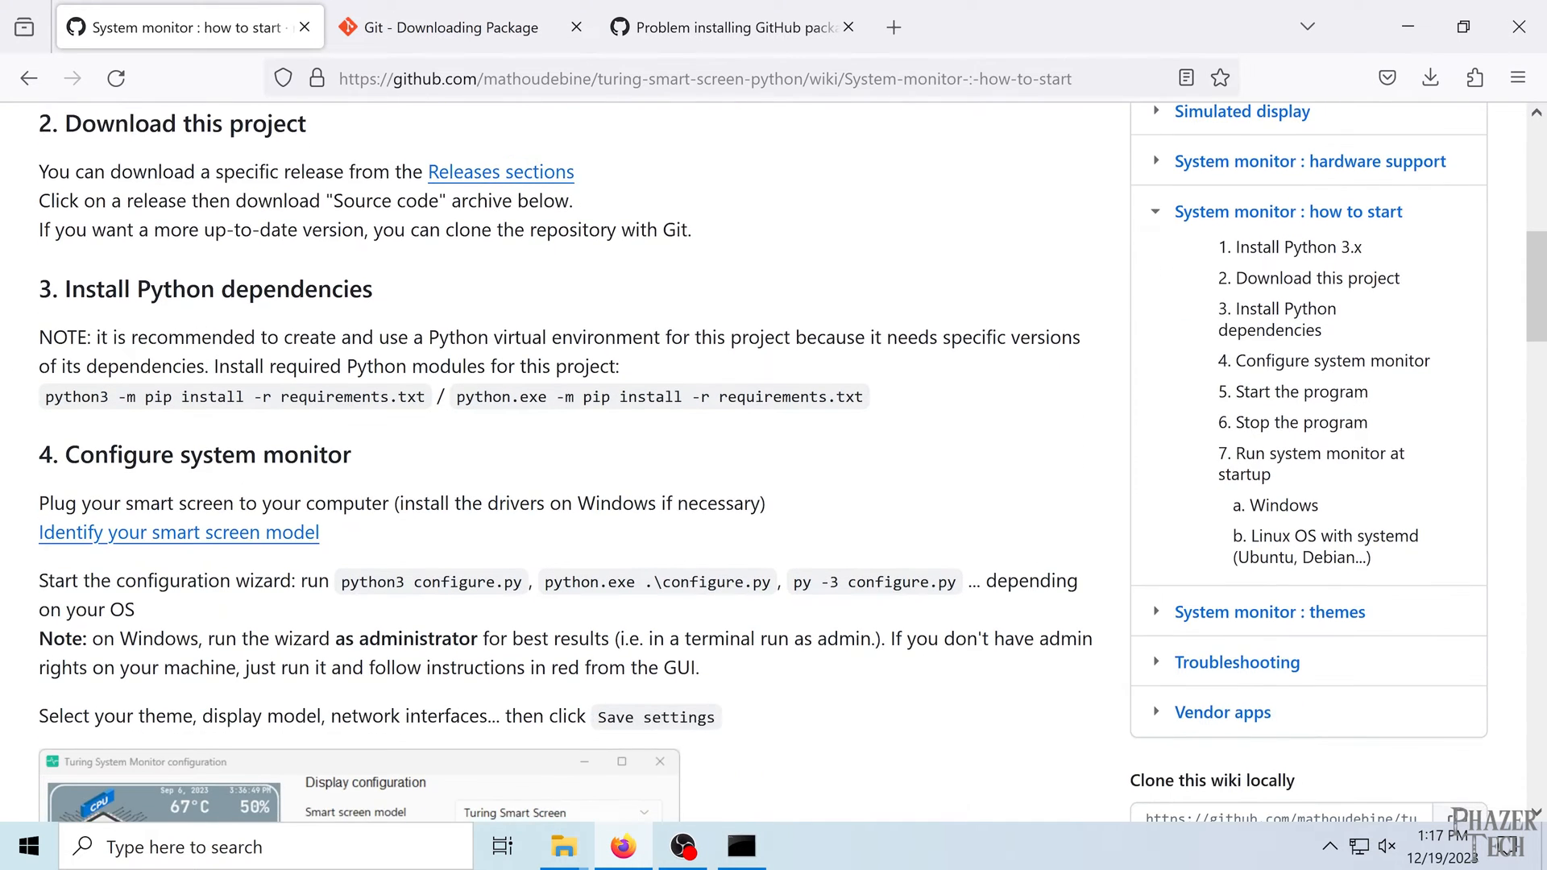
- Read the wiki's Configure system monitor section and launch the configuration wizard from the admin prompt
scroll("down", 3)
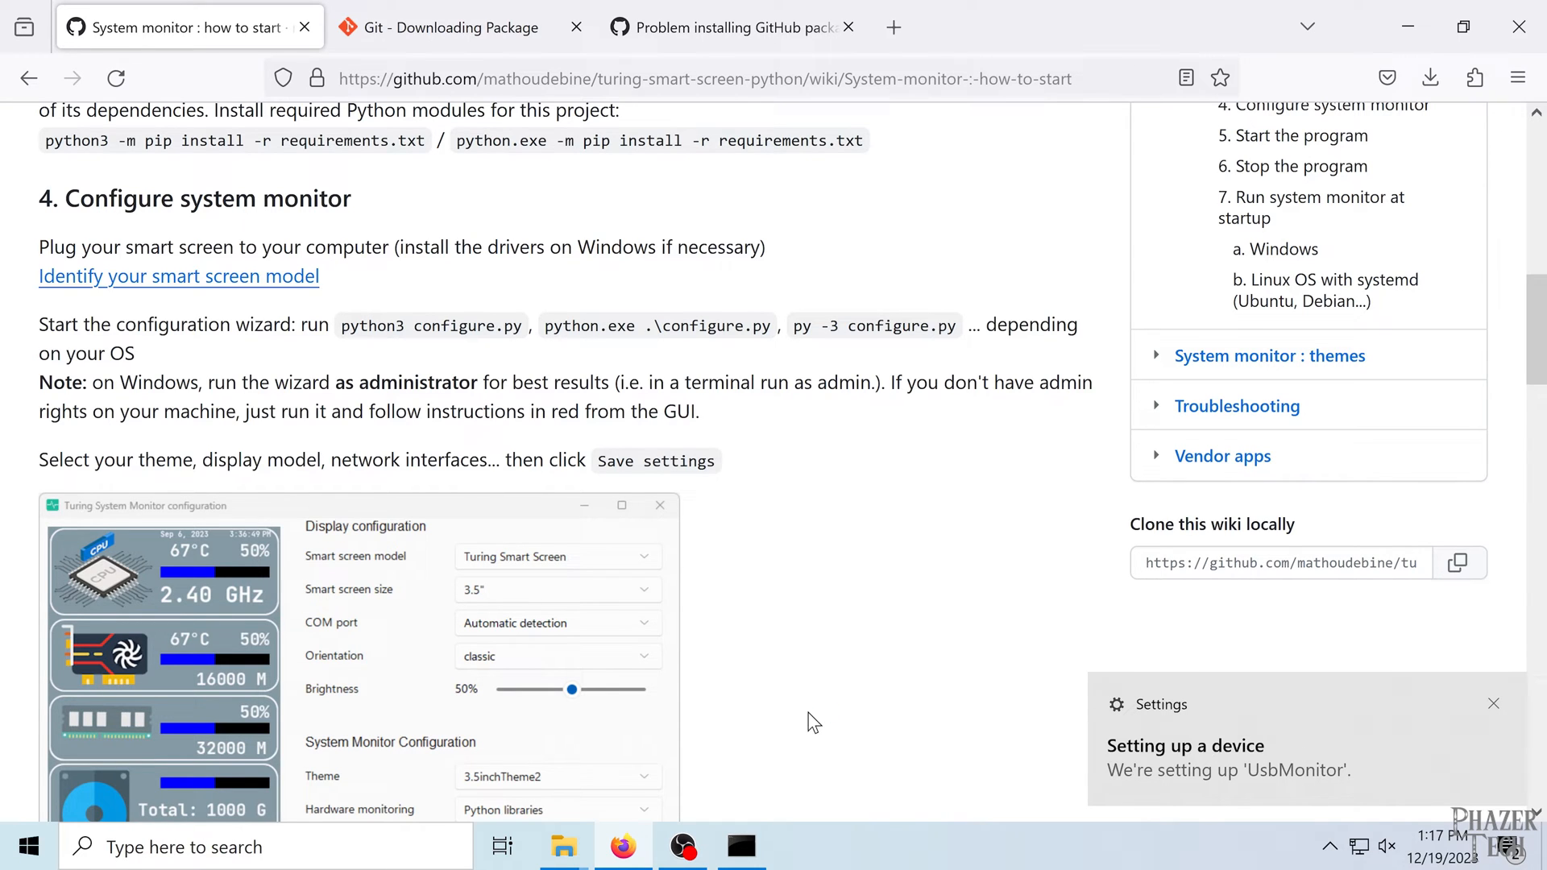
left_click(1494, 704)
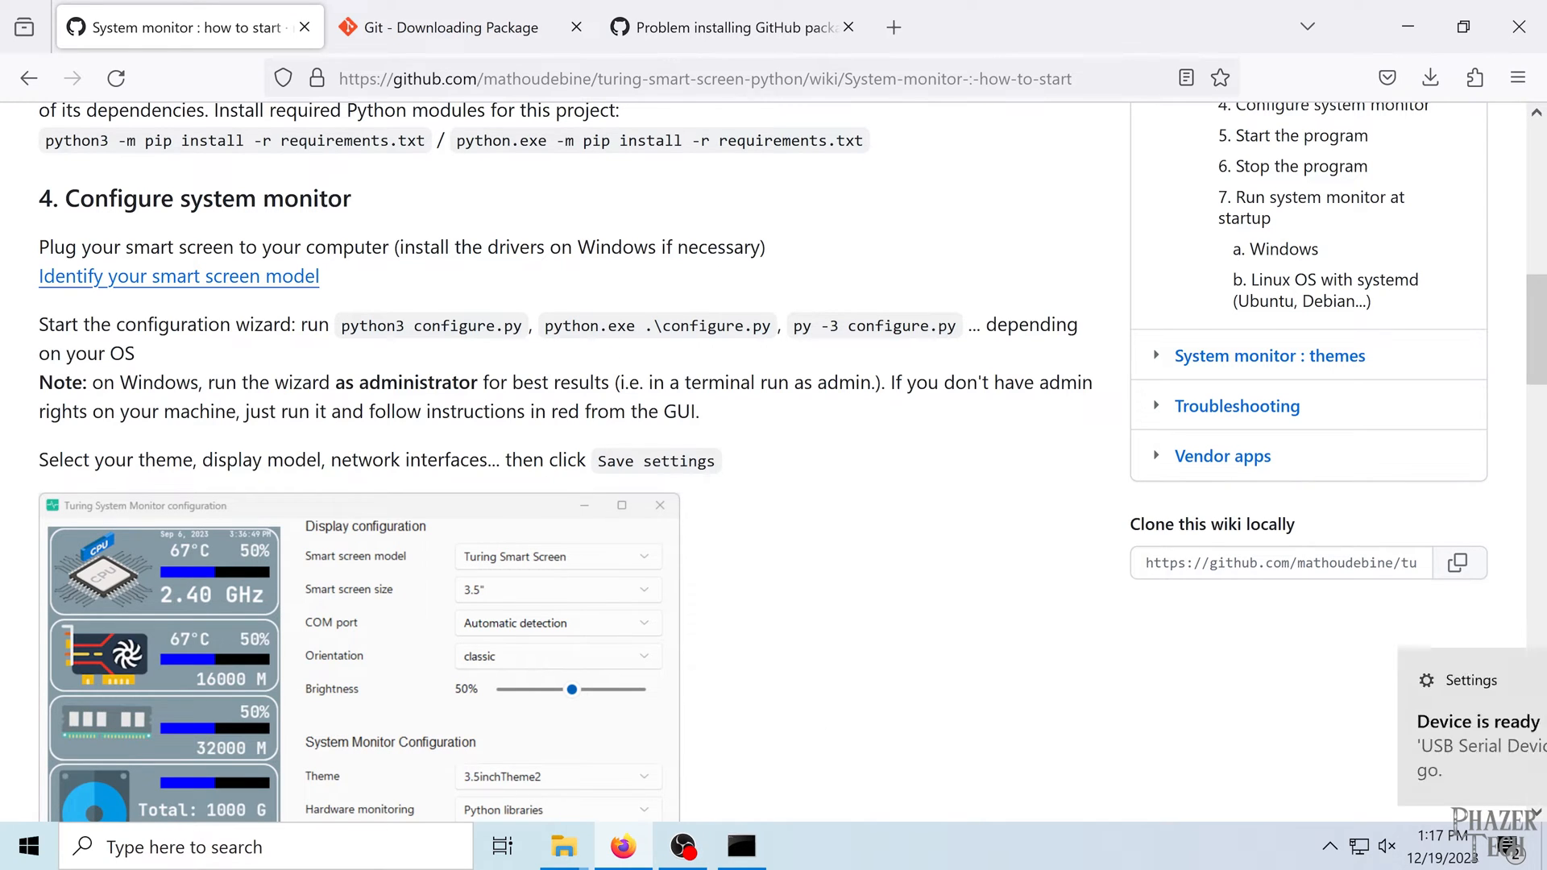
right_click(656, 326)
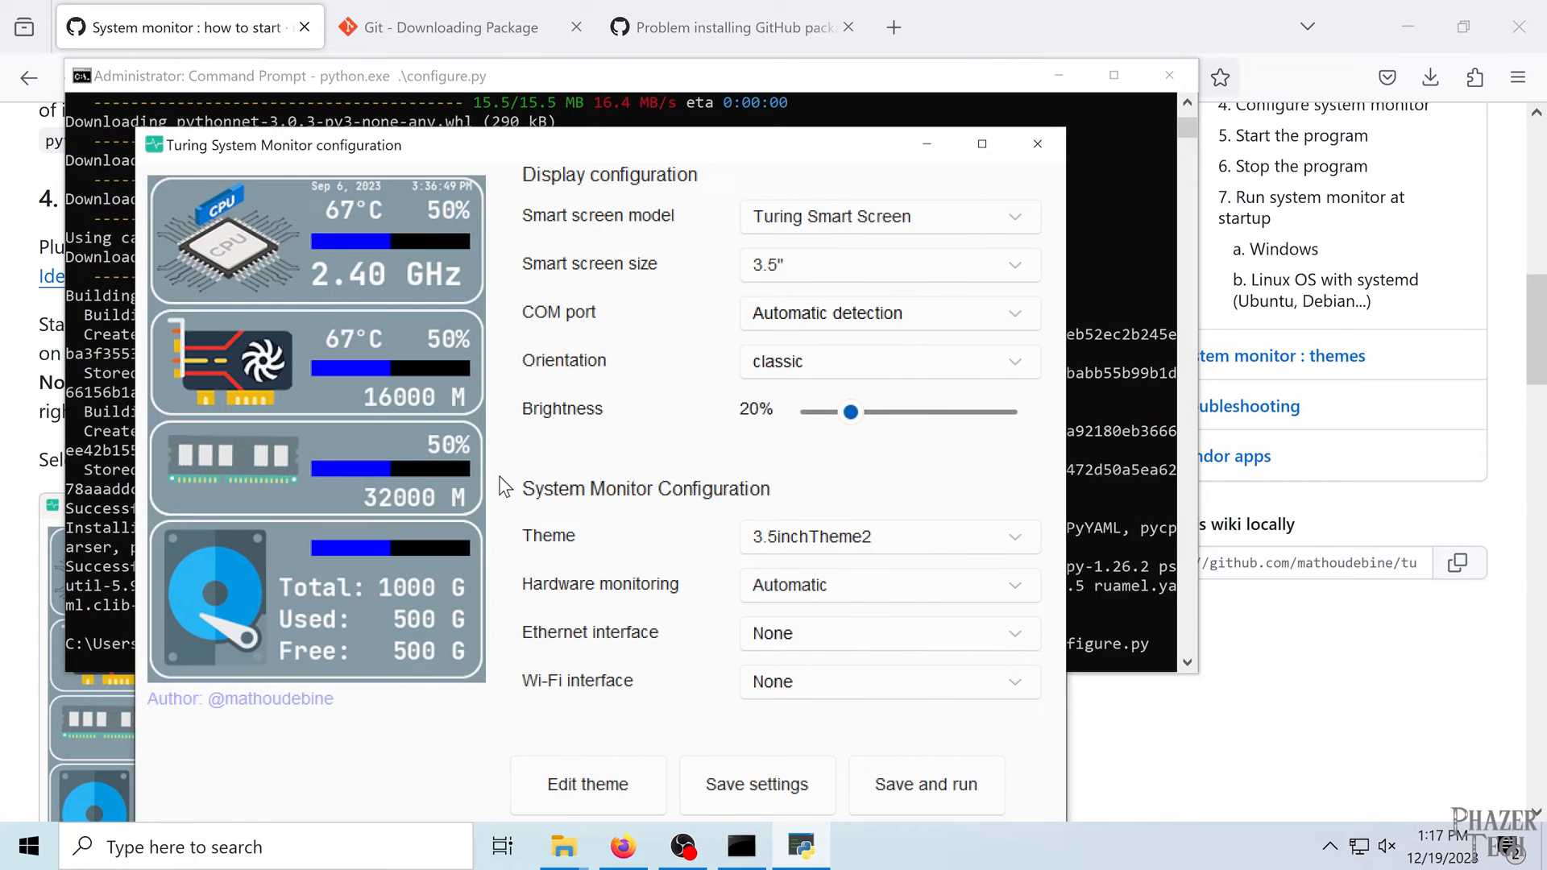
mouse_move(710, 113)
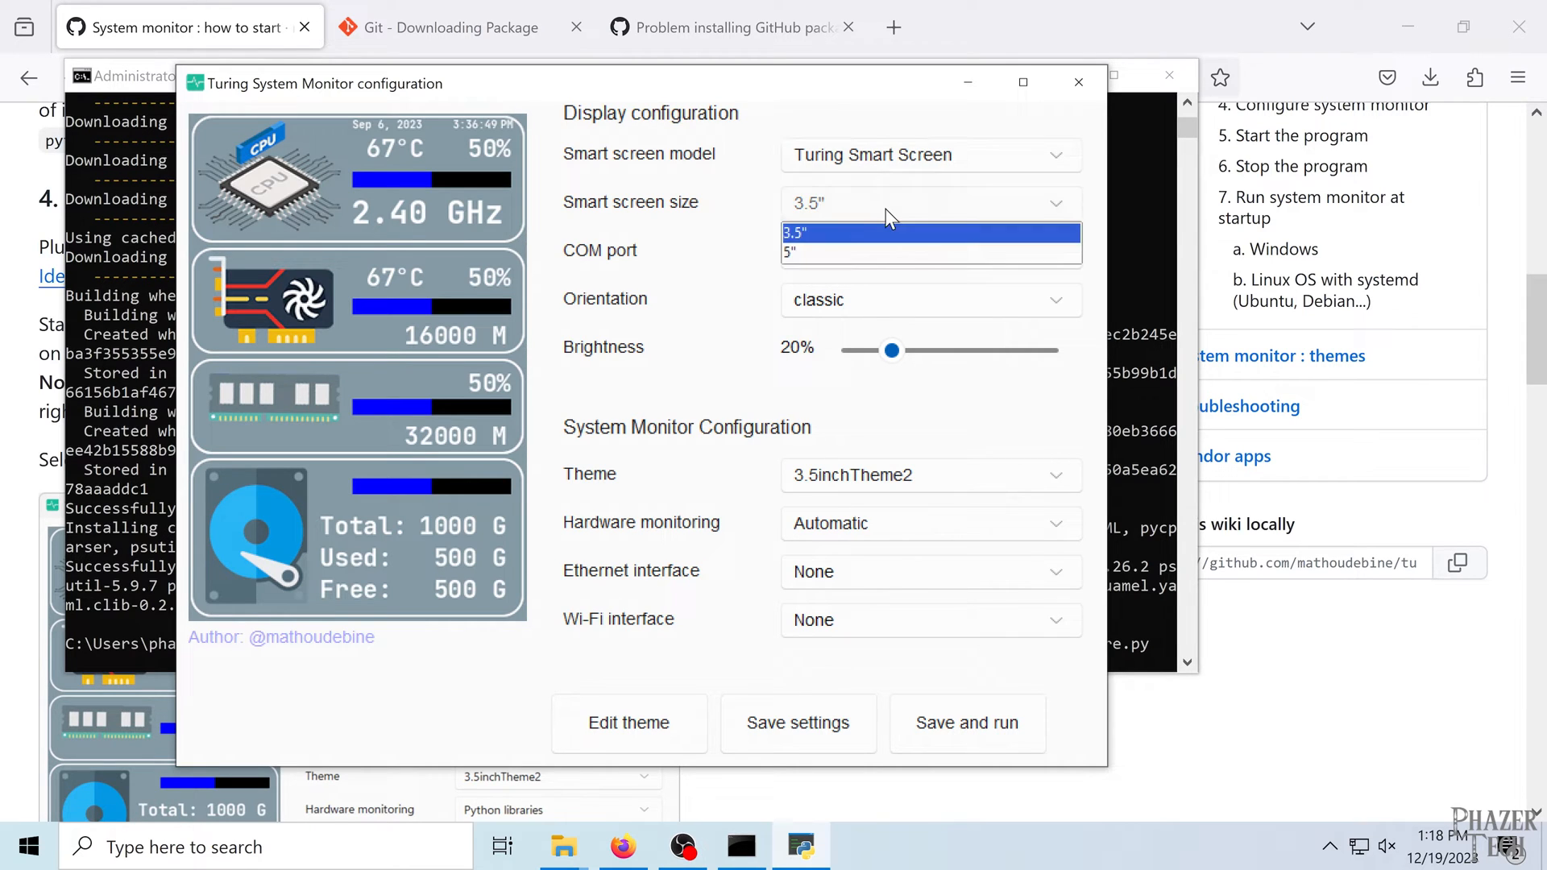
- Keep the 3.5" screen size, COM port and theme defaults, then Save and run the monitor
left_click(930, 252)
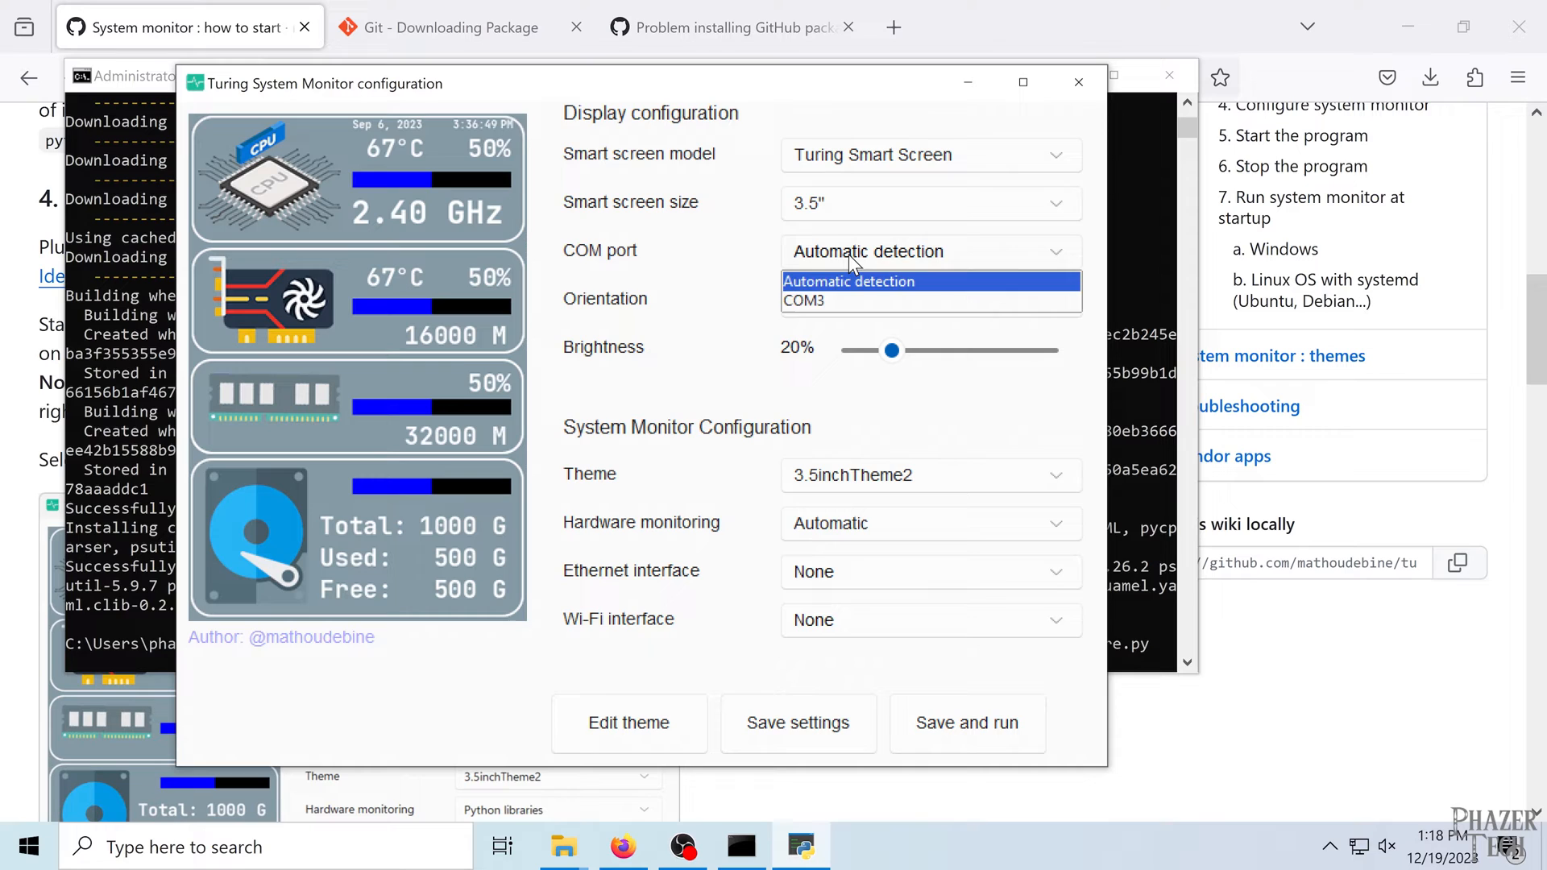
left_click(849, 282)
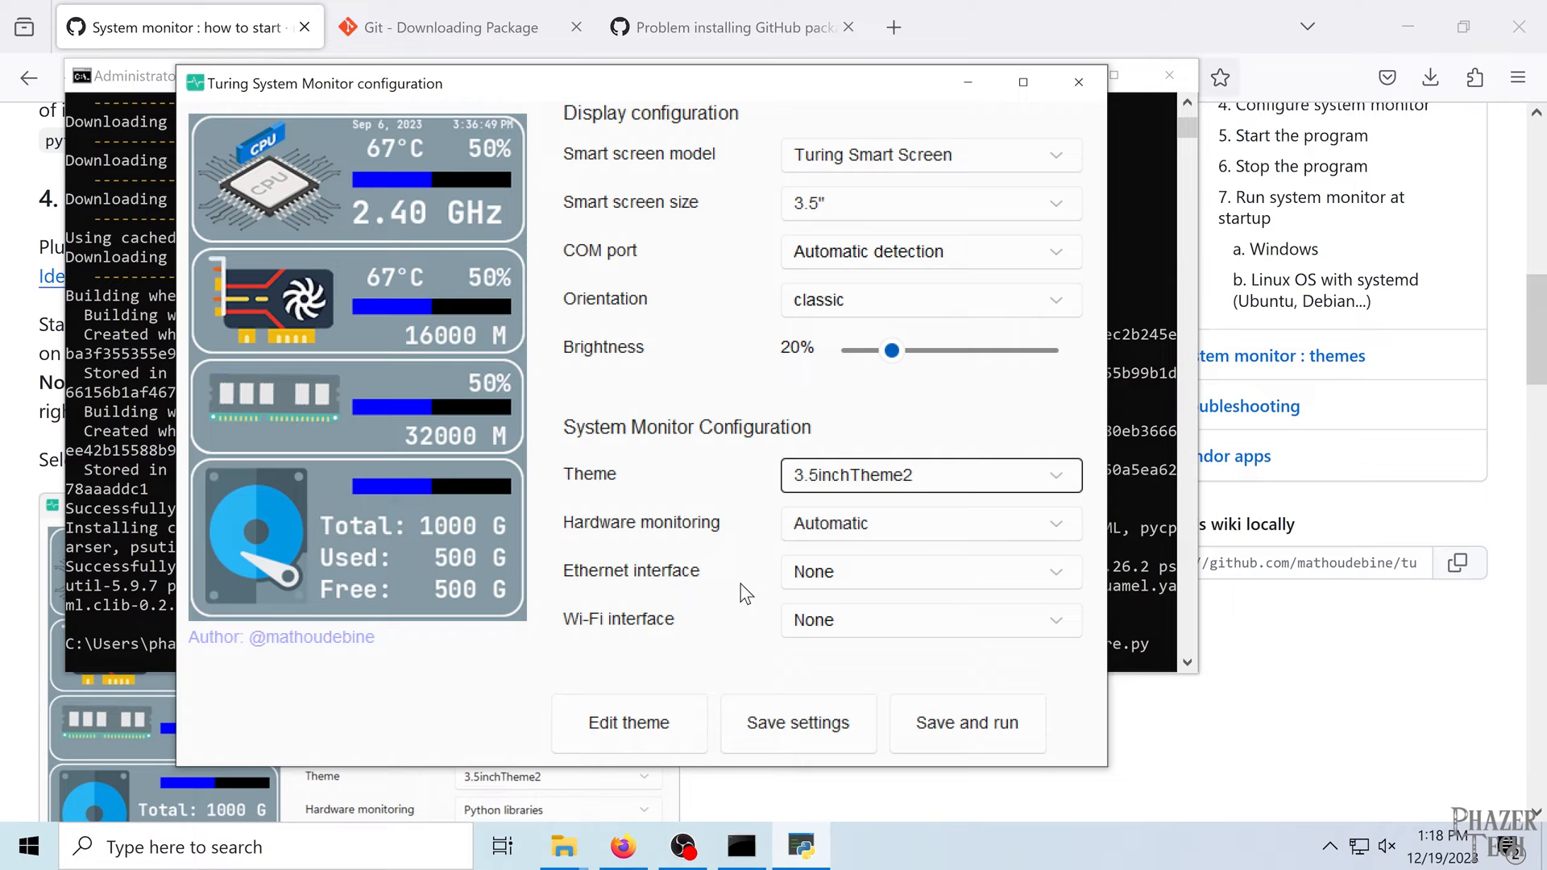
left_click(967, 723)
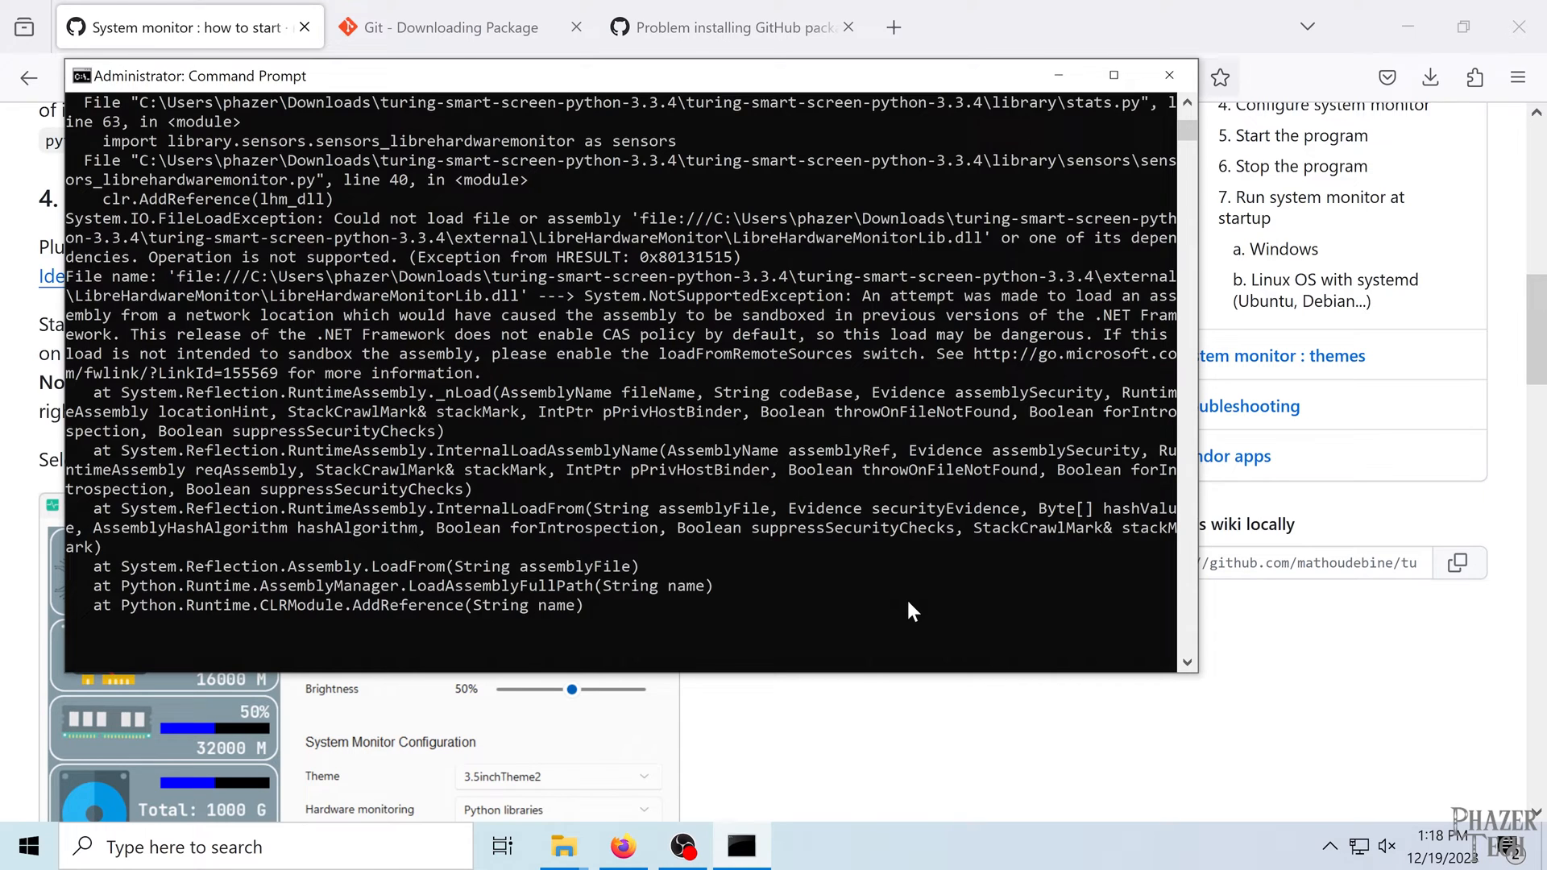
- Find the Cannot load LibreHardwareMonitor.dll fix on the wiki's Troubleshooting page
left_click(1169, 75)
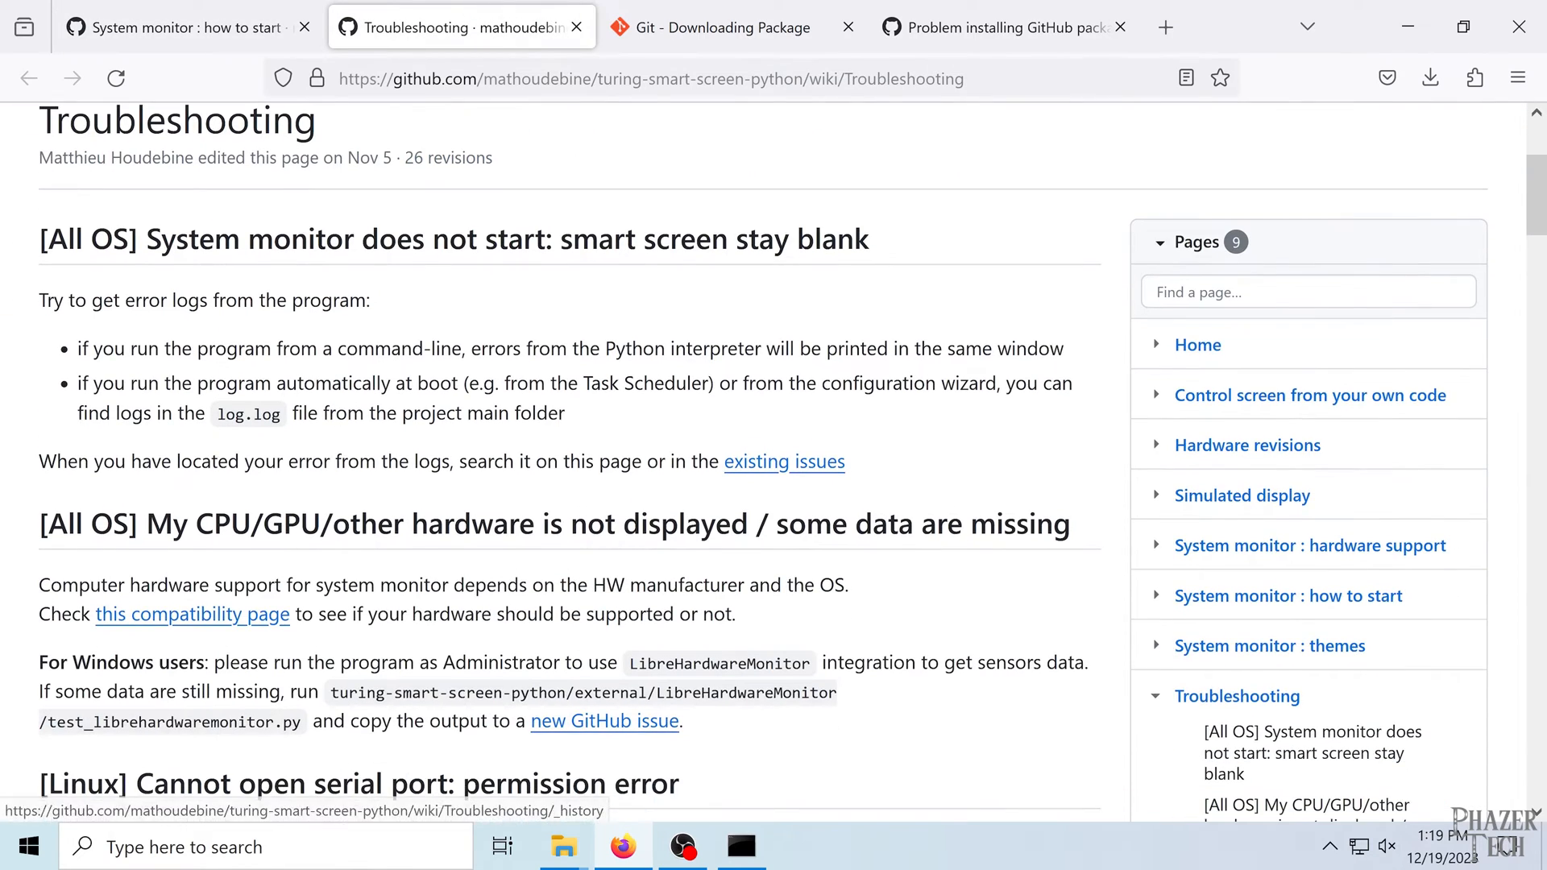
scroll("down", 3)
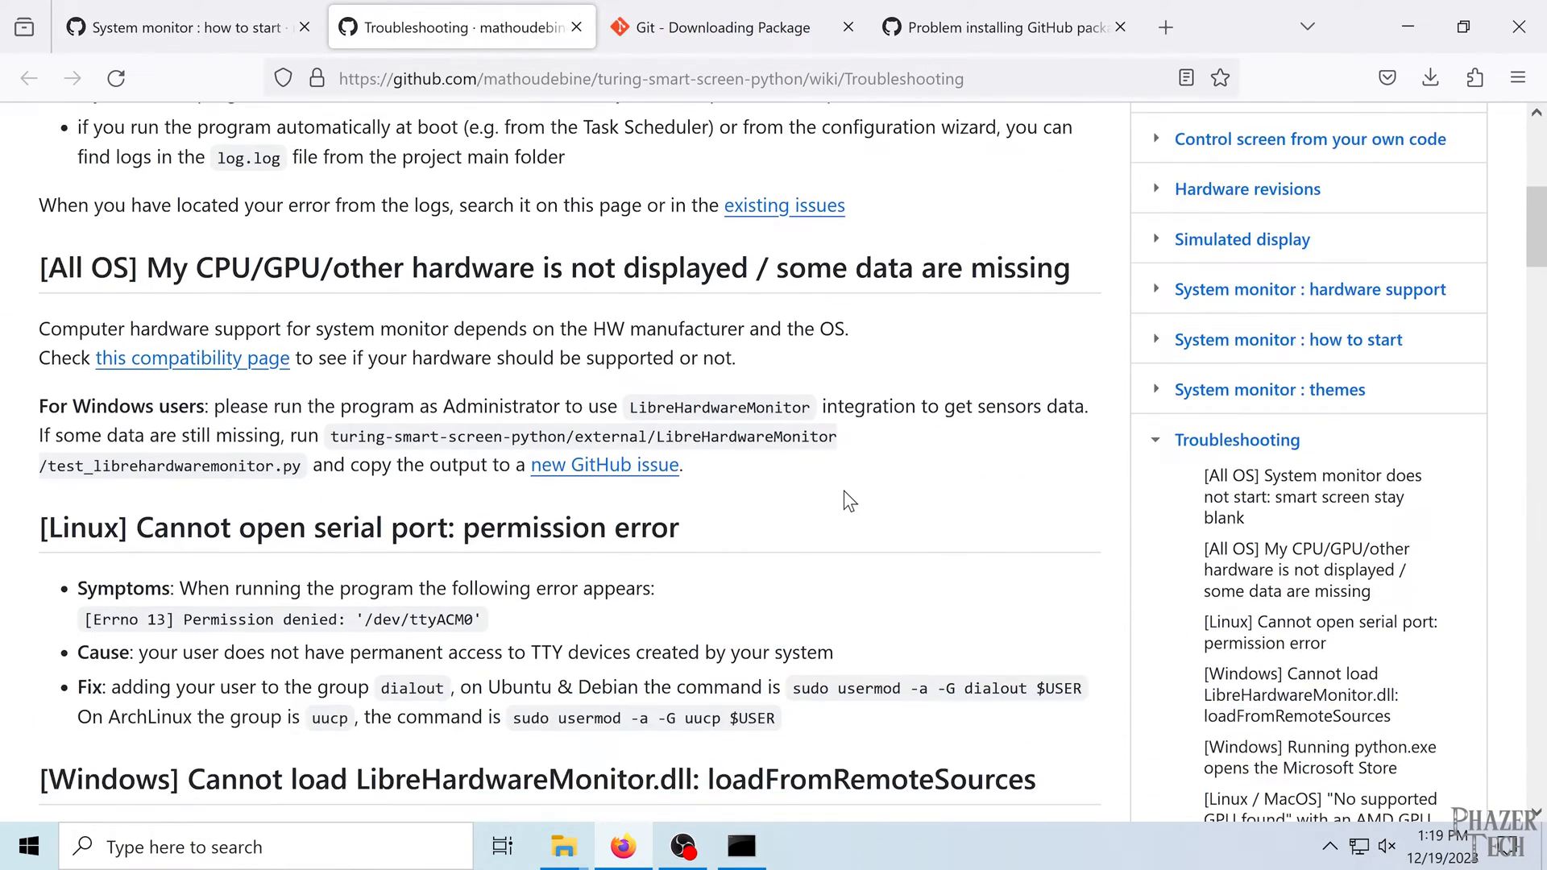
scroll("down", 3)
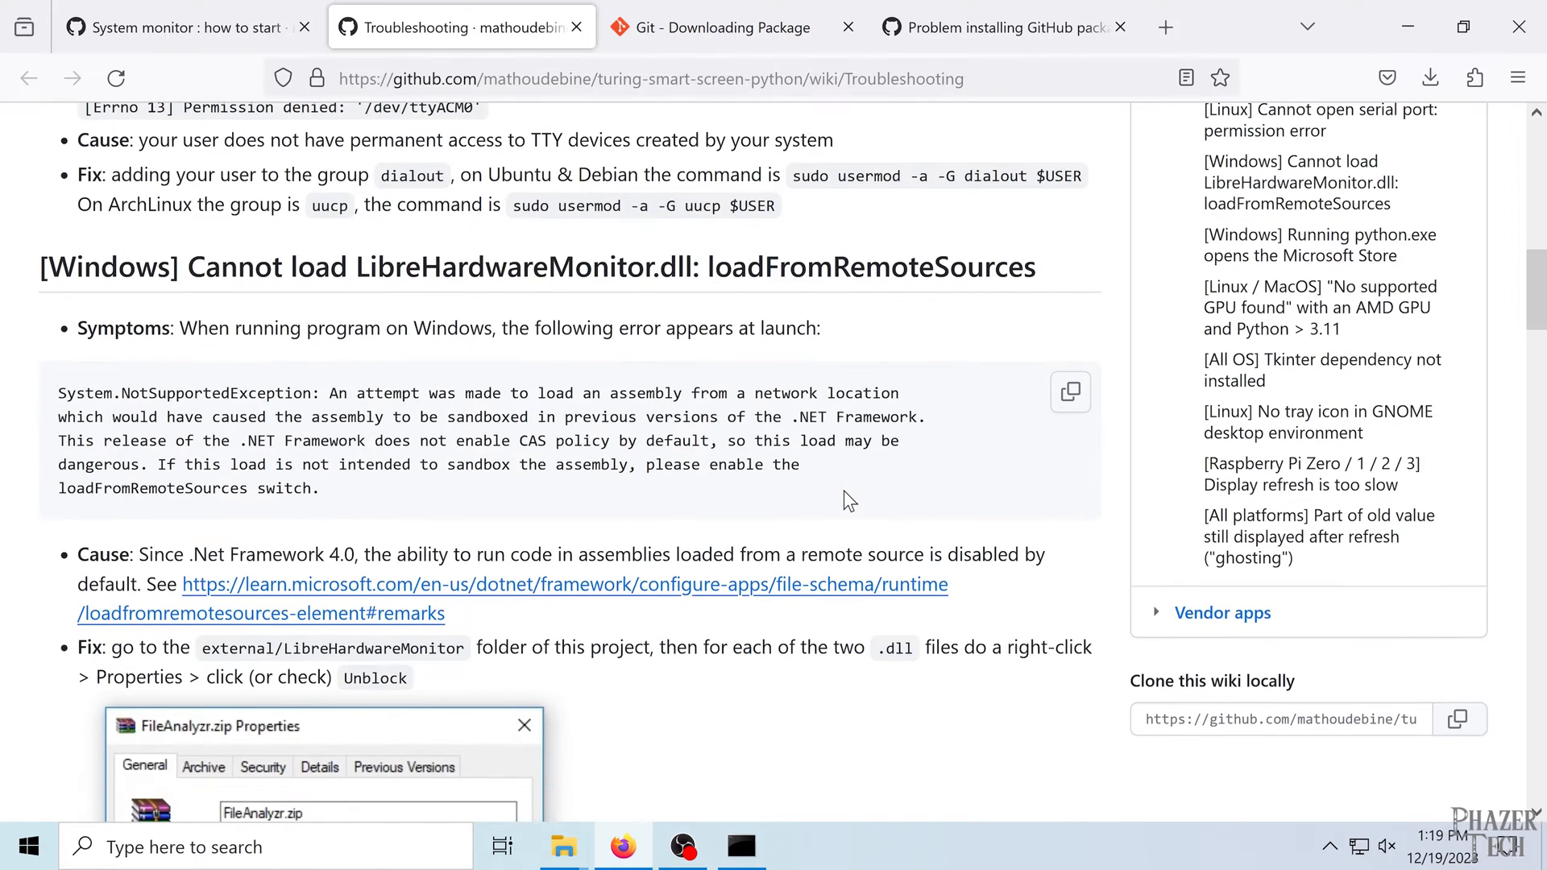
scroll("down", 3)
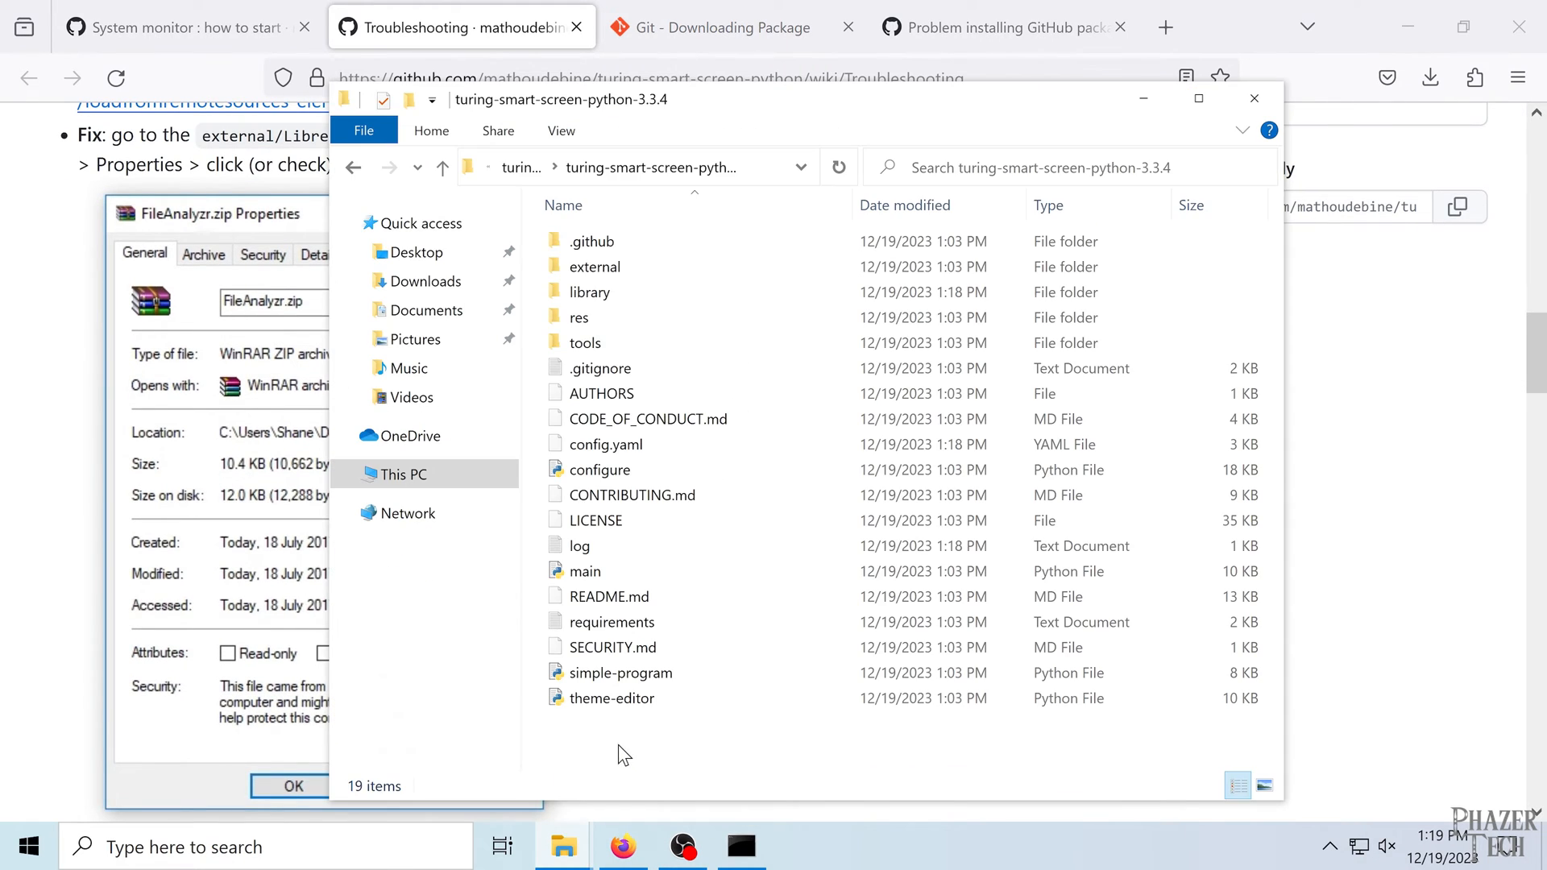
- In external\LibreHardwareMonitor, unblock HidSharp.dll through its Properties
double_click(594, 267)
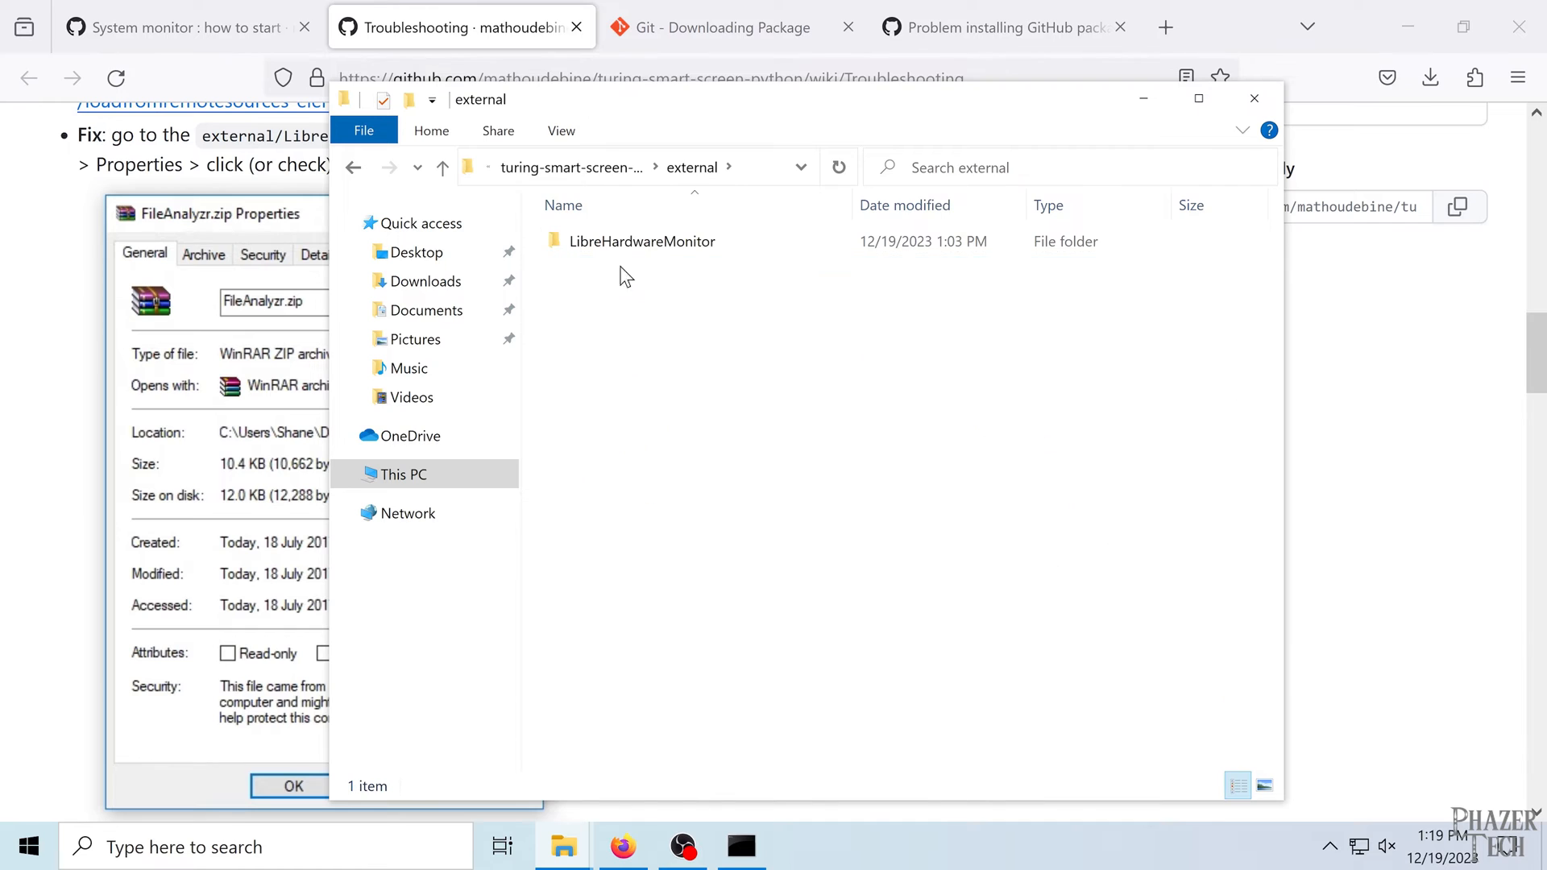
double_click(642, 241)
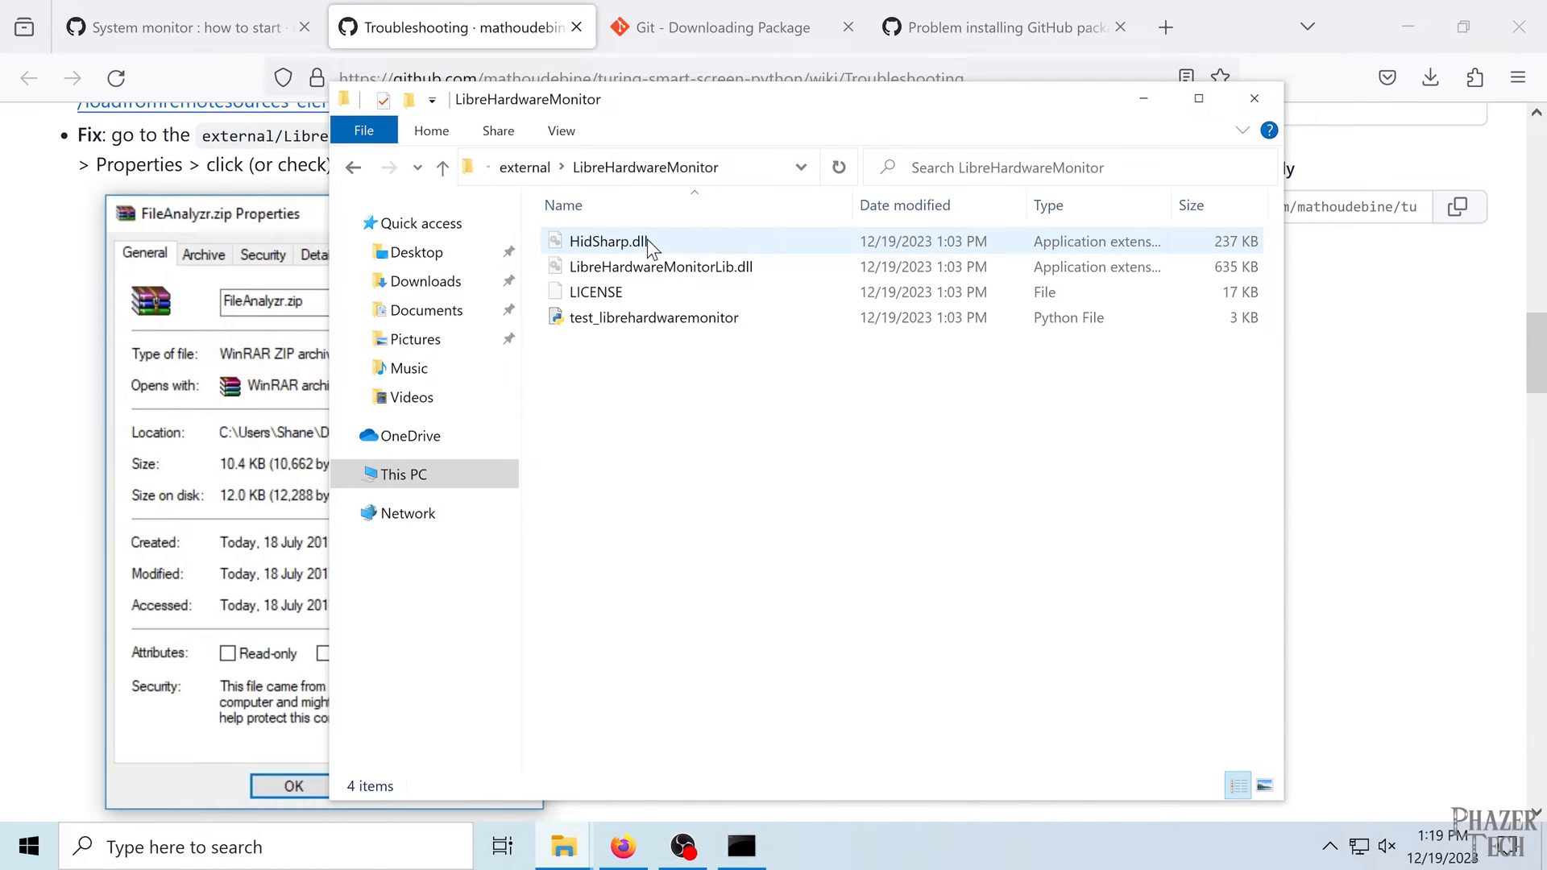
right_click(609, 241)
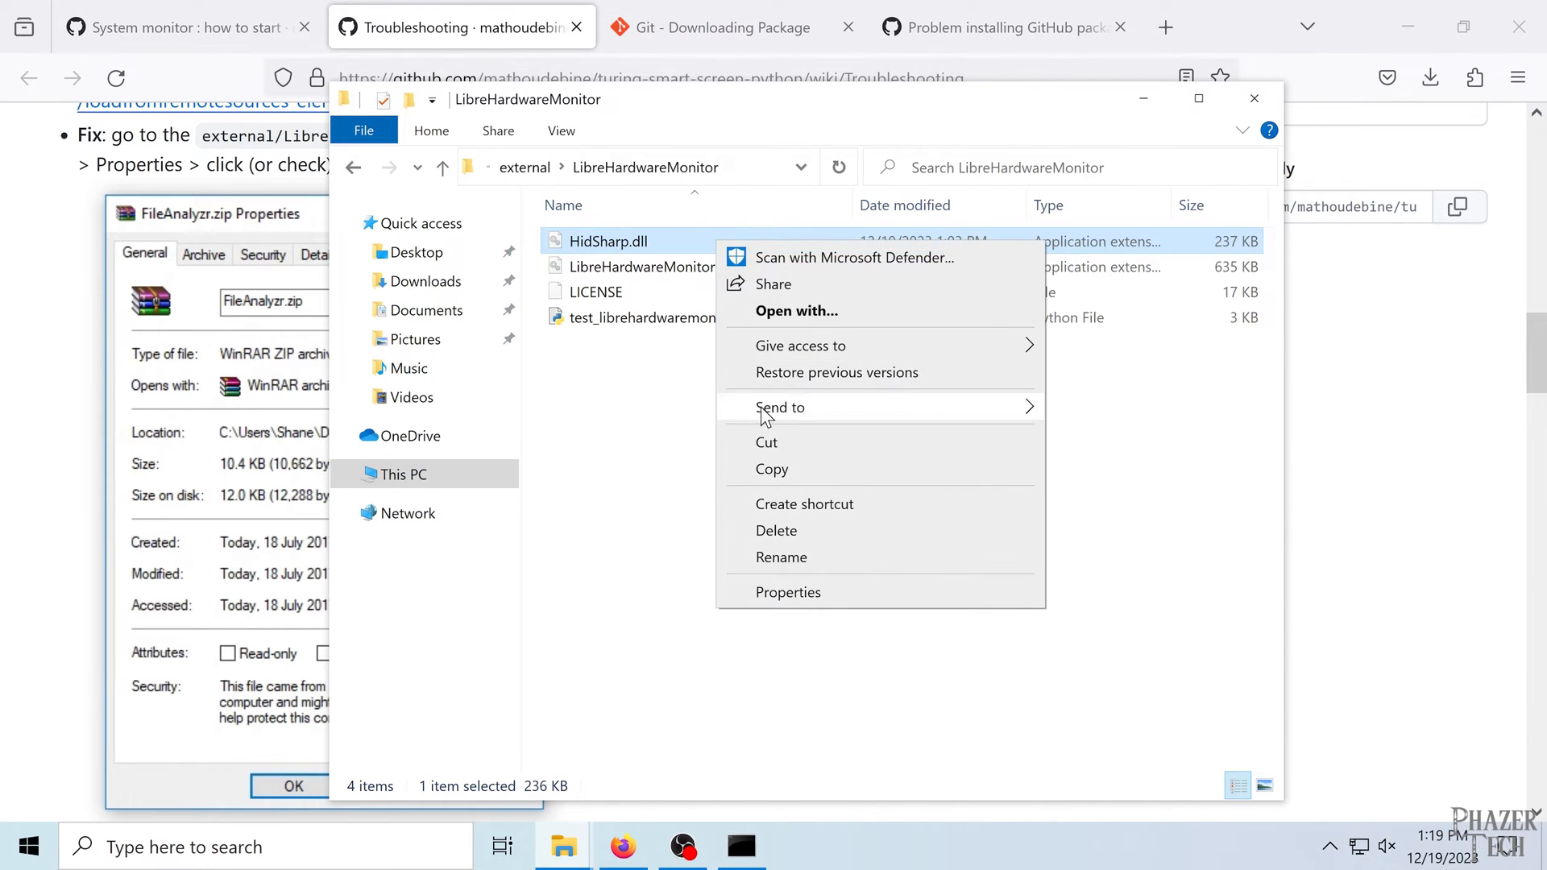
mouse_move(797, 605)
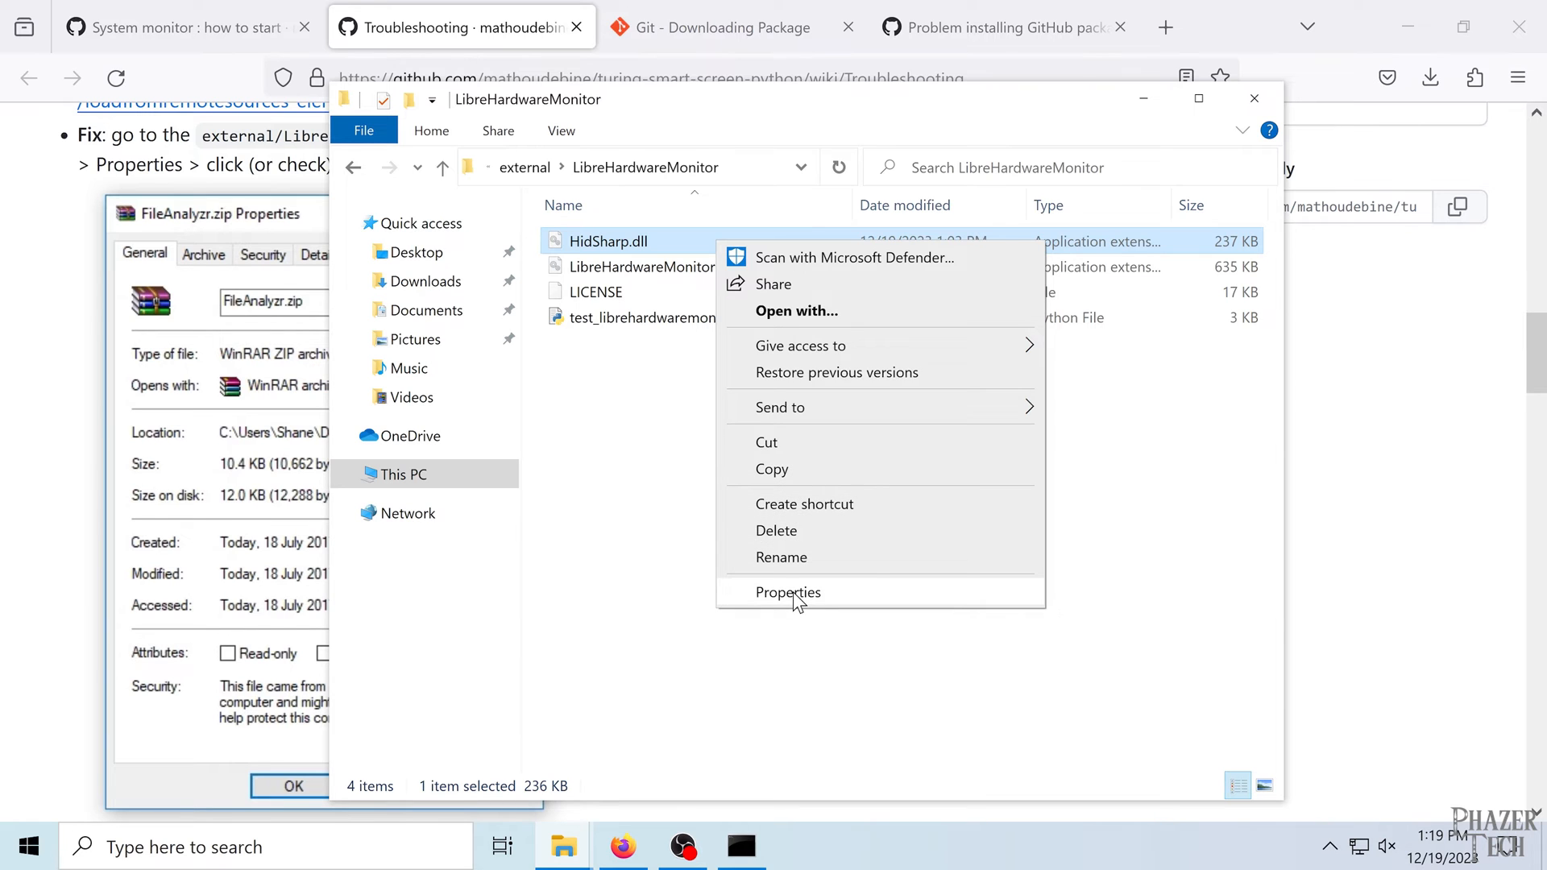
left_click(789, 592)
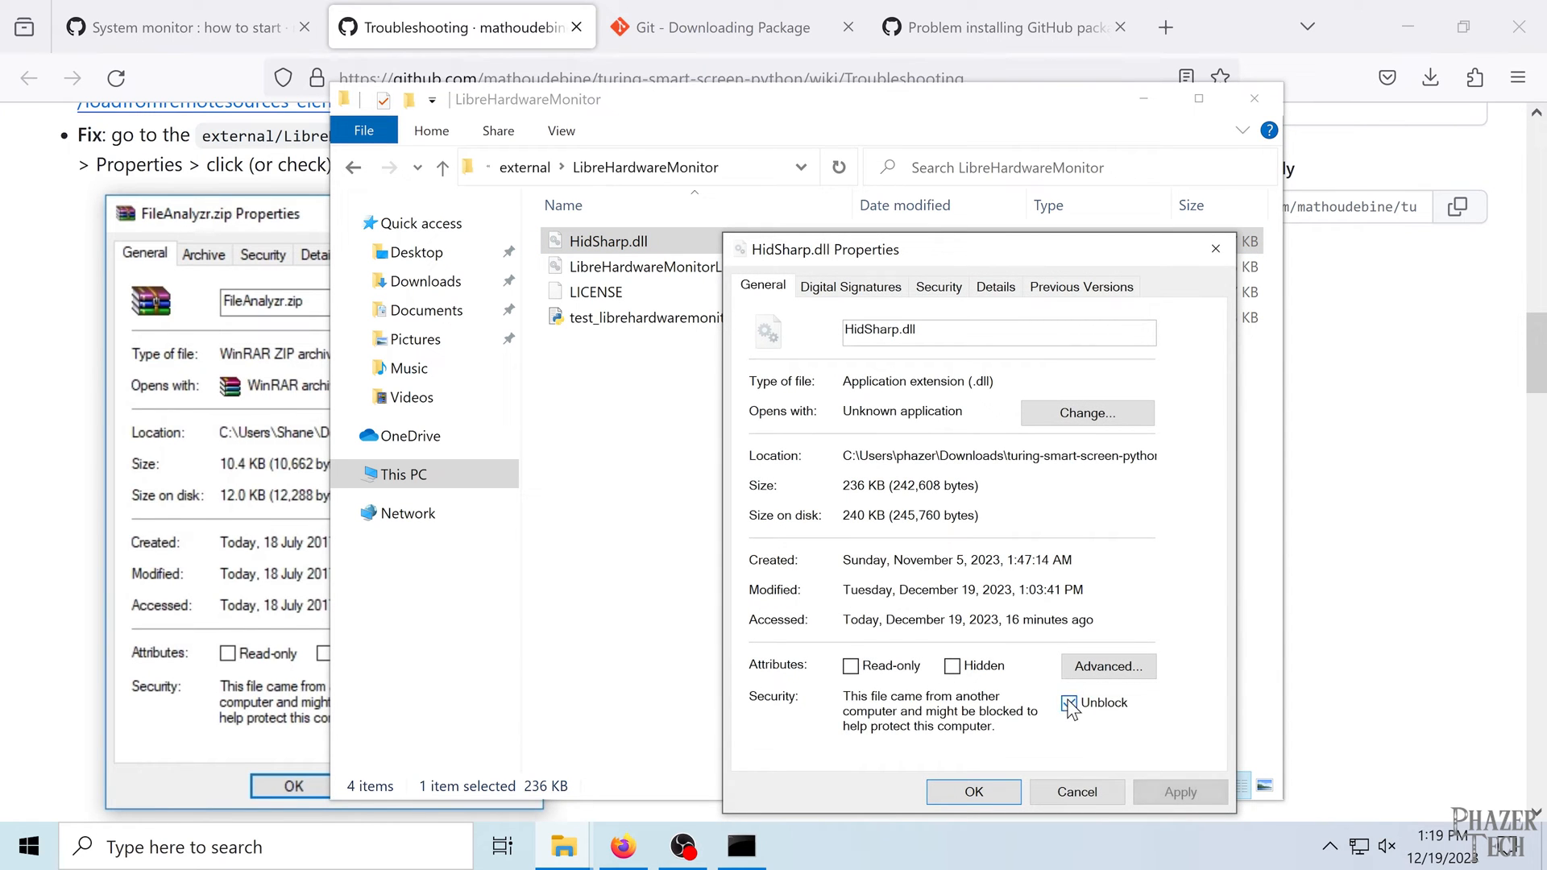
left_click(1070, 704)
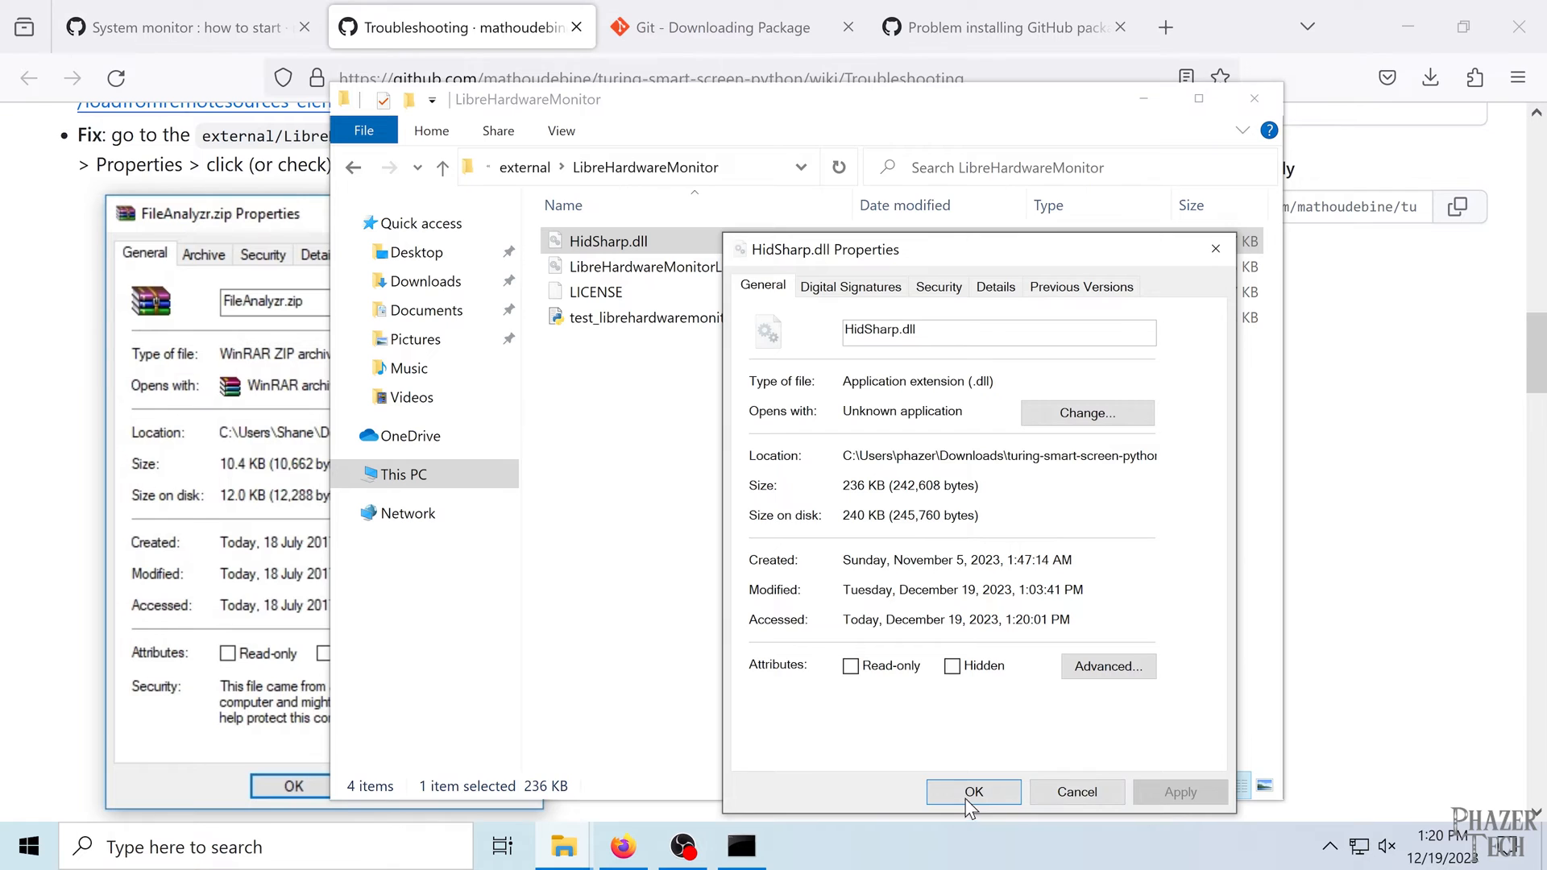
- Check LibreHardwareMonitorLib.dll's Properties shows no block warning and close it with OK
right_click(625, 267)
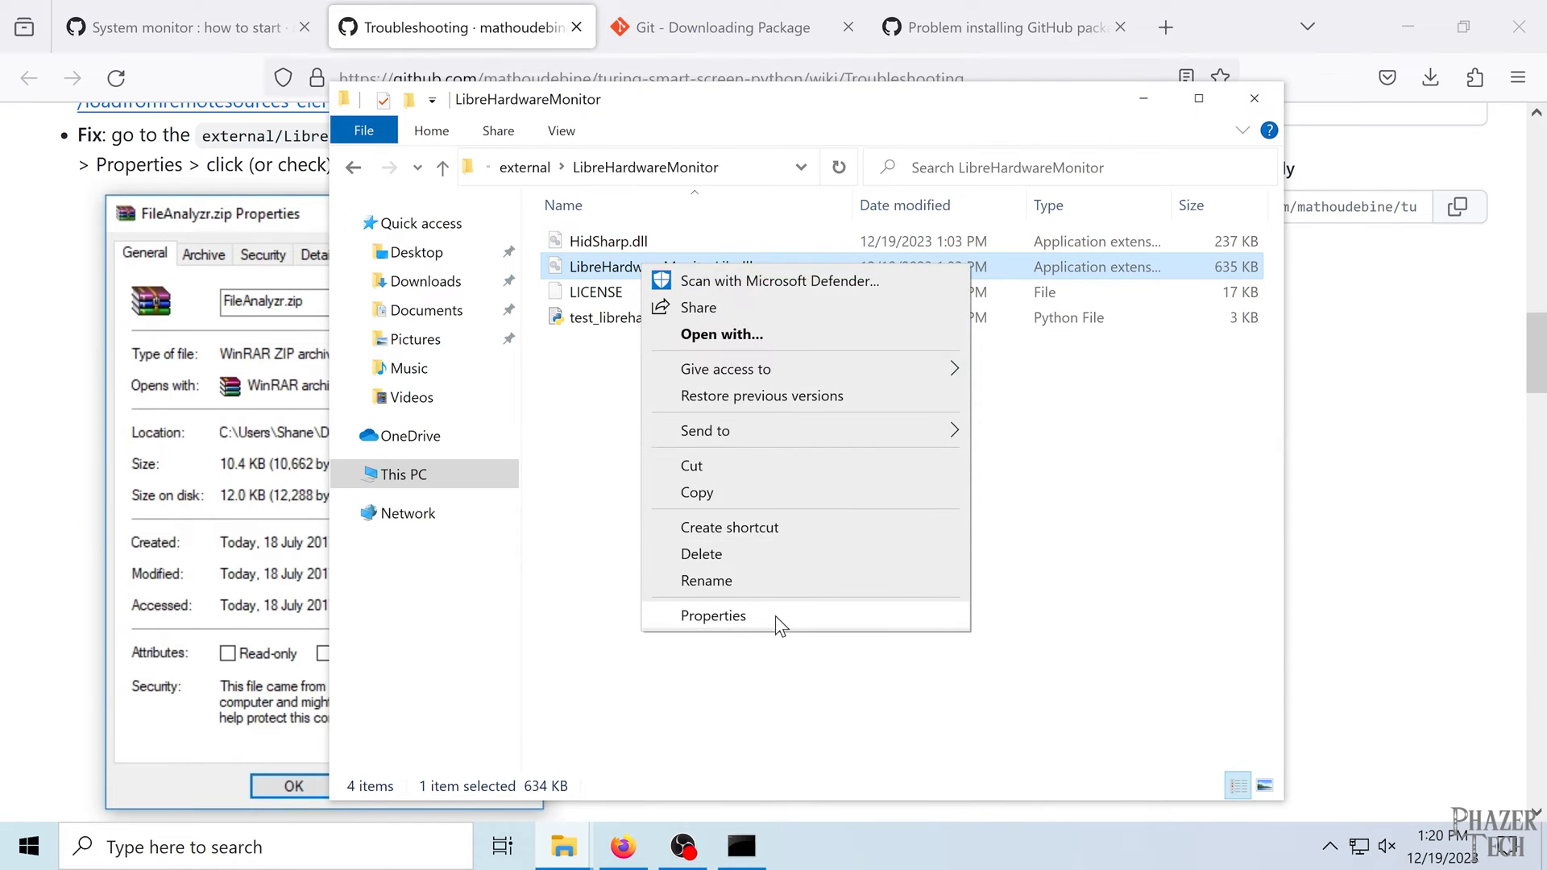
left_click(713, 616)
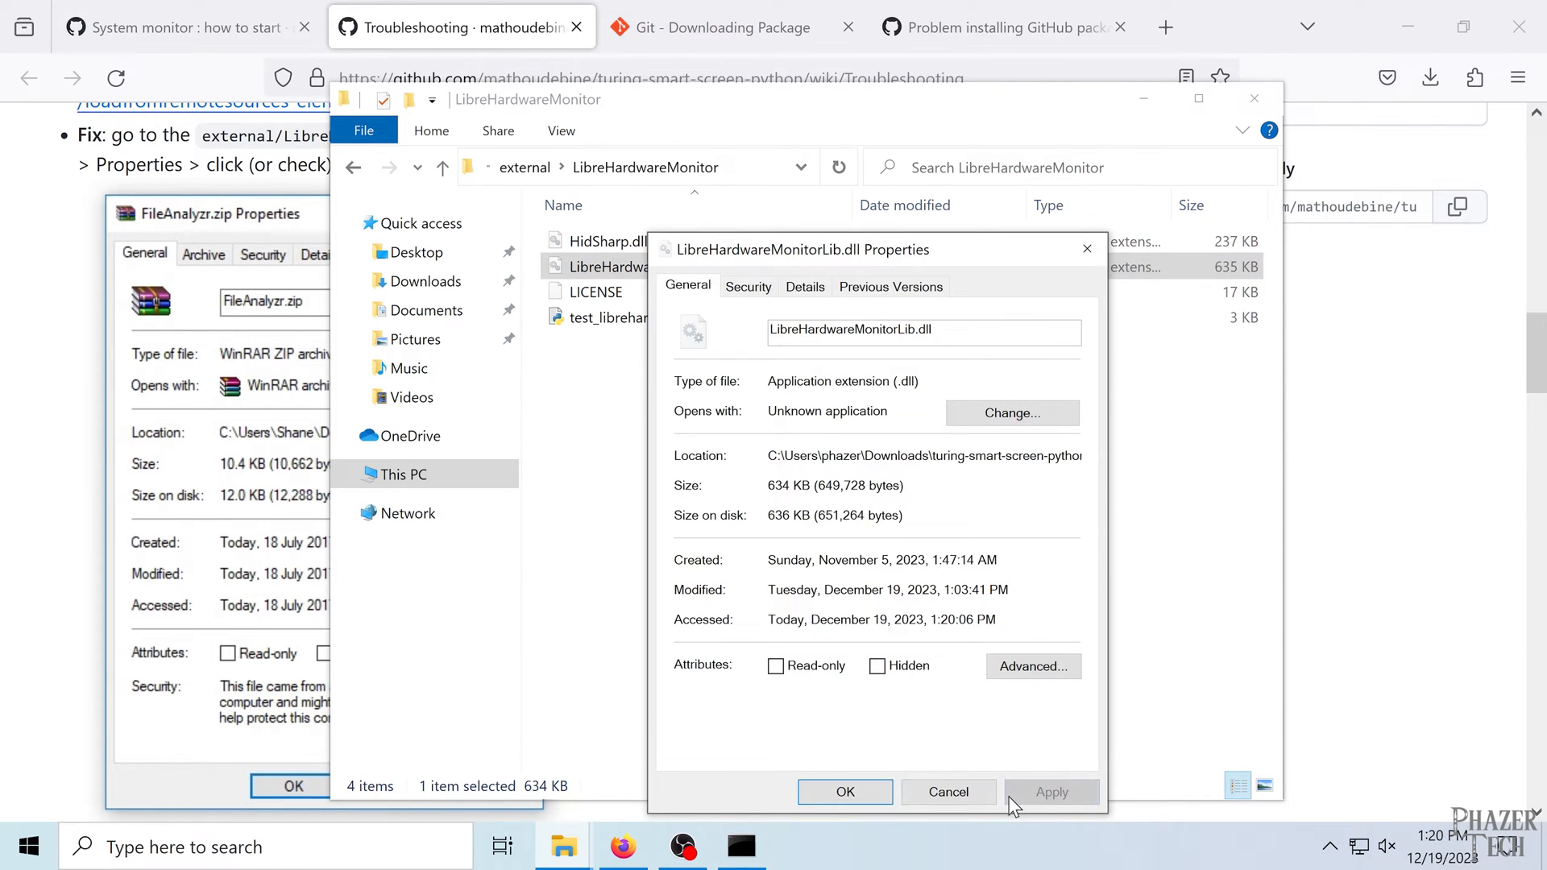
left_click(949, 792)
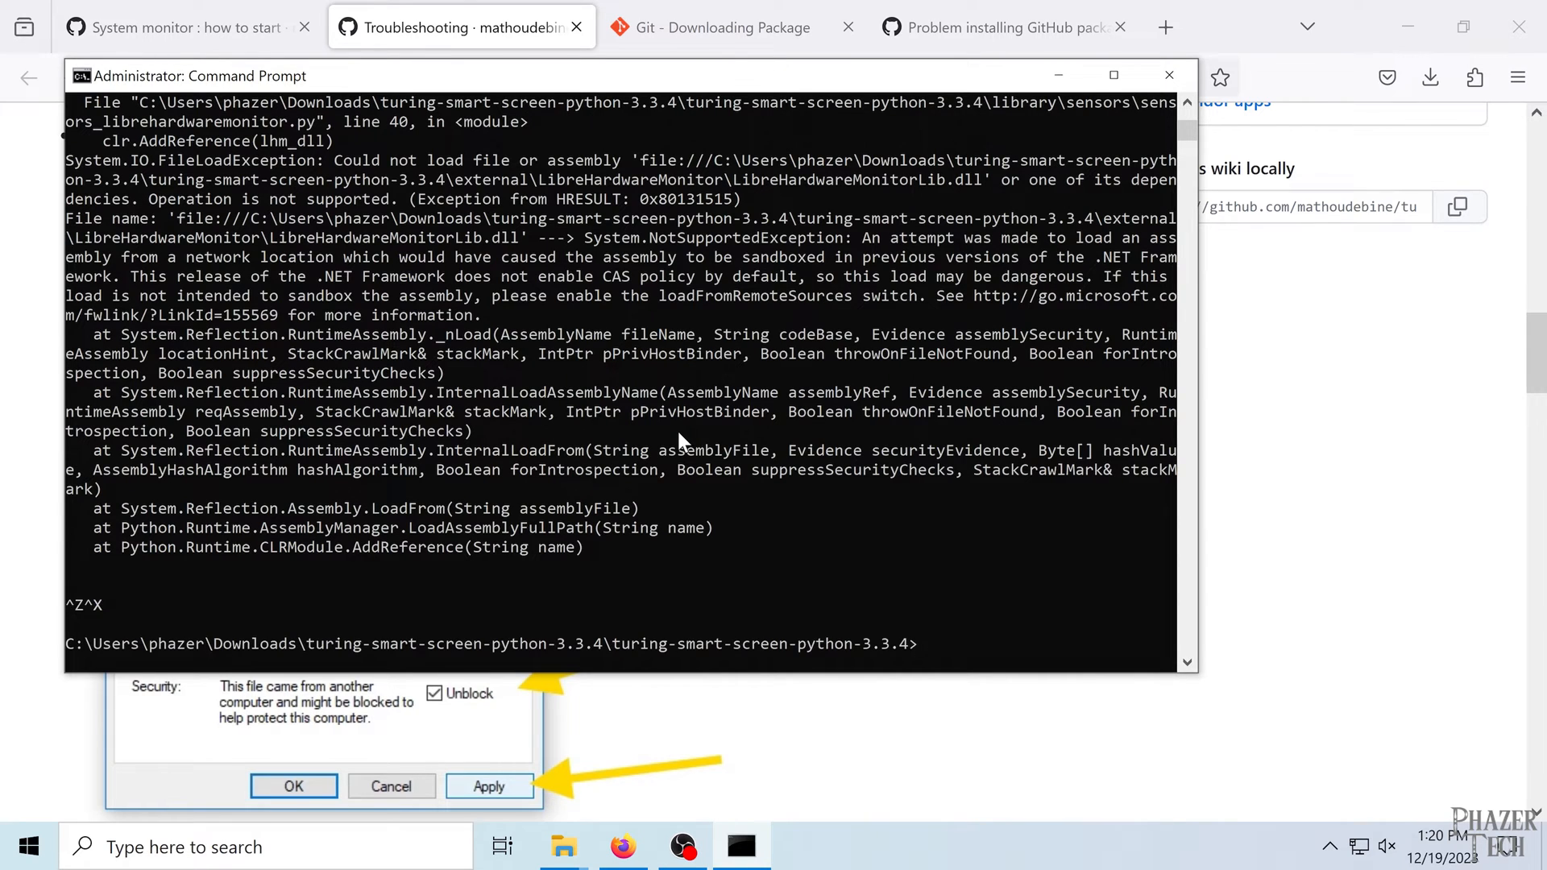
- Rerun python.exe .\configure.py so the 3.5inchTheme2 theme loads and COM3 is auto-detected
type("python.exe .\\configure.py")
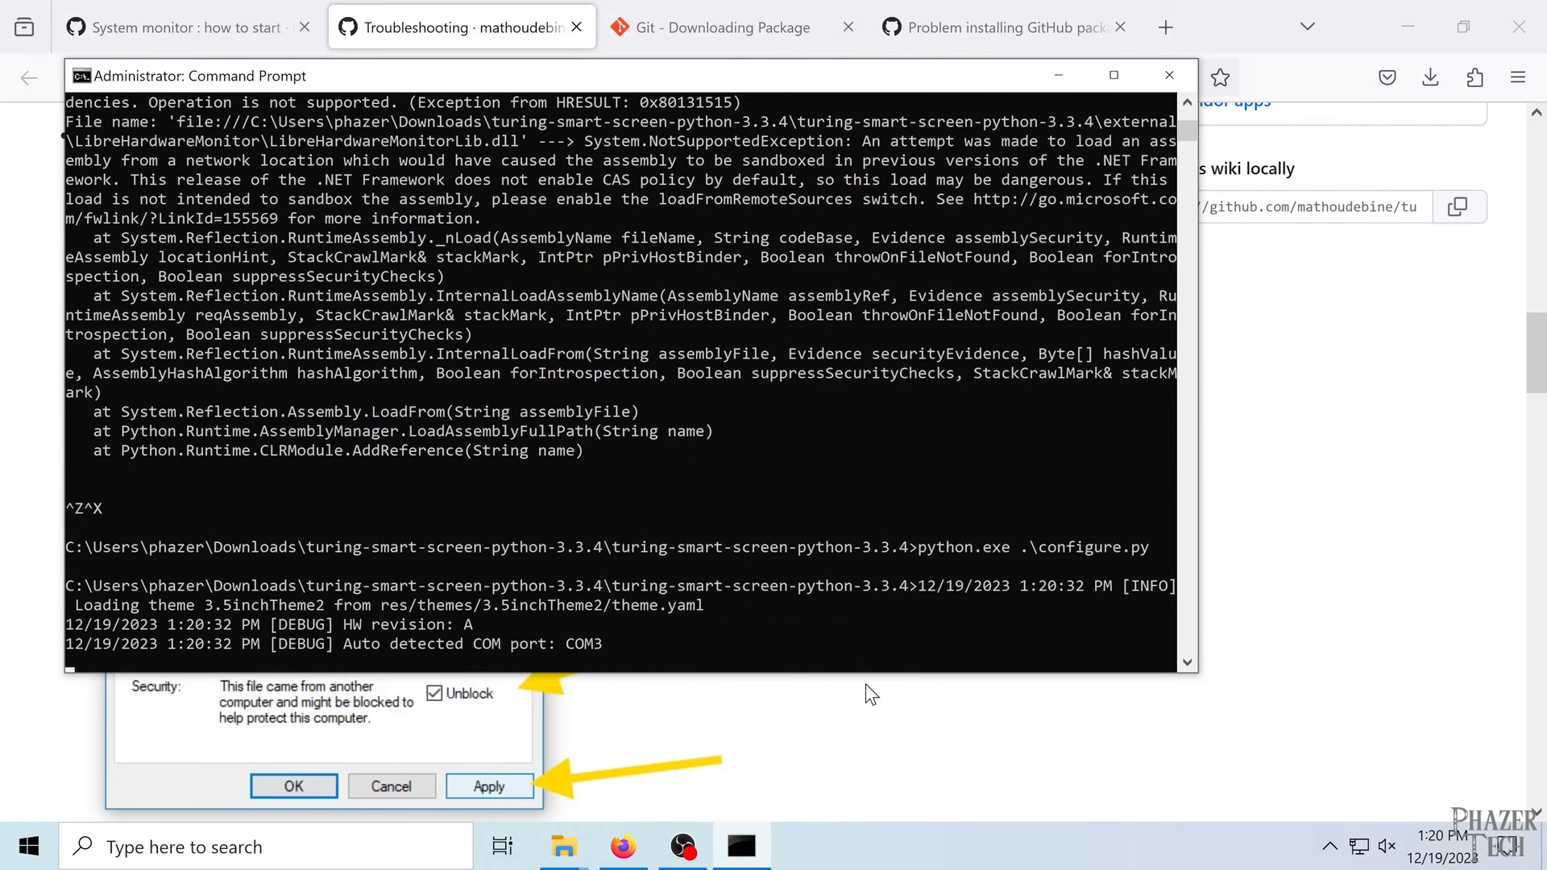
scroll("down", 3)
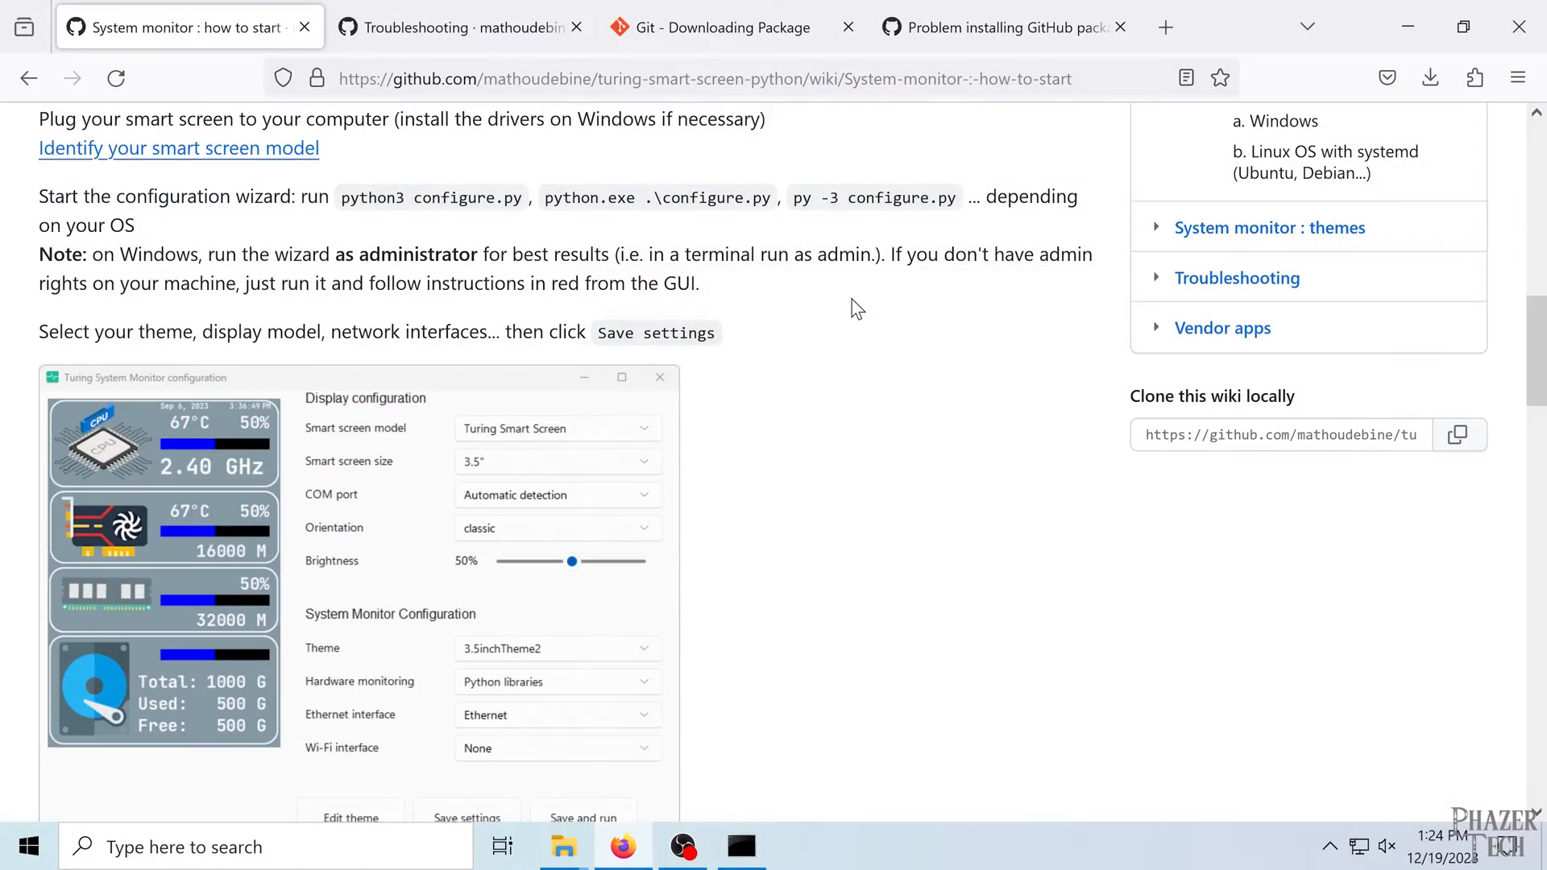
- Reach the wiki's 'Run system monitor at startup' Windows instructions for a scheduled task
scroll("down", 3)
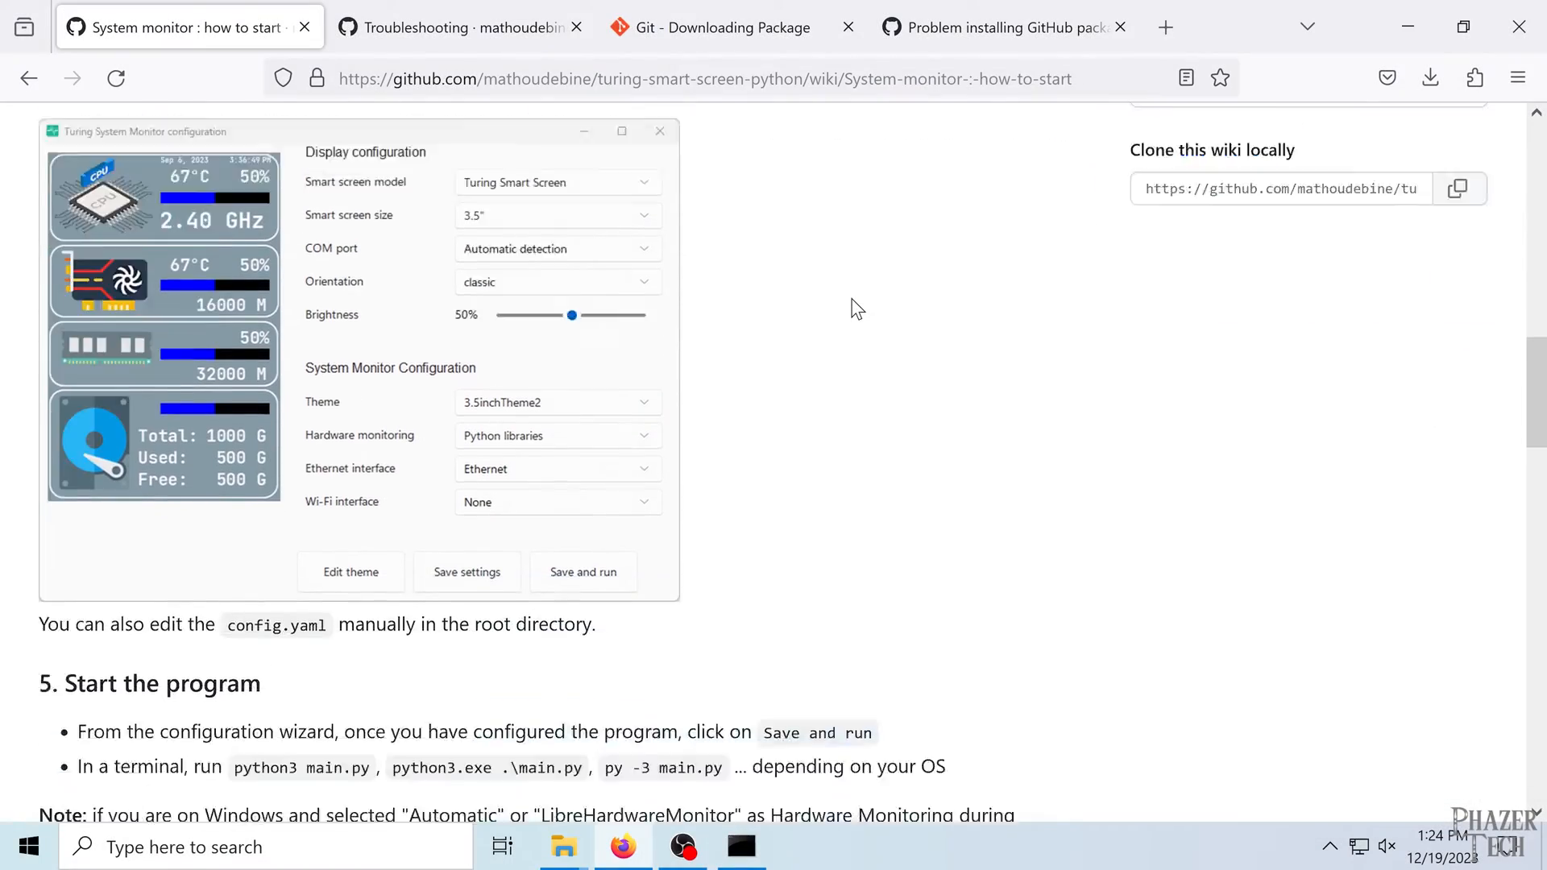
scroll("down", 3)
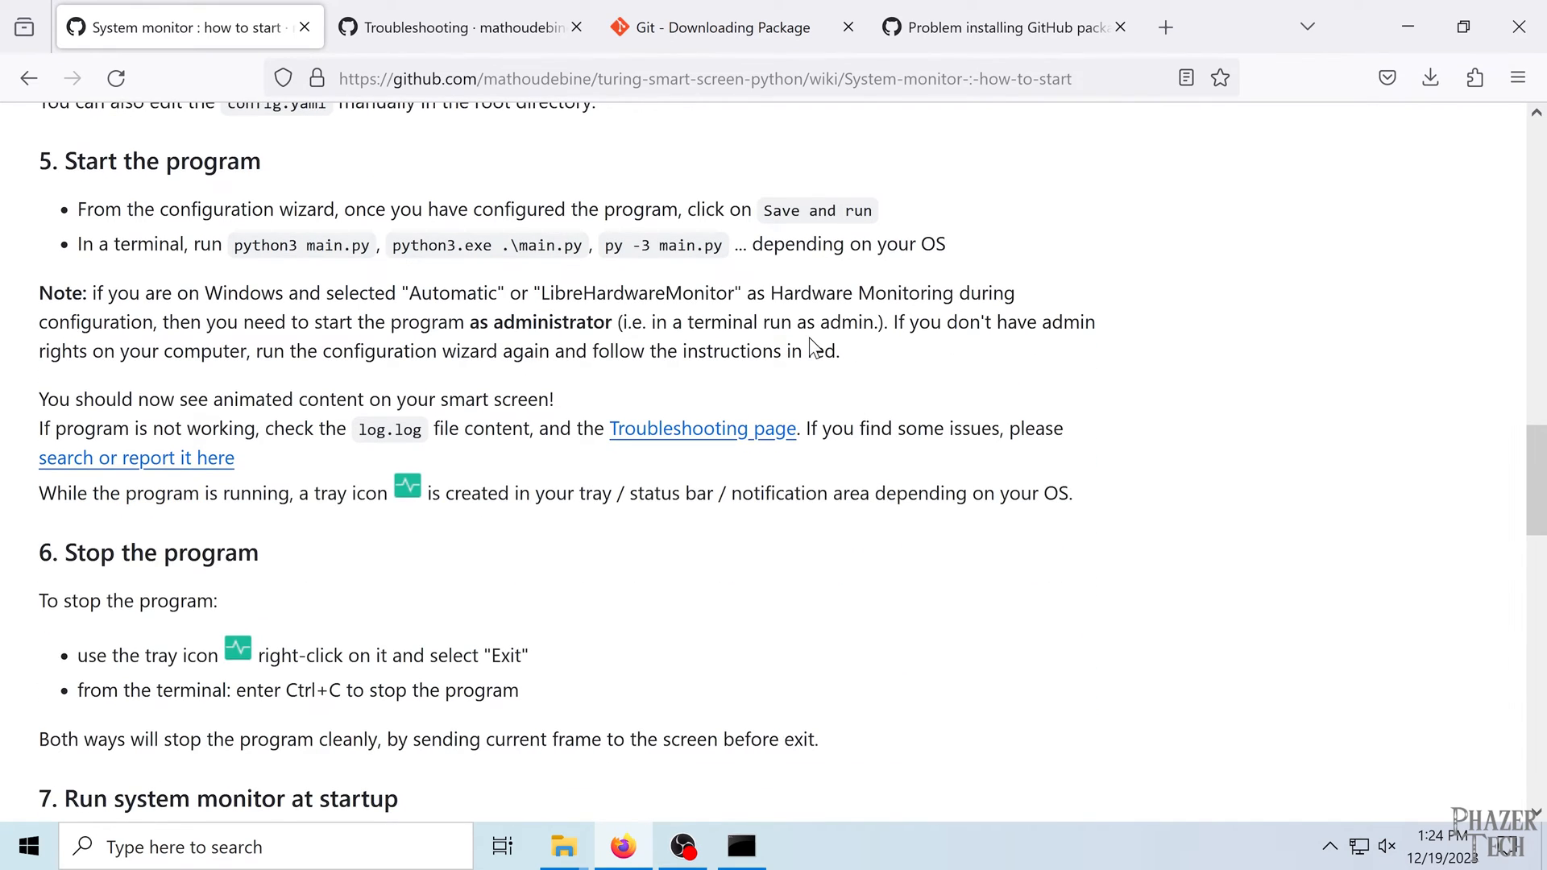
scroll("down", 3)
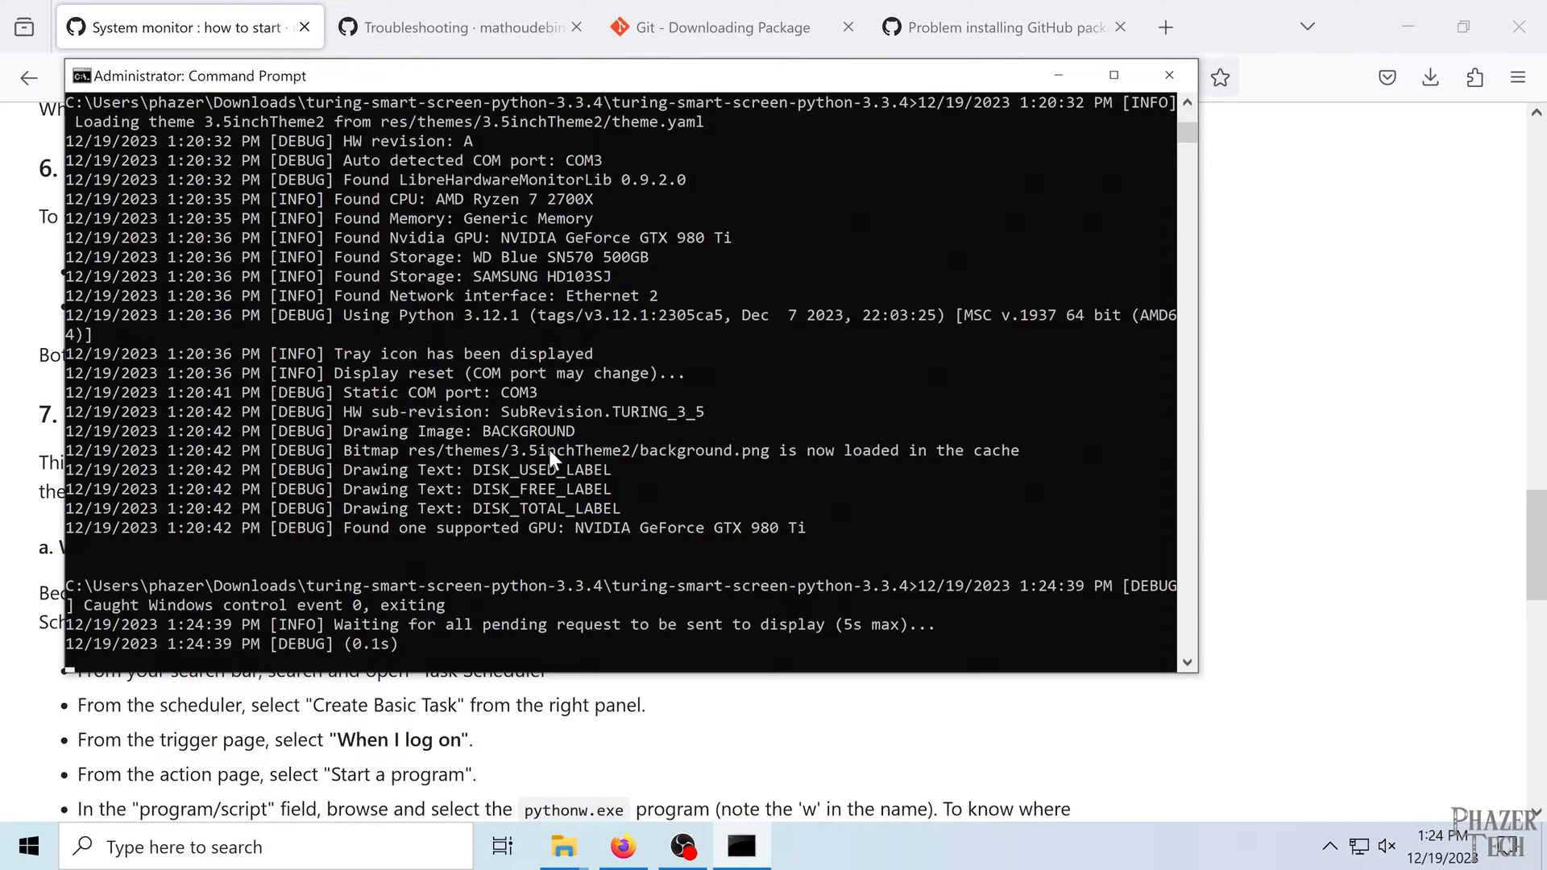
mouse_move(1285, 468)
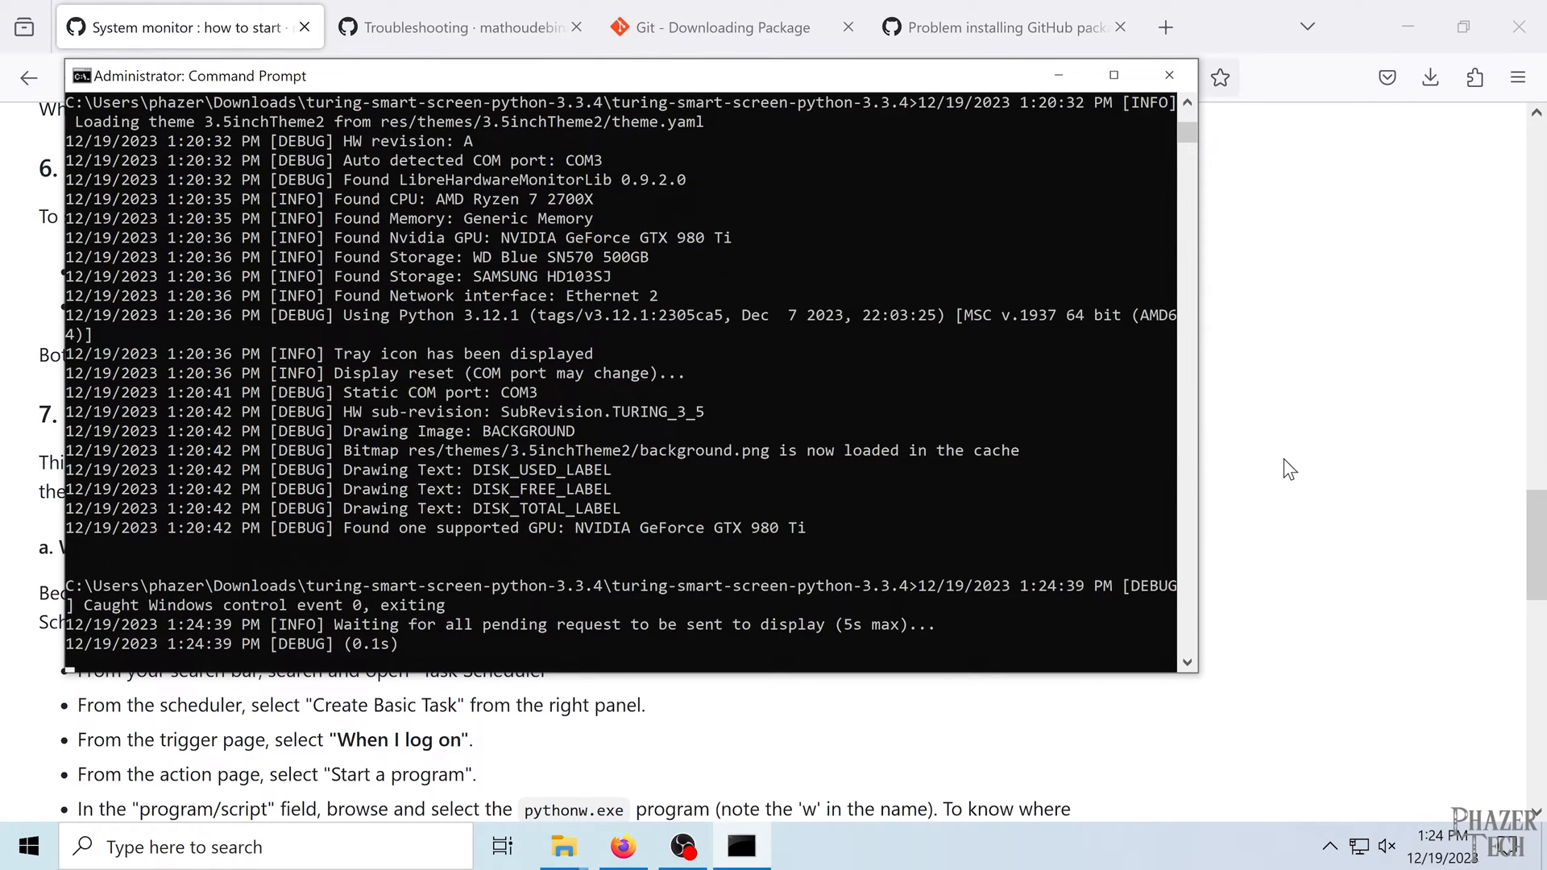
left_click(1169, 74)
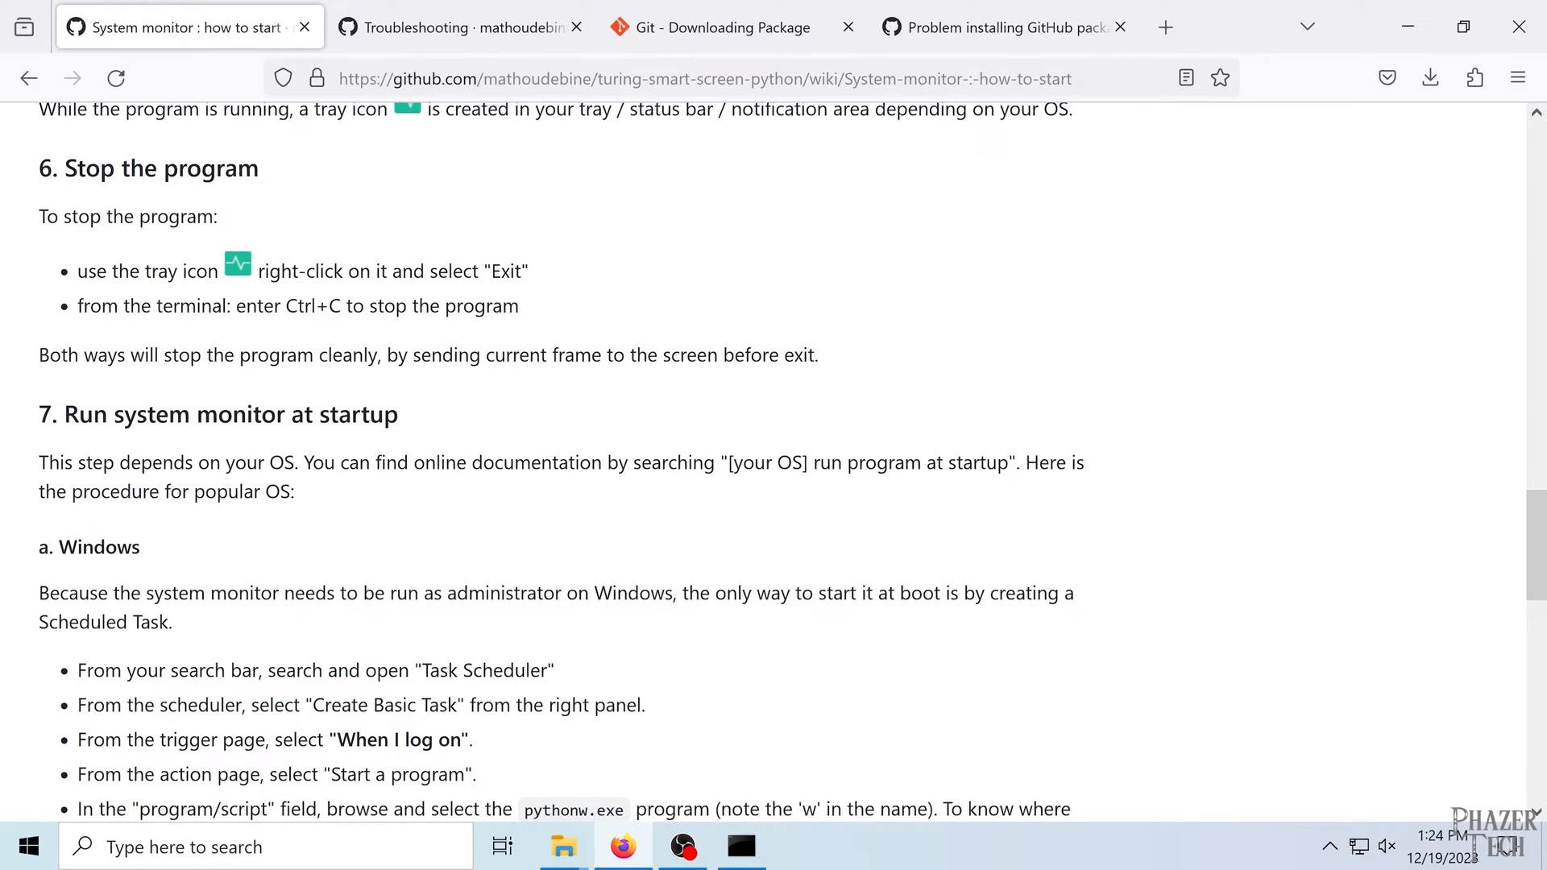
scroll("down", 3)
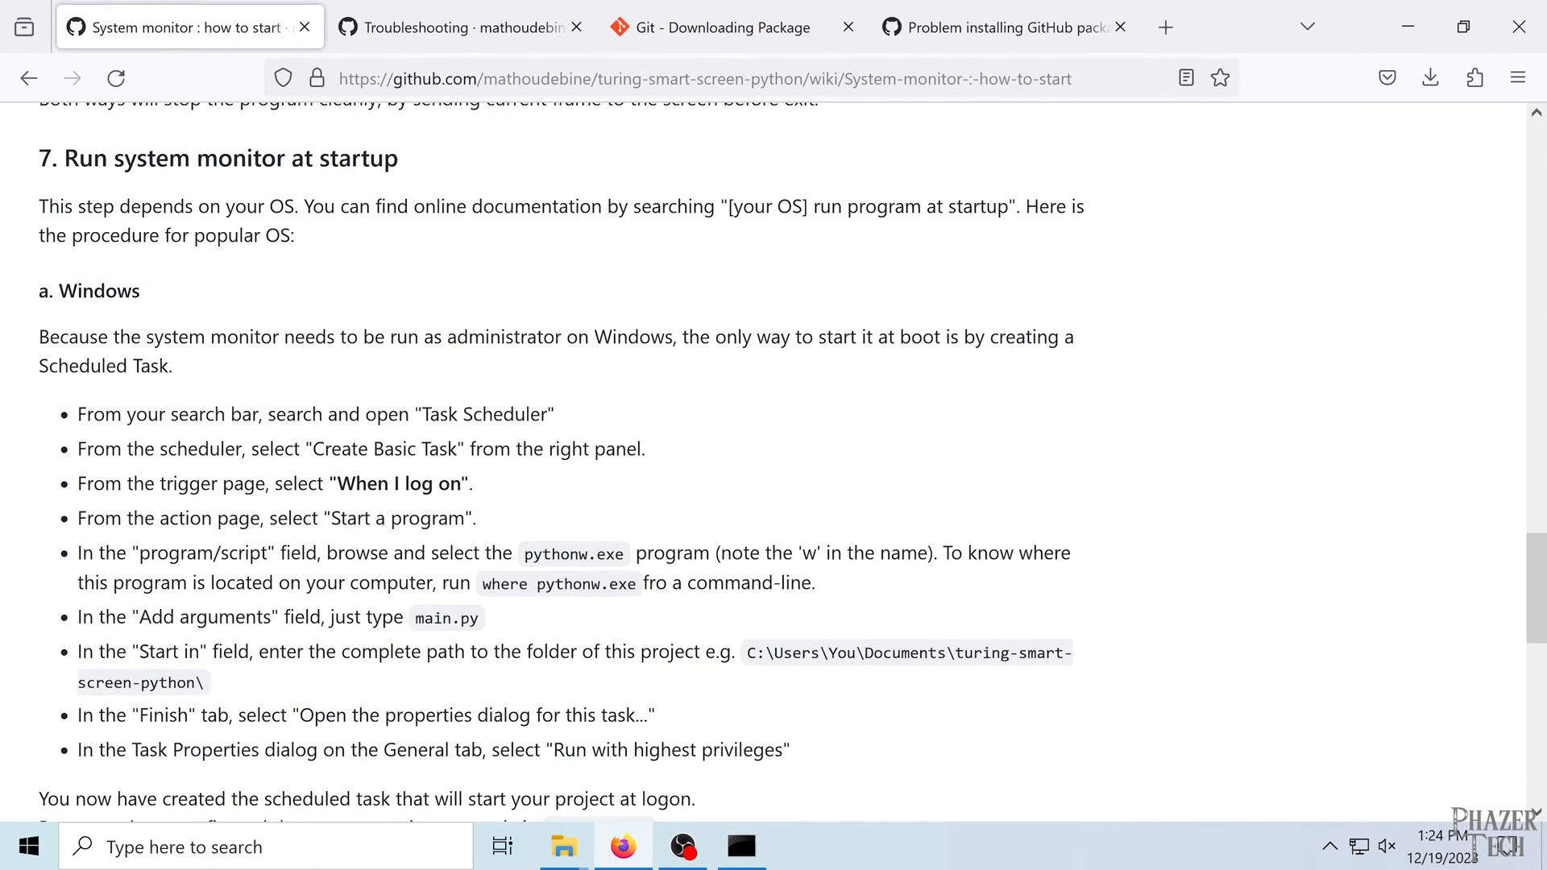
scroll("down", 3)
type("t")
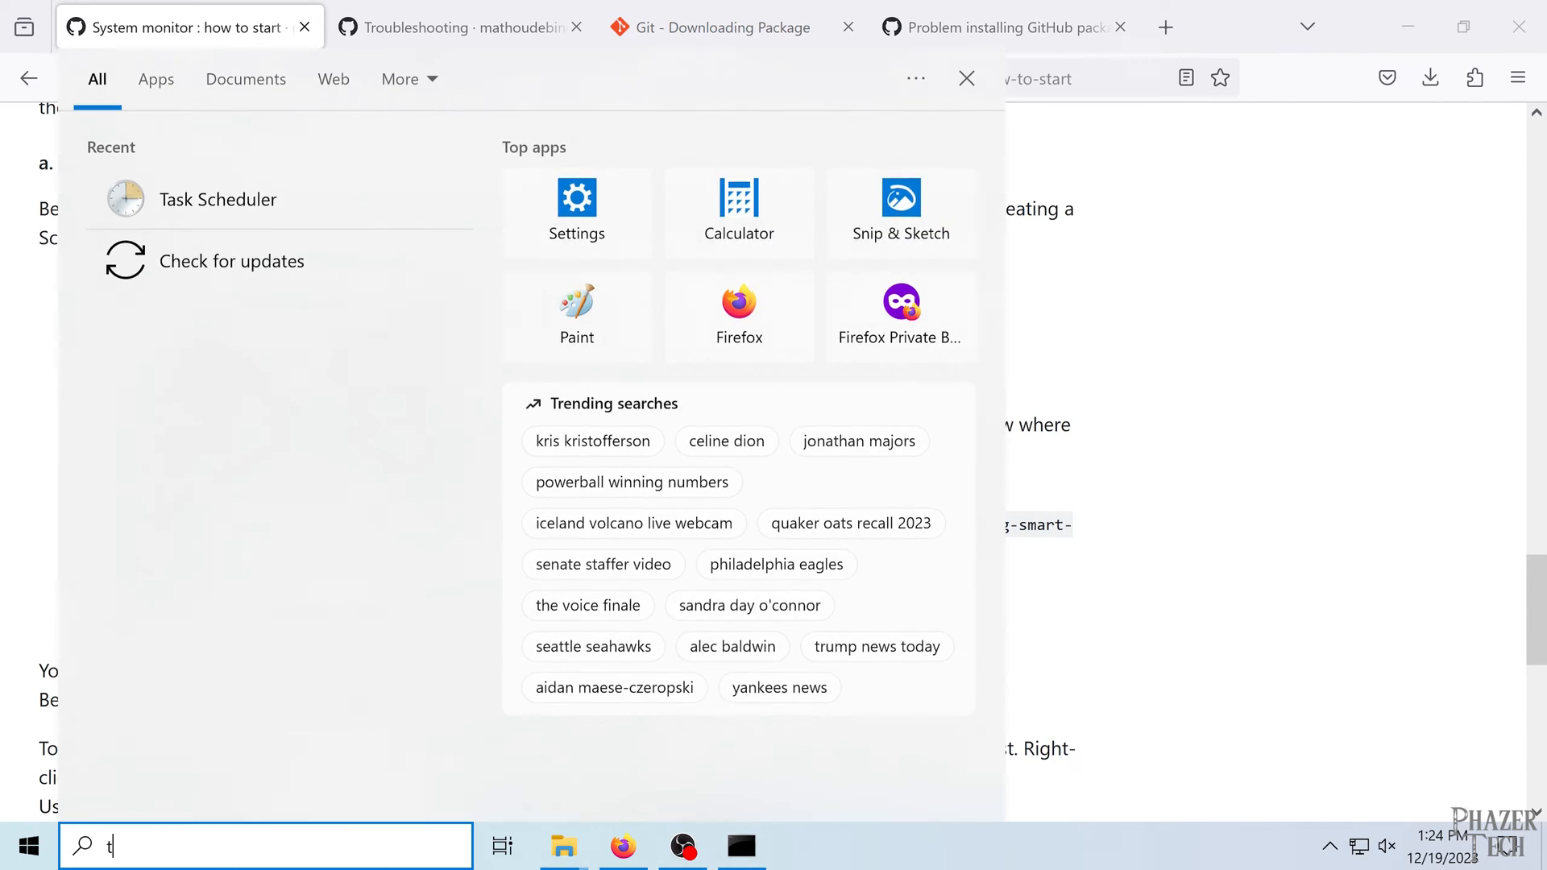
- Create a basic task named 'system mo…' in Task Scheduler, triggered at logon, action Start a program
left_click(218, 199)
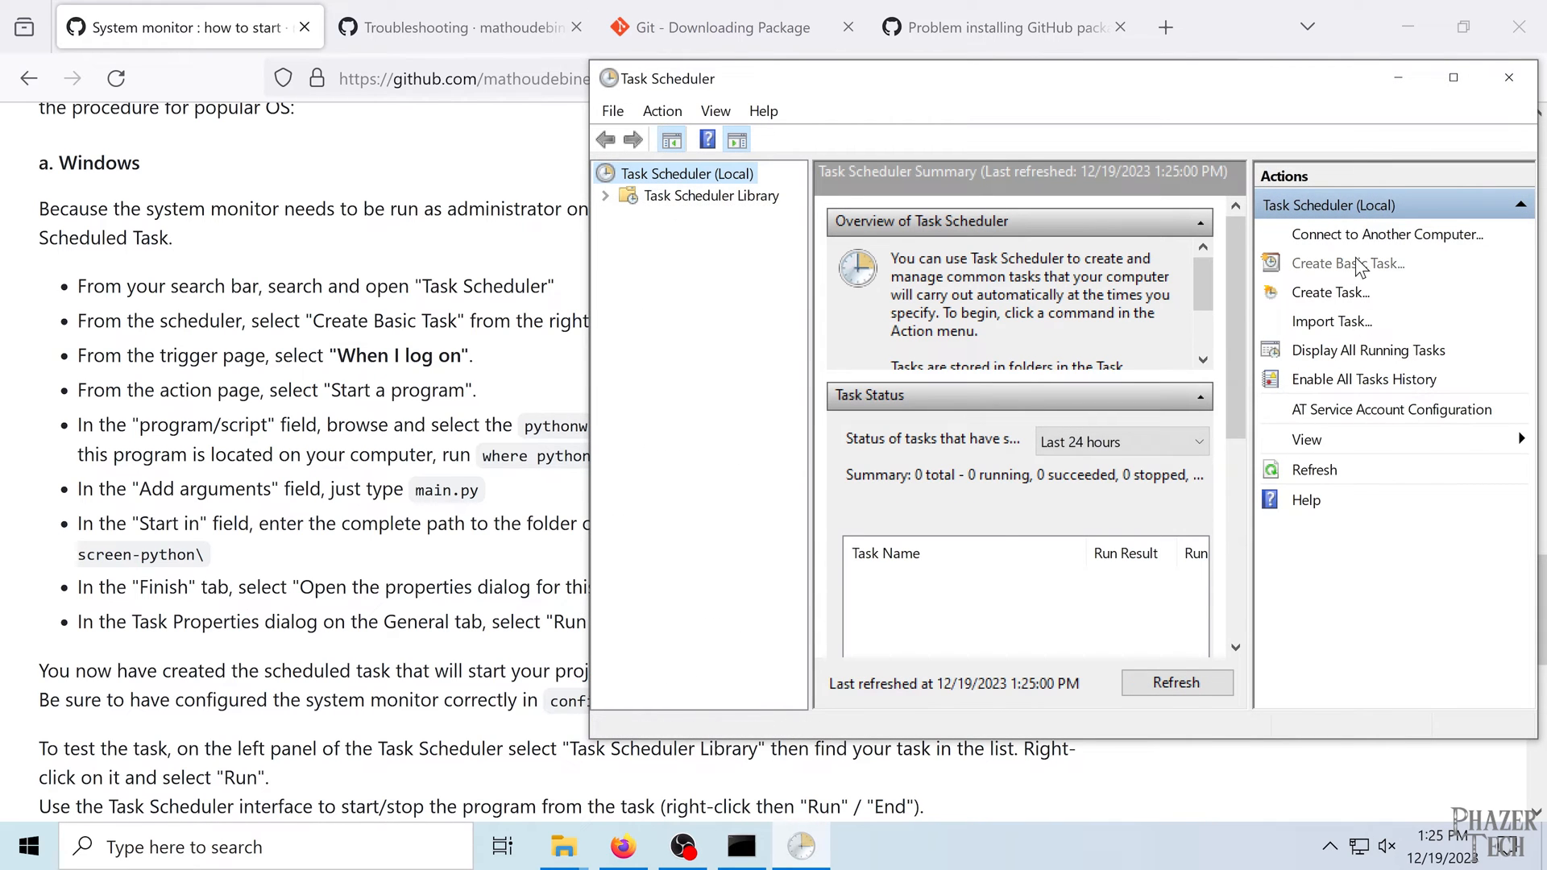
left_click(1348, 264)
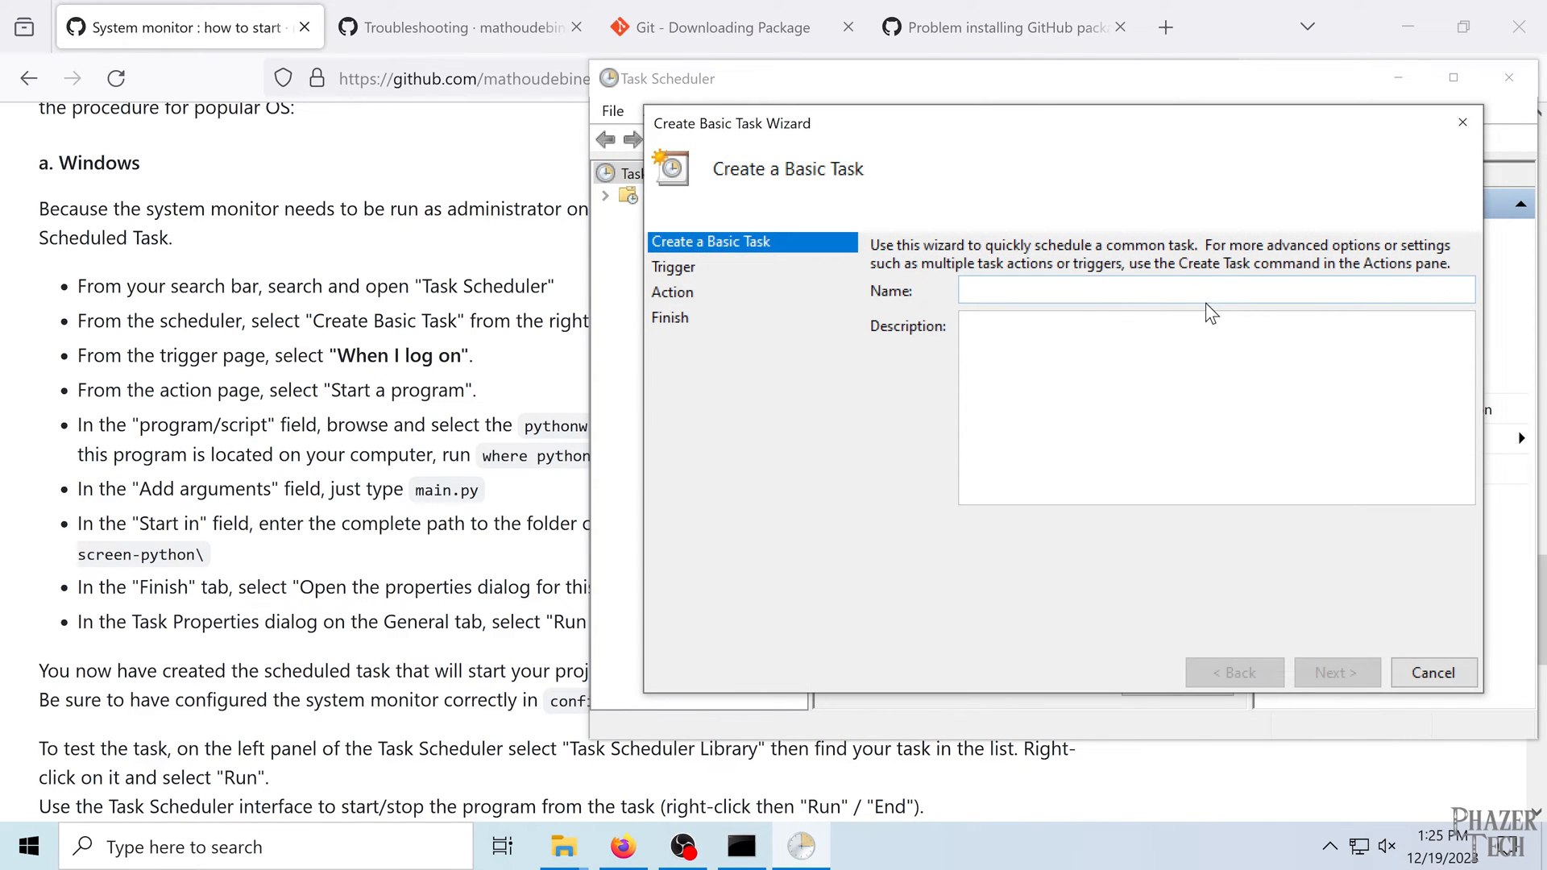
type("system mo")
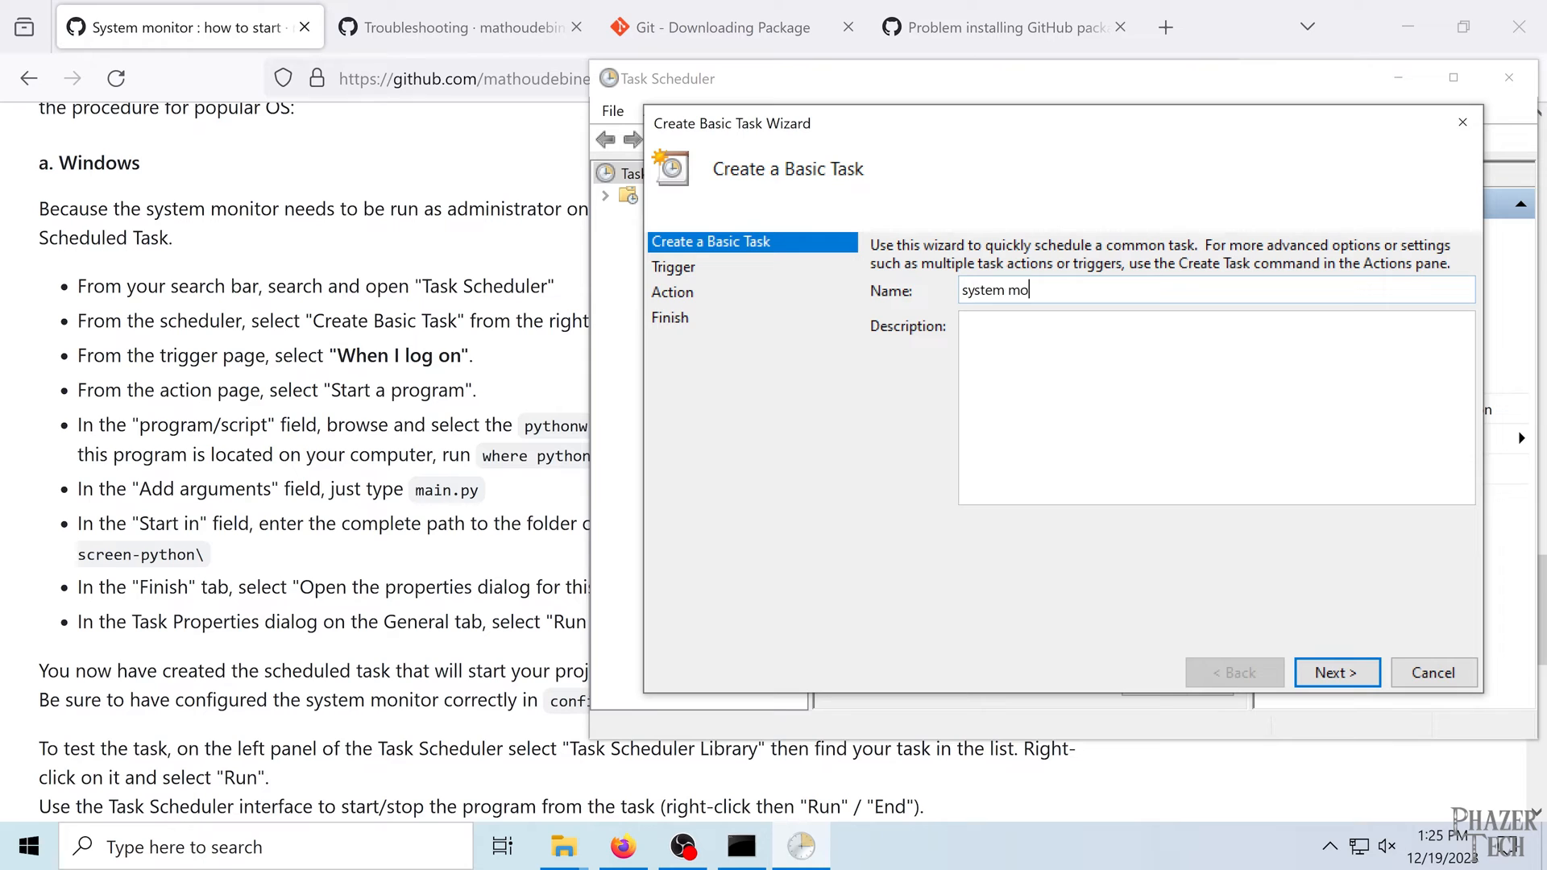
left_click(1337, 673)
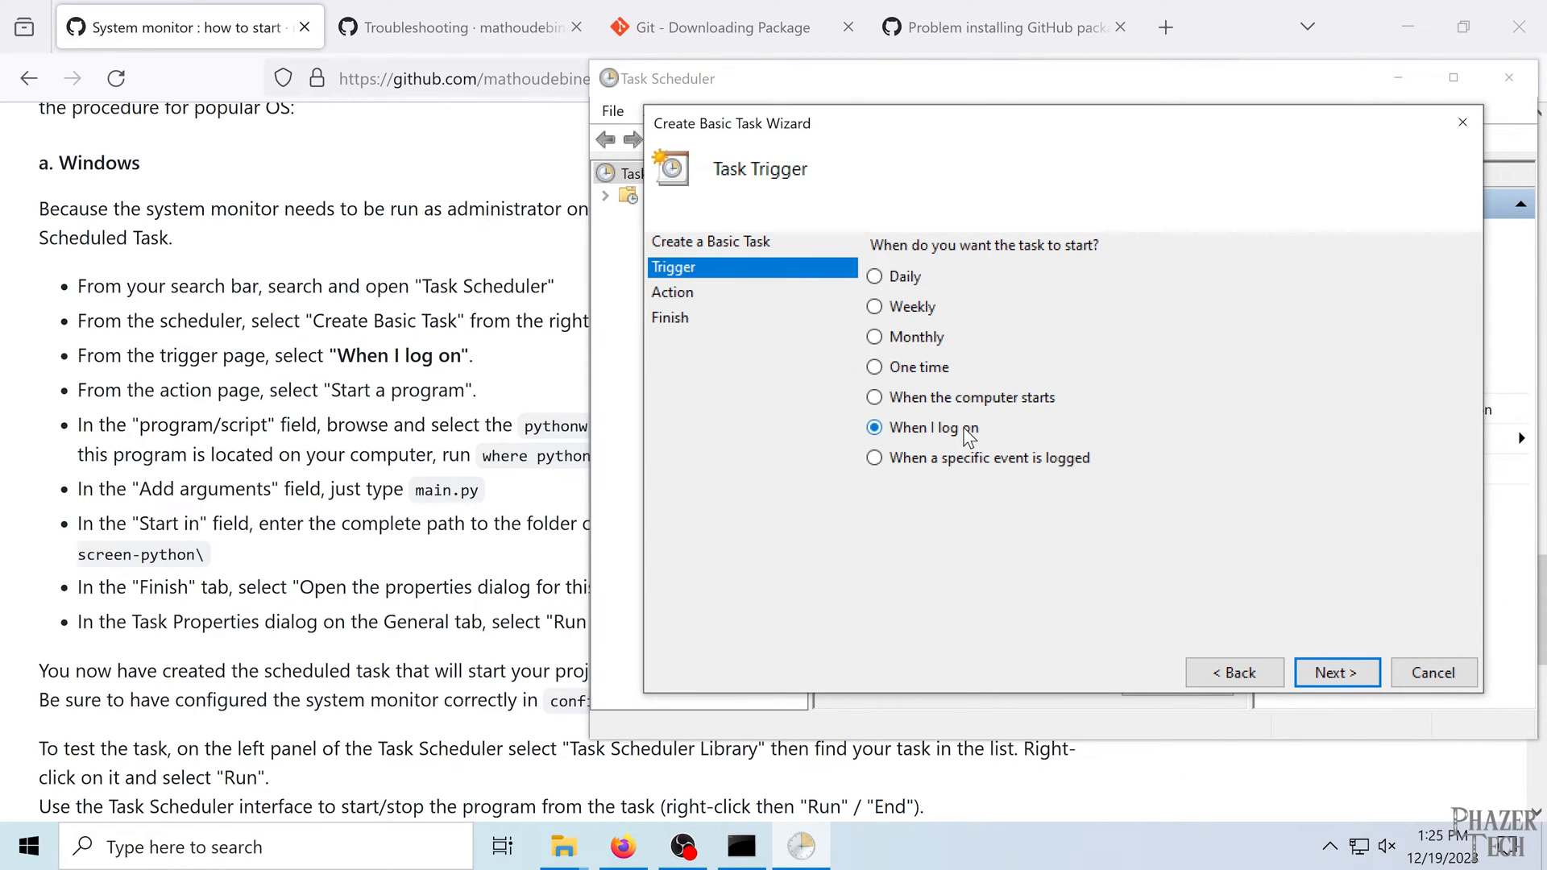
left_click(1337, 672)
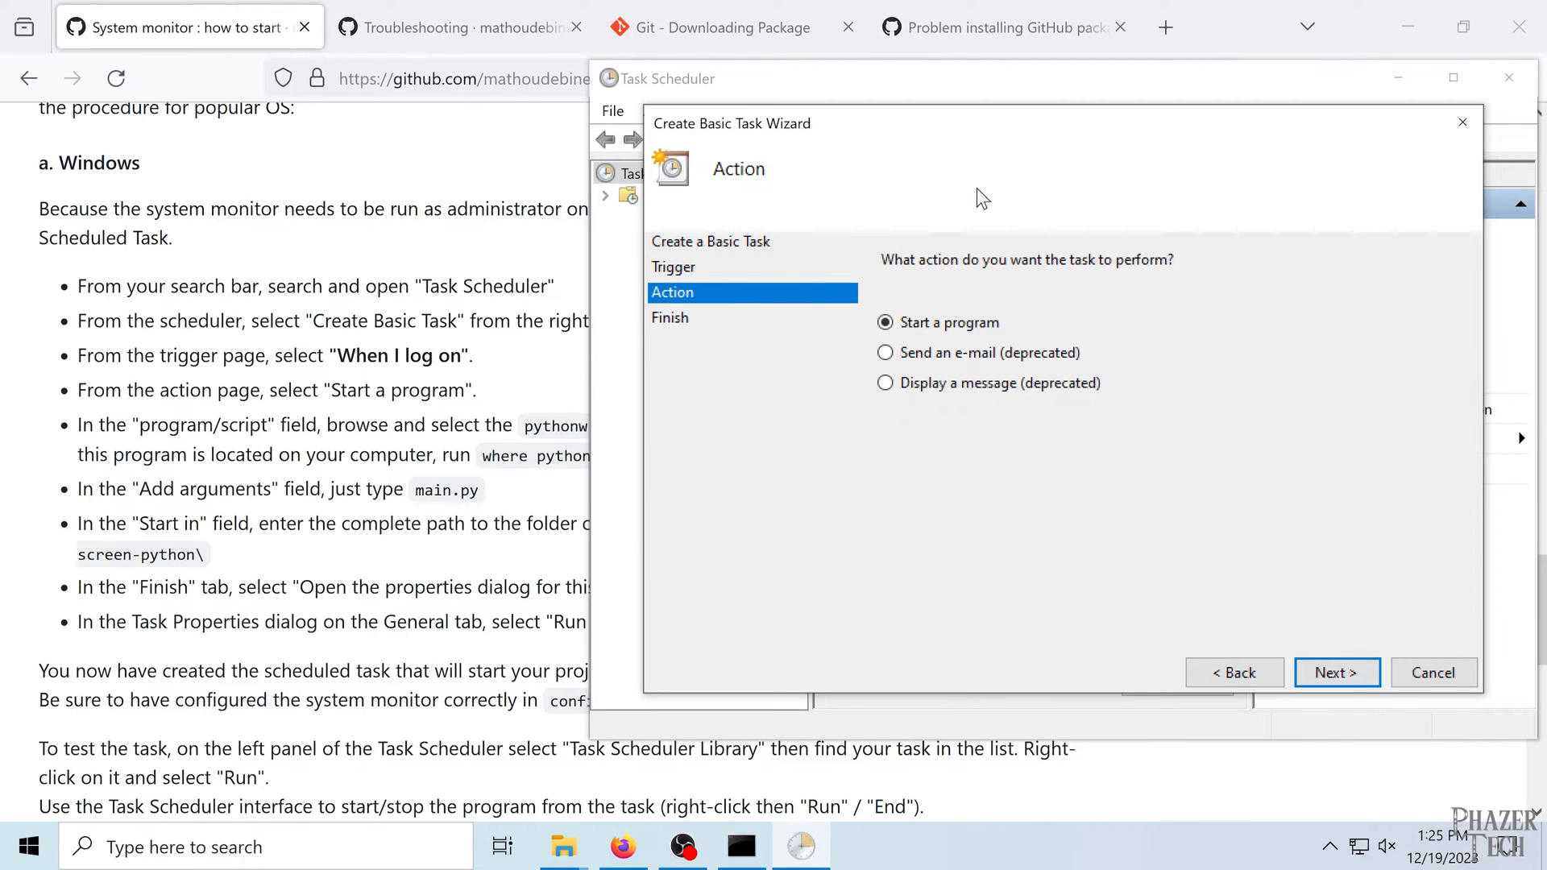
mouse_move(1325, 685)
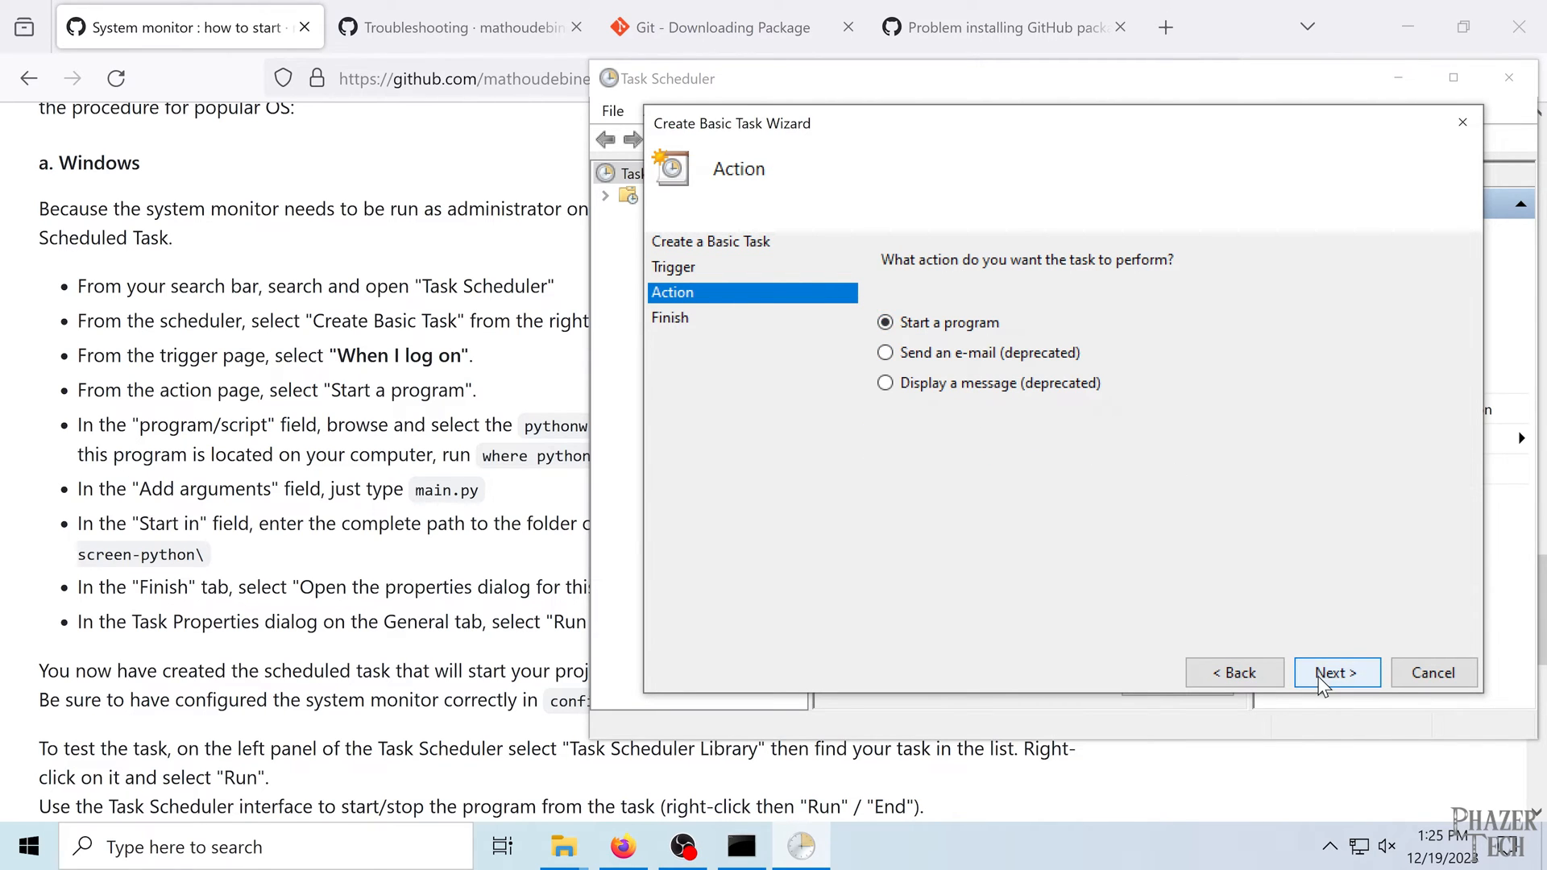
left_click(1337, 673)
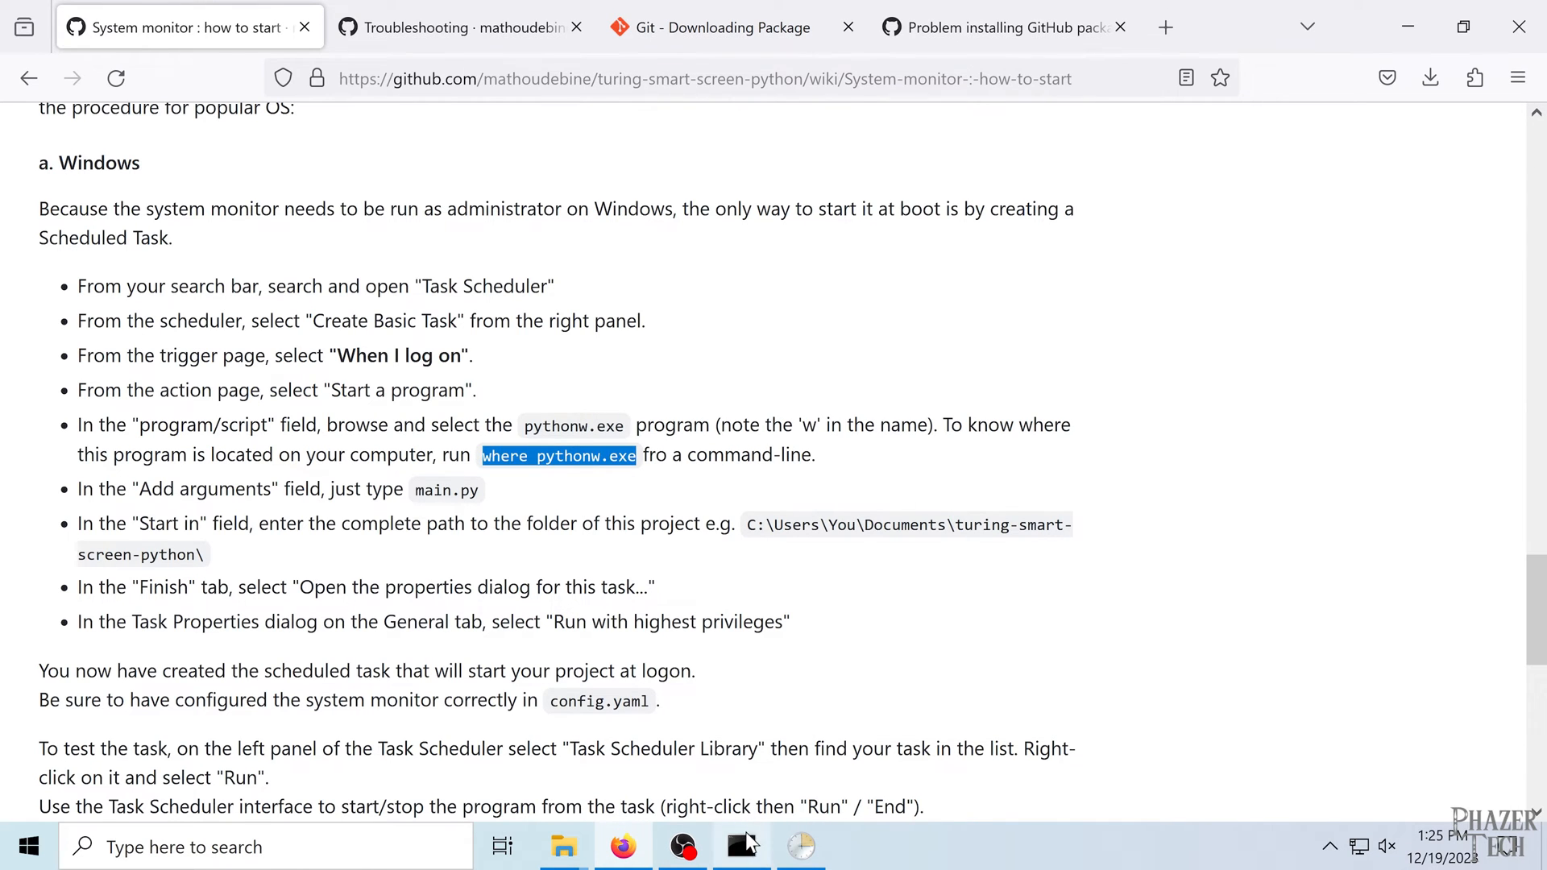
- Run 'where pythonw.exe' in Command Prompt to get its Python312 path for the task
left_click(739, 847)
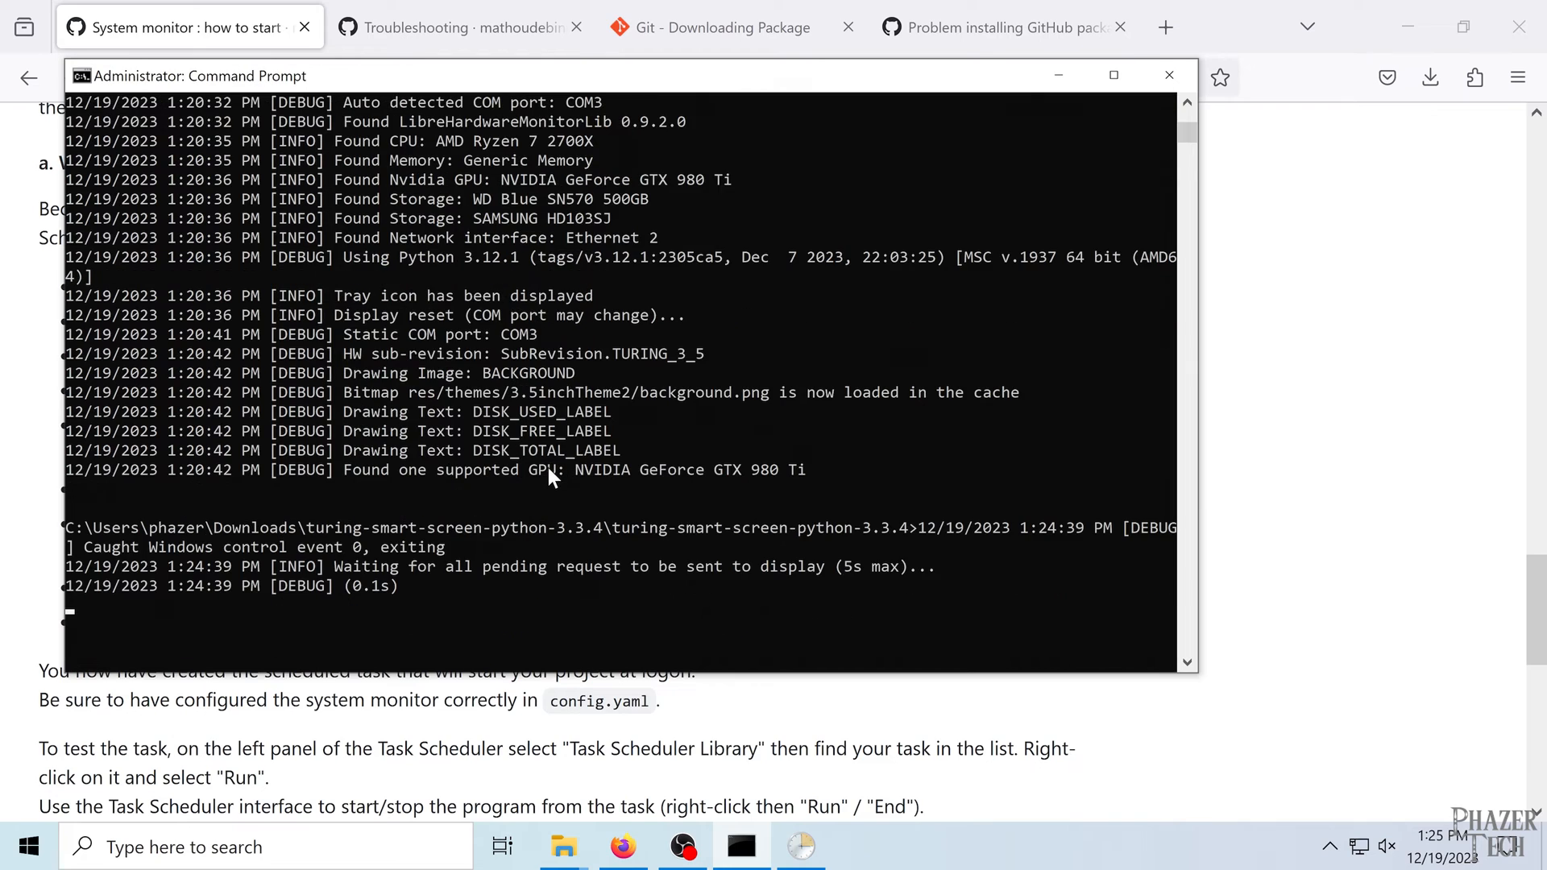
type("U^X^Z")
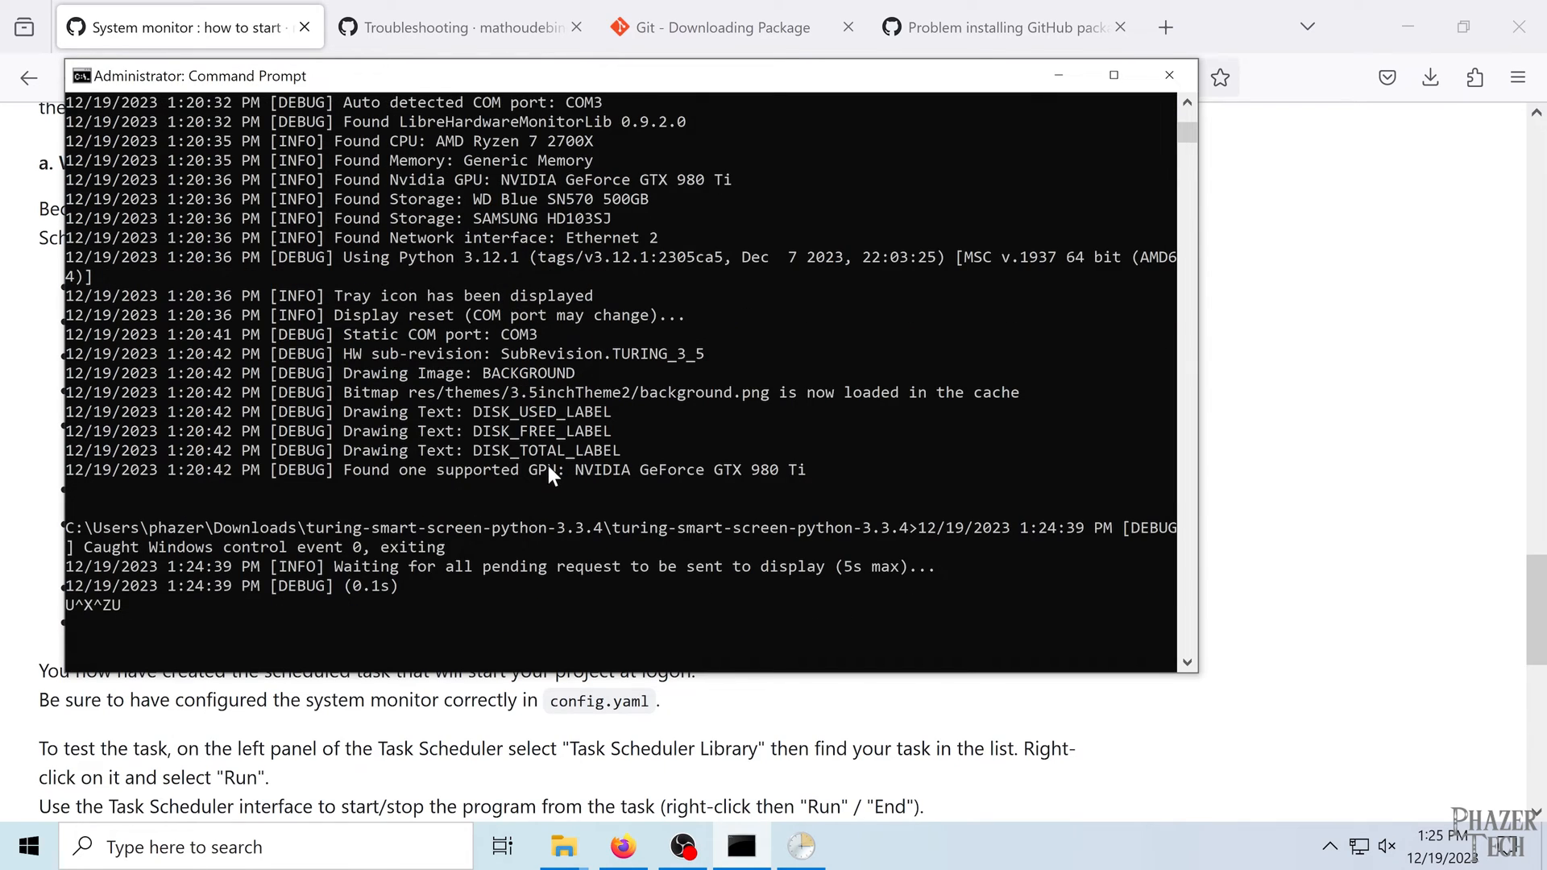
type("U")
type("where p")
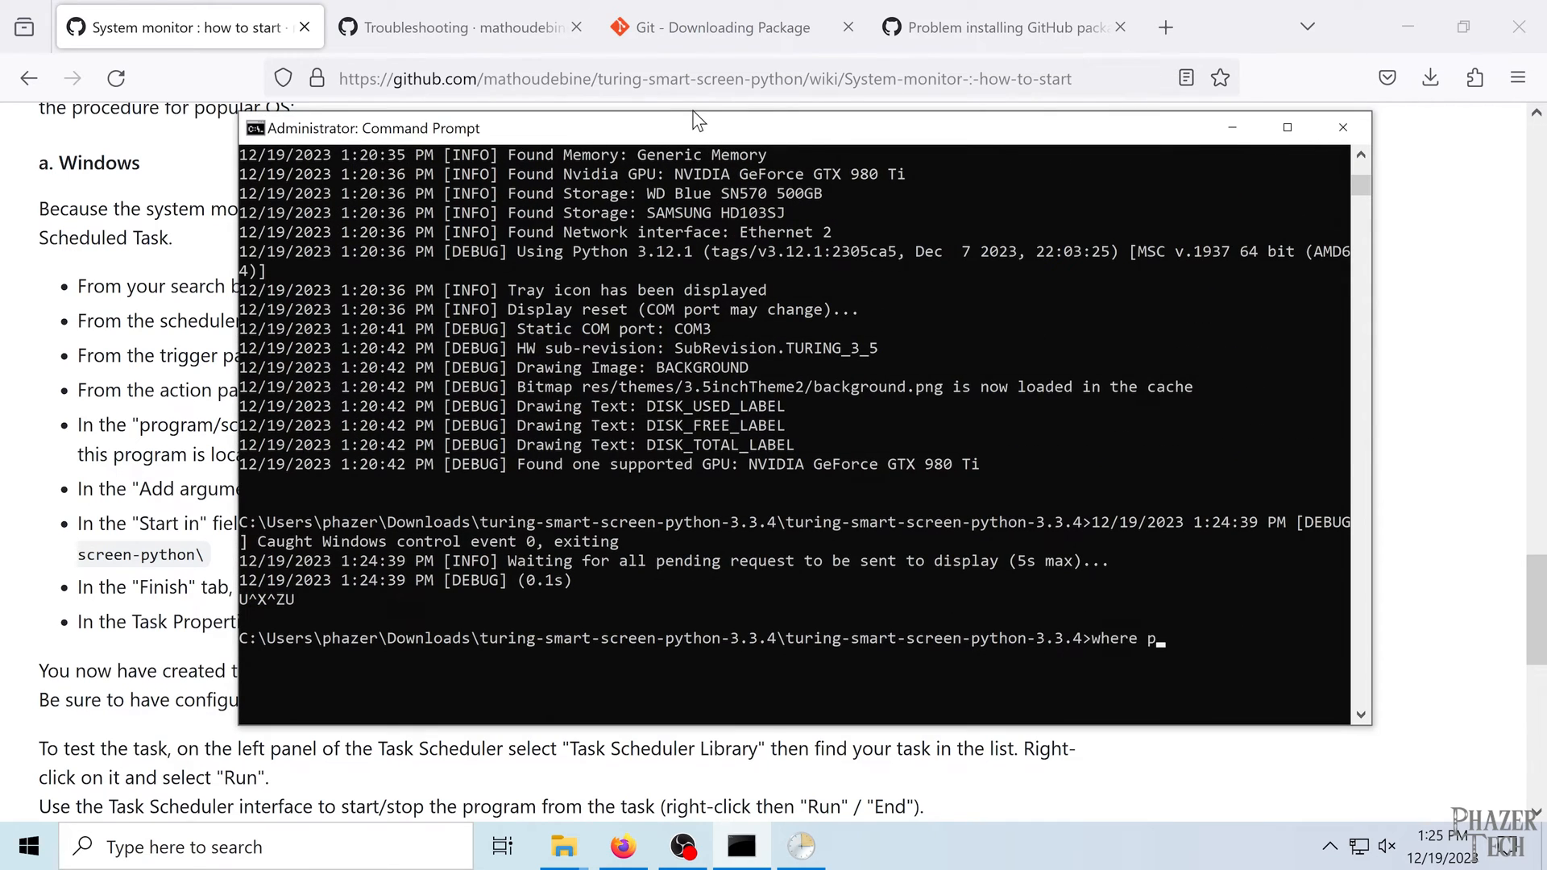
key("Enter")
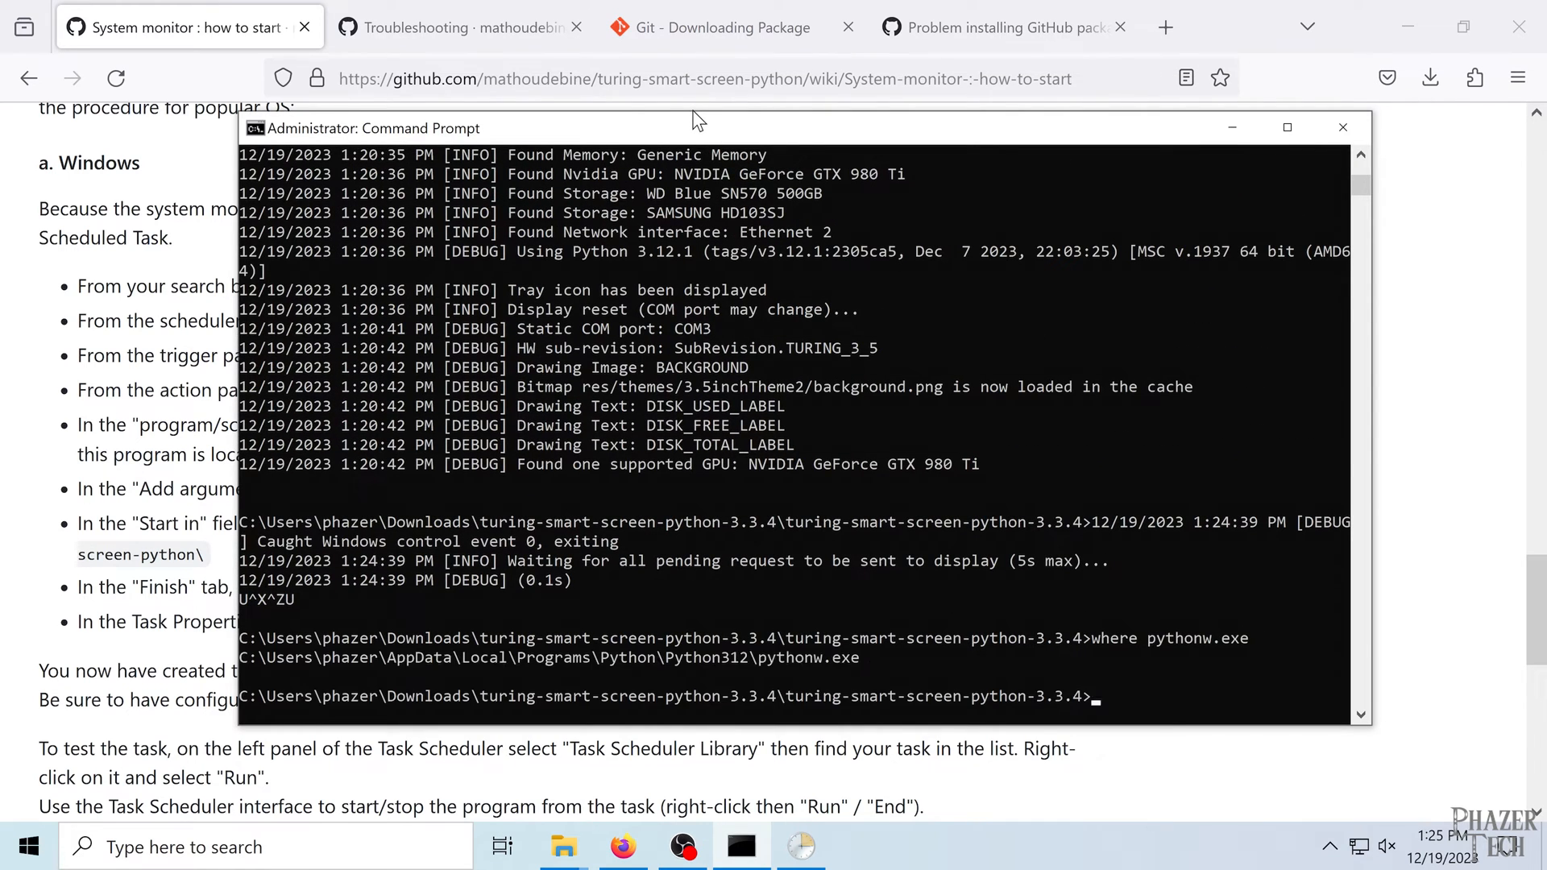
mouse_move(724, 319)
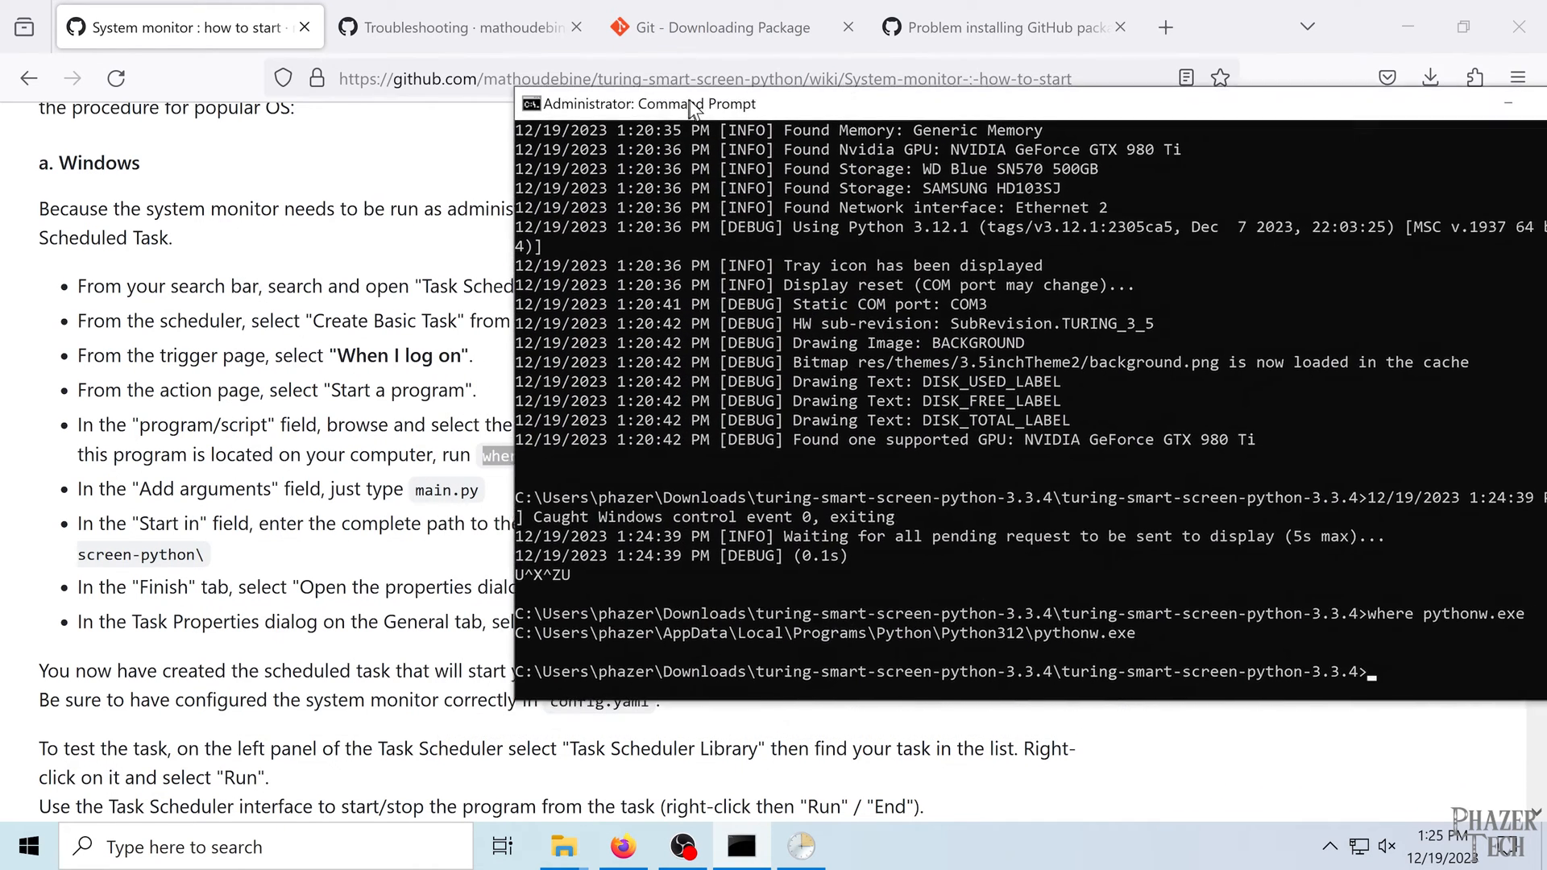
left_click_drag(687, 104, 845, 59)
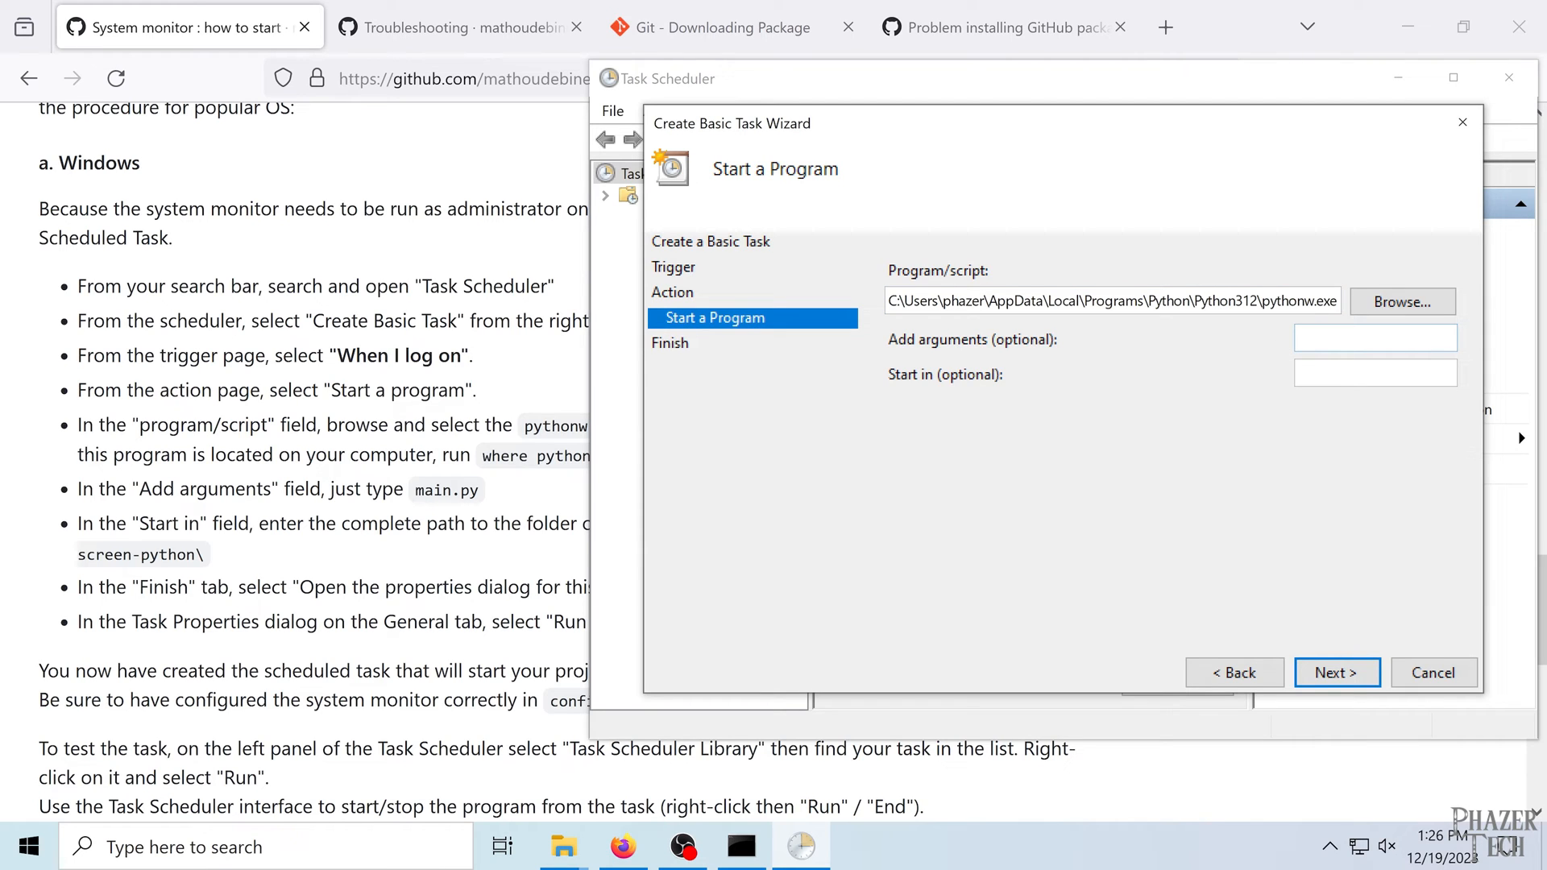
- Set main.py as the task argument and take the turing-smart-screen-python-3.3.4 folder path for Start in
type("main.py")
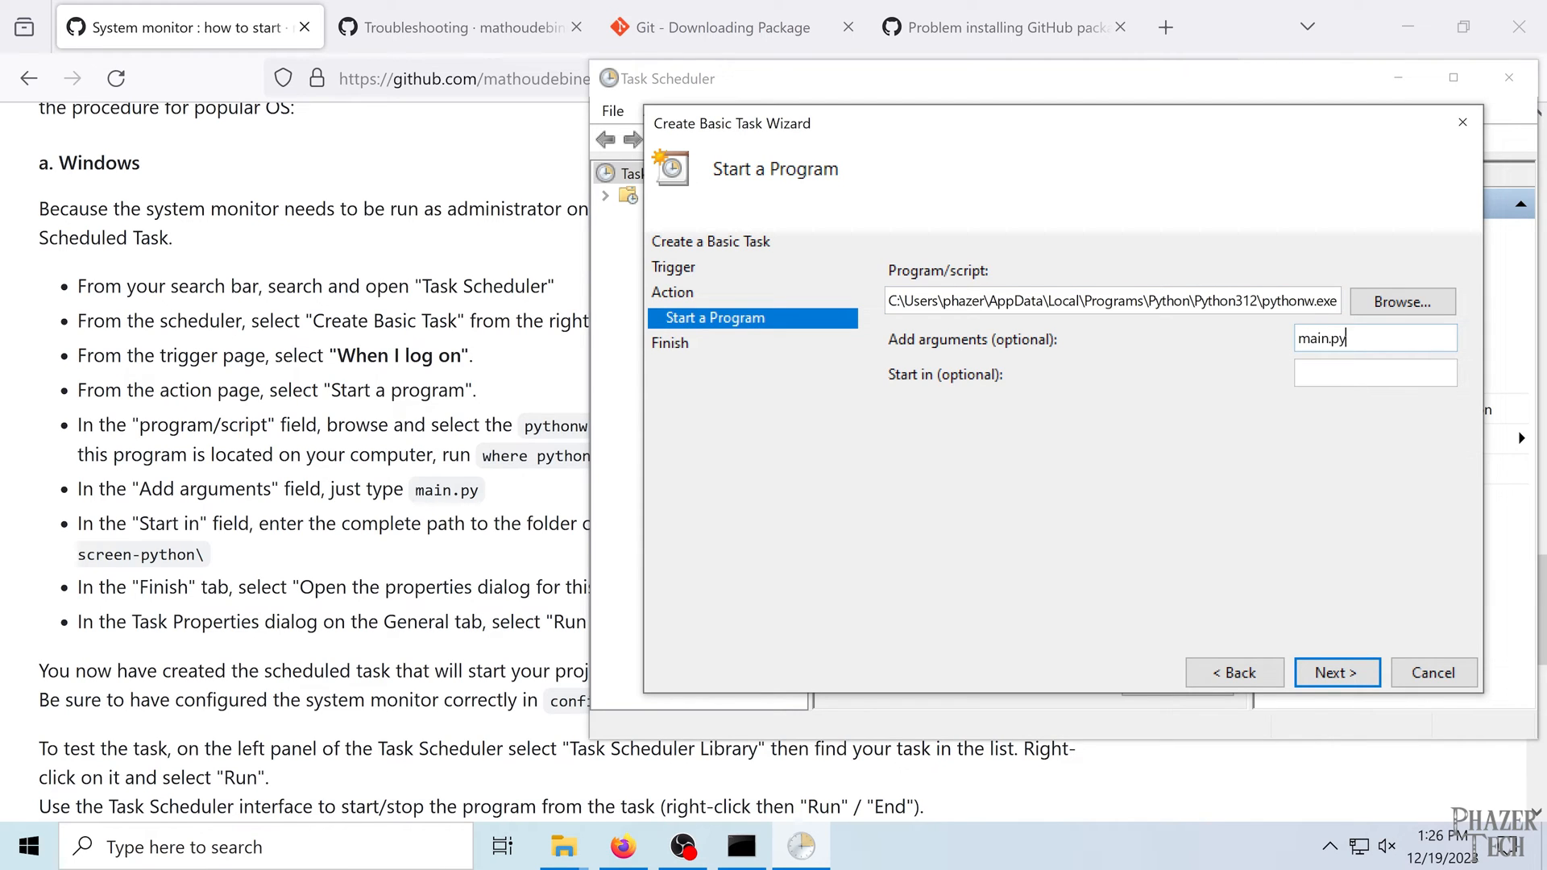
mouse_move(435, 556)
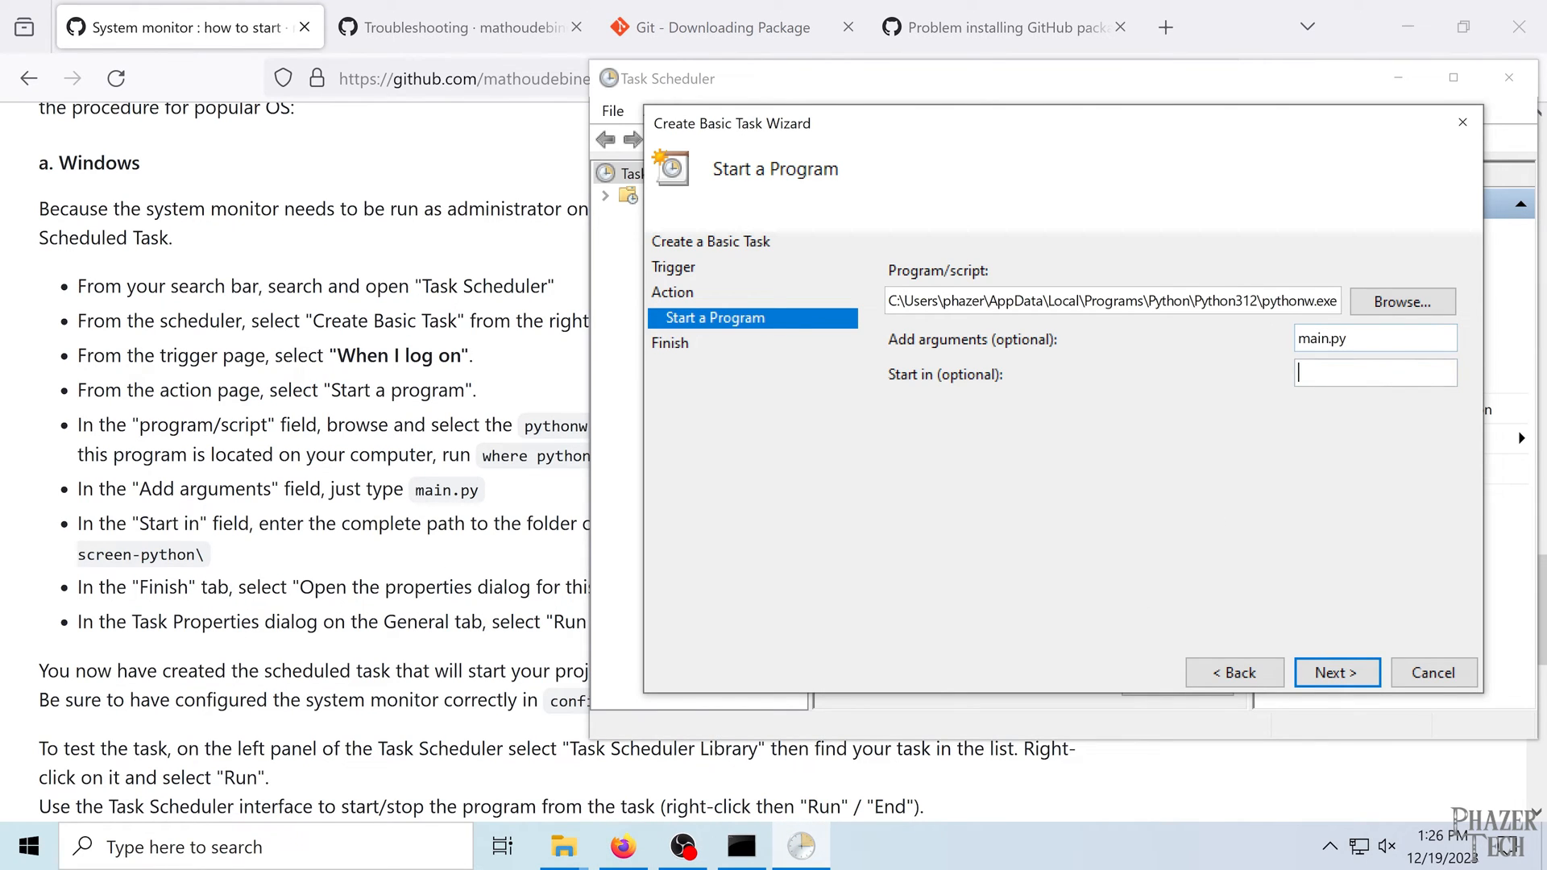
mouse_move(563, 856)
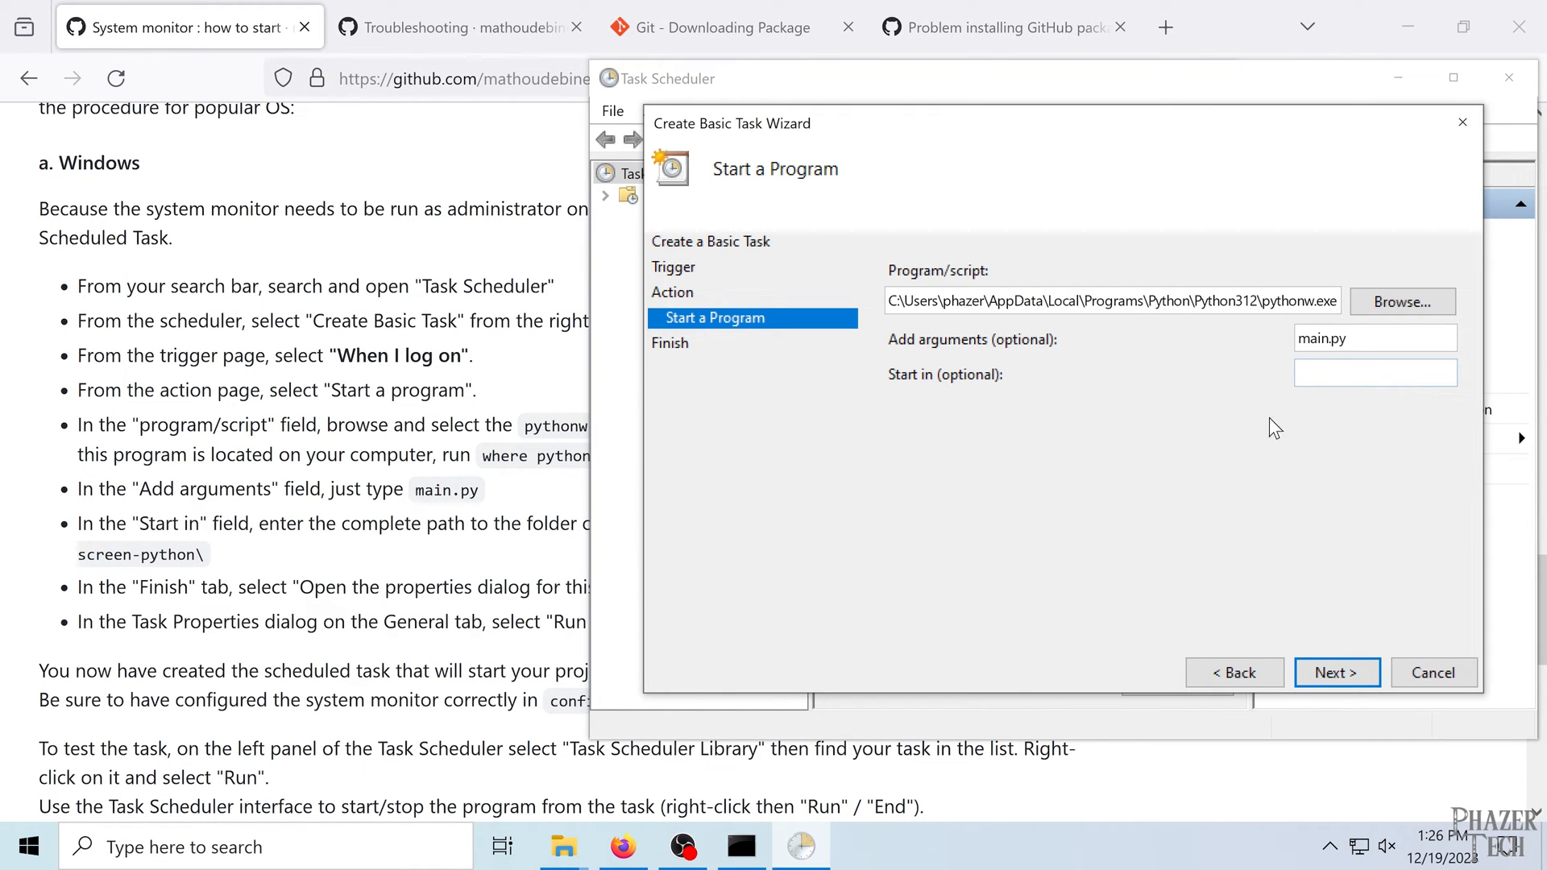
mouse_move(562, 855)
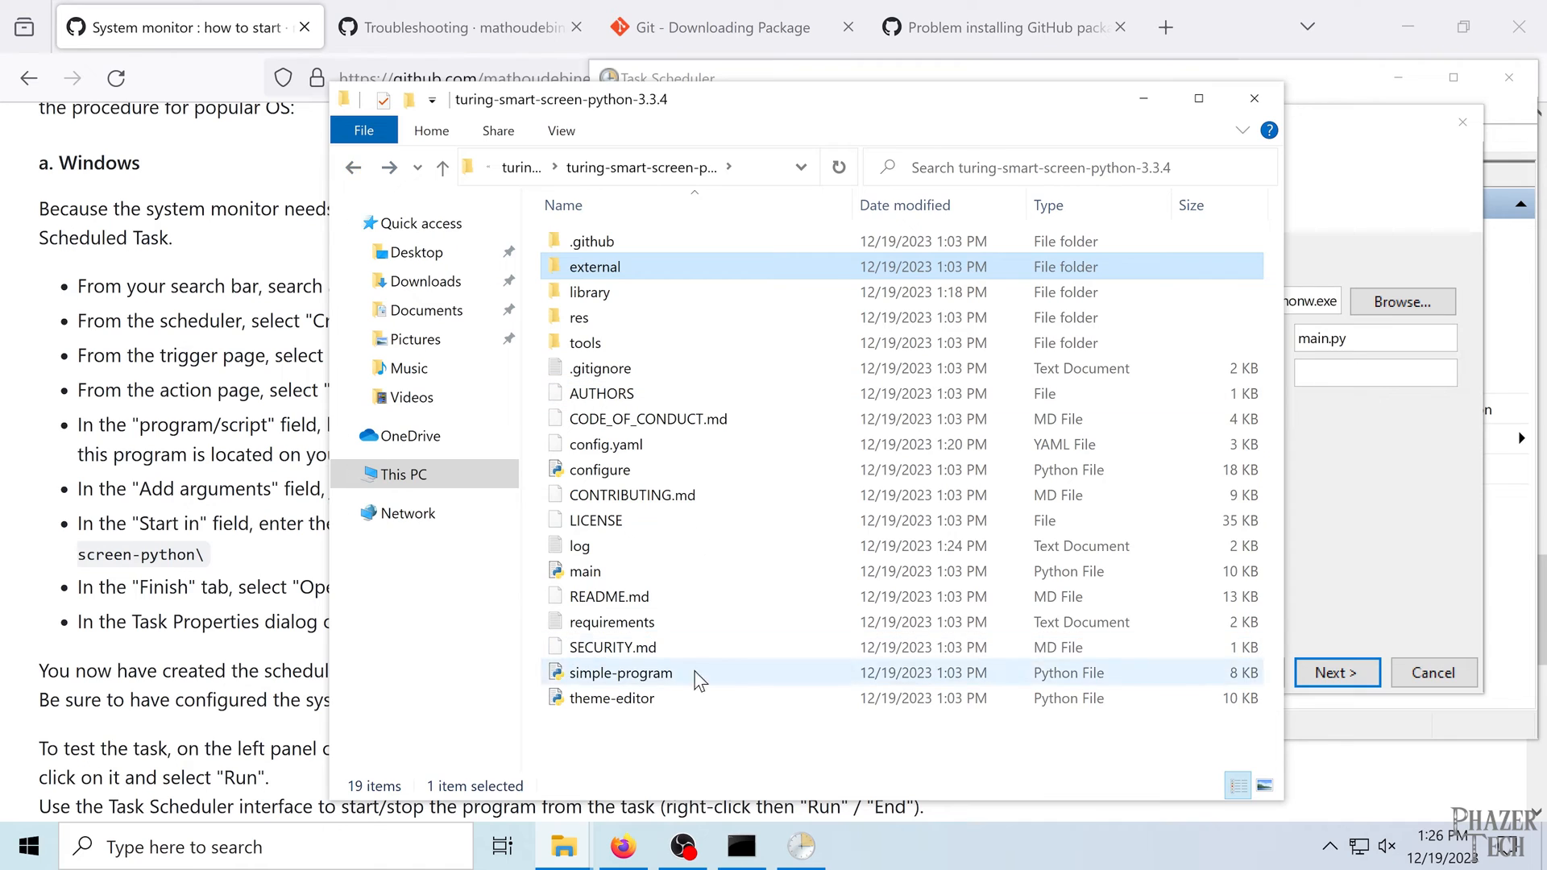
left_click(635, 166)
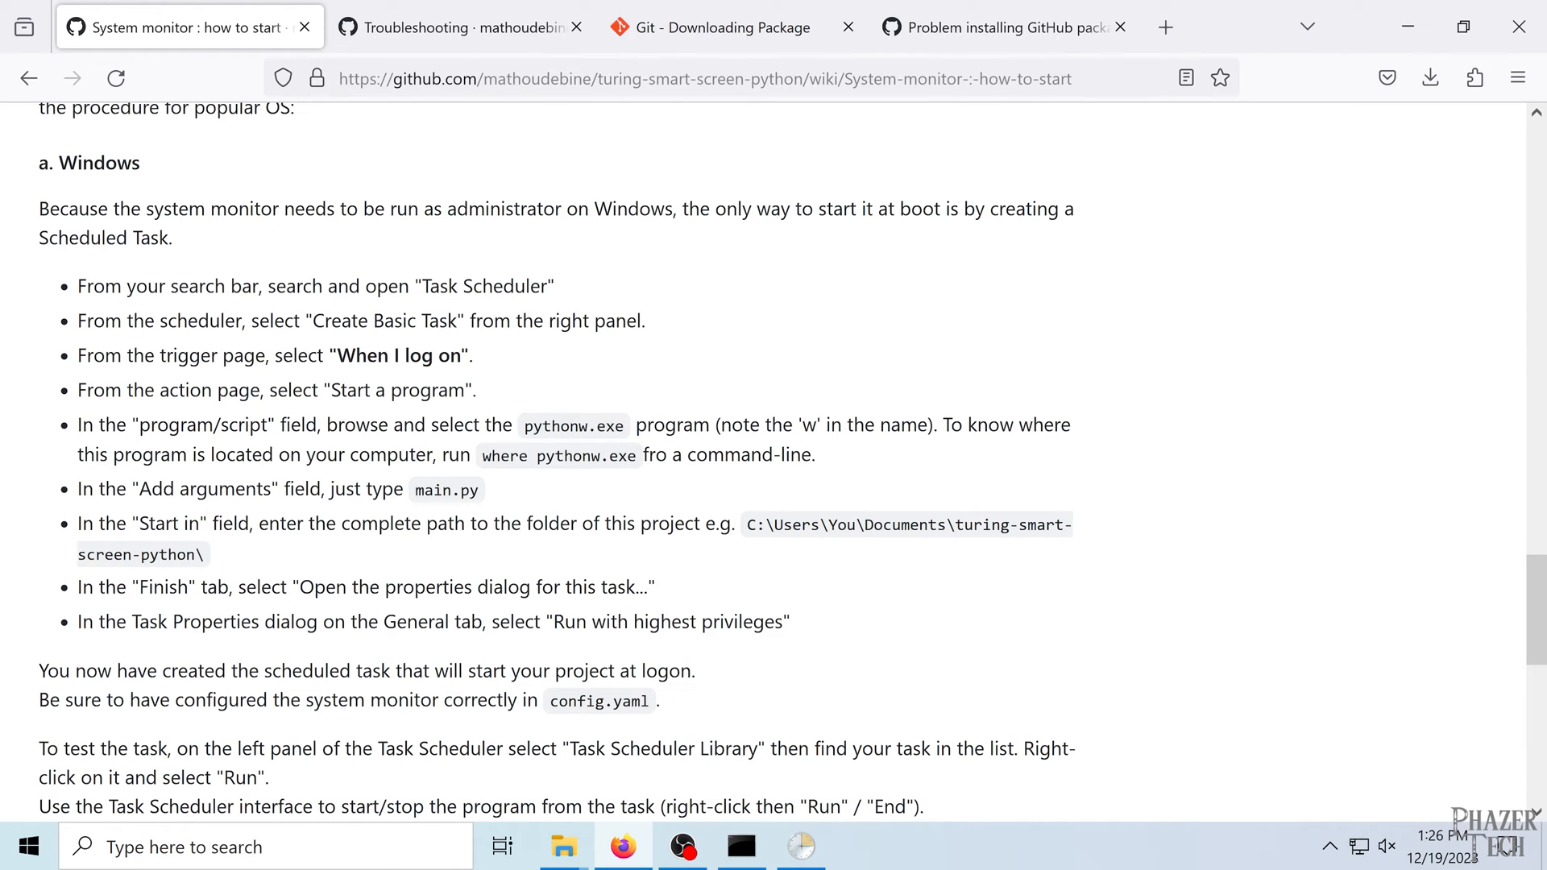
mouse_move(228, 619)
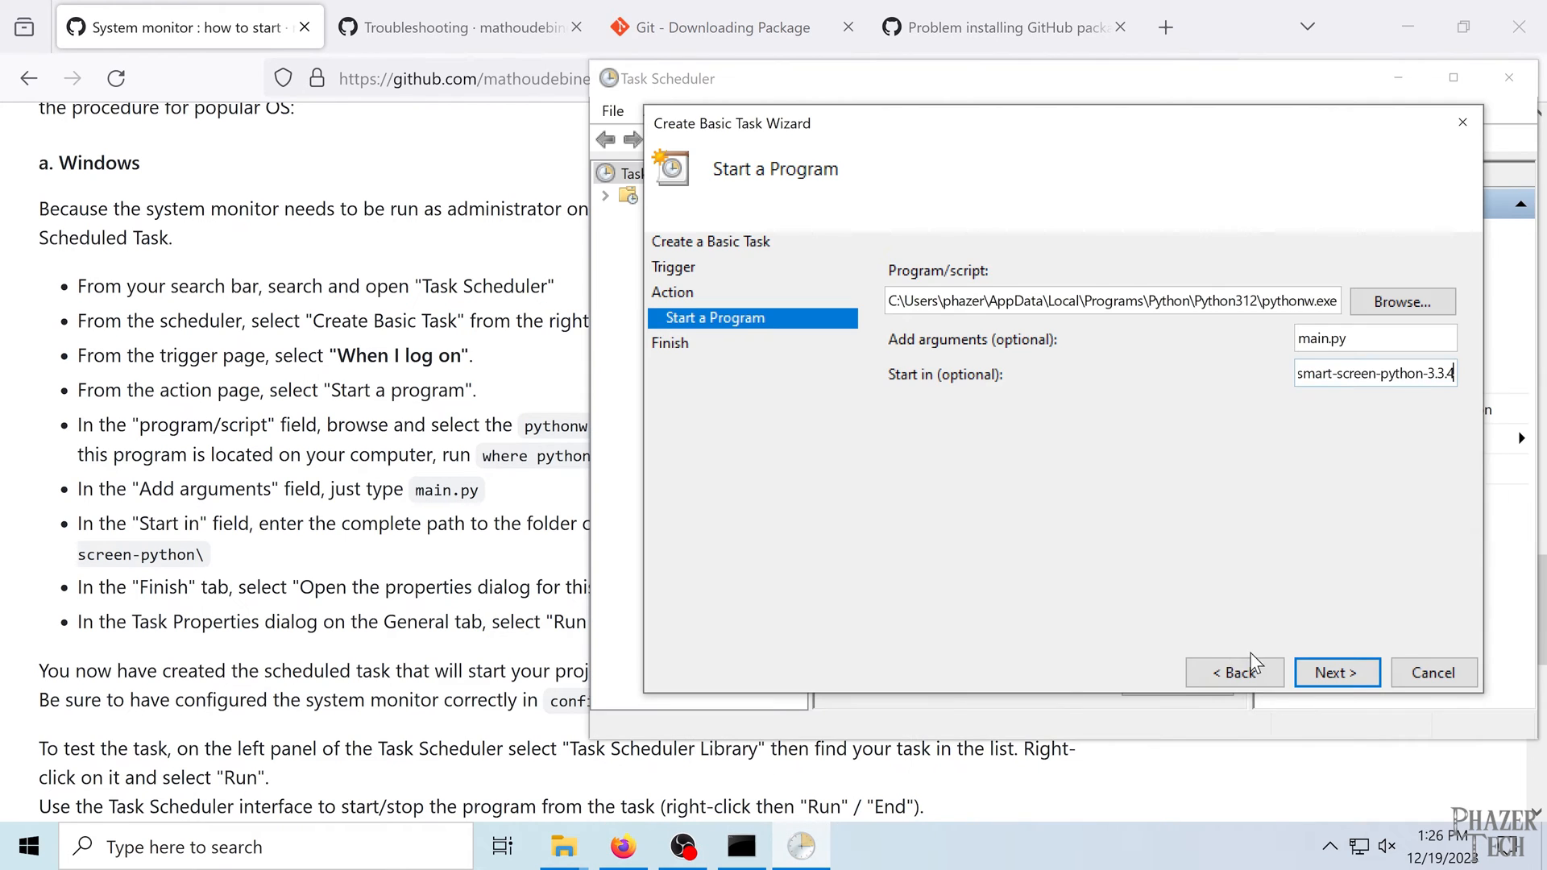
- Finish the task with its Properties dialog opening, and set it to run with highest privileges
left_click(1337, 673)
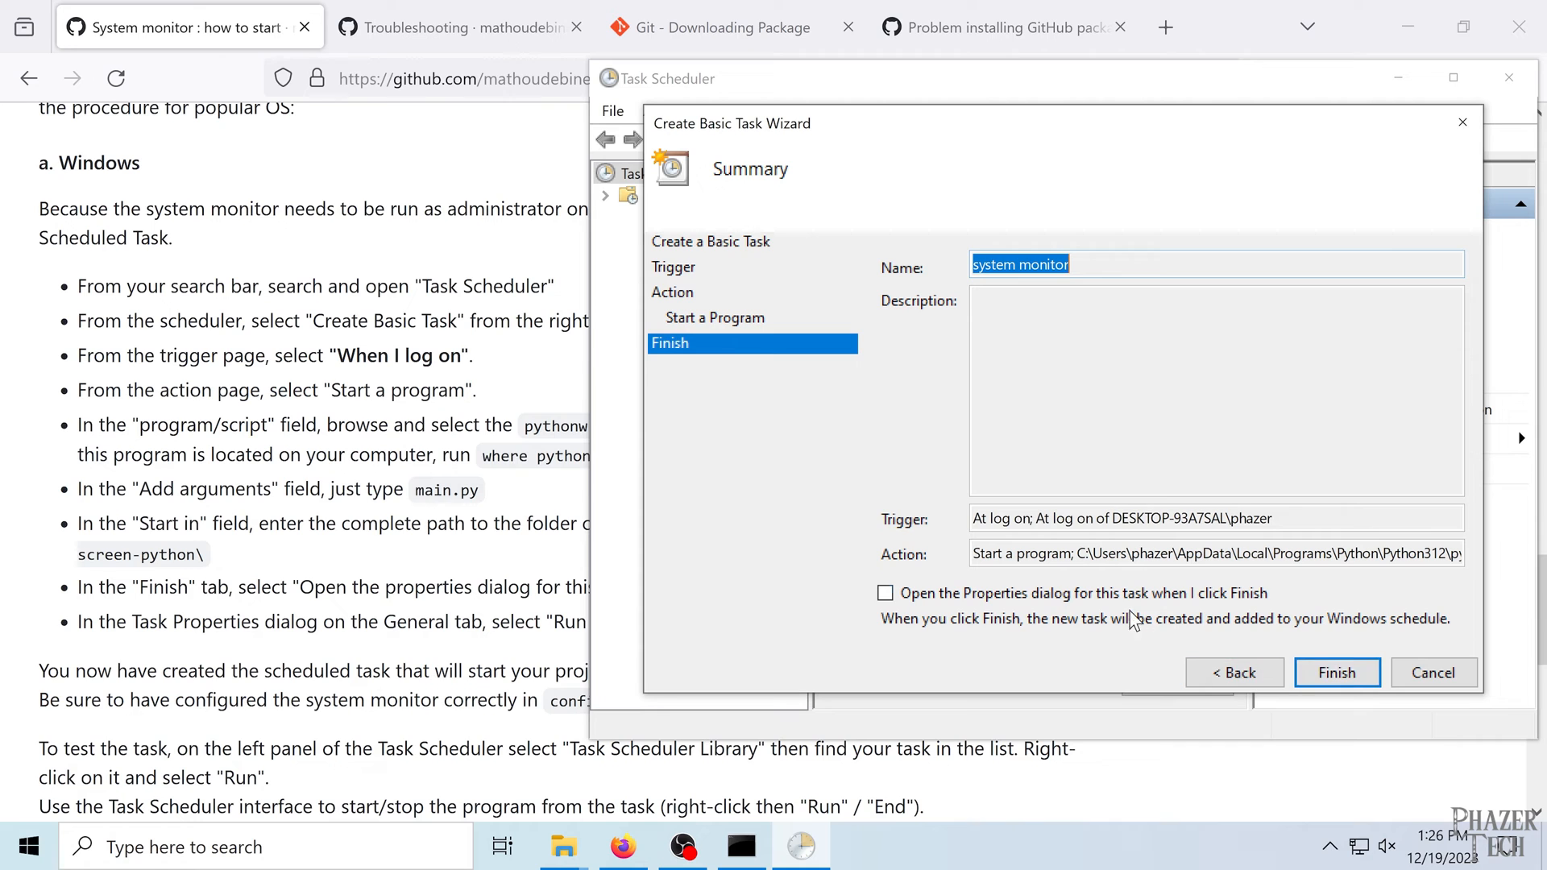
left_click(884, 593)
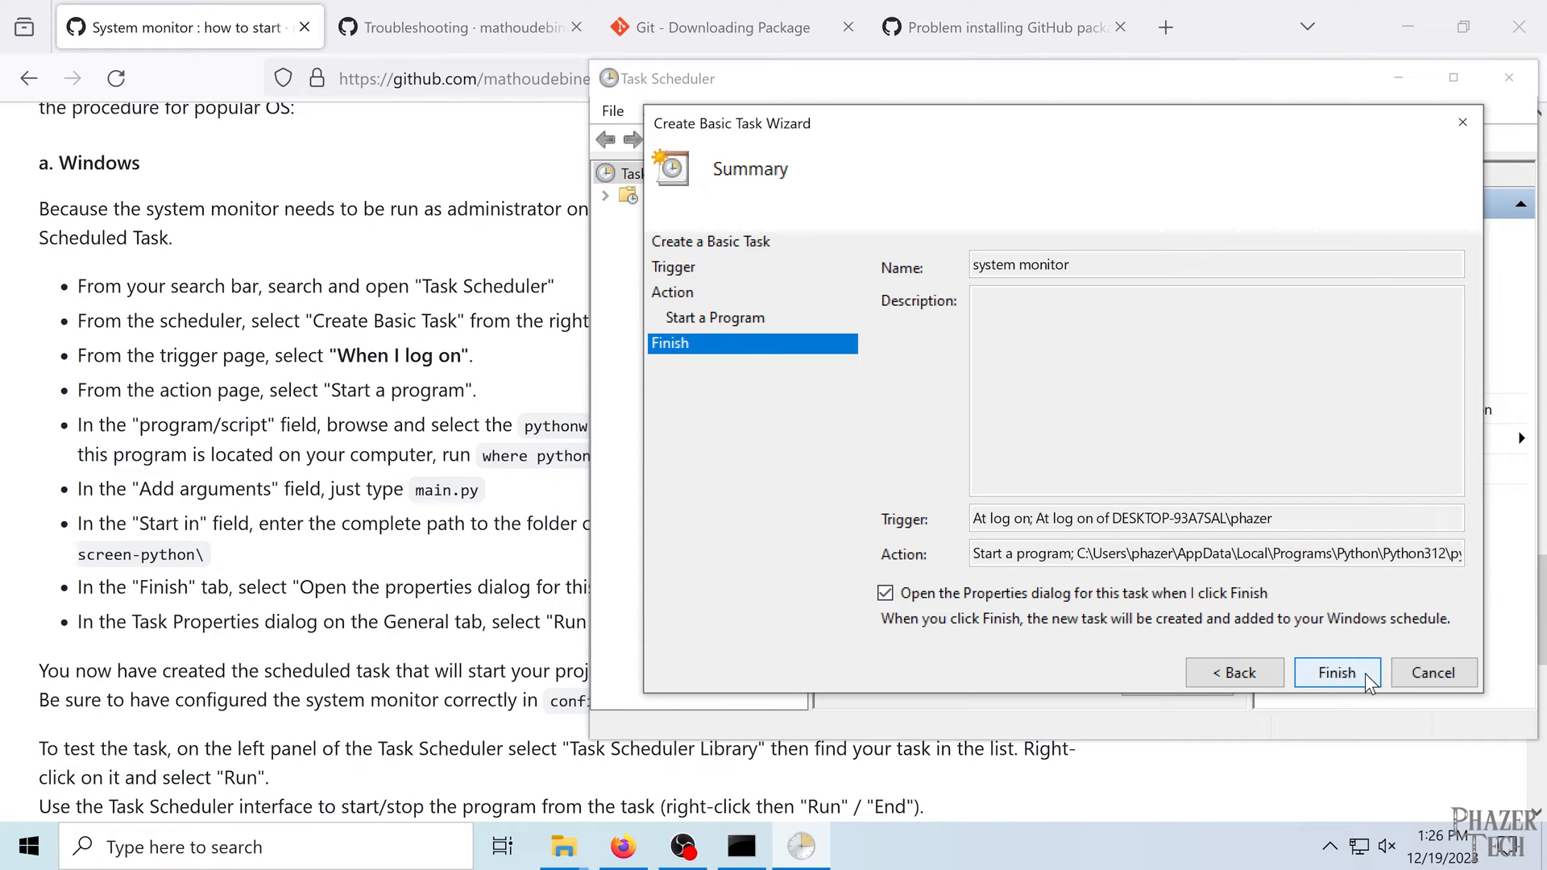
left_click(1337, 672)
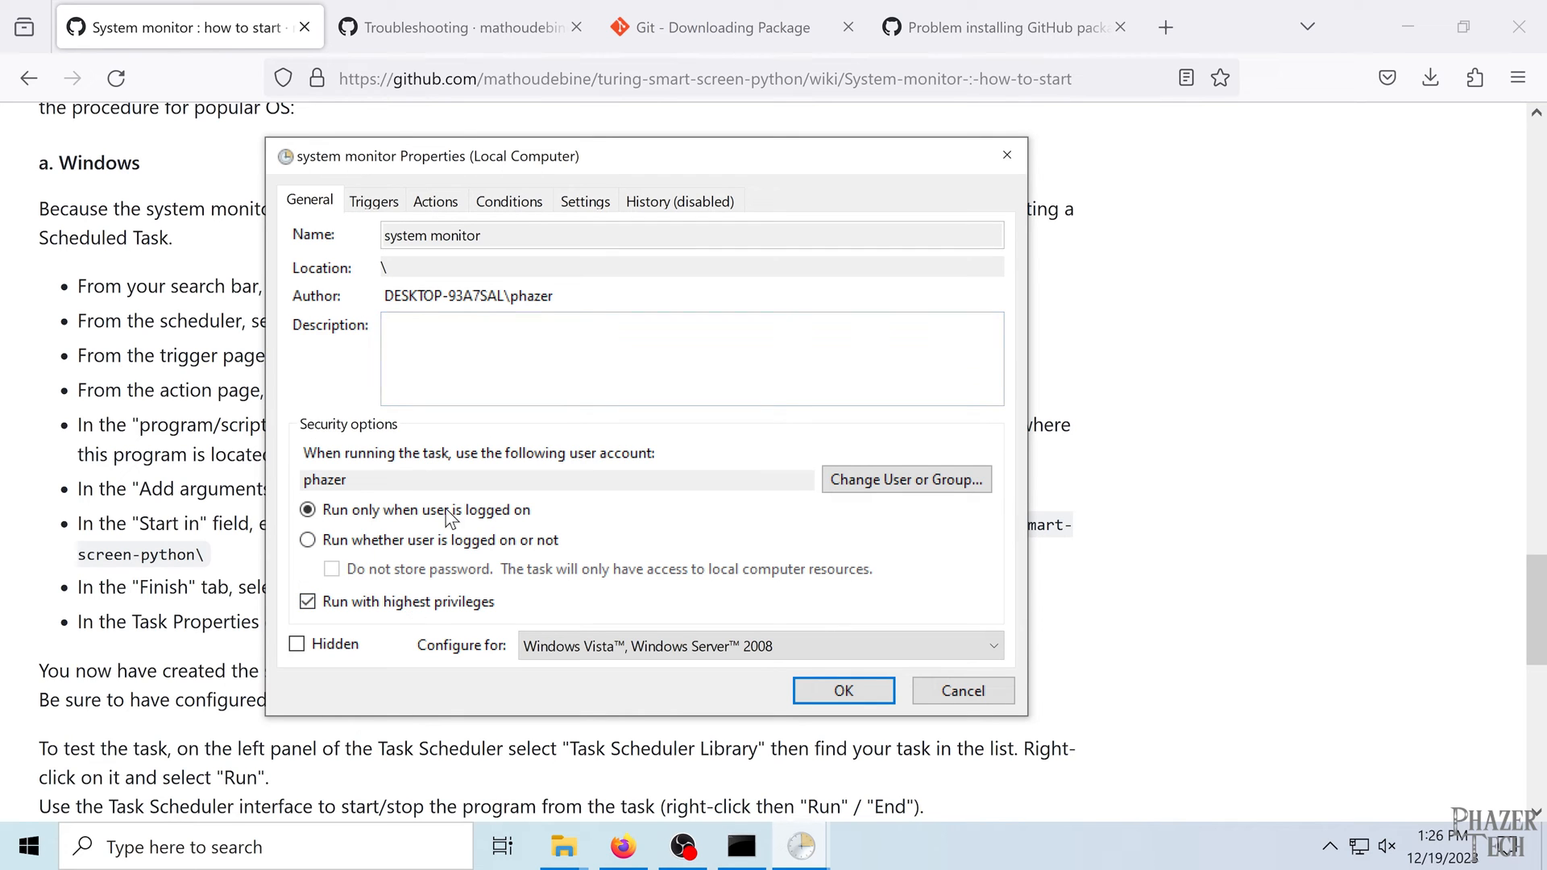
left_click_drag(425, 155, 751, 84)
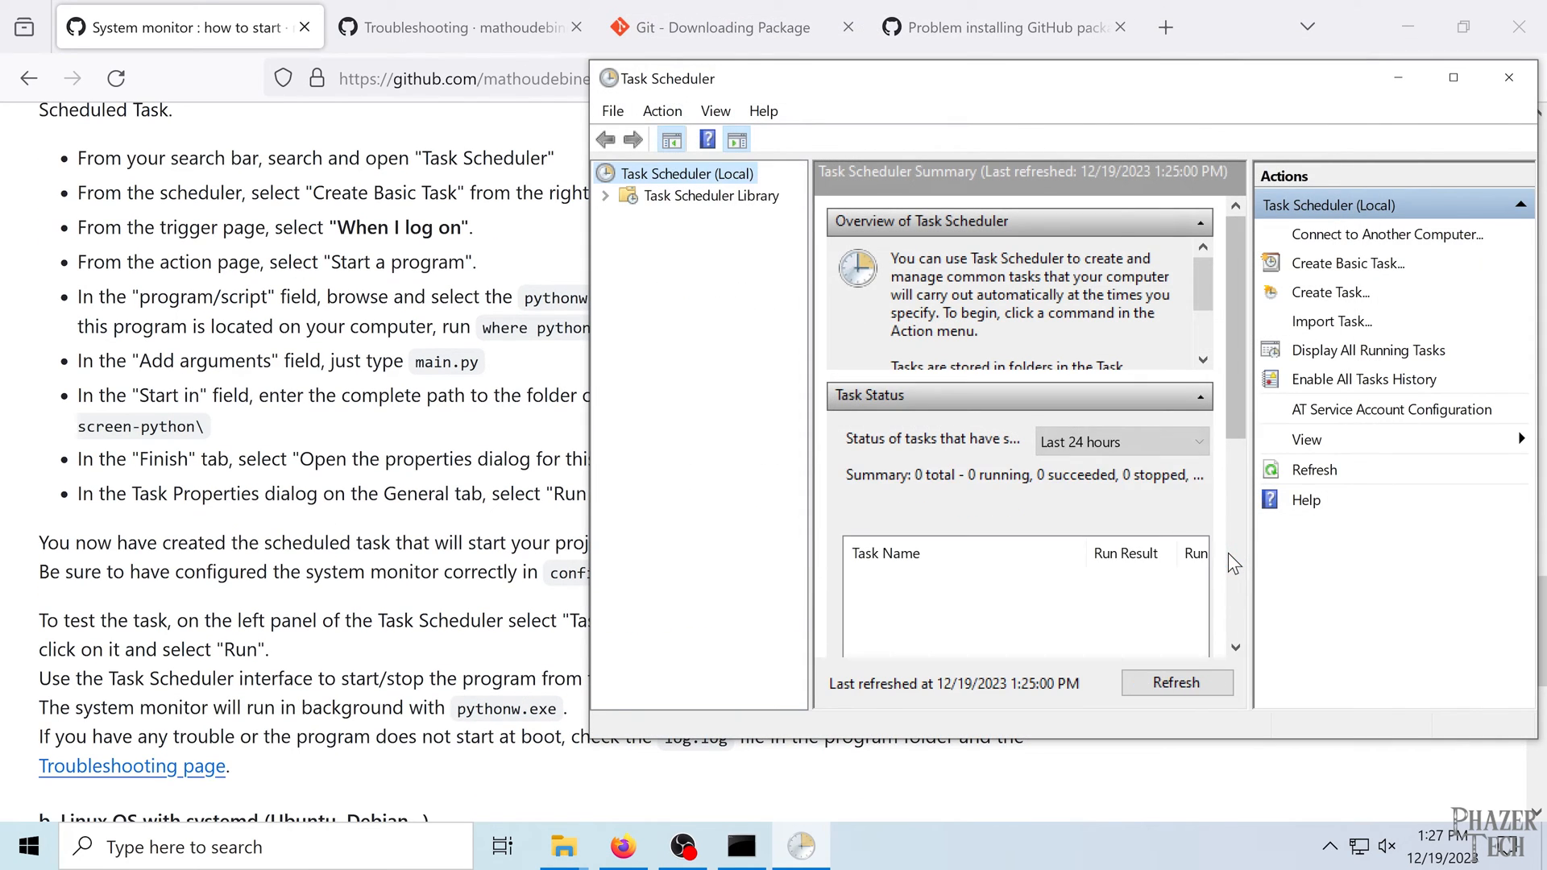
- Select the system monitor task in the Task Scheduler Library and run it now
left_click(711, 196)
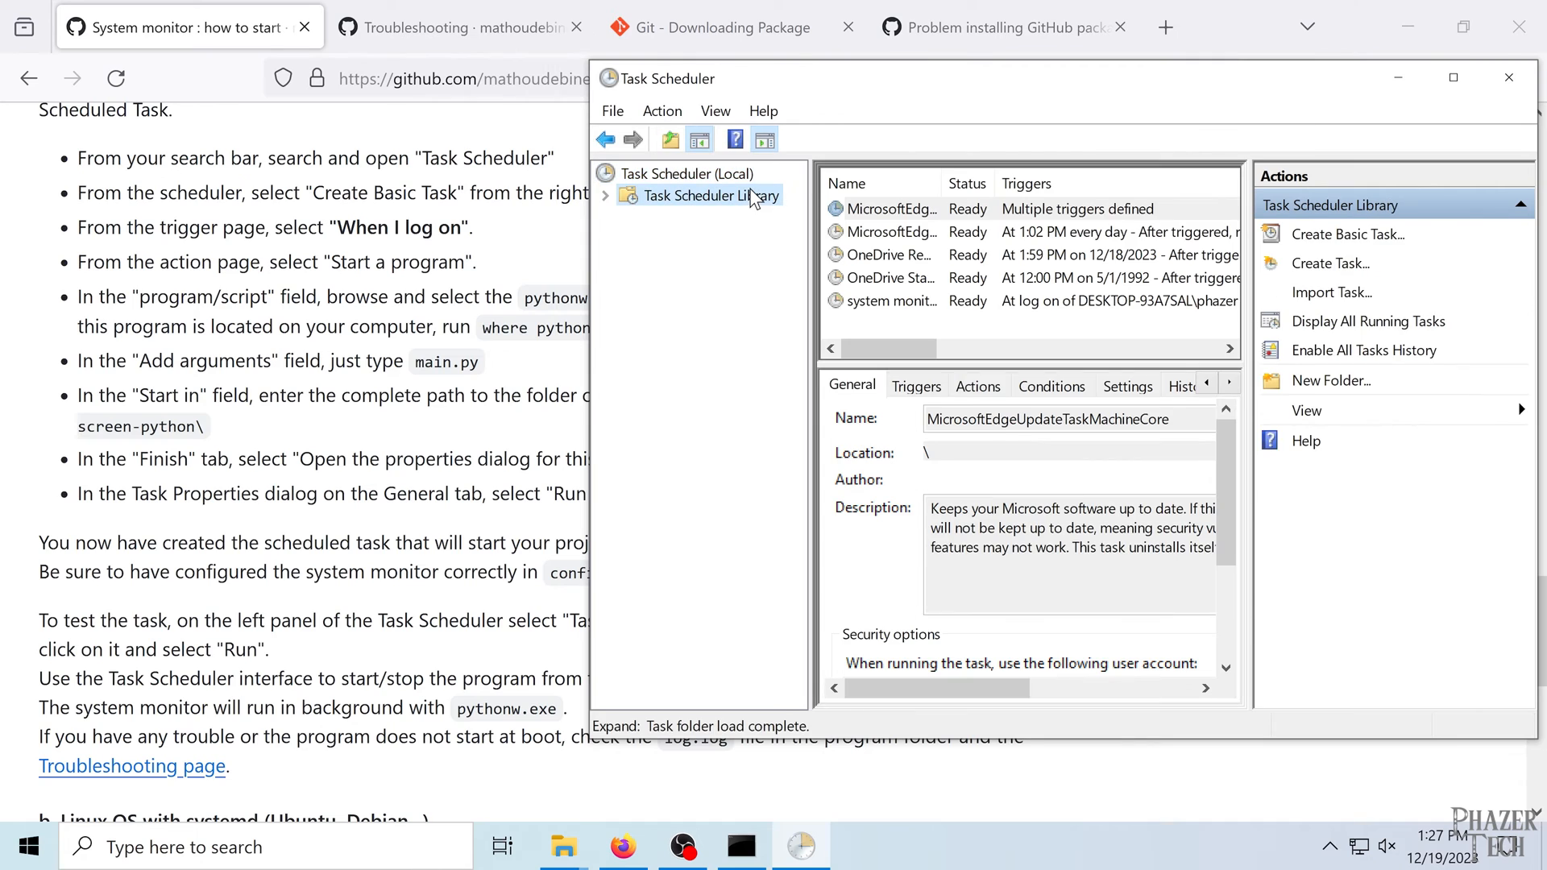
left_click(881, 300)
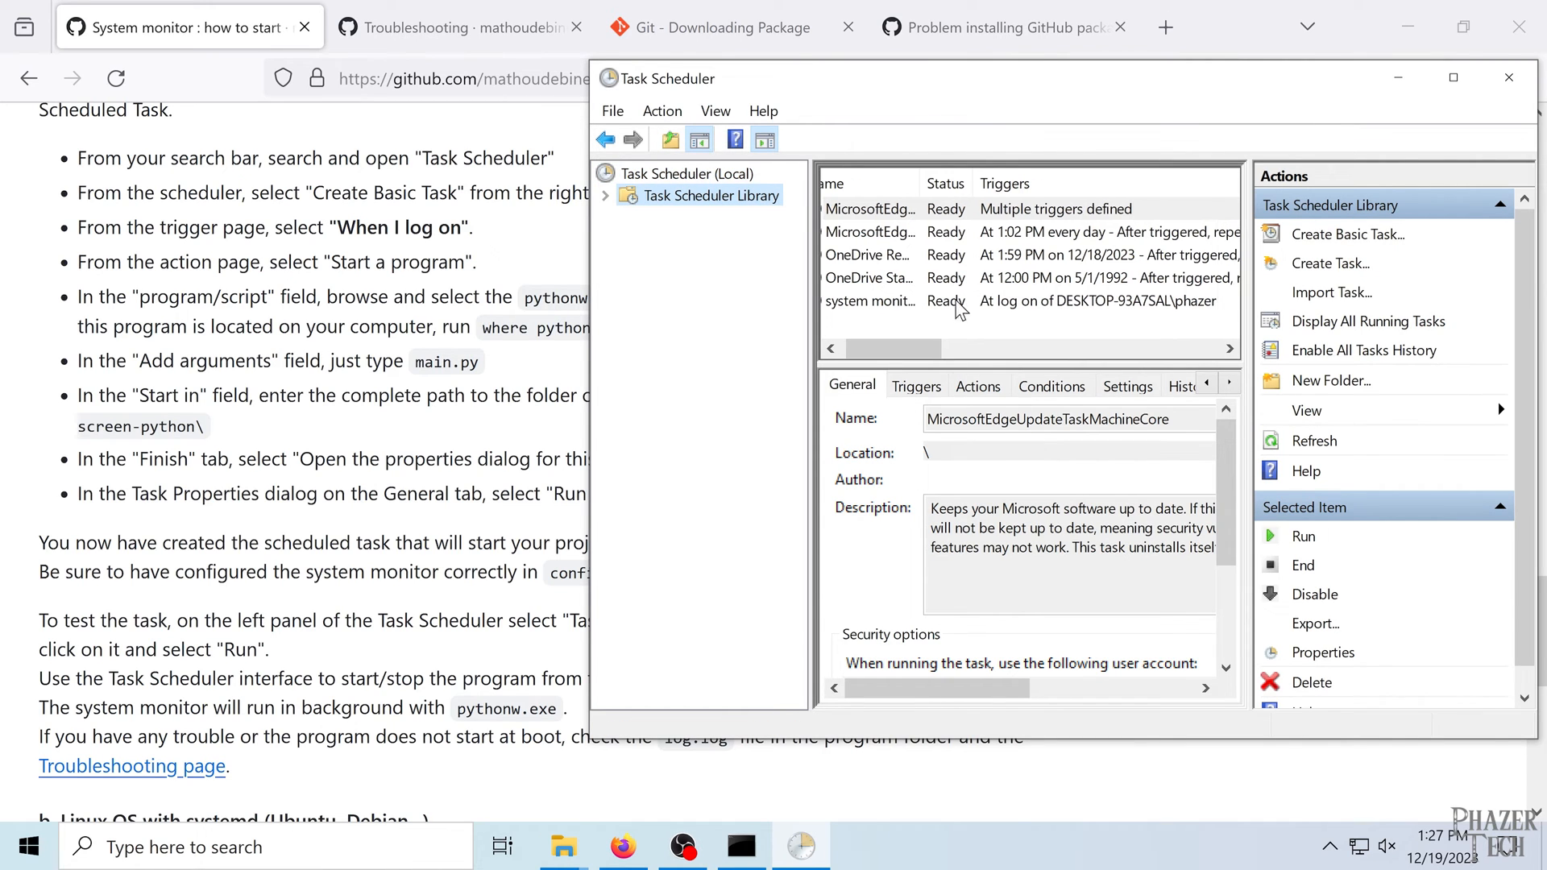
left_click(870, 301)
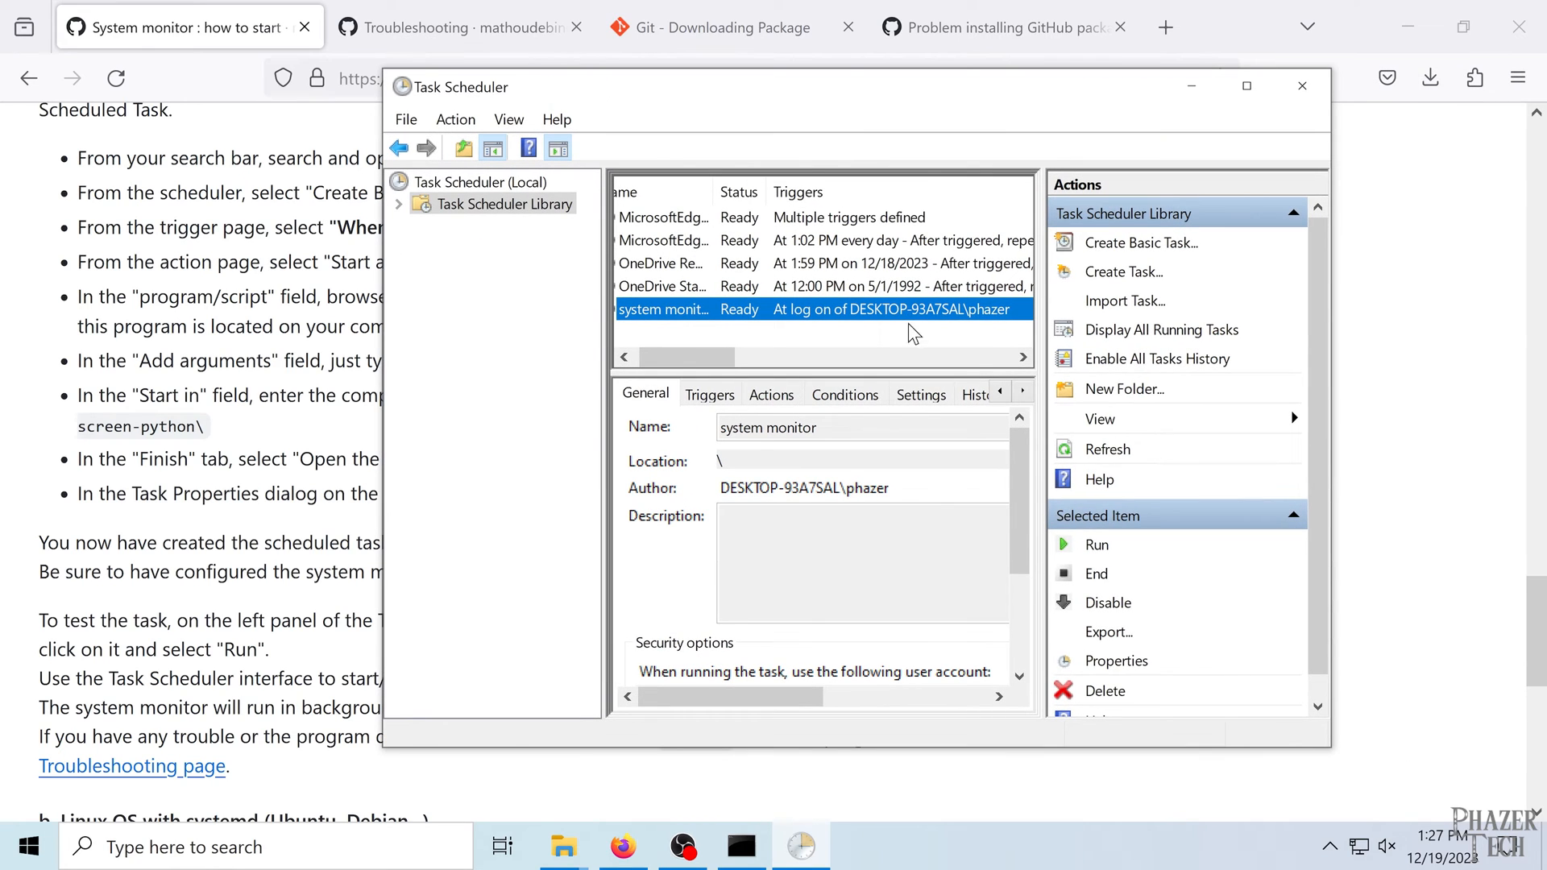
left_click(1097, 545)
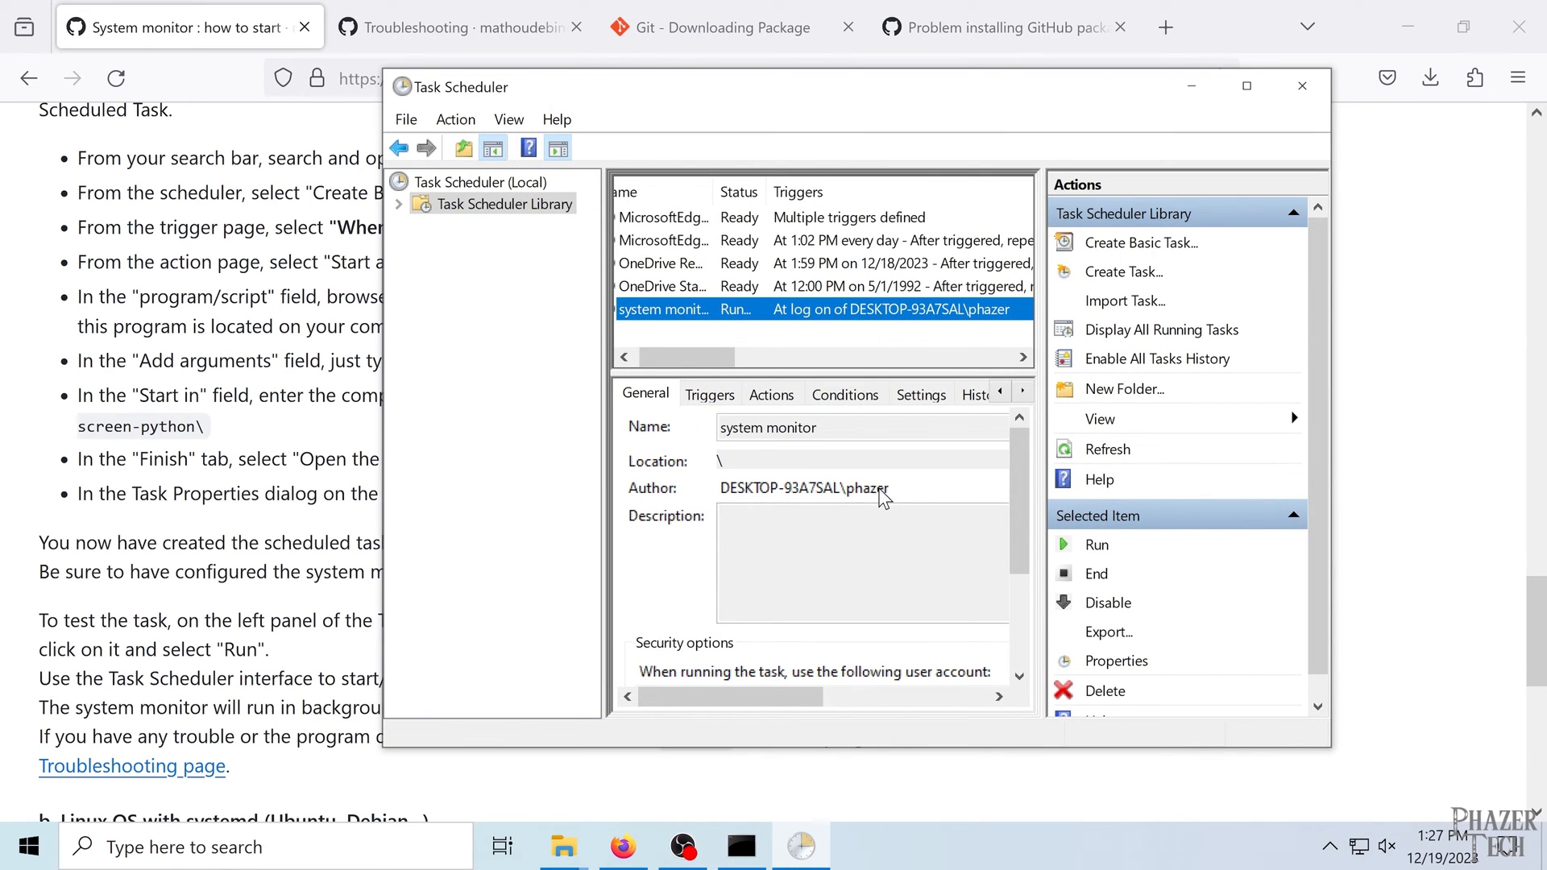